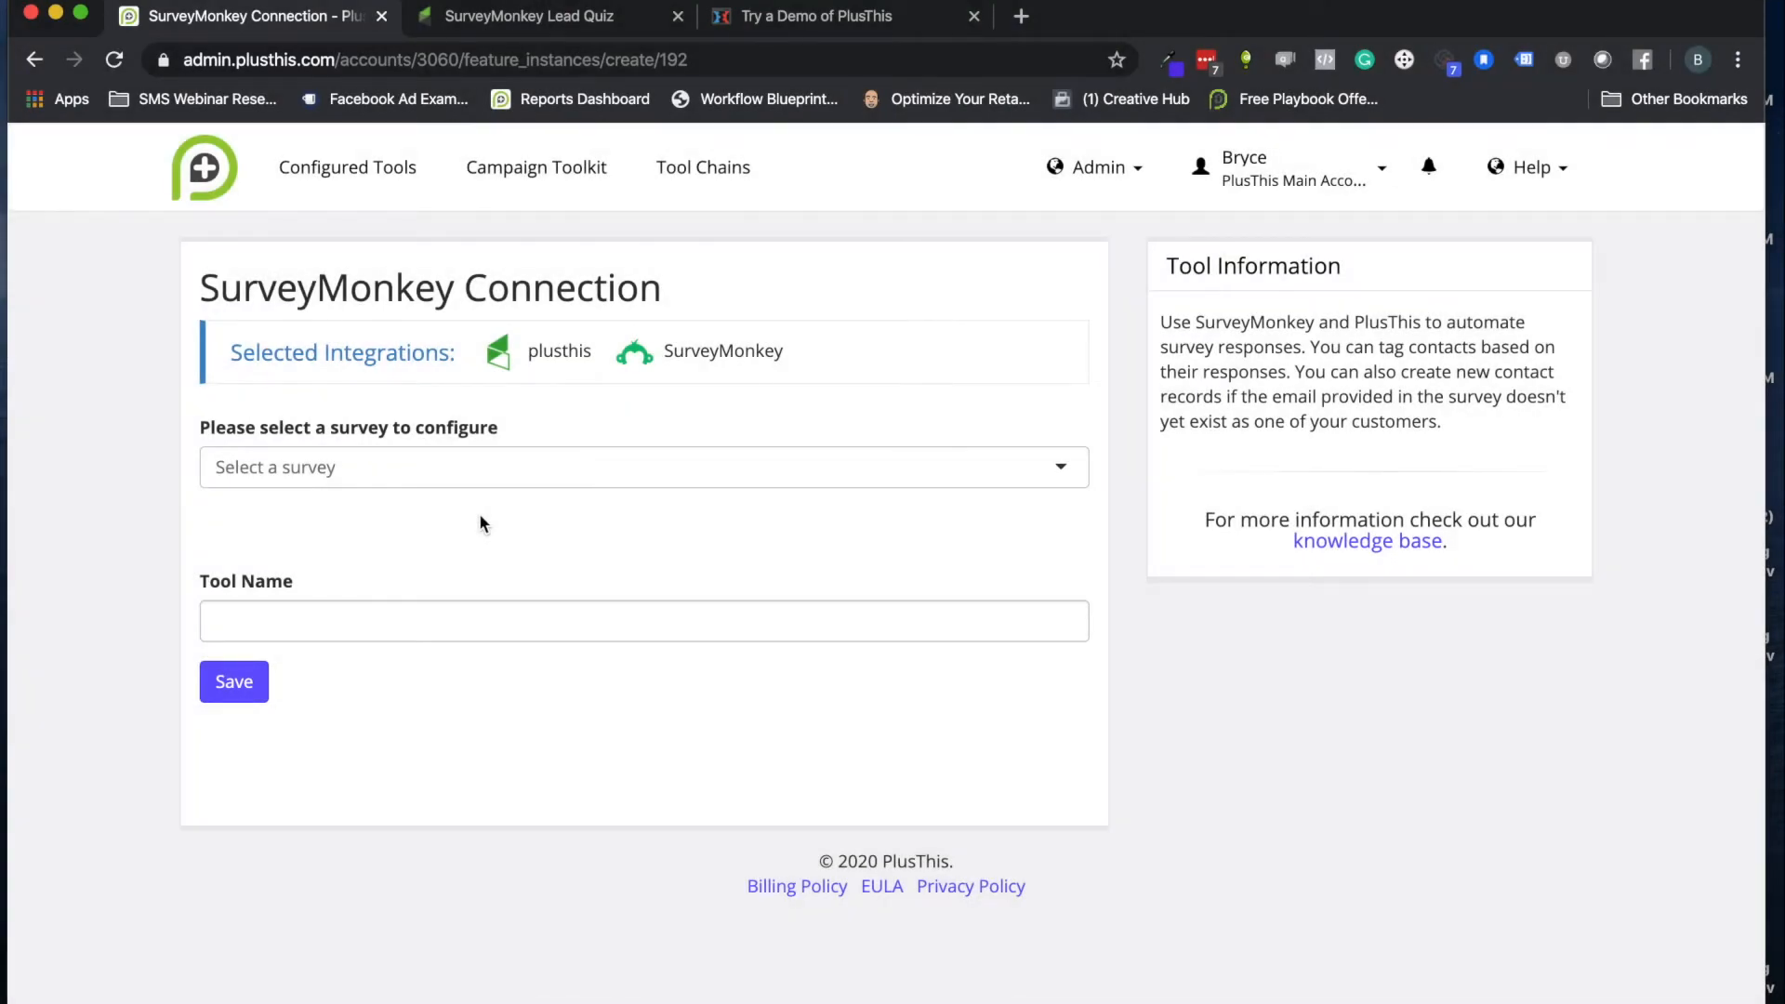
pyautogui.moveTo(317, 322)
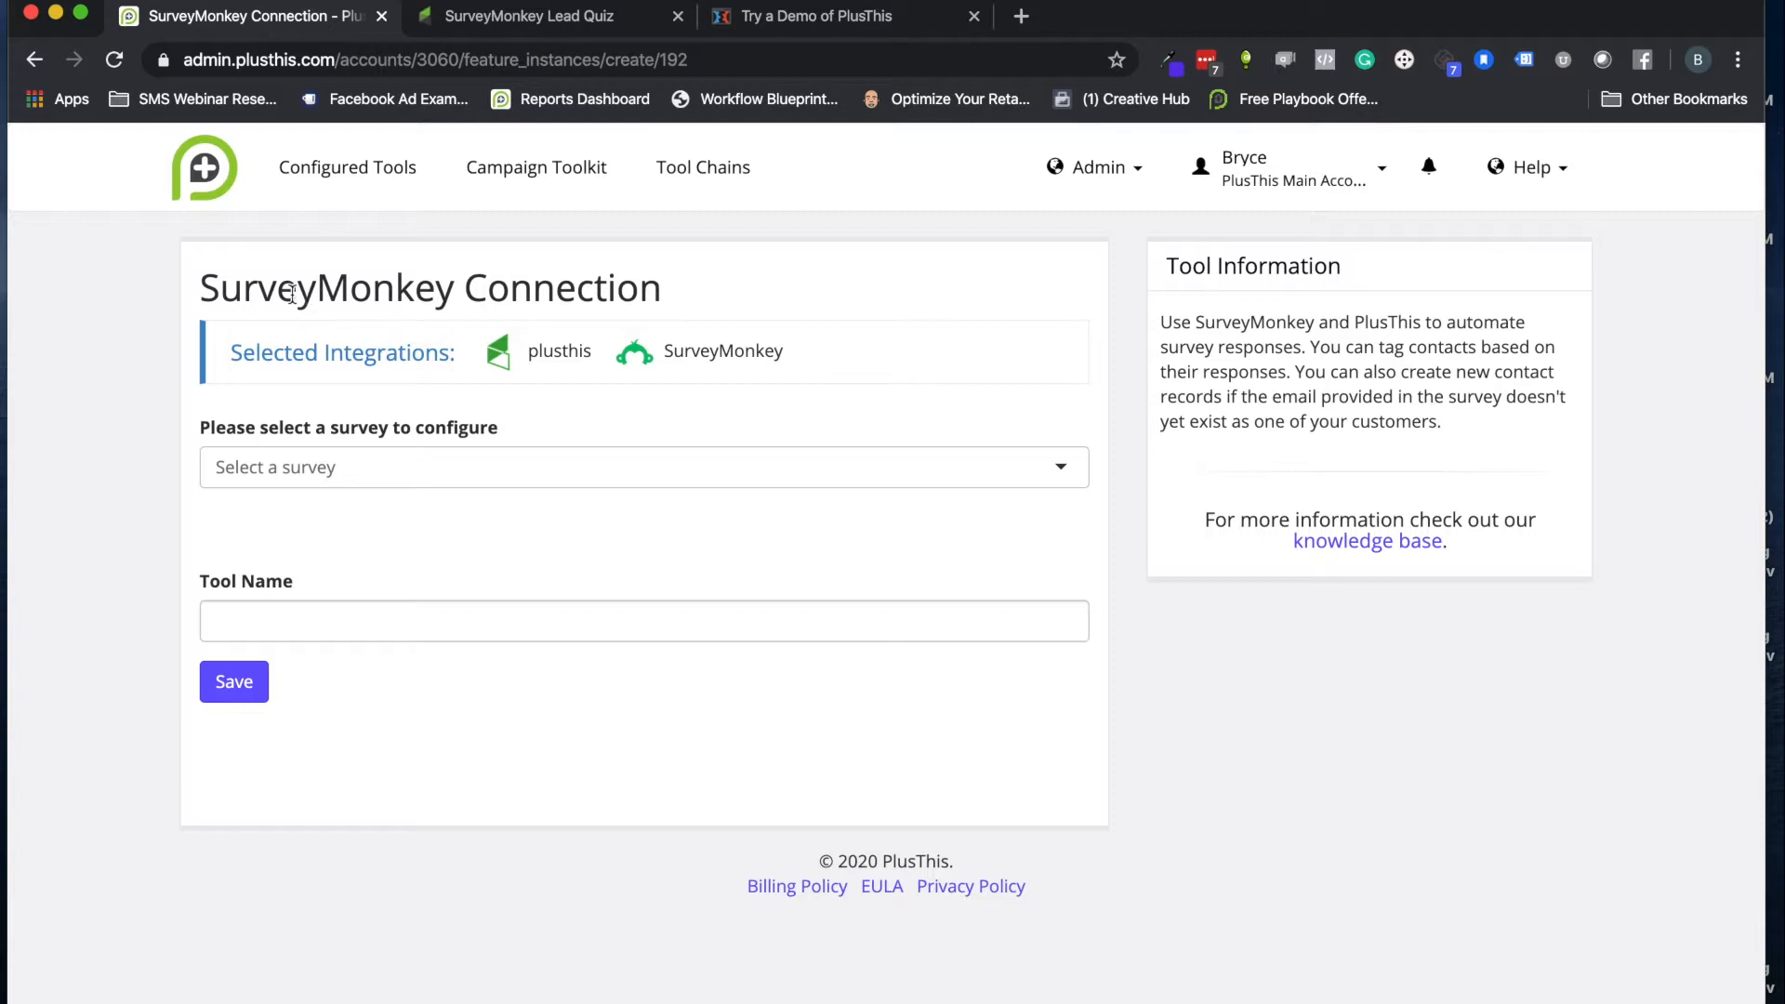
pyautogui.moveTo(451, 328)
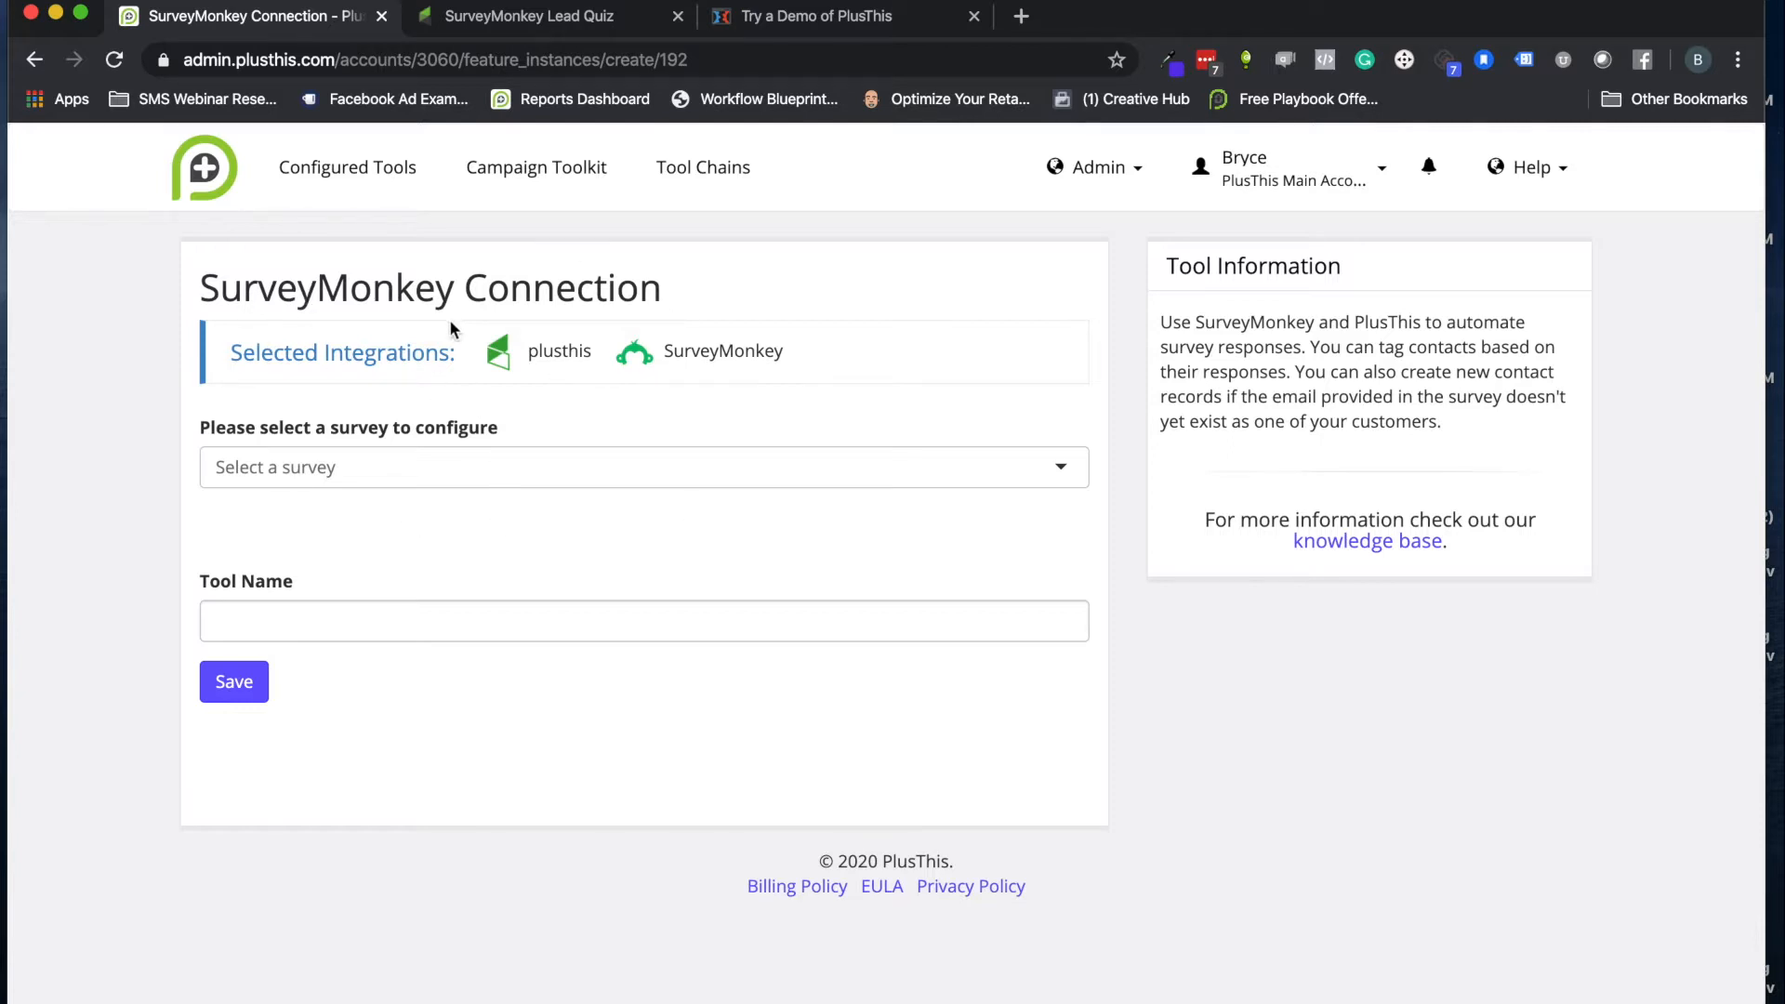
pyautogui.moveTo(689, 360)
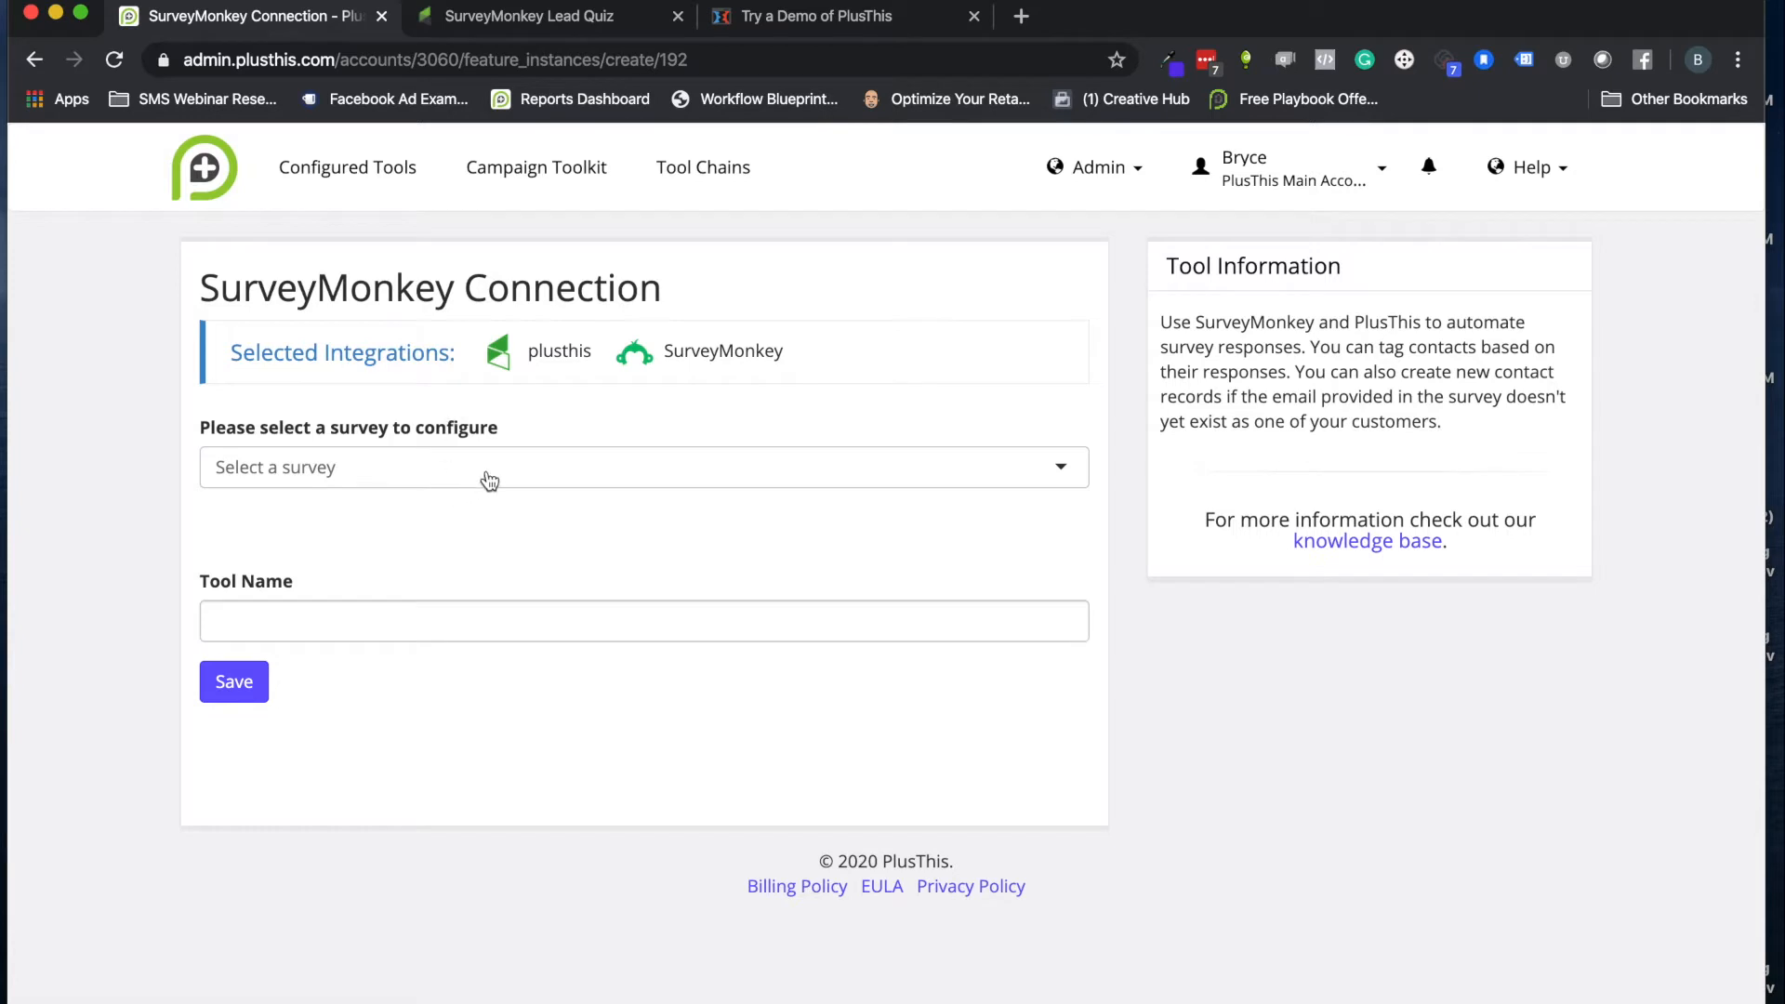
pyautogui.moveTo(635, 404)
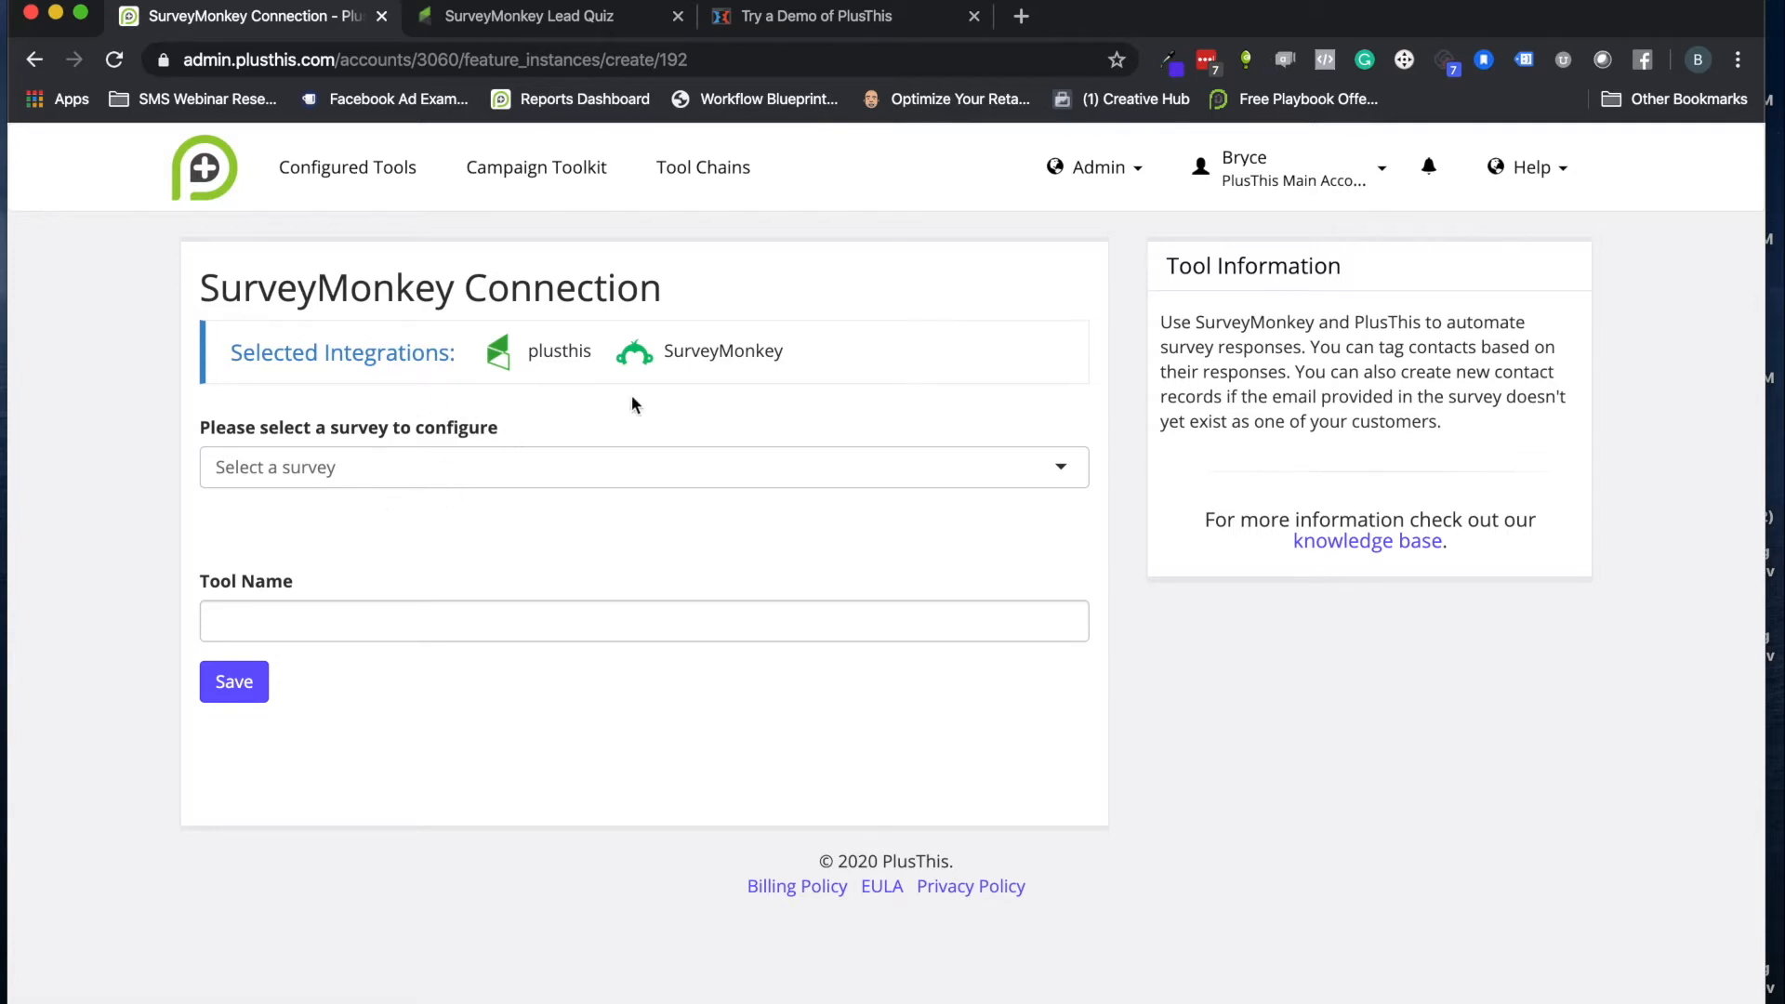
pyautogui.moveTo(582, 381)
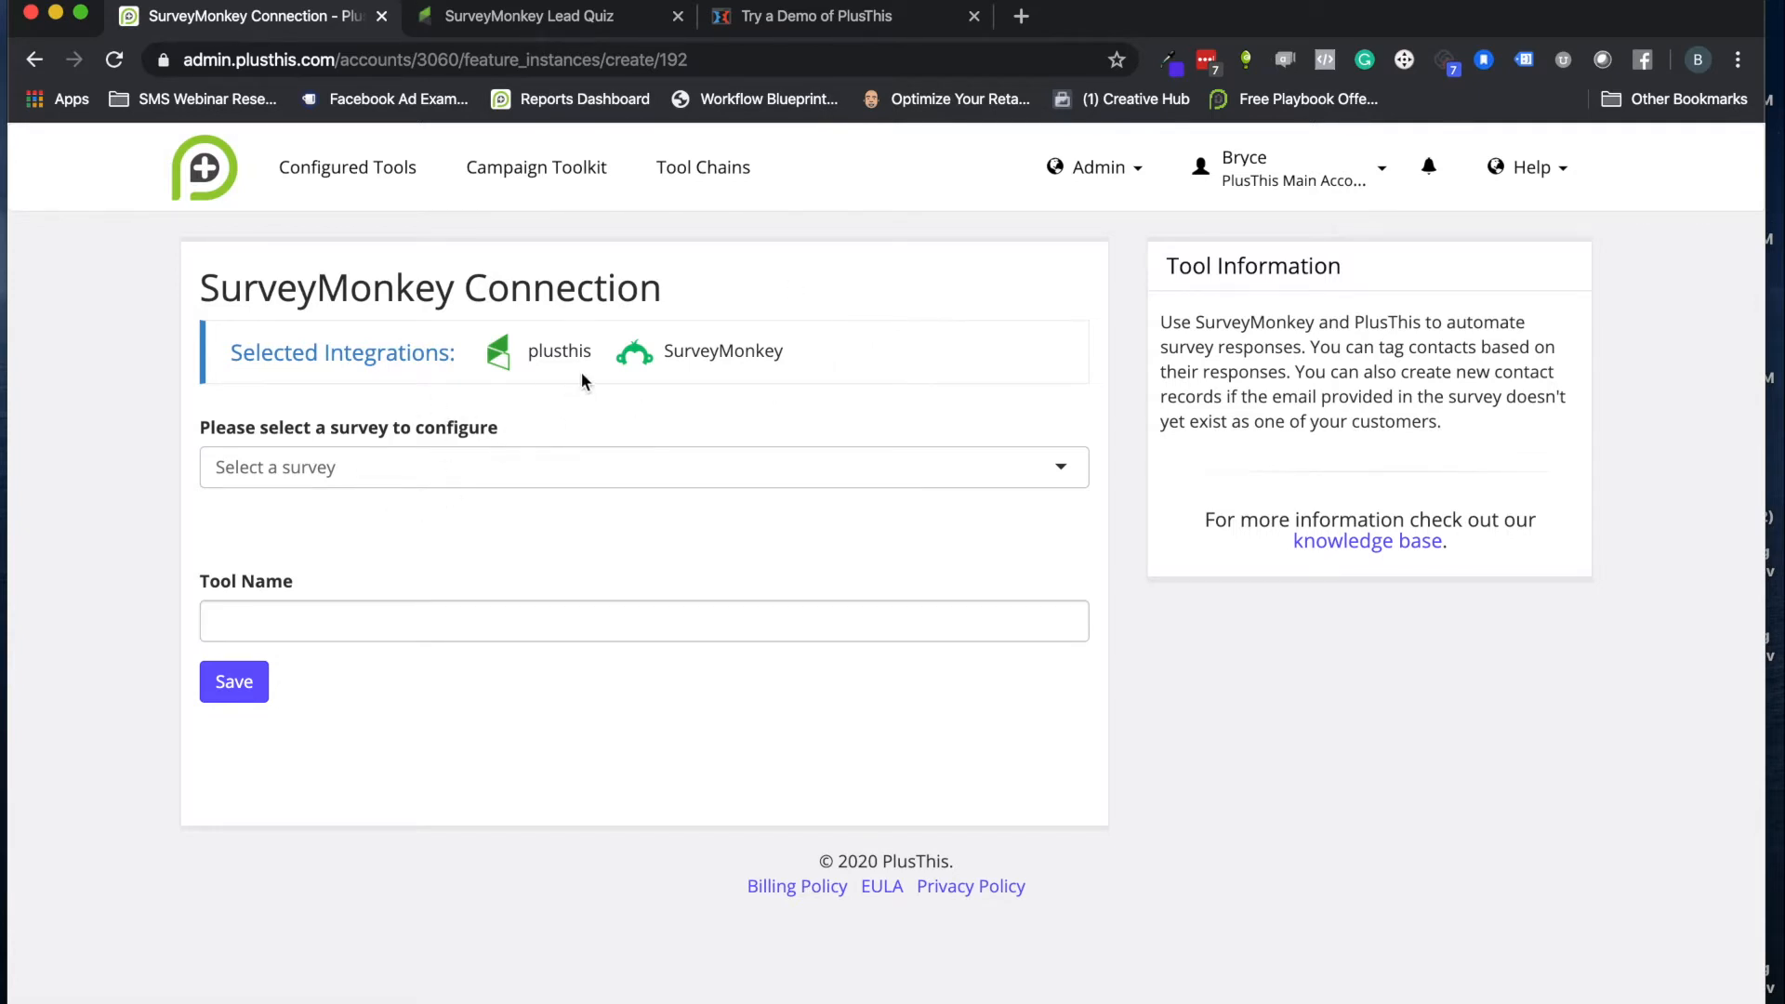
pyautogui.moveTo(625, 351)
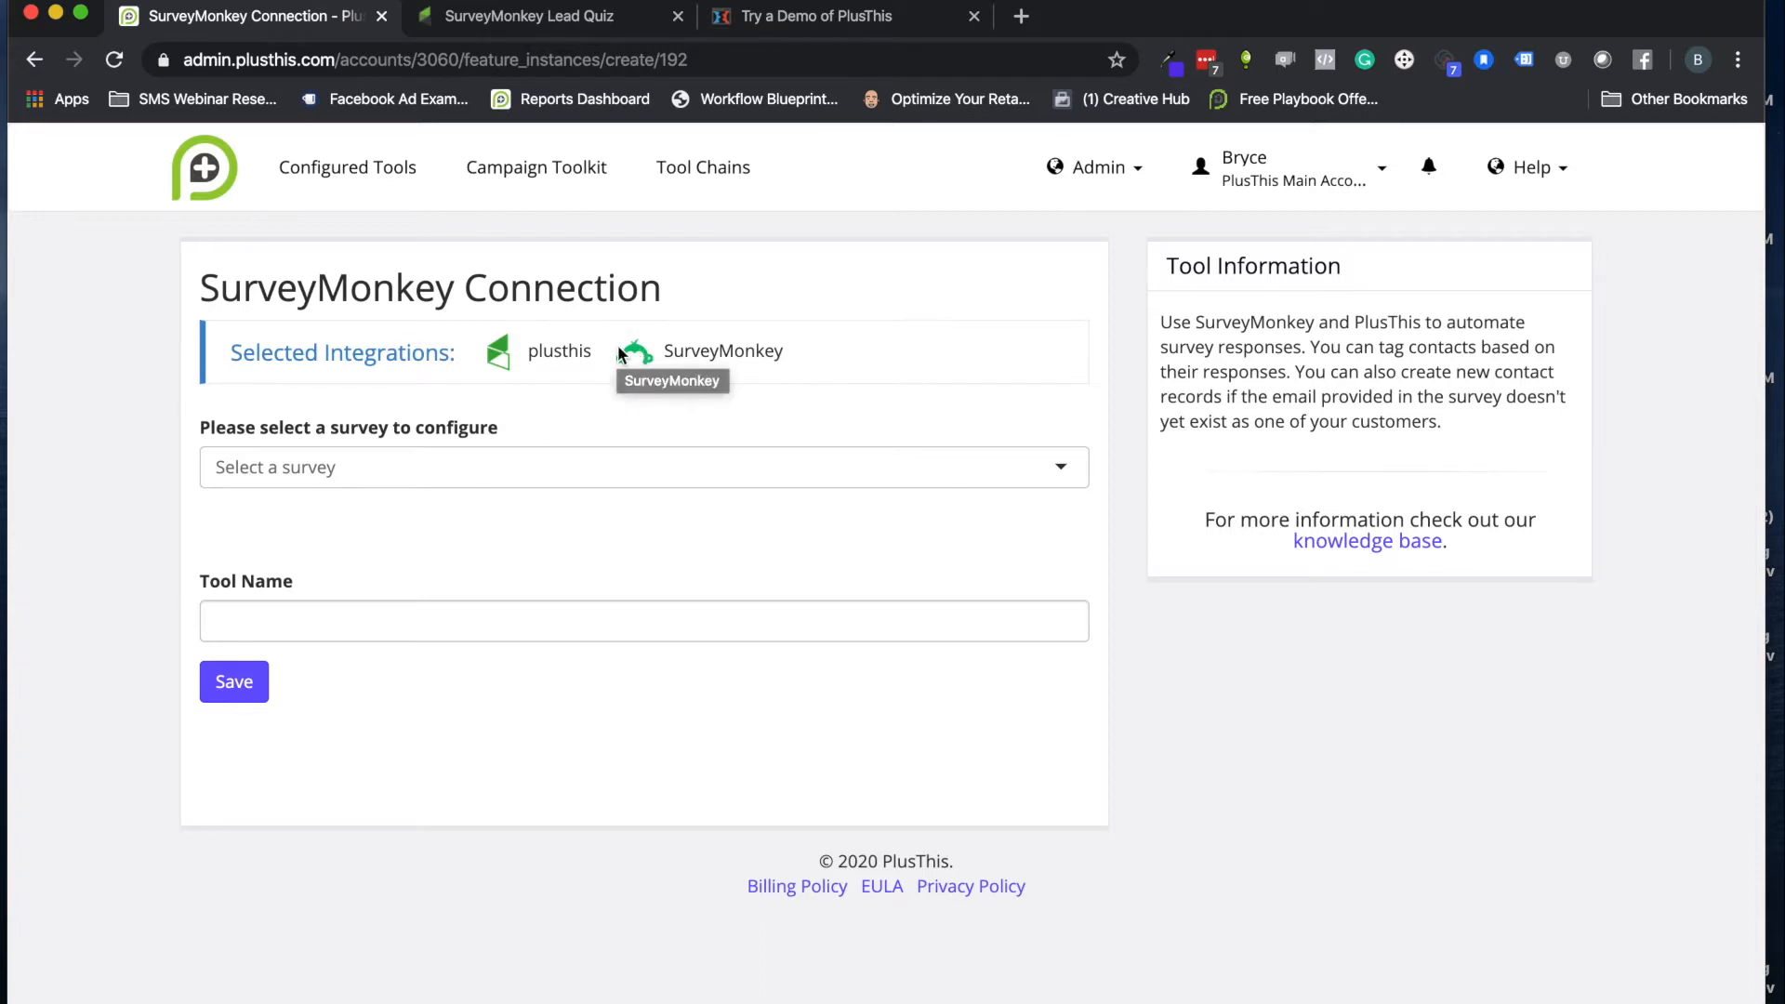
pyautogui.moveTo(595, 309)
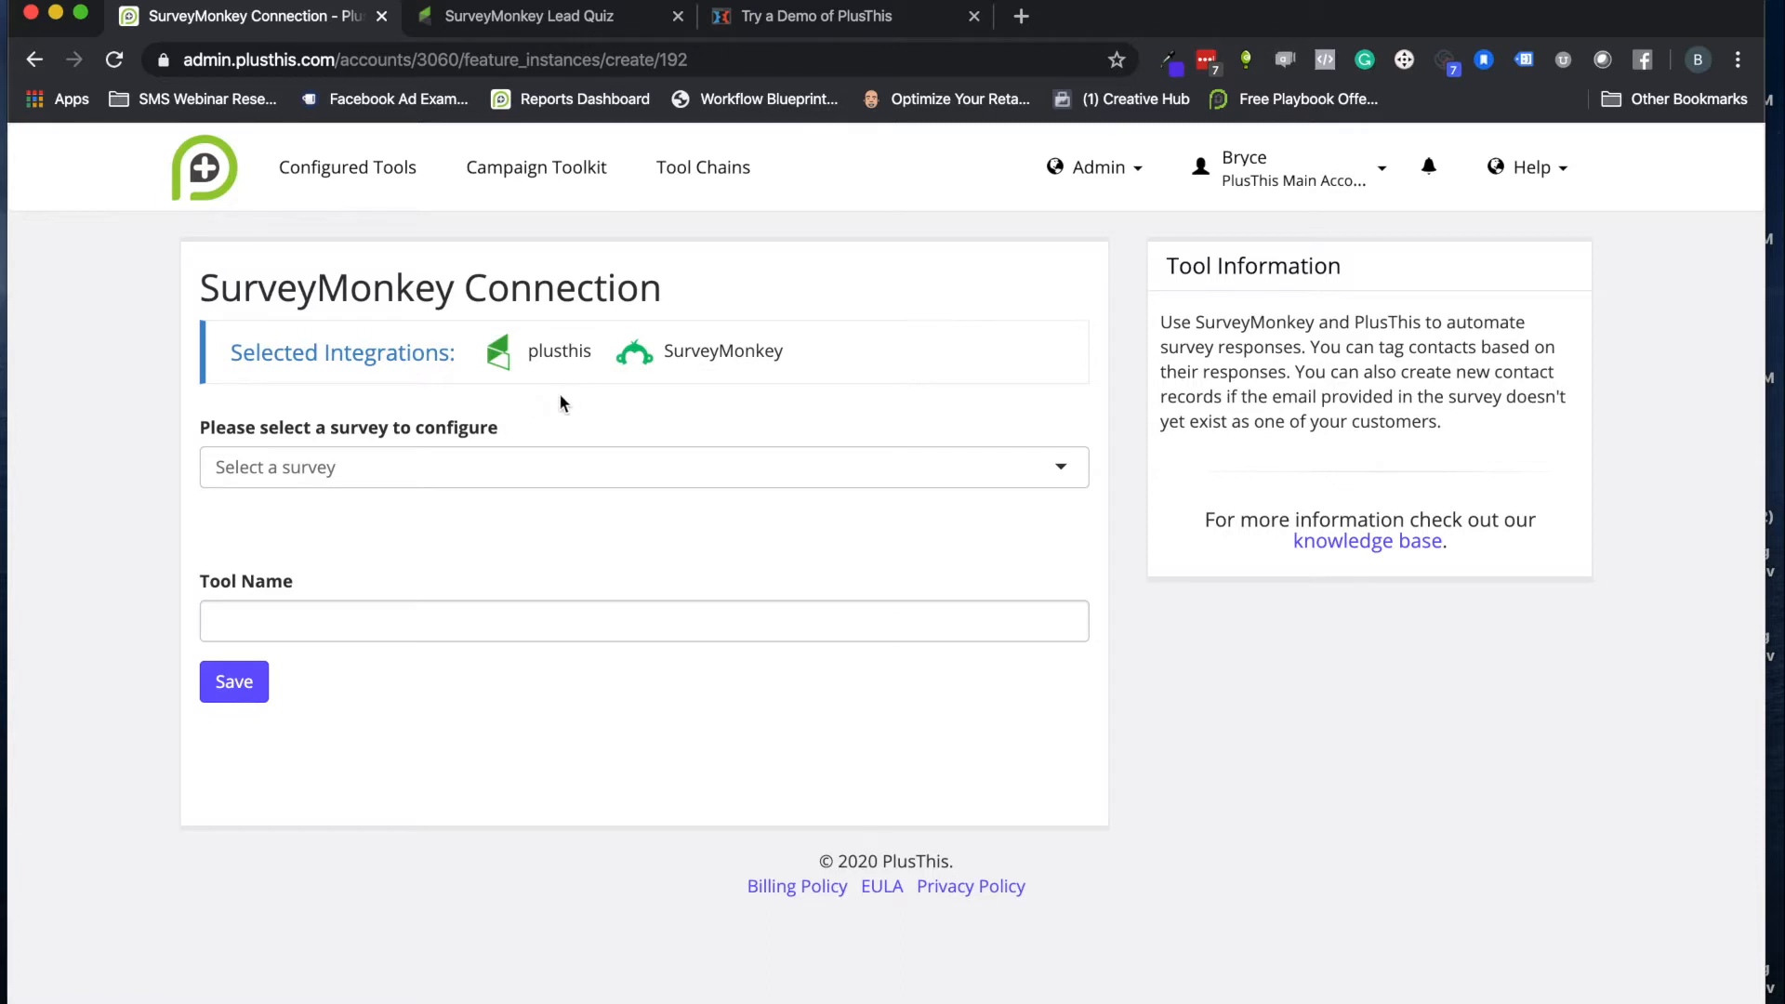
pyautogui.moveTo(383, 512)
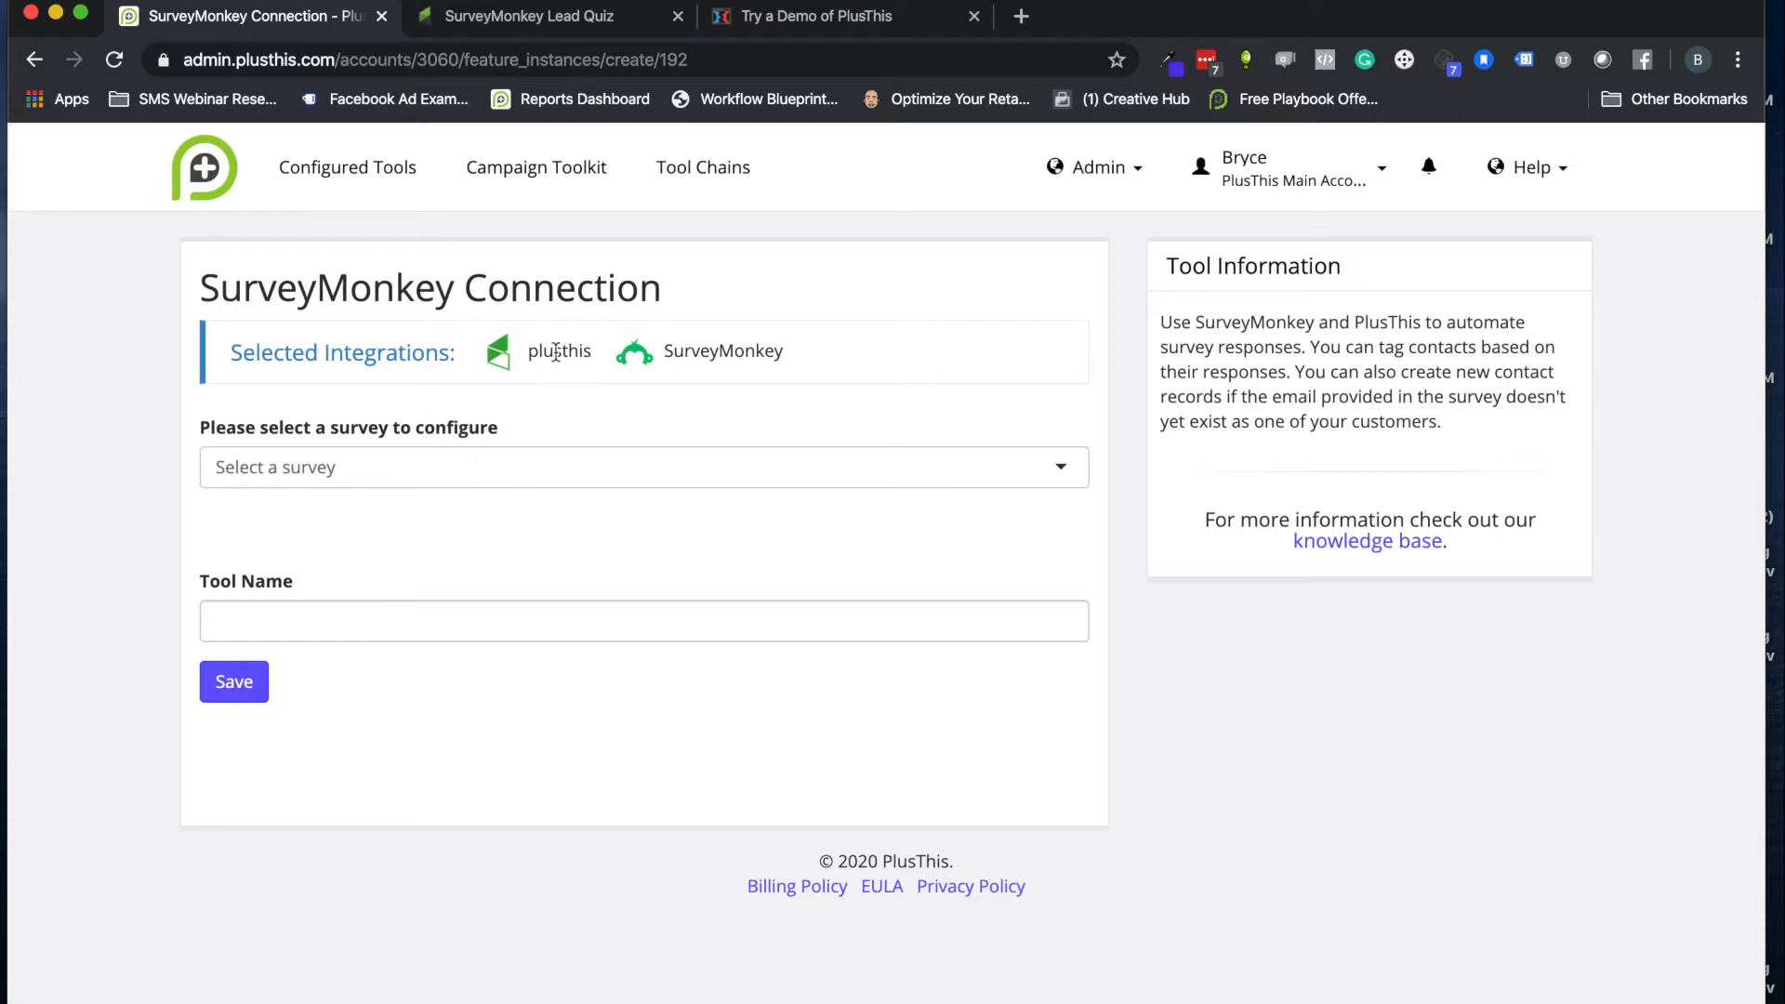
pyautogui.moveTo(466, 430)
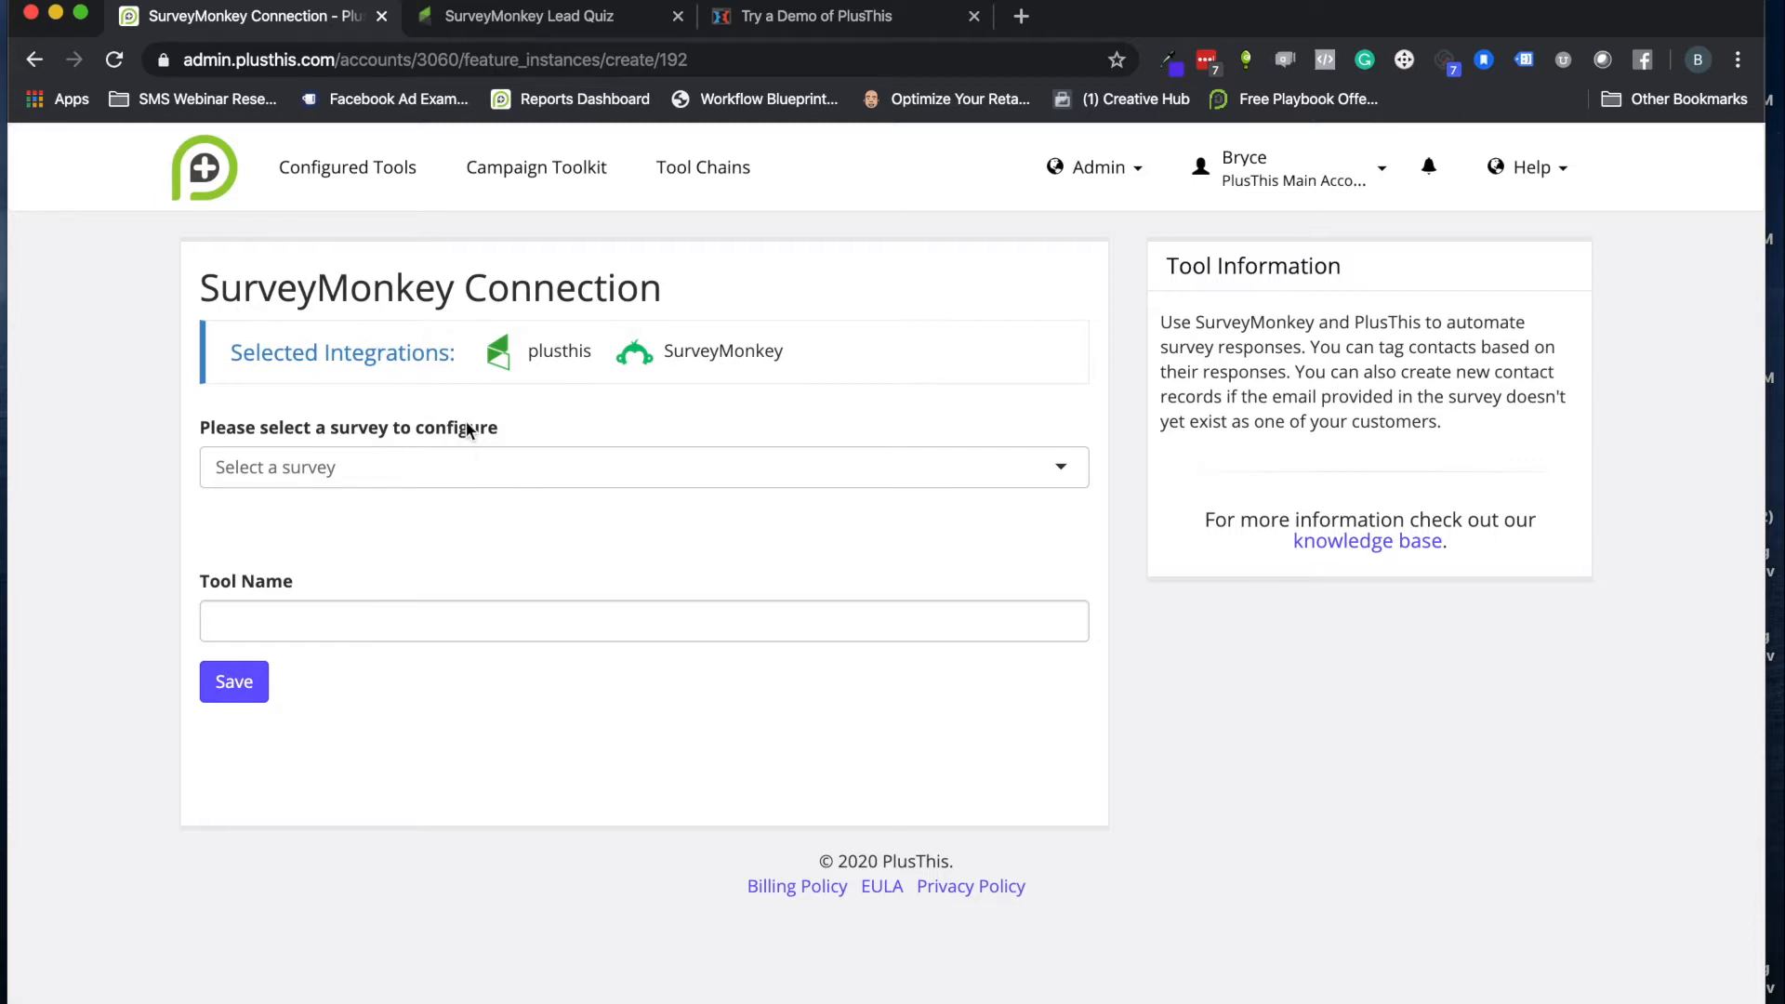
pyautogui.moveTo(507, 397)
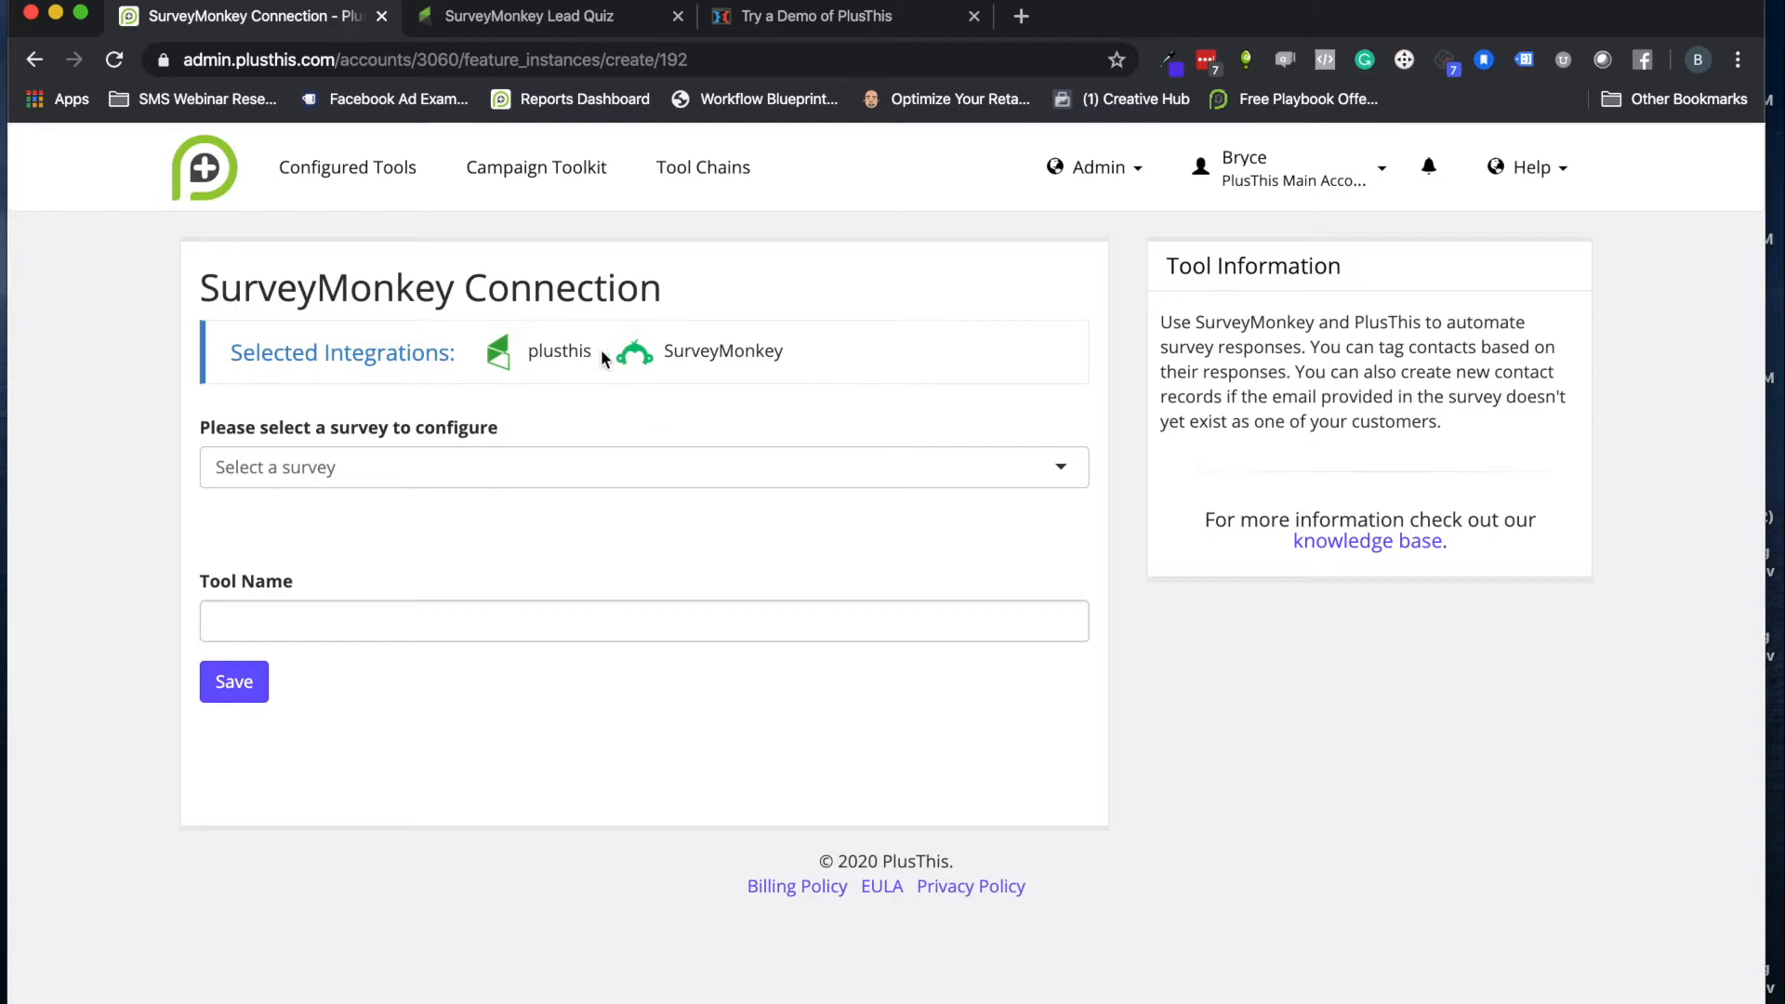
pyautogui.moveTo(645, 355)
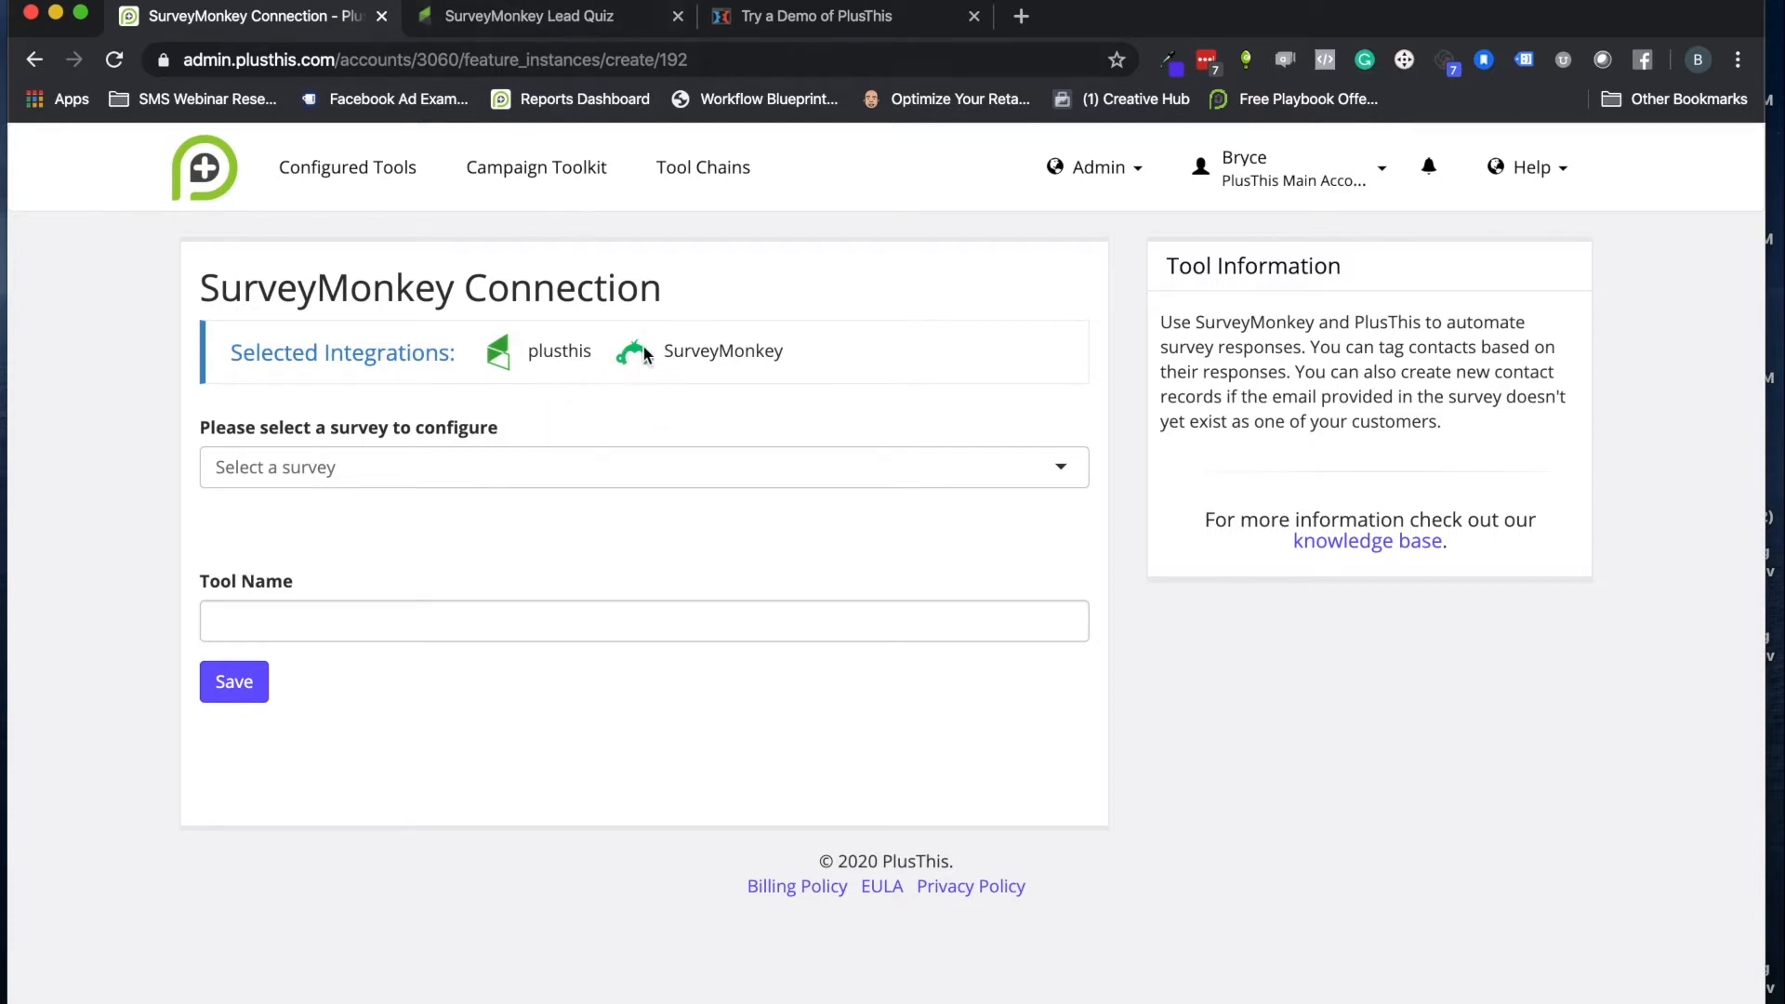
pyautogui.moveTo(339, 561)
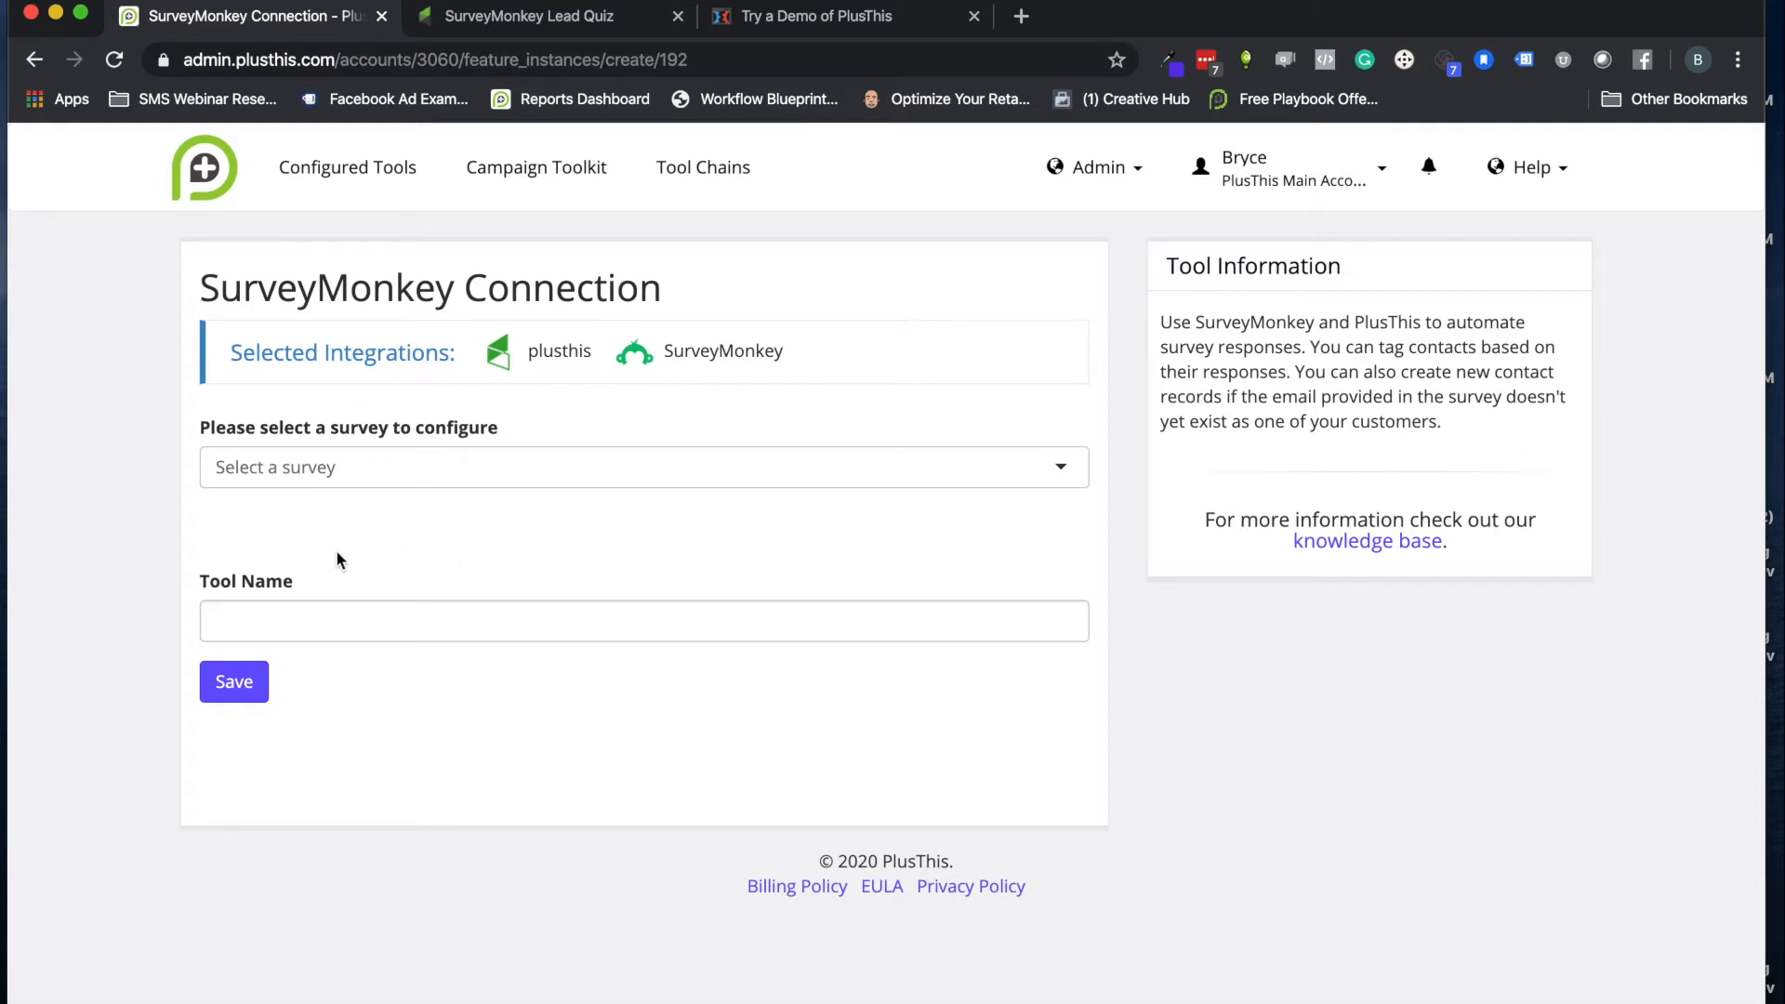
pyautogui.moveTo(286, 459)
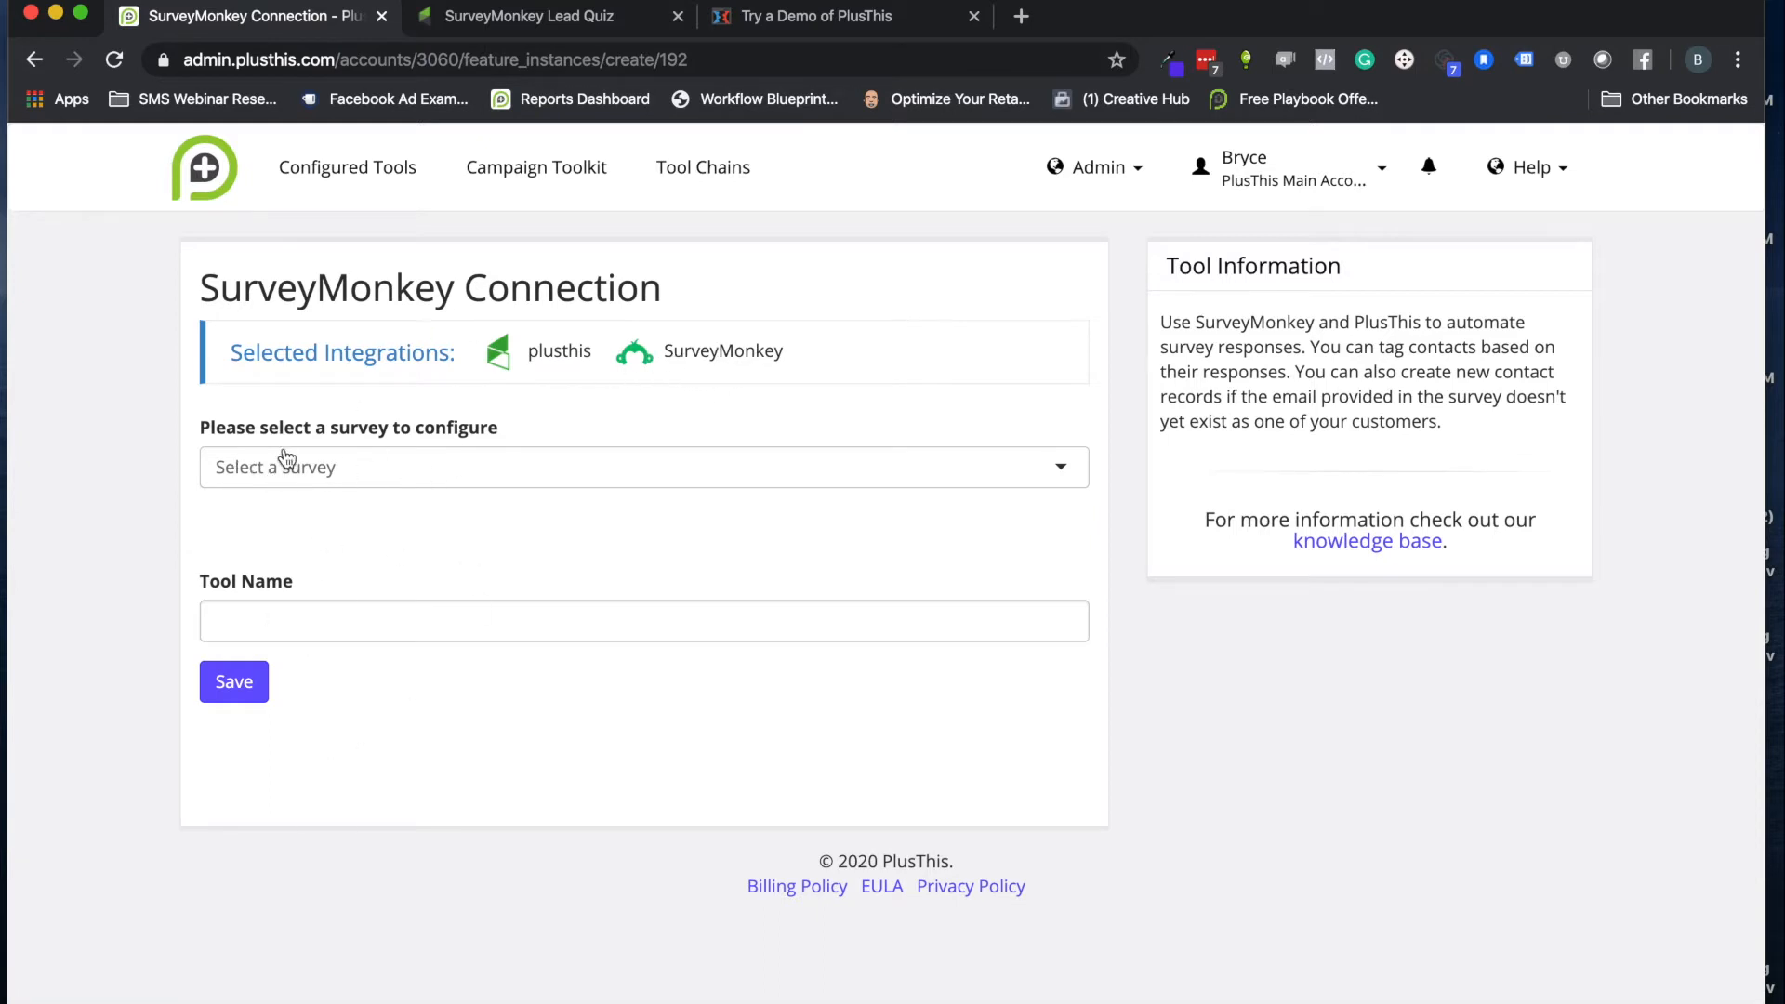
pyautogui.moveTo(366, 486)
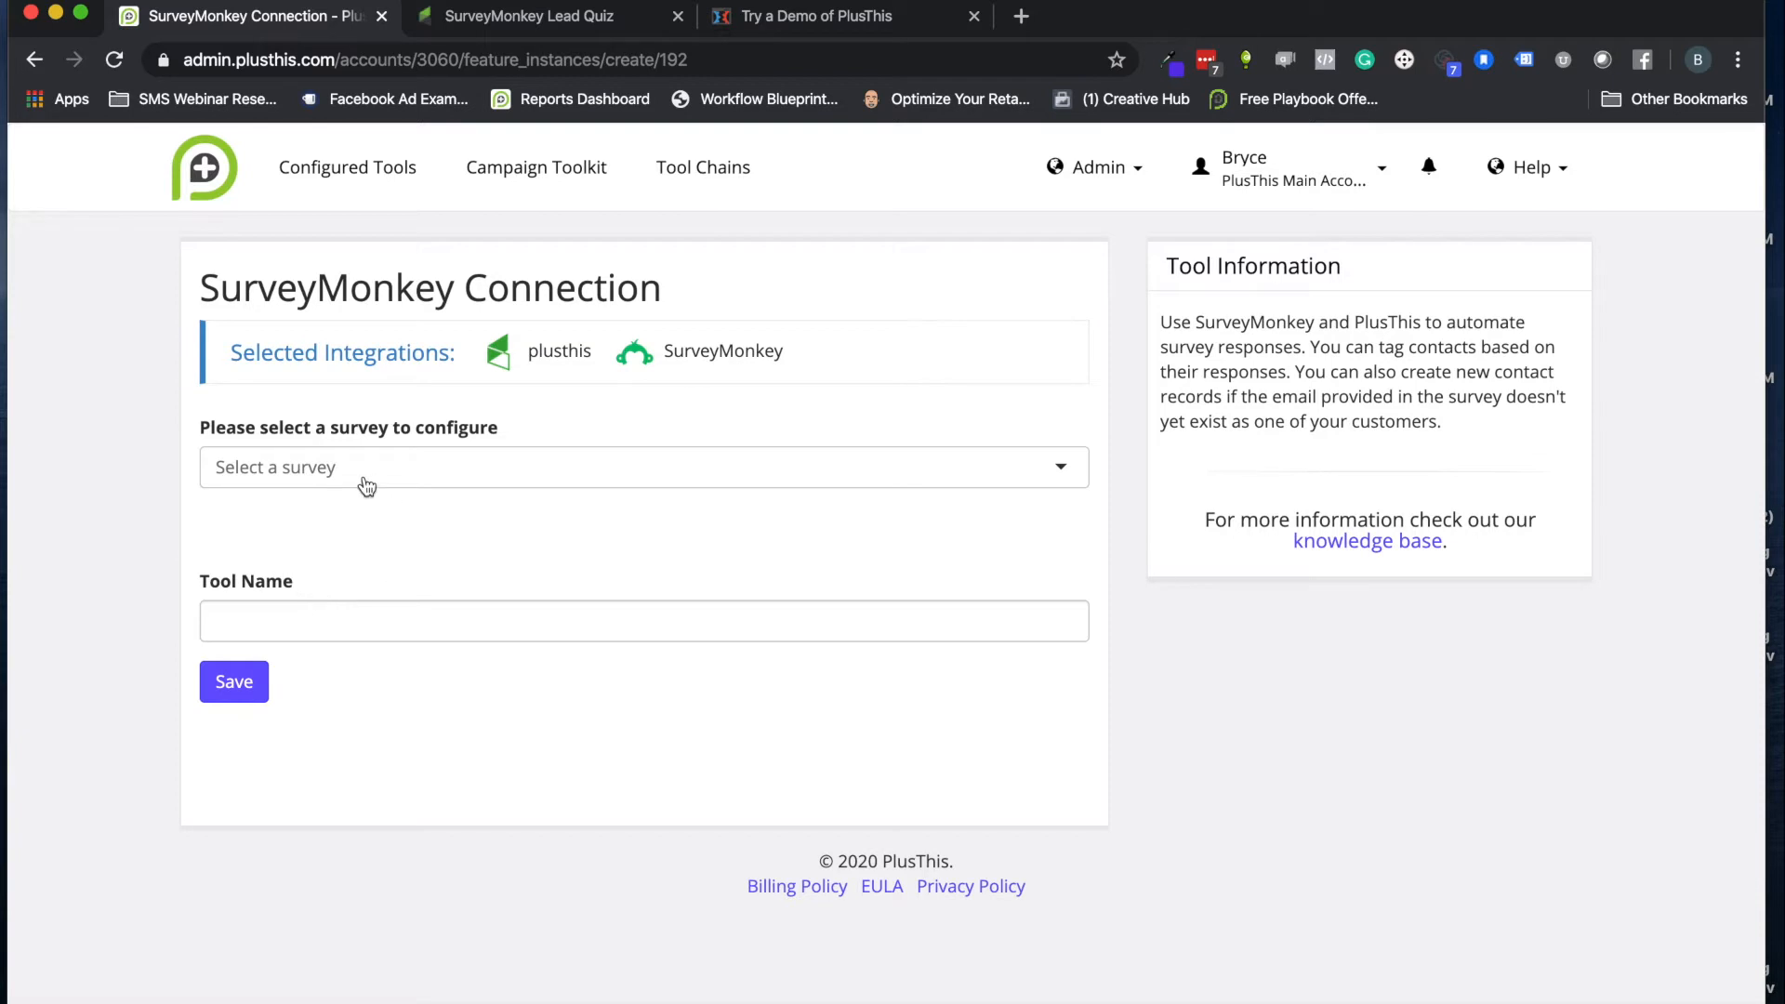
pyautogui.moveTo(442, 485)
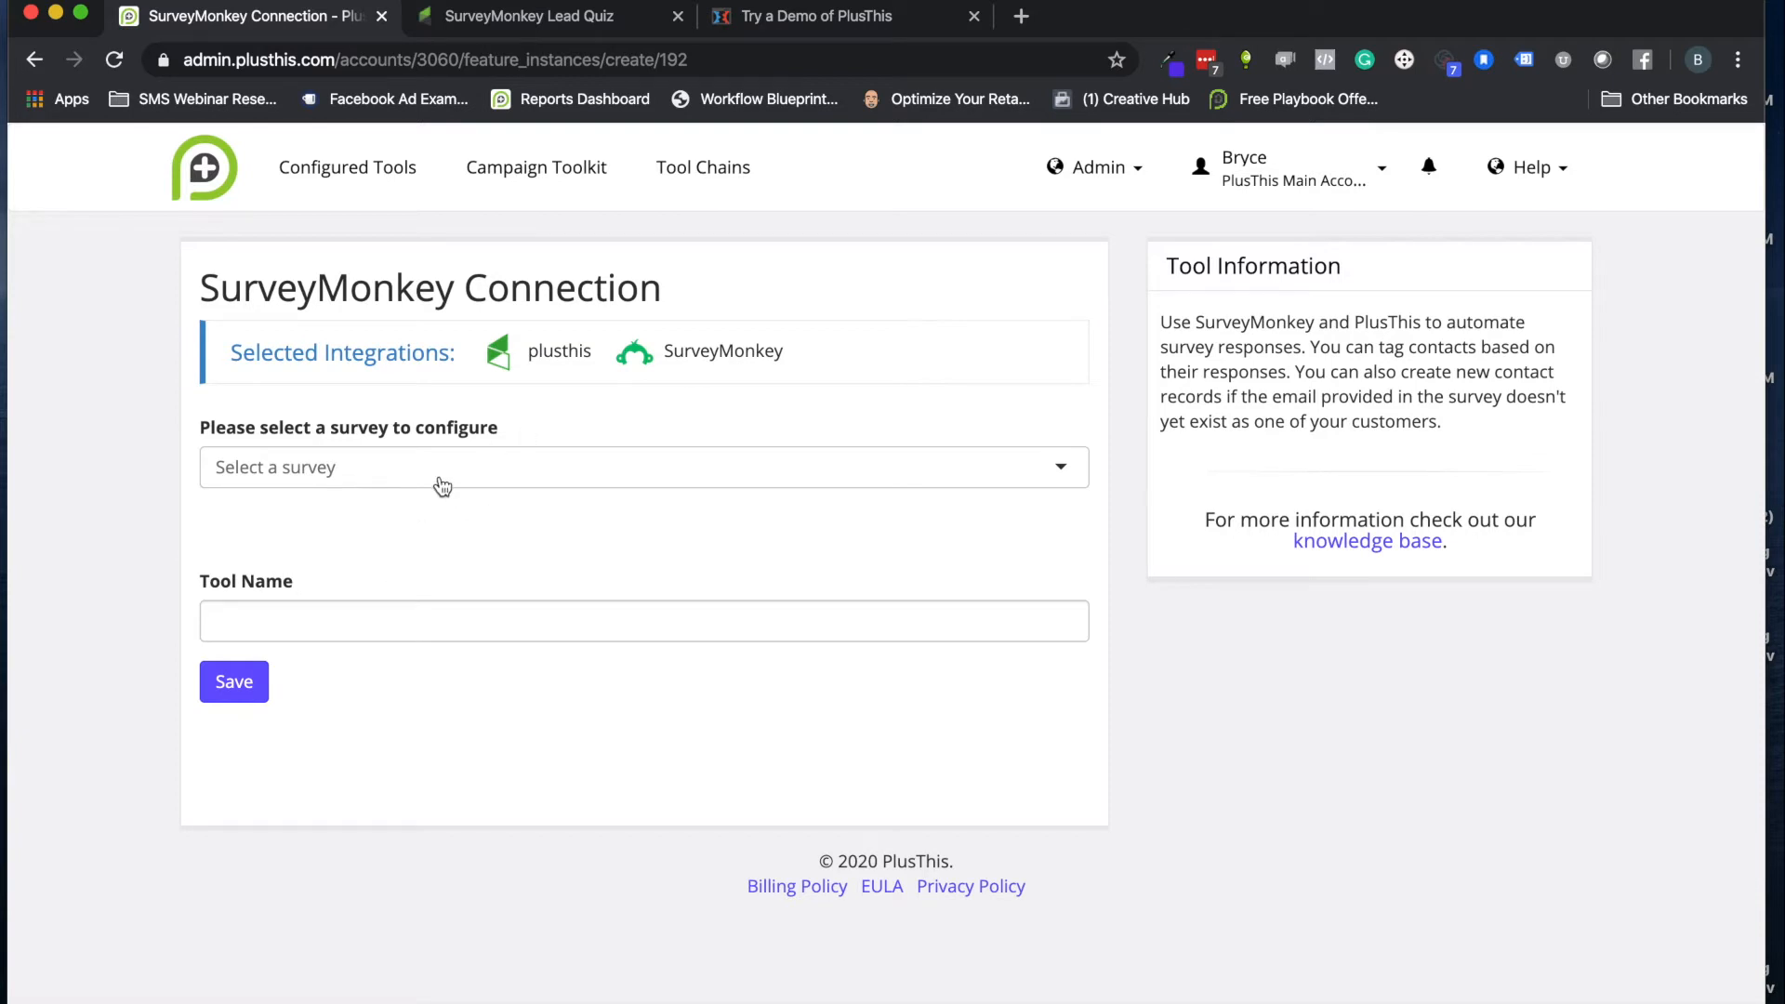
pyautogui.moveTo(815, 23)
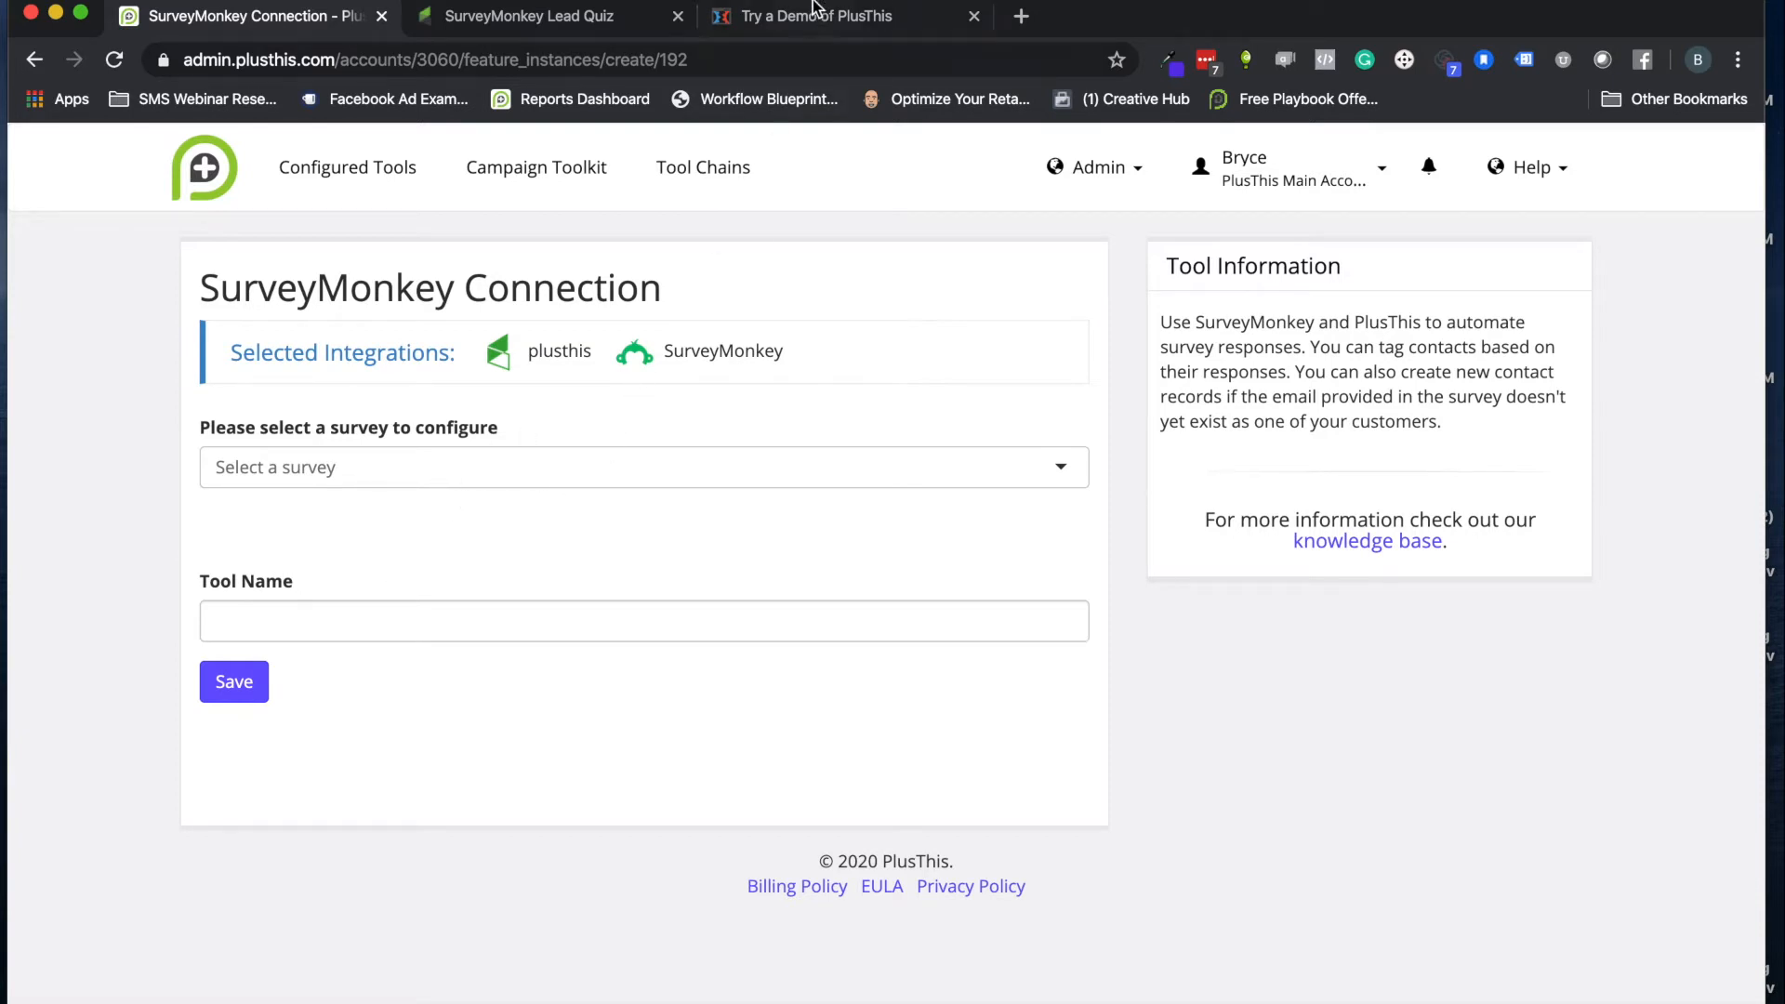
# Switch to the lead quiz demo tab and scroll to the SMS strategy quiz's Next button
pyautogui.click(815, 16)
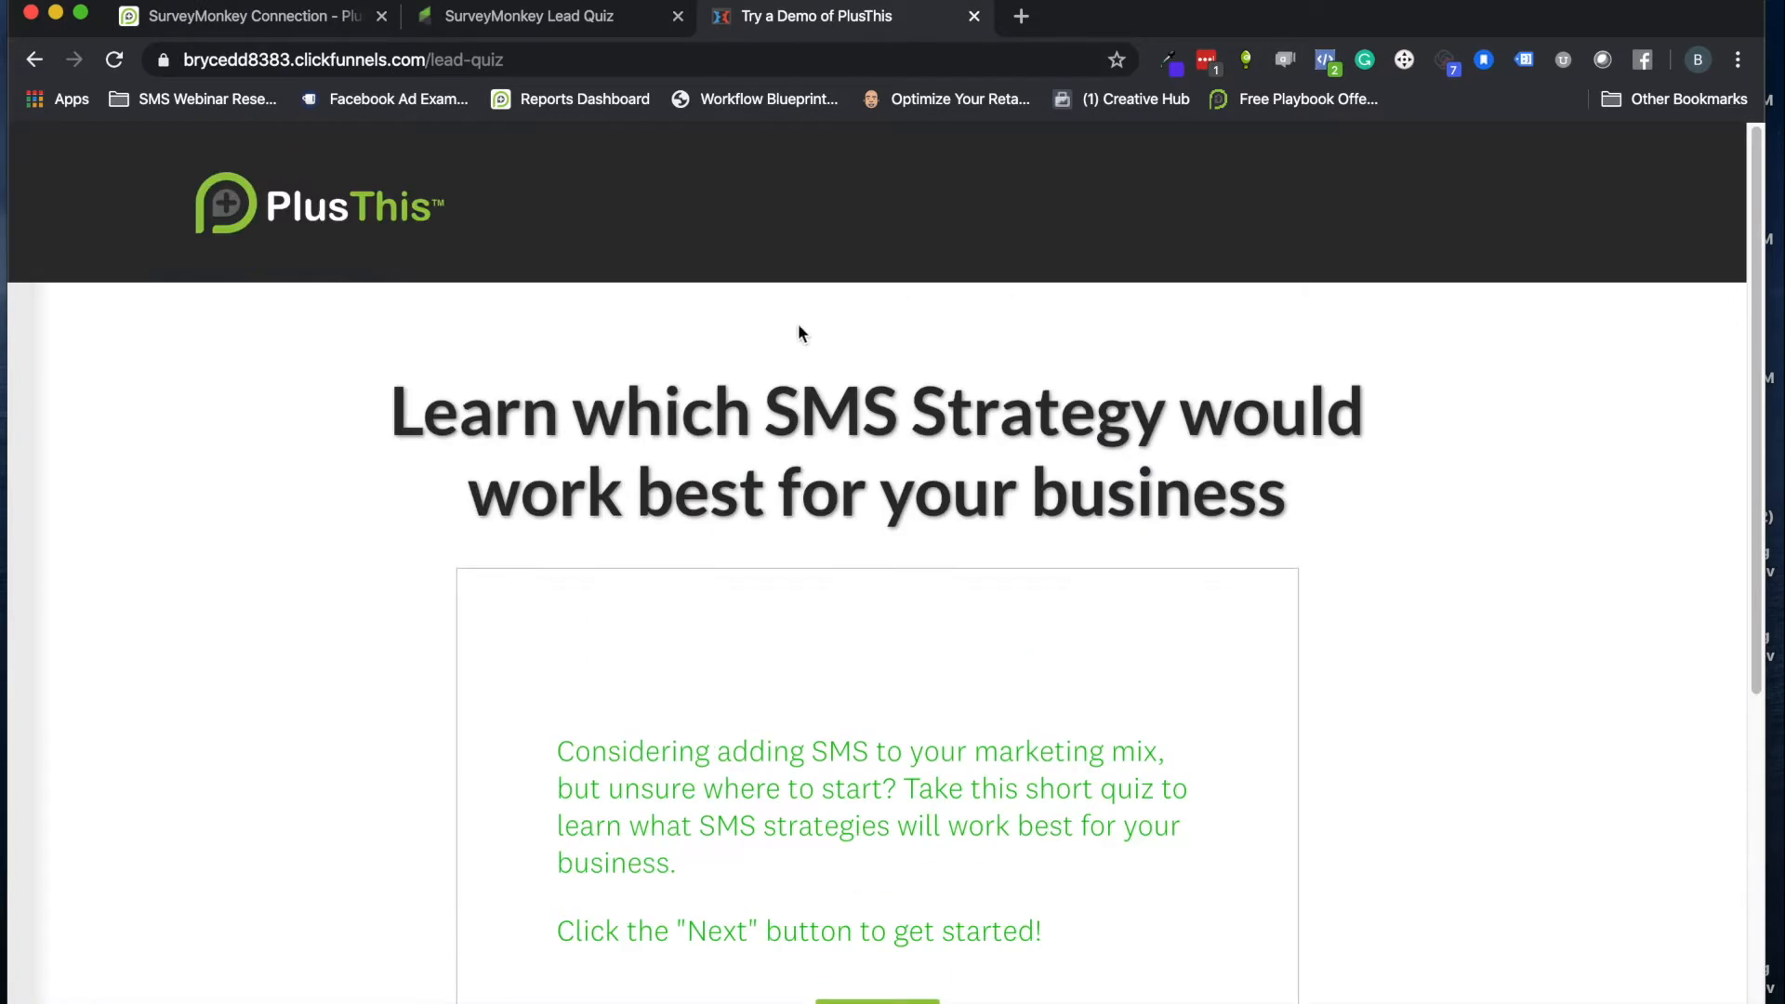
pyautogui.moveTo(721, 350)
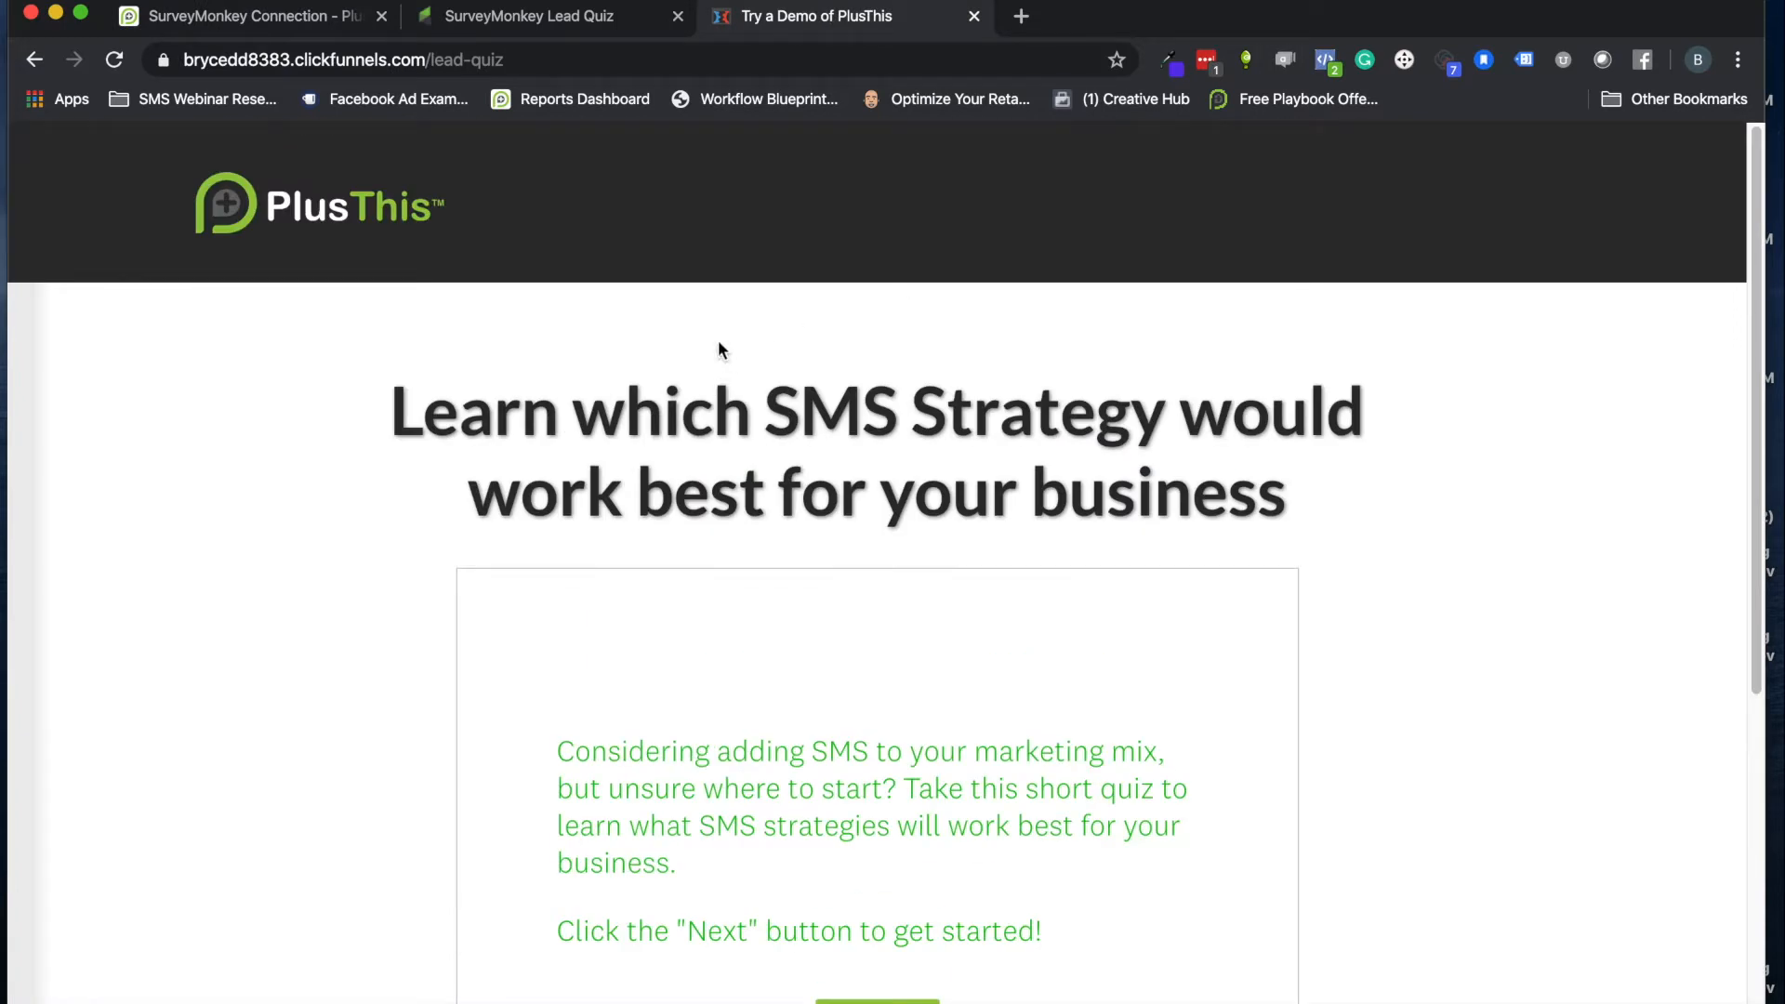
pyautogui.scroll(-3)
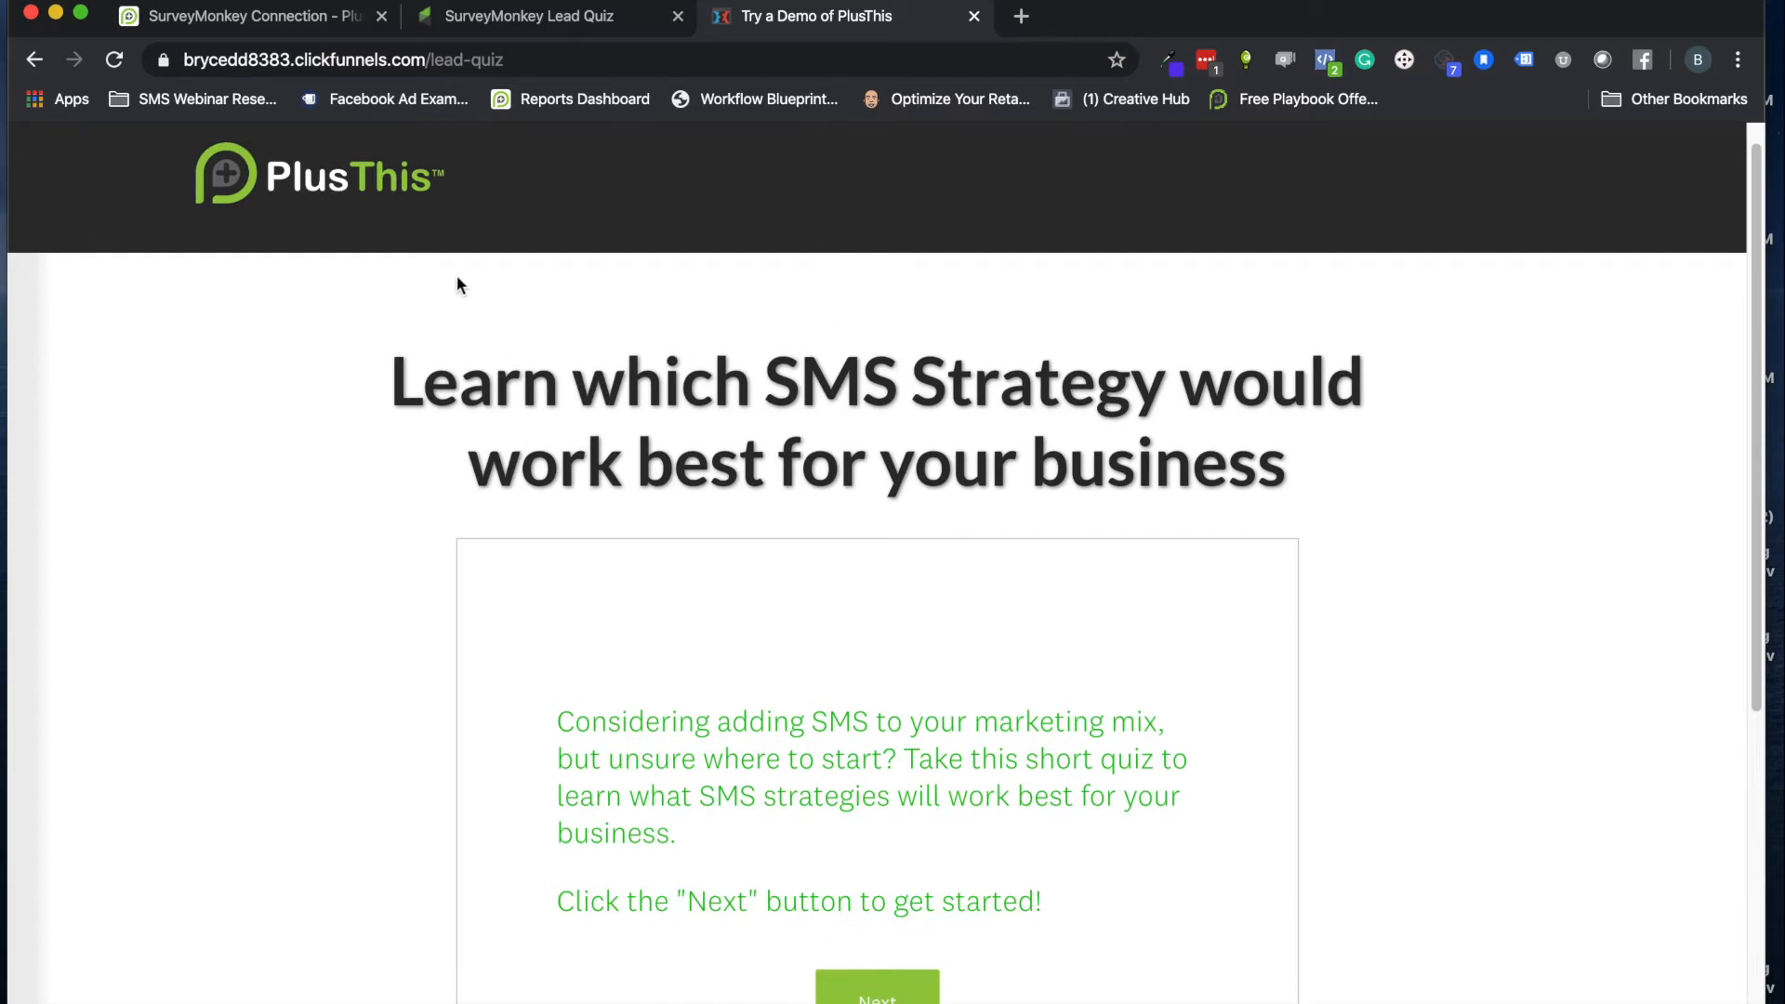
pyautogui.moveTo(501, 297)
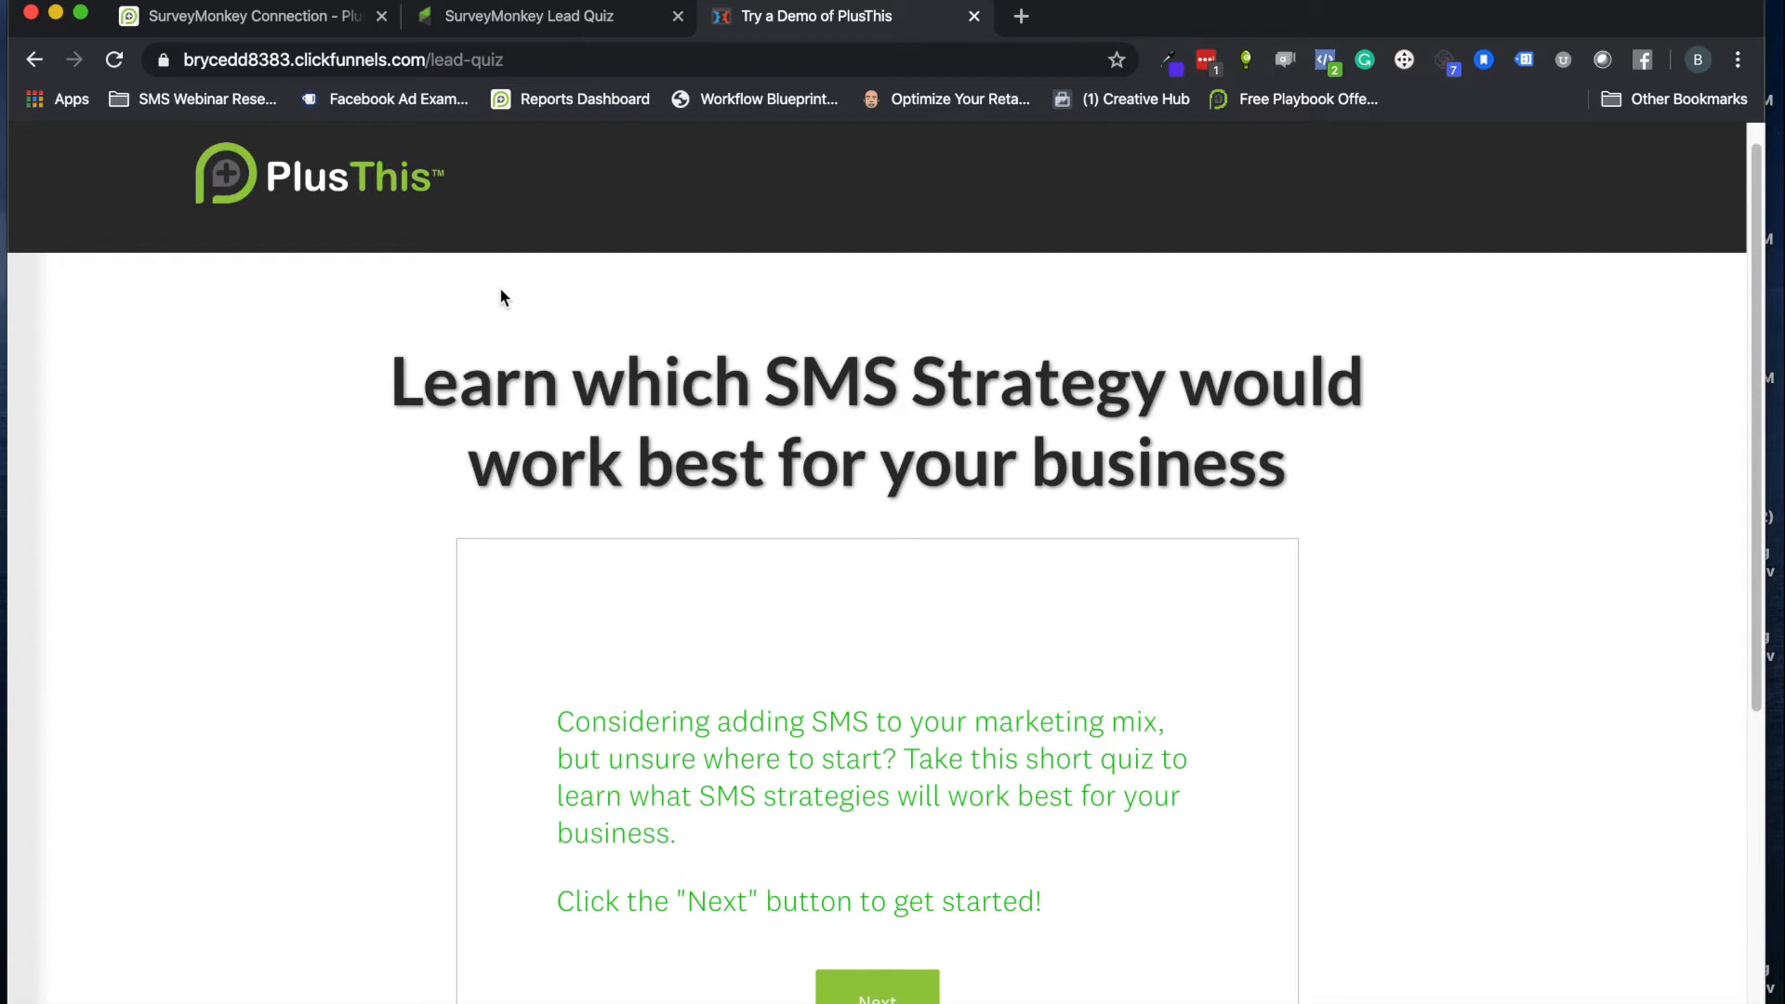
pyautogui.scroll(-3)
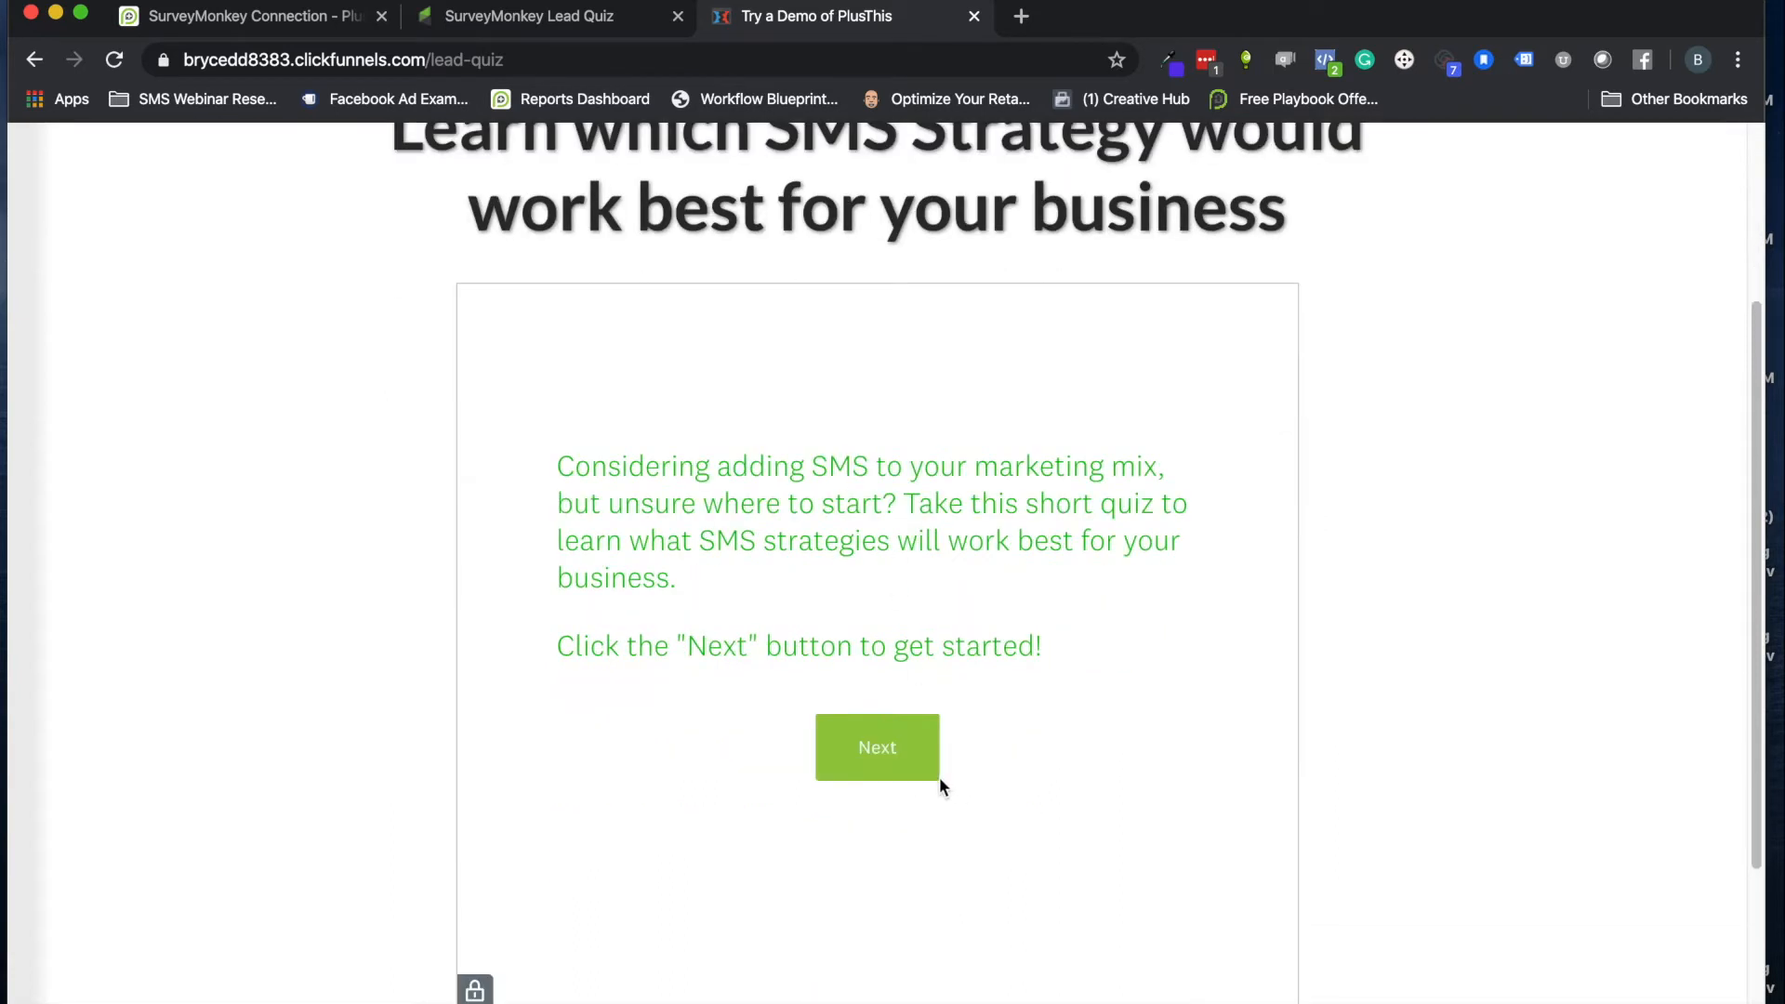
# Answer the quiz ('Customers love my updates') to the email page, then show the Lead Quiz campaign
pyautogui.click(877, 748)
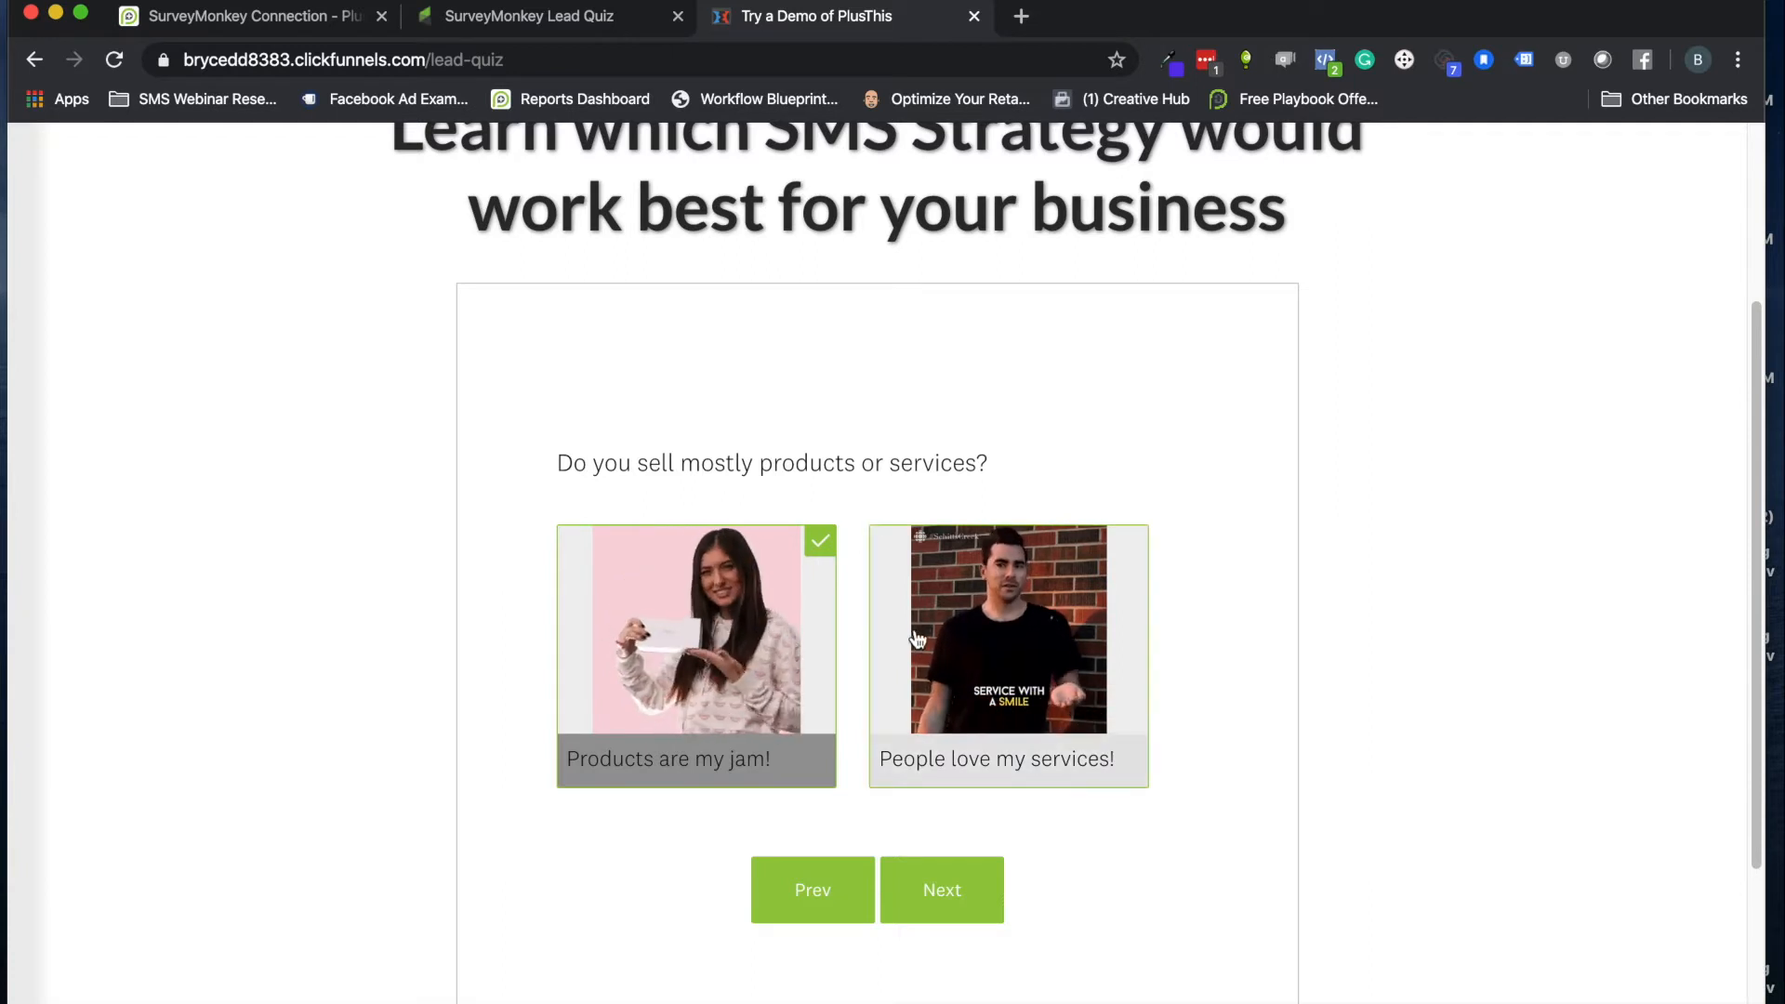
pyautogui.moveTo(875, 901)
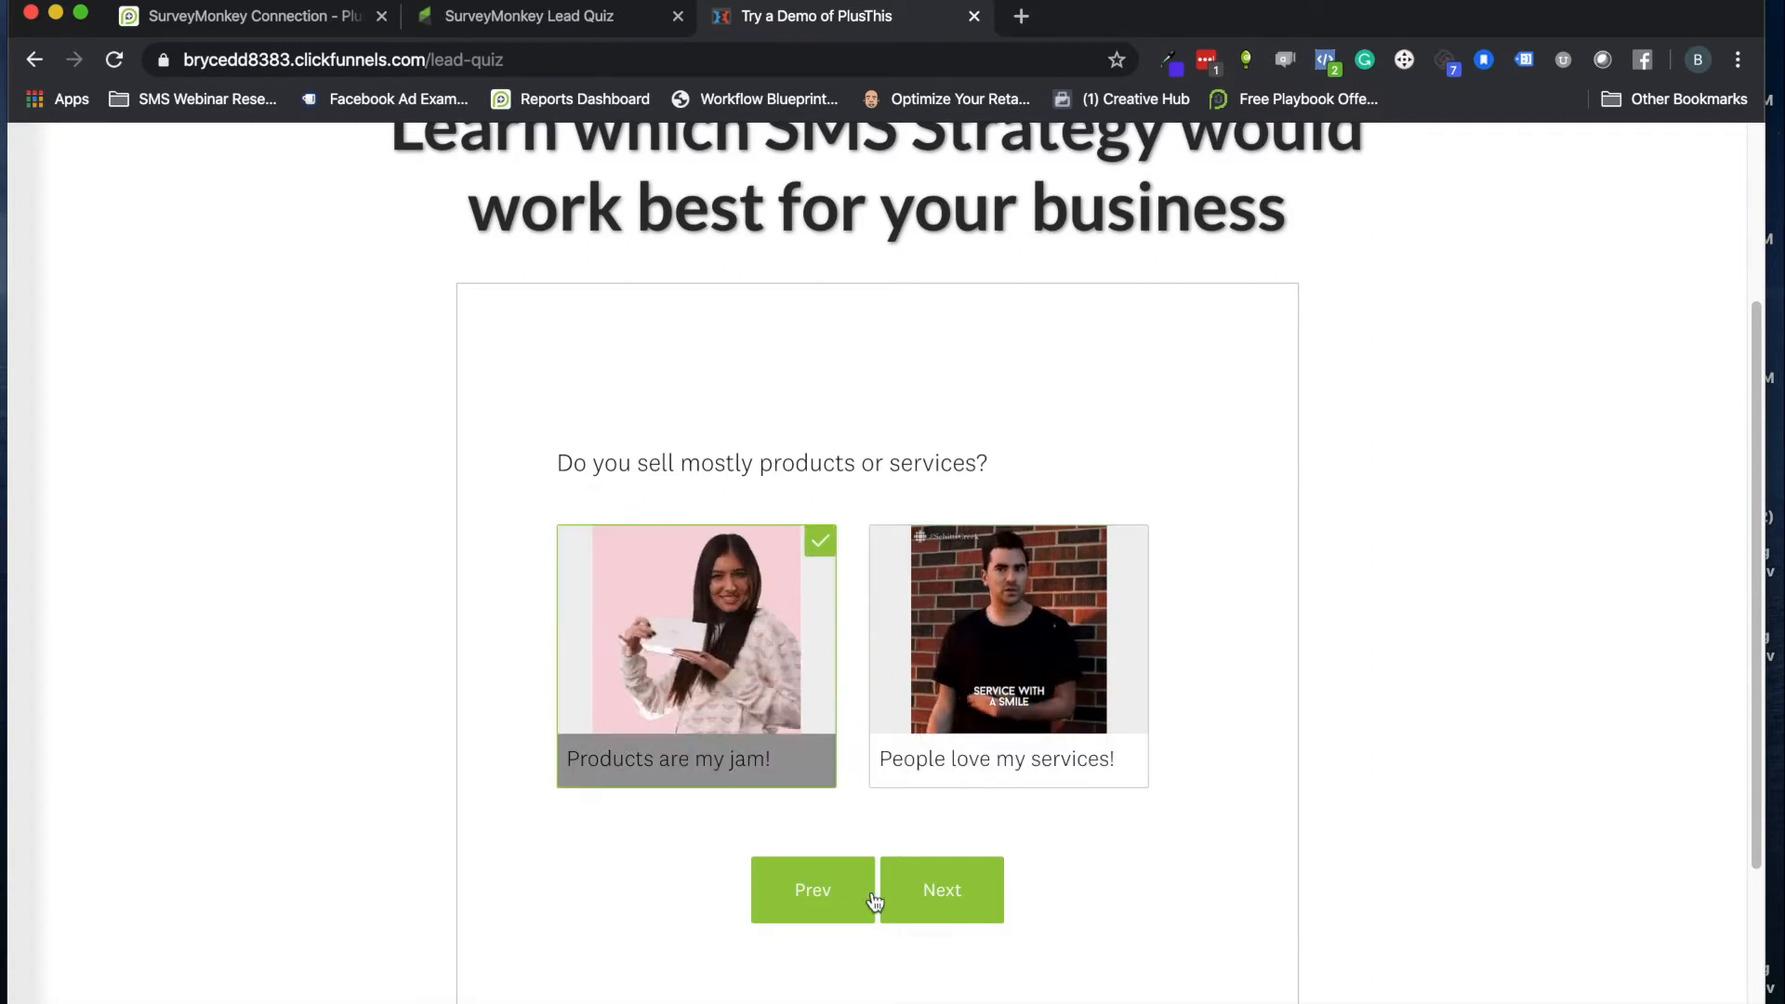
pyautogui.click(942, 890)
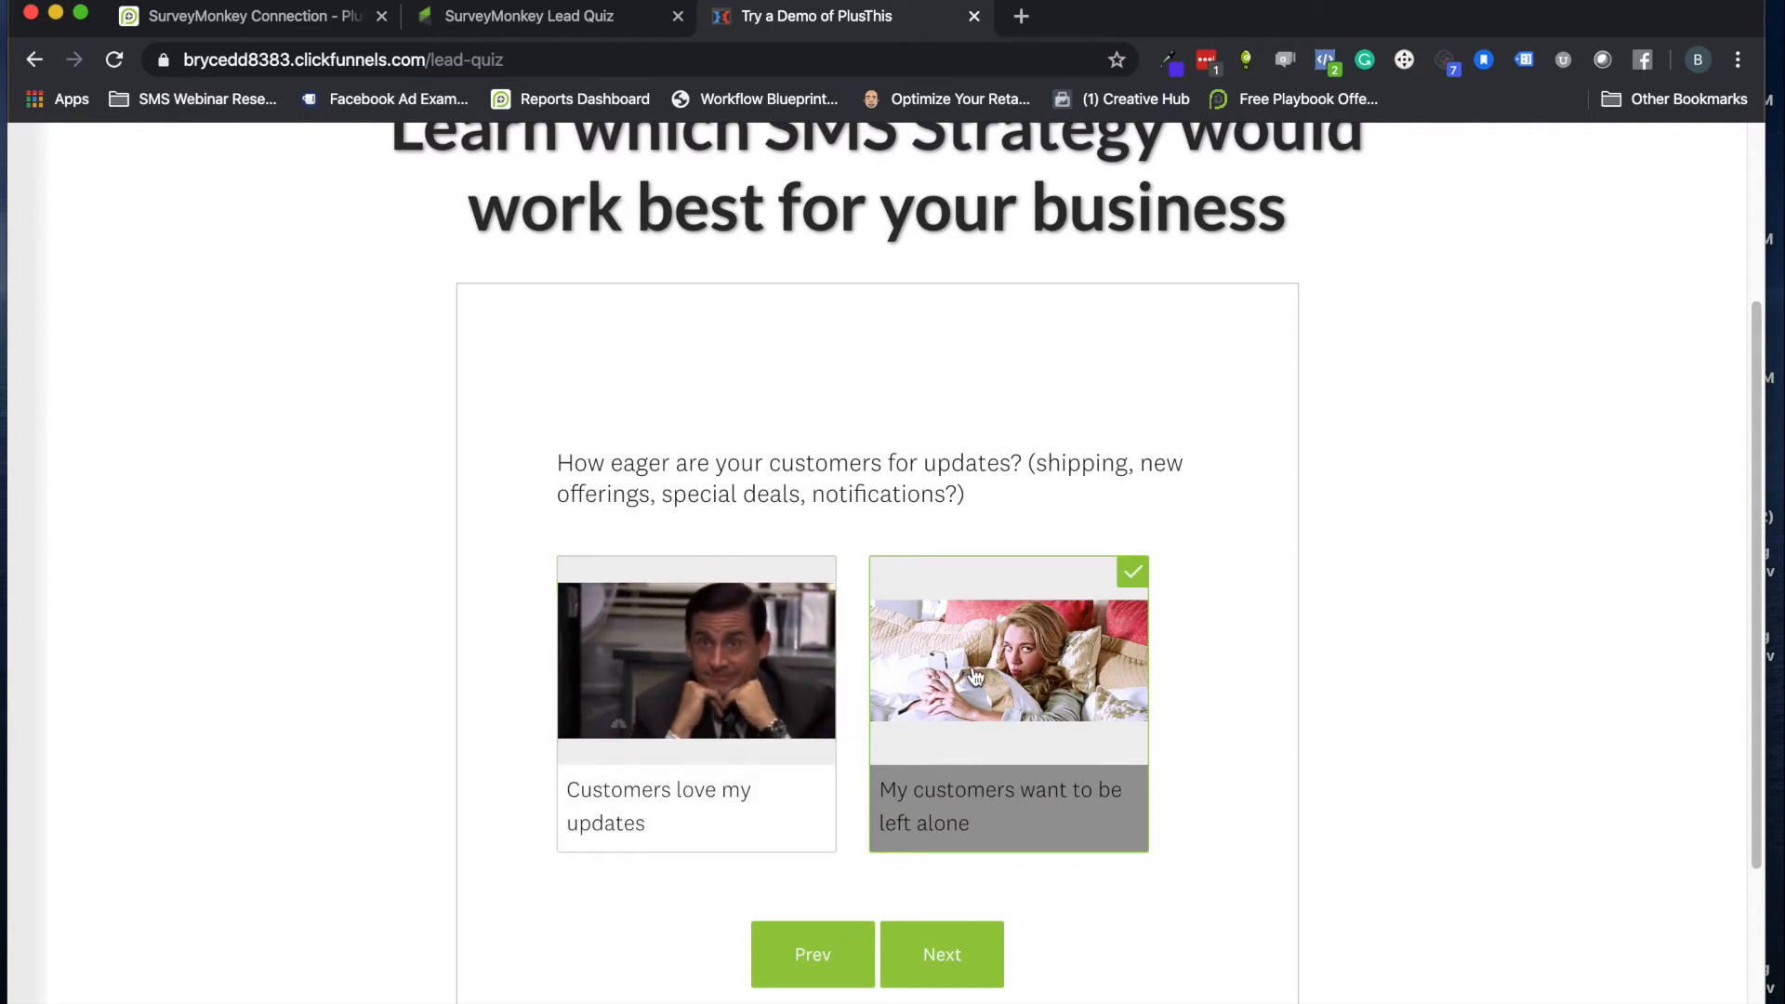
pyautogui.click(696, 660)
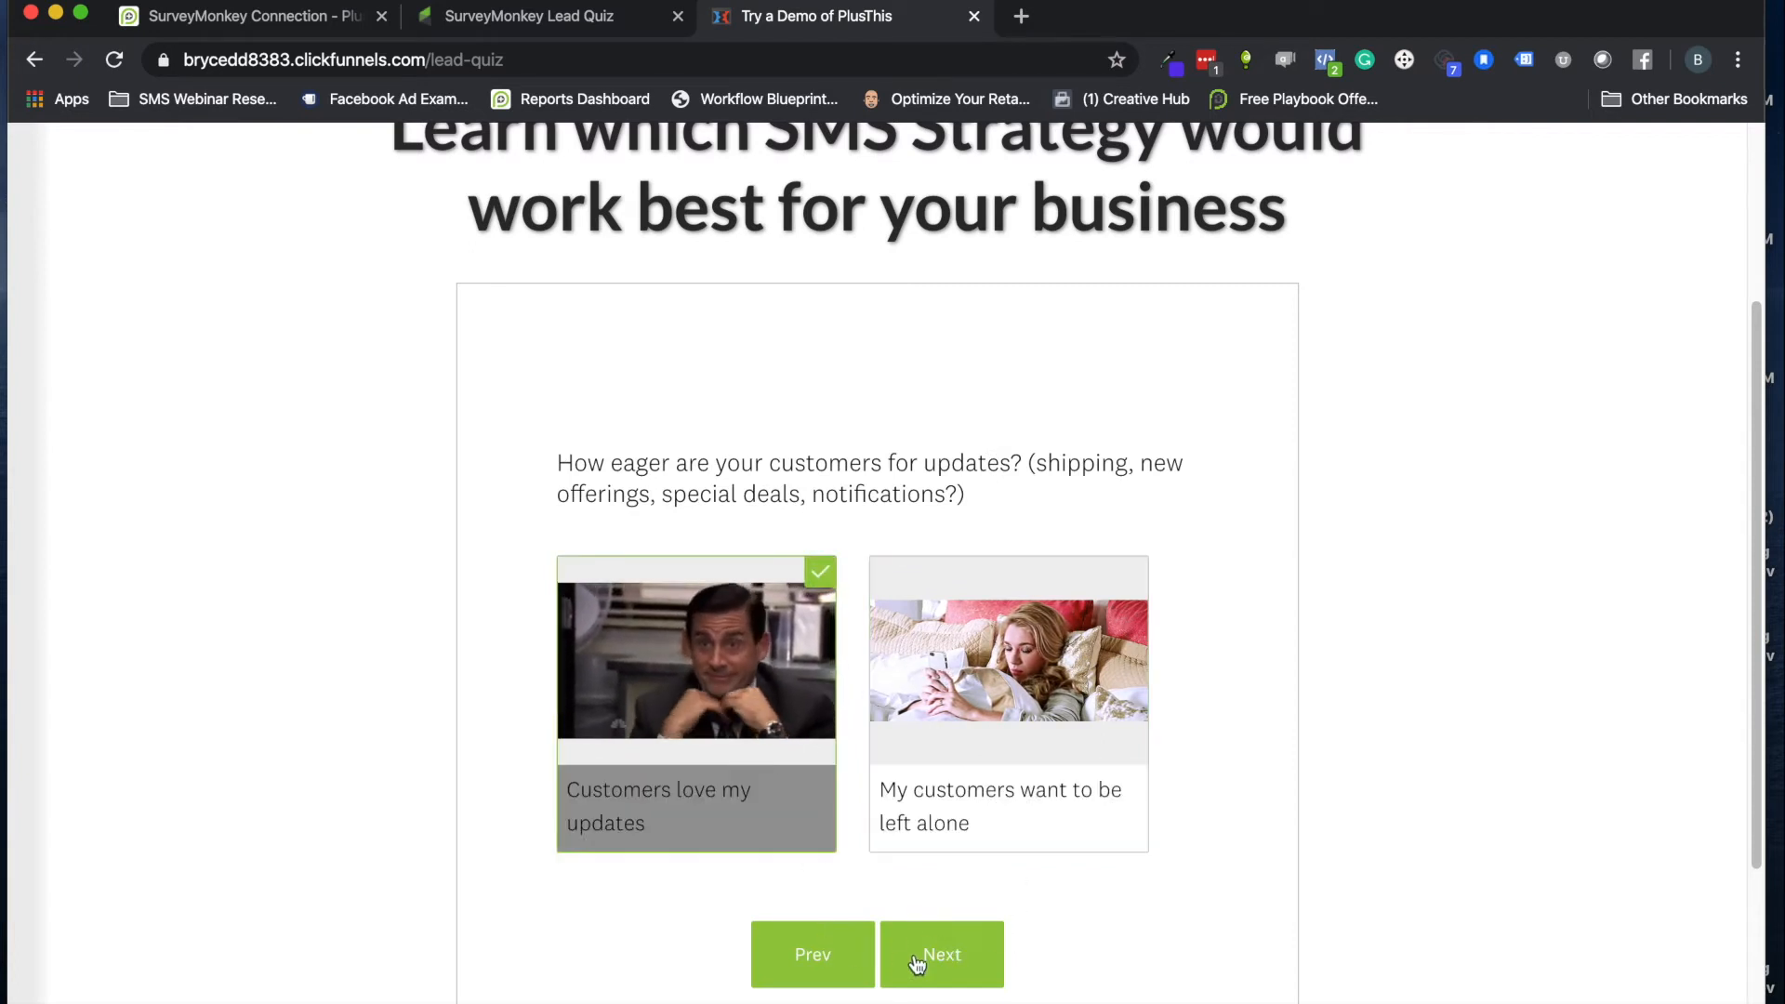
pyautogui.click(942, 955)
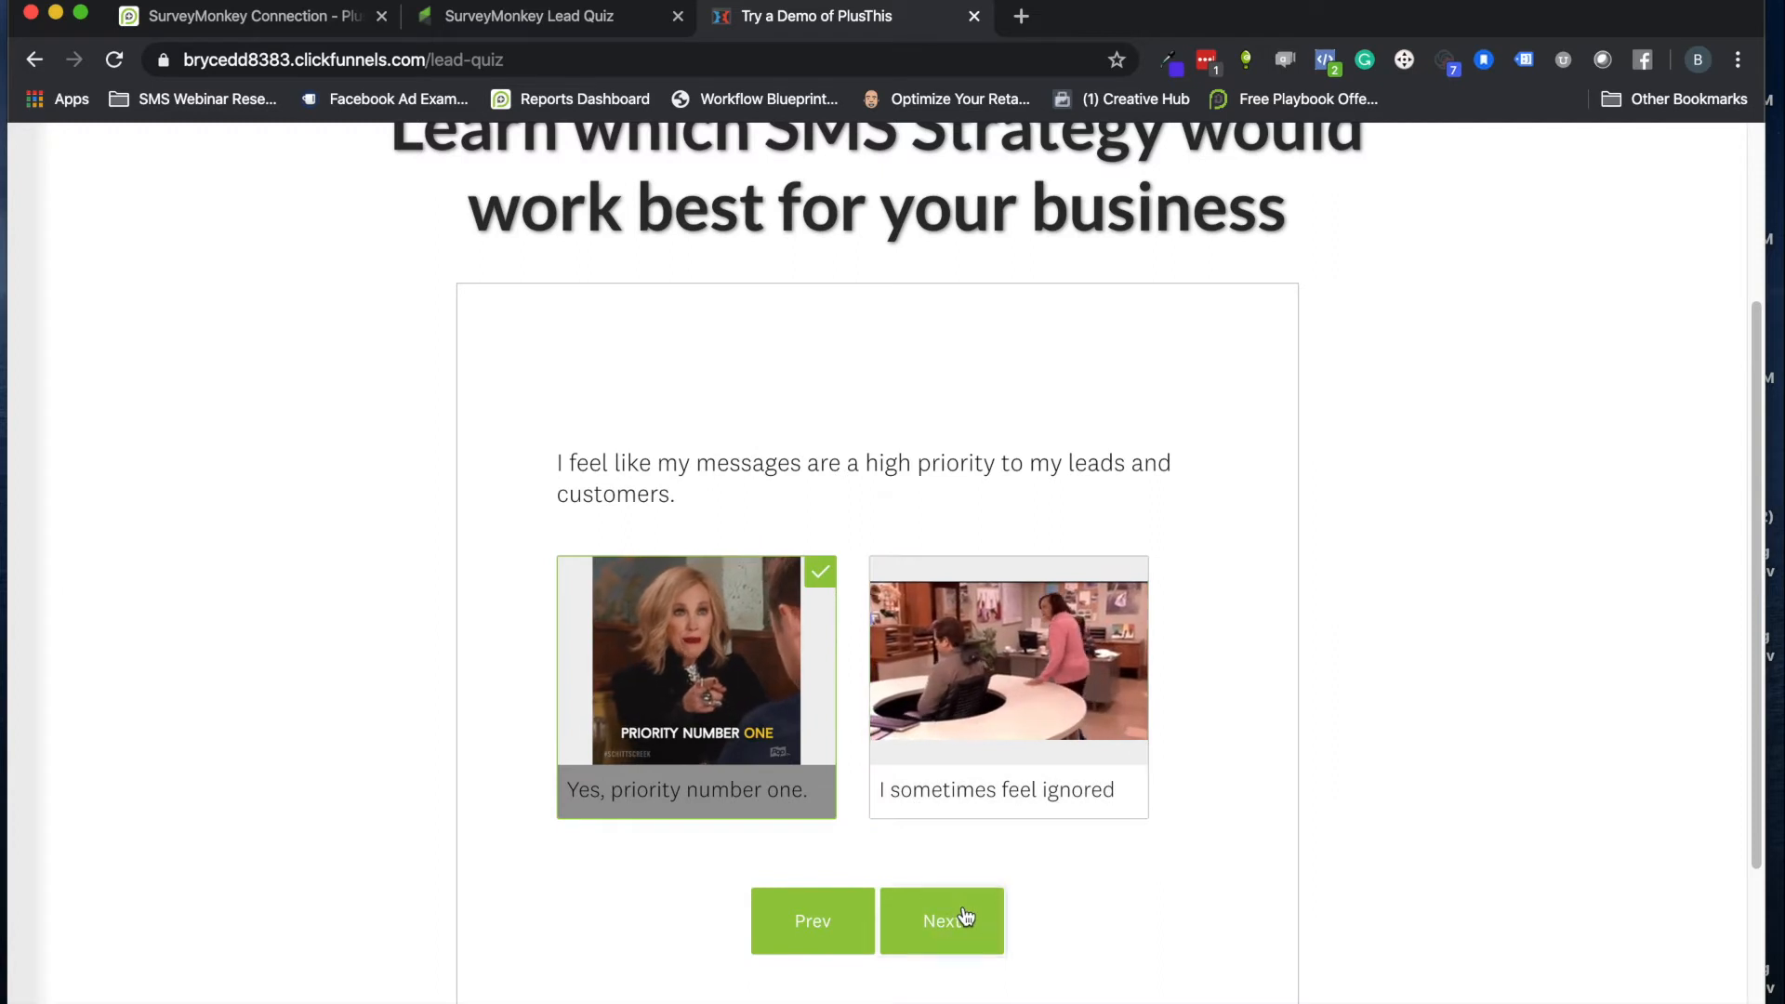
pyautogui.click(942, 921)
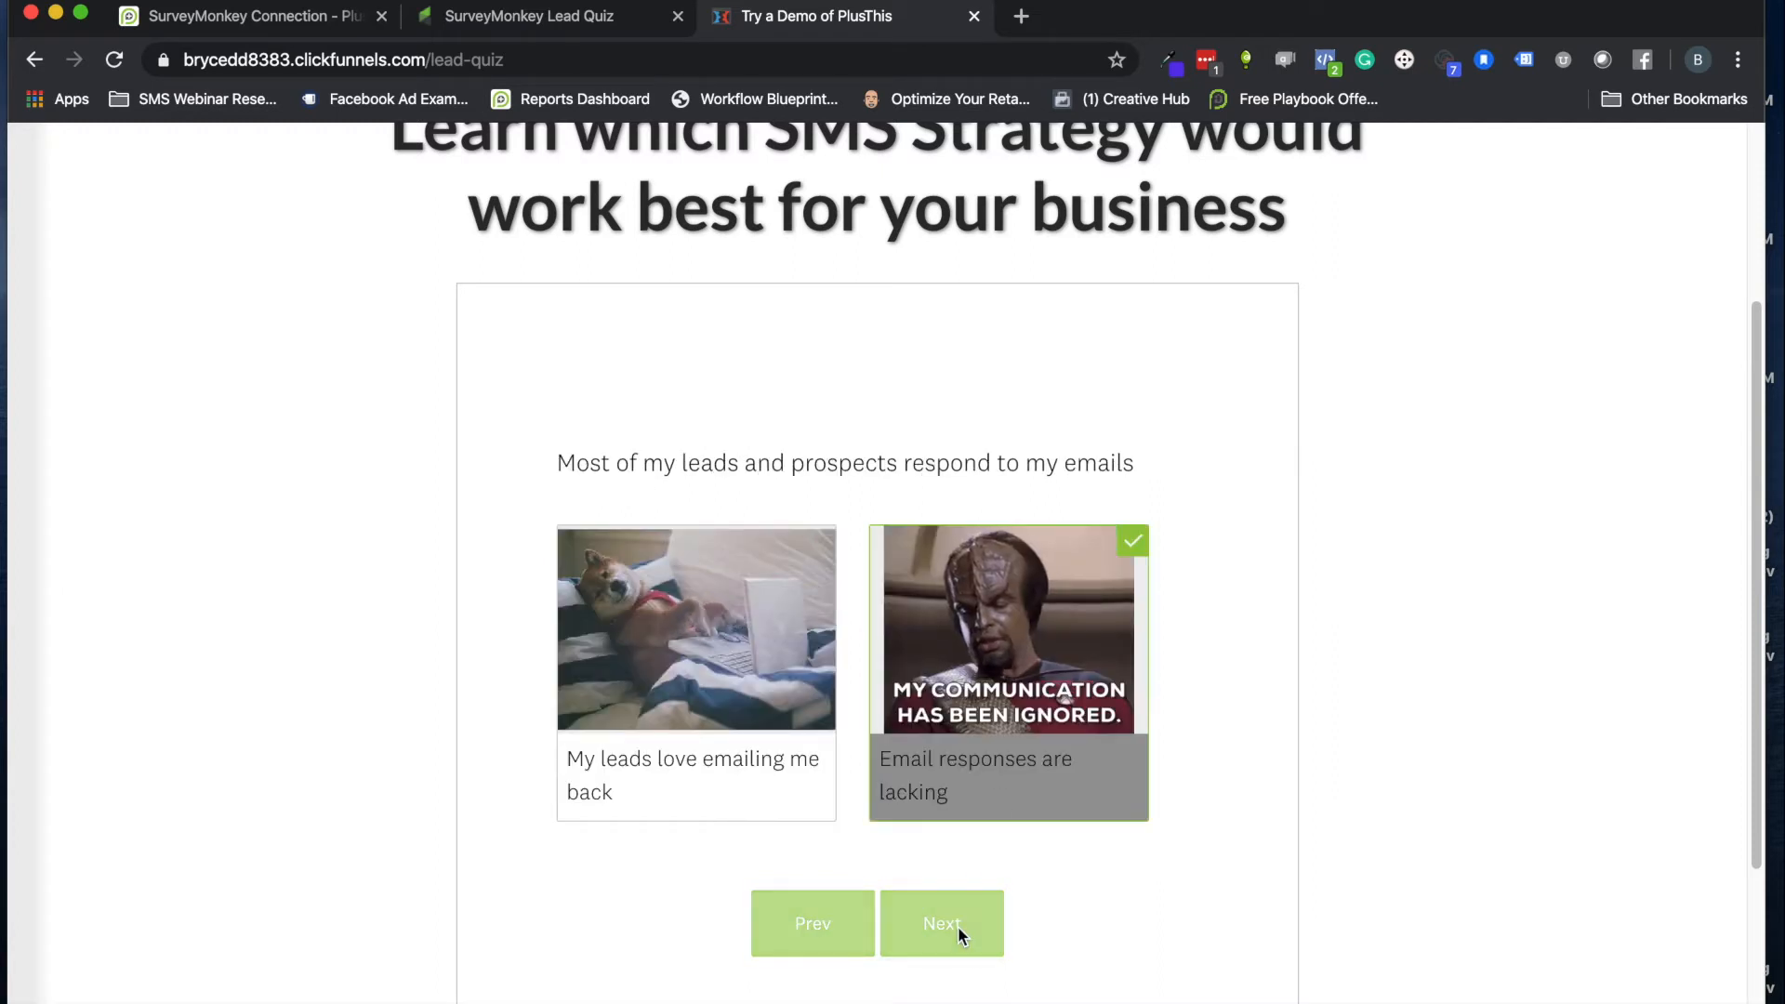
pyautogui.click(942, 923)
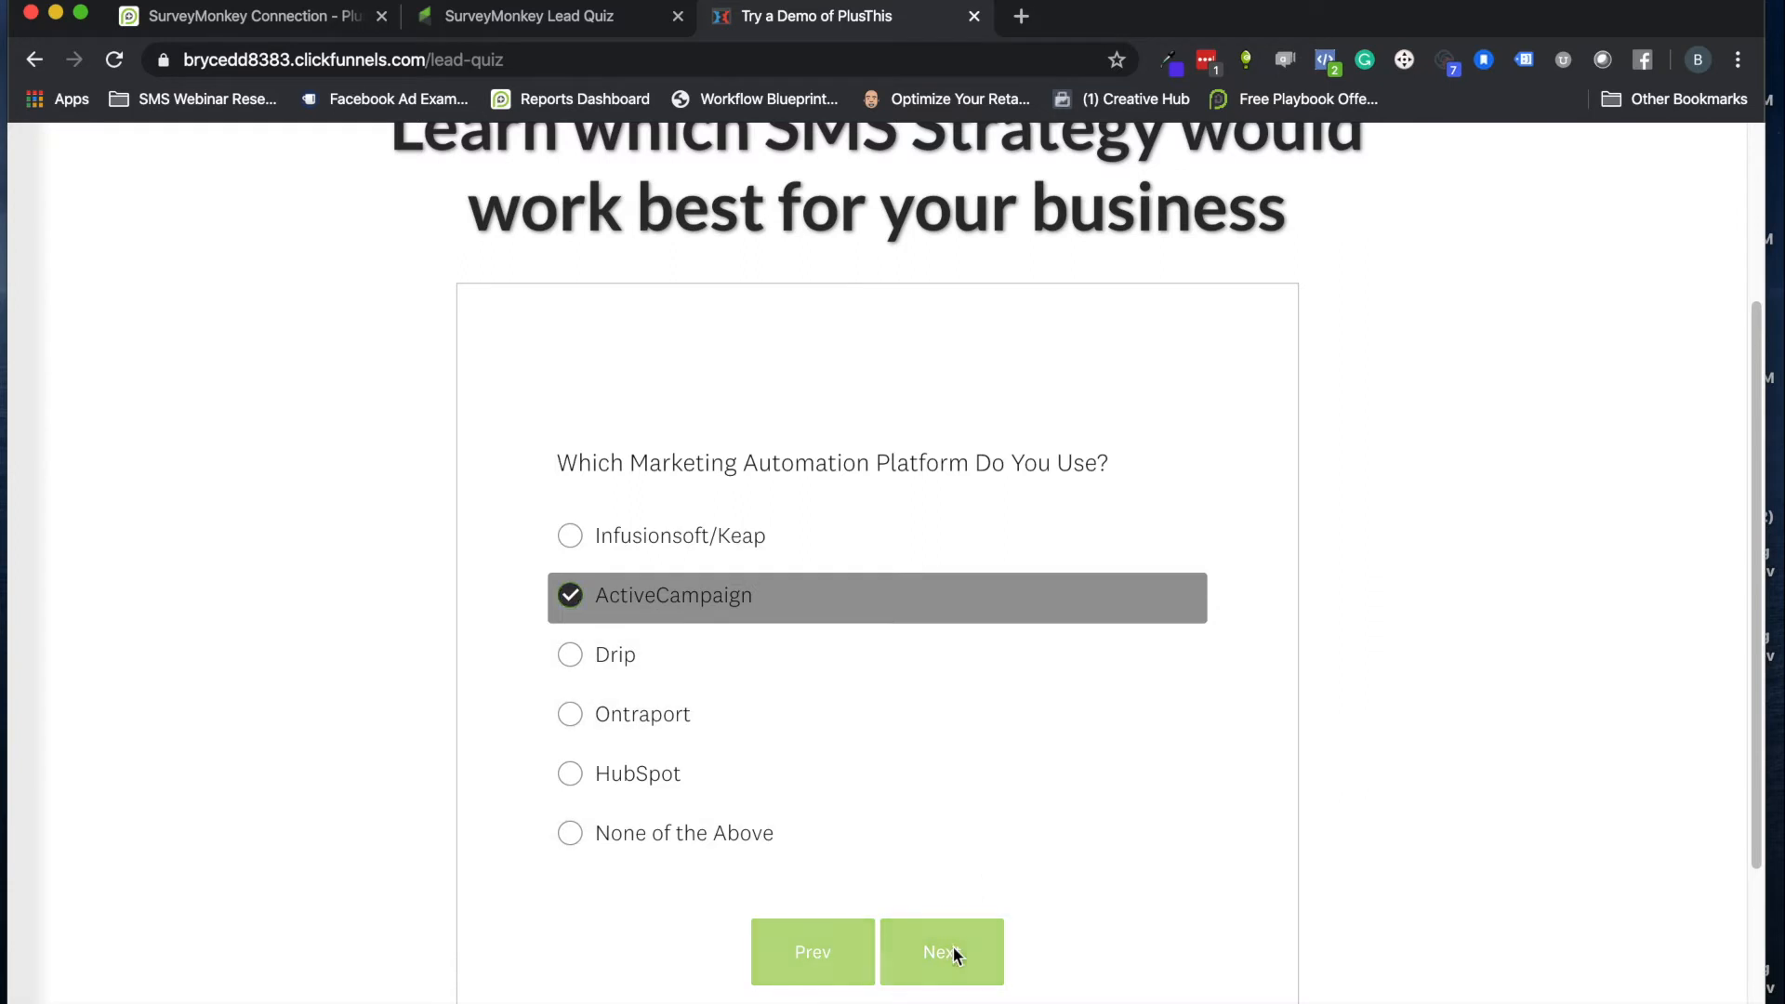
pyautogui.click(942, 952)
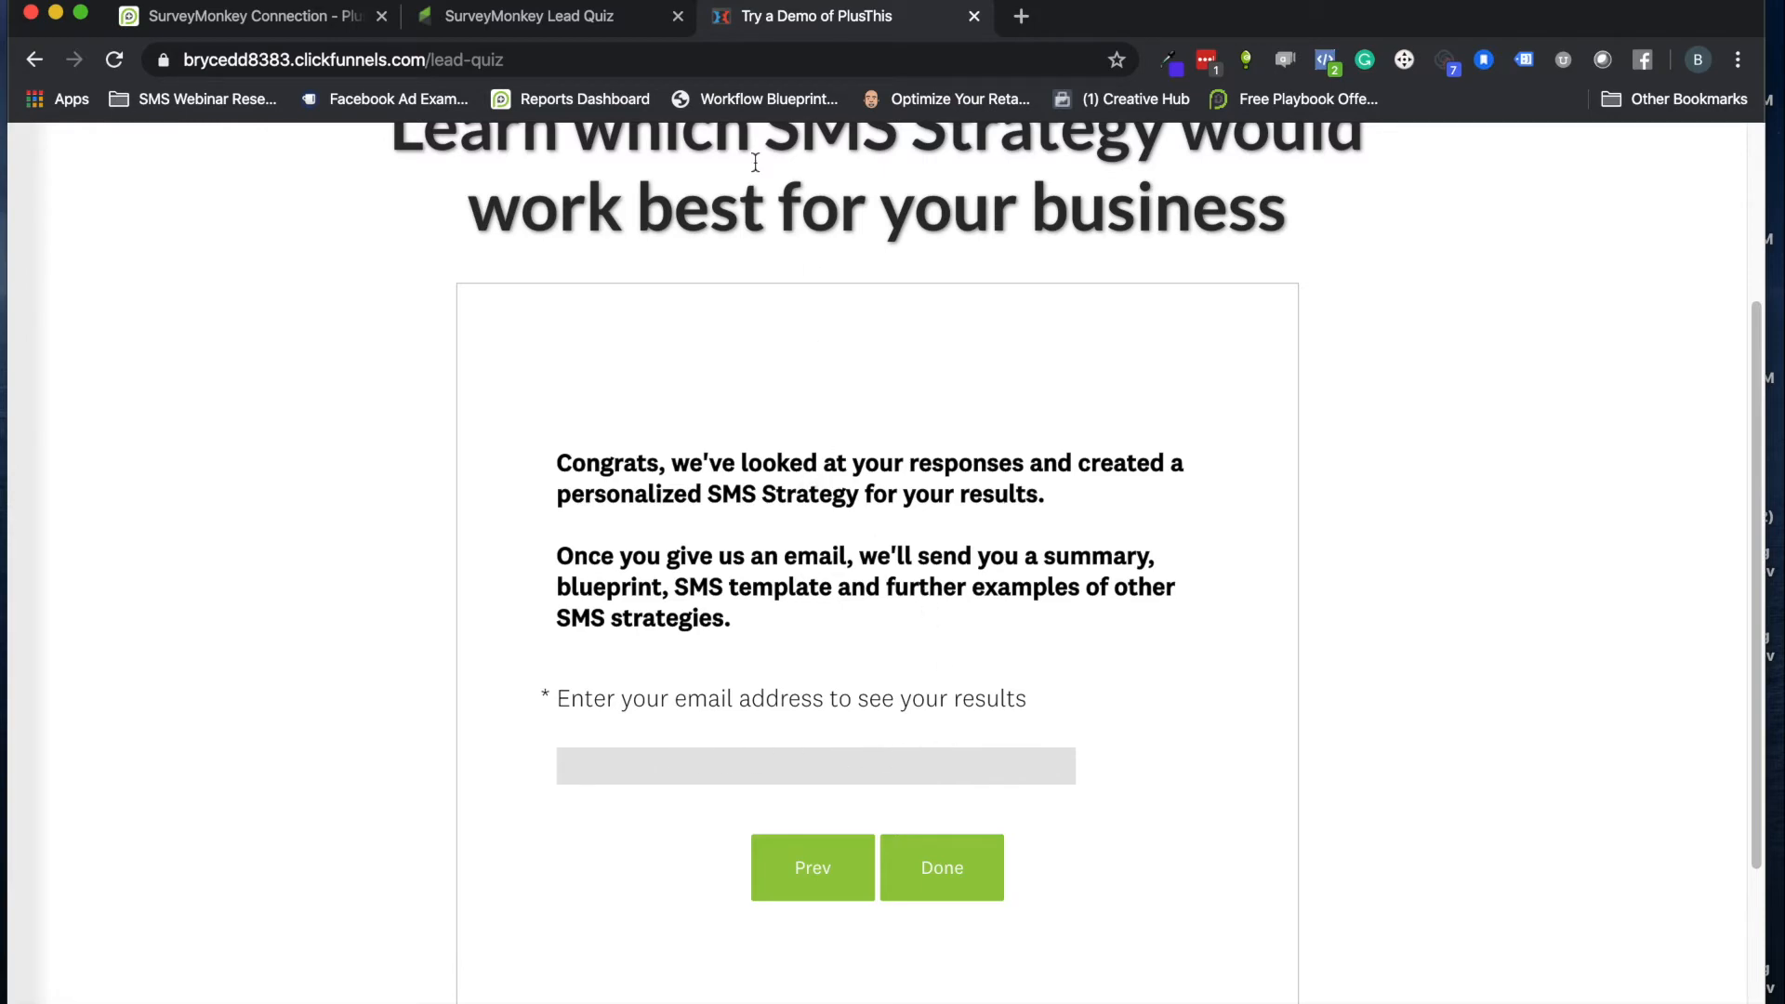
pyautogui.click(531, 17)
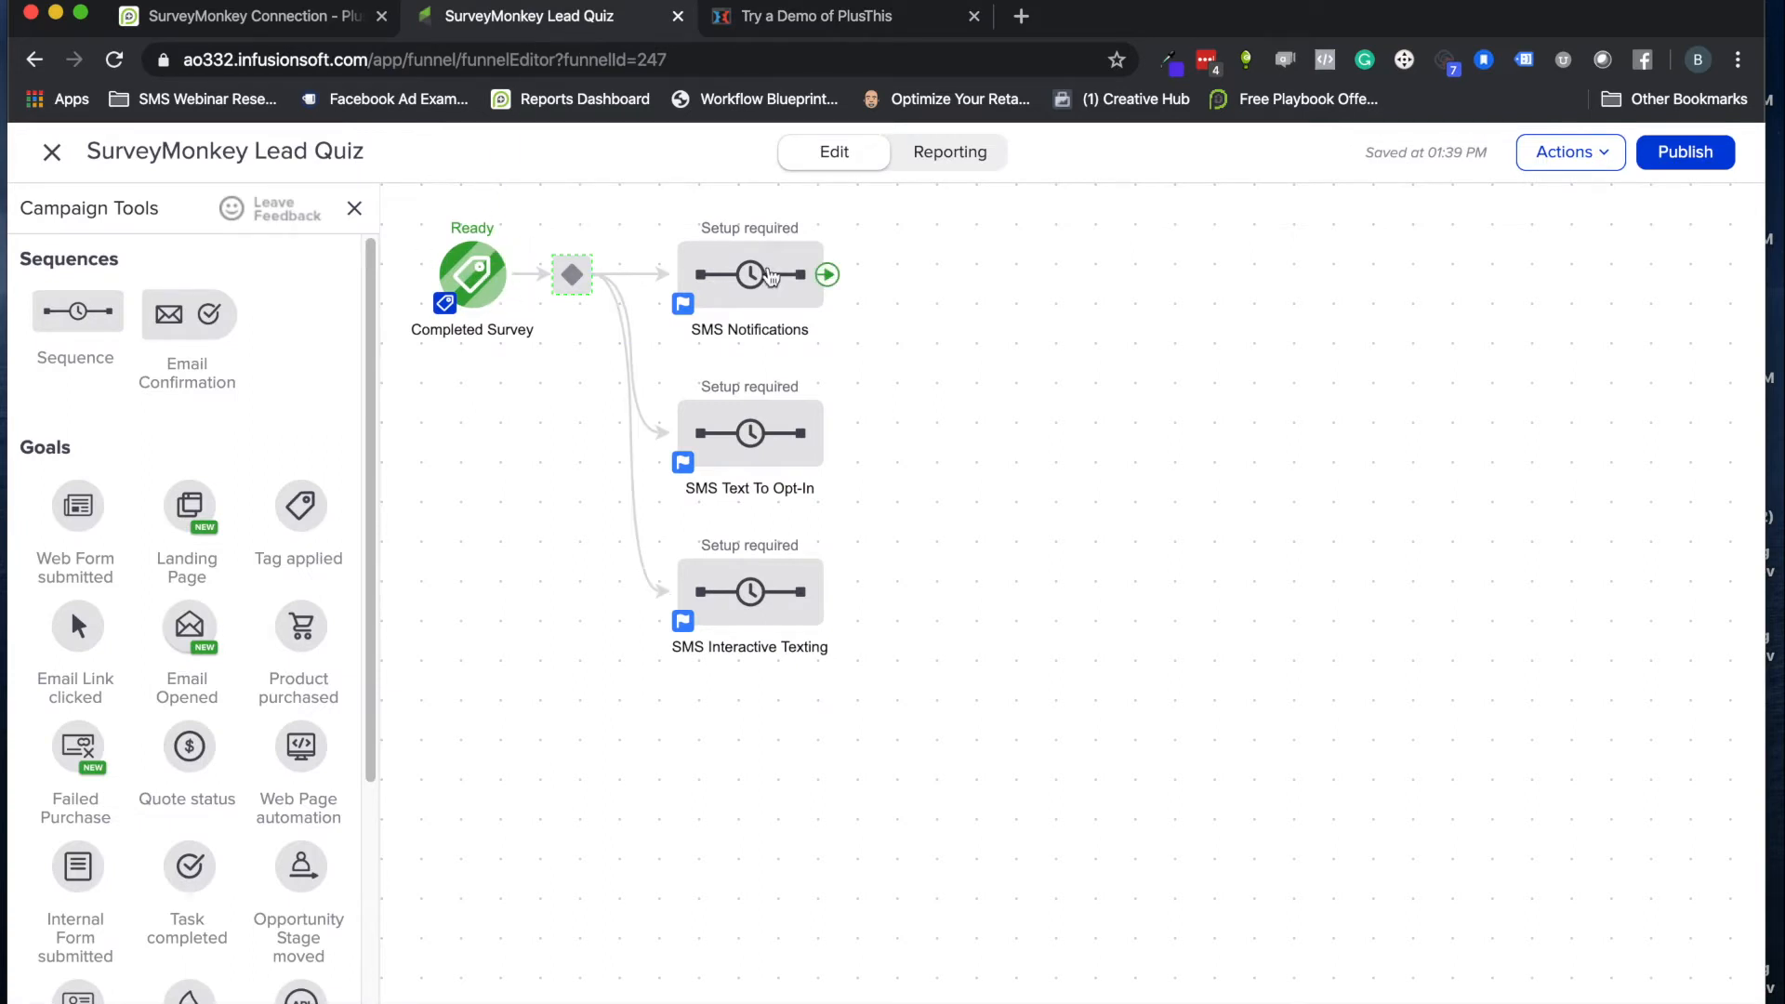
pyautogui.moveTo(764, 318)
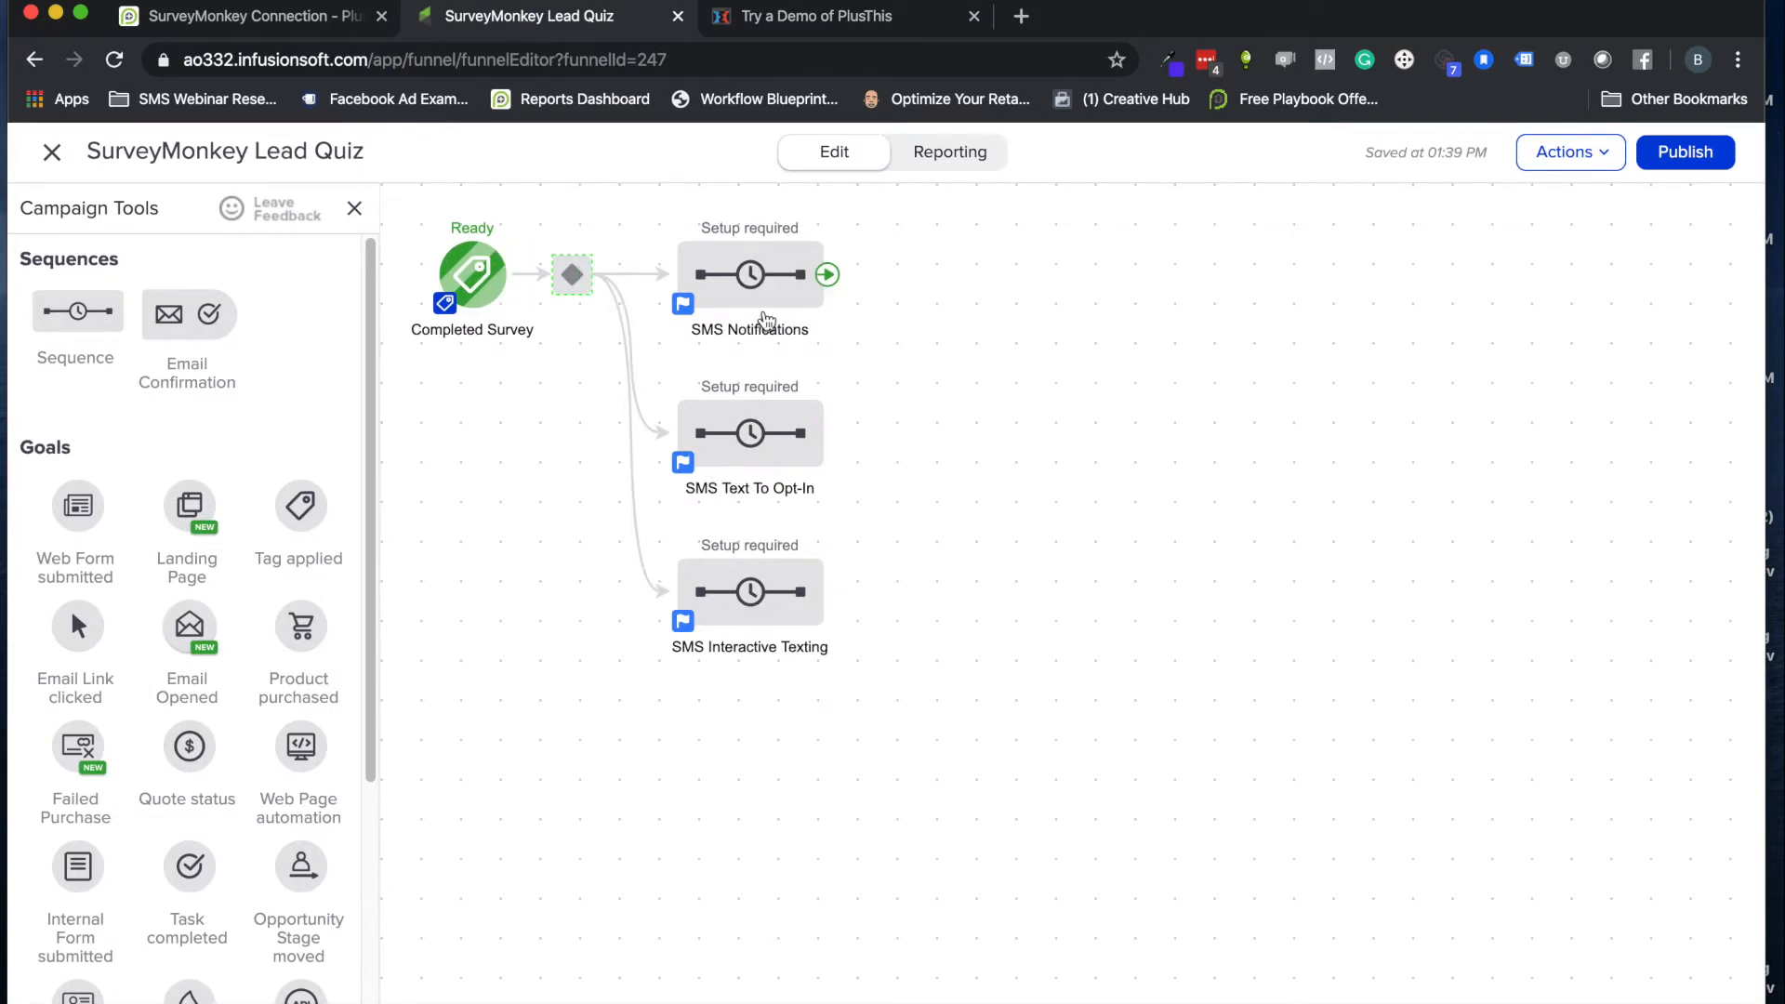
pyautogui.moveTo(728, 604)
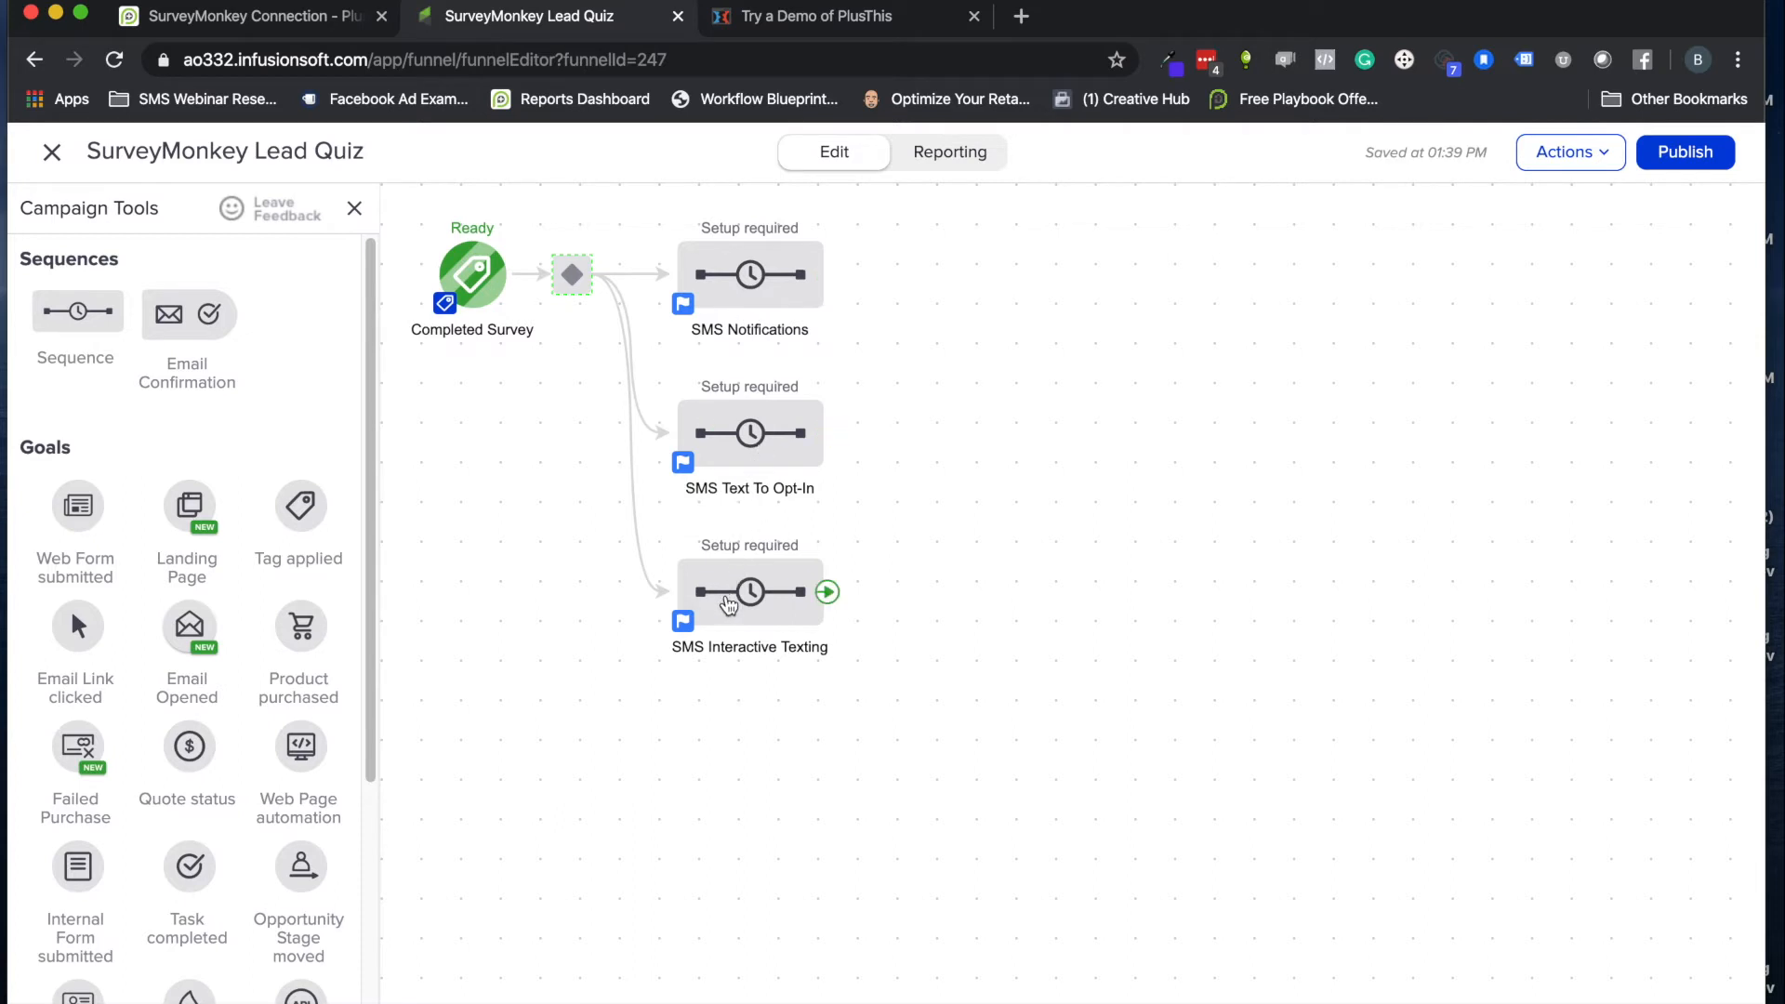
pyautogui.moveTo(504, 349)
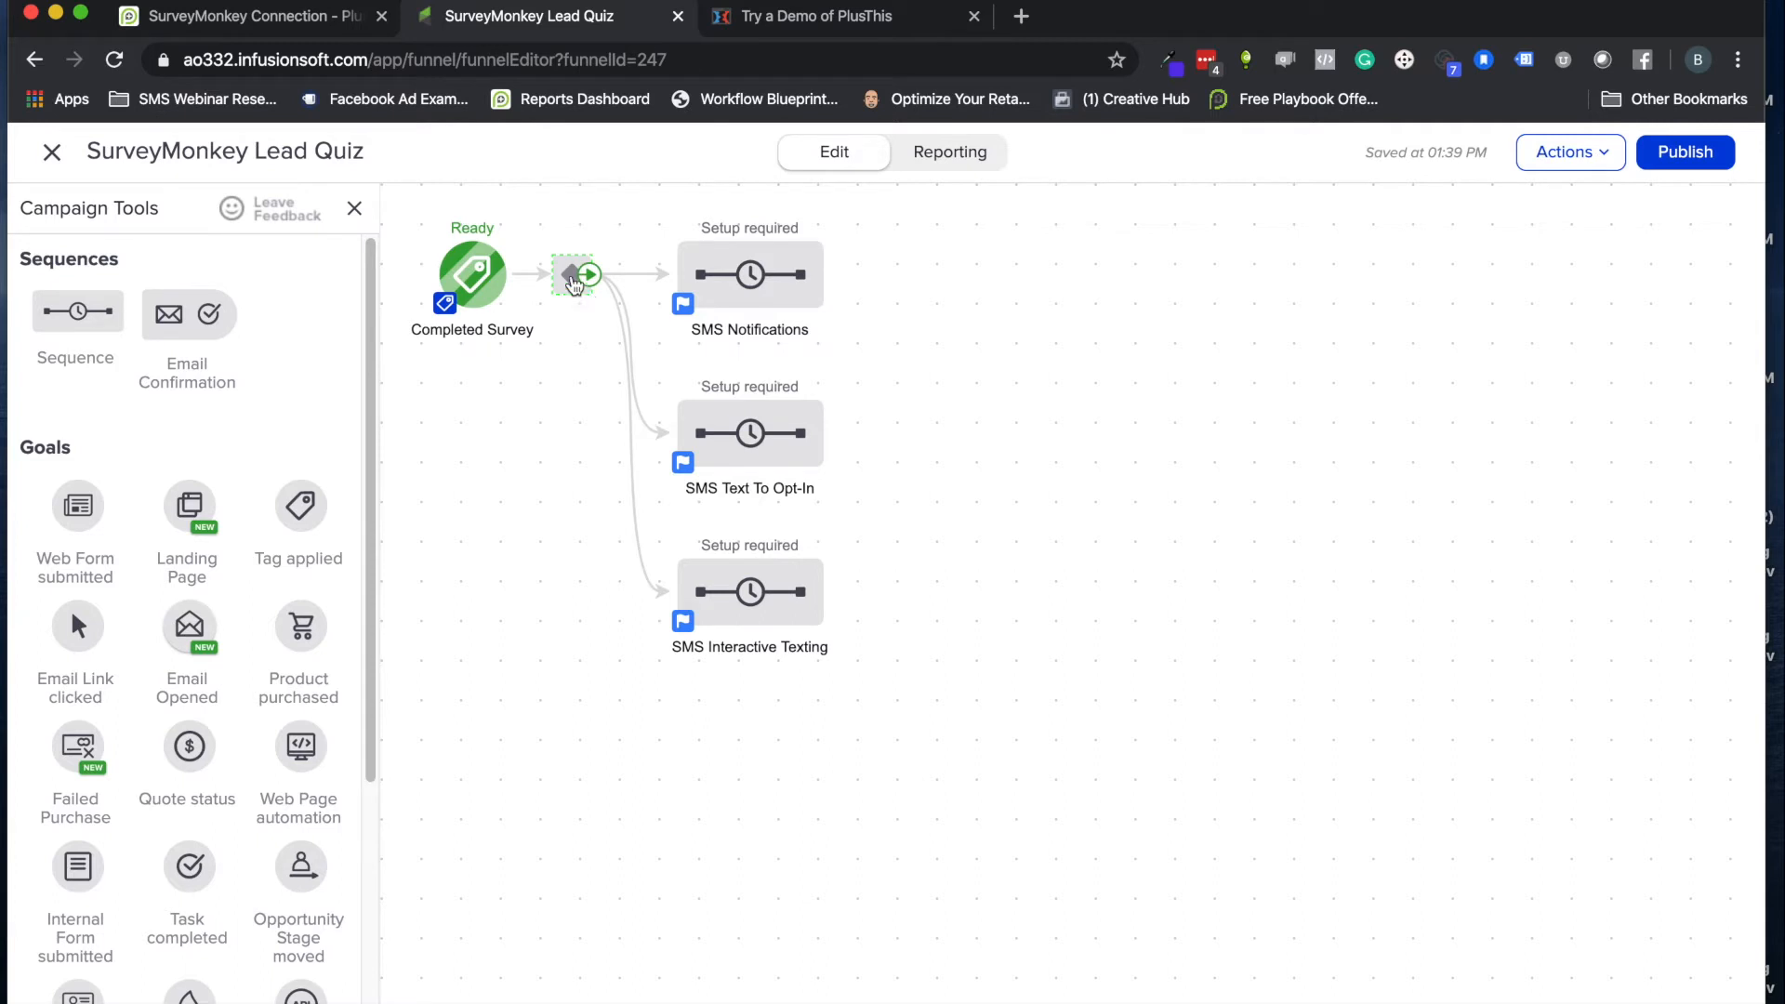
pyautogui.moveTo(565, 290)
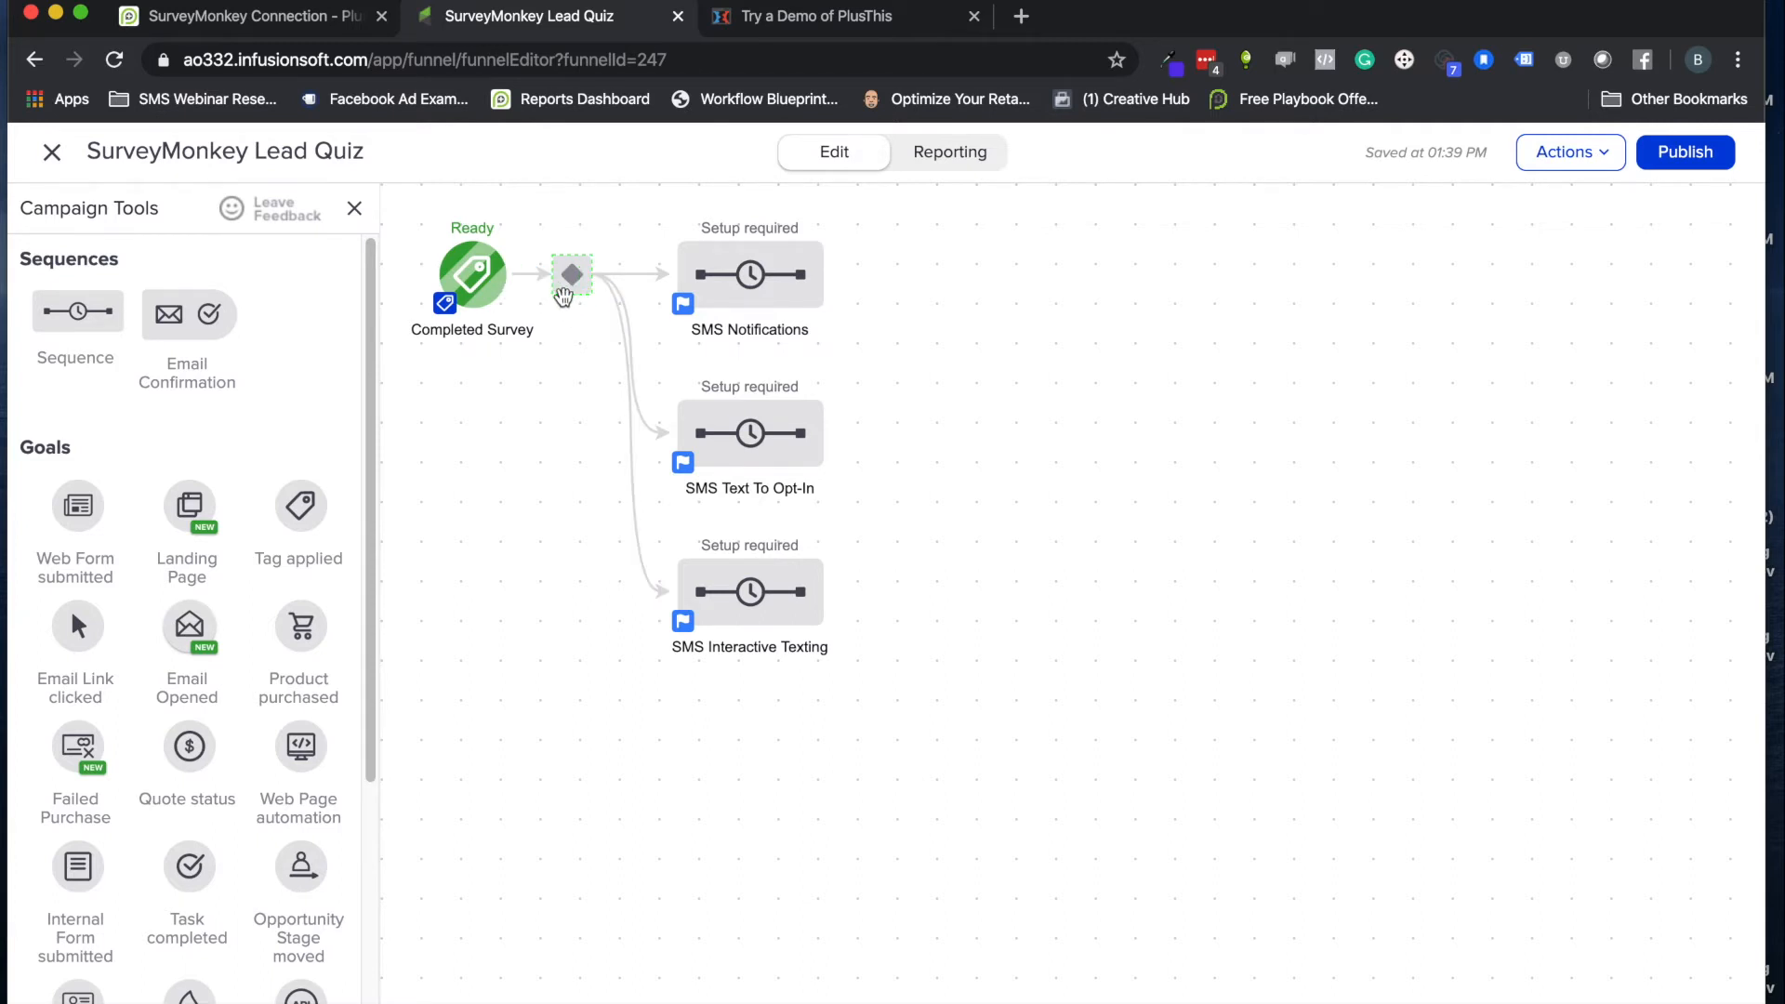
pyautogui.moveTo(726, 415)
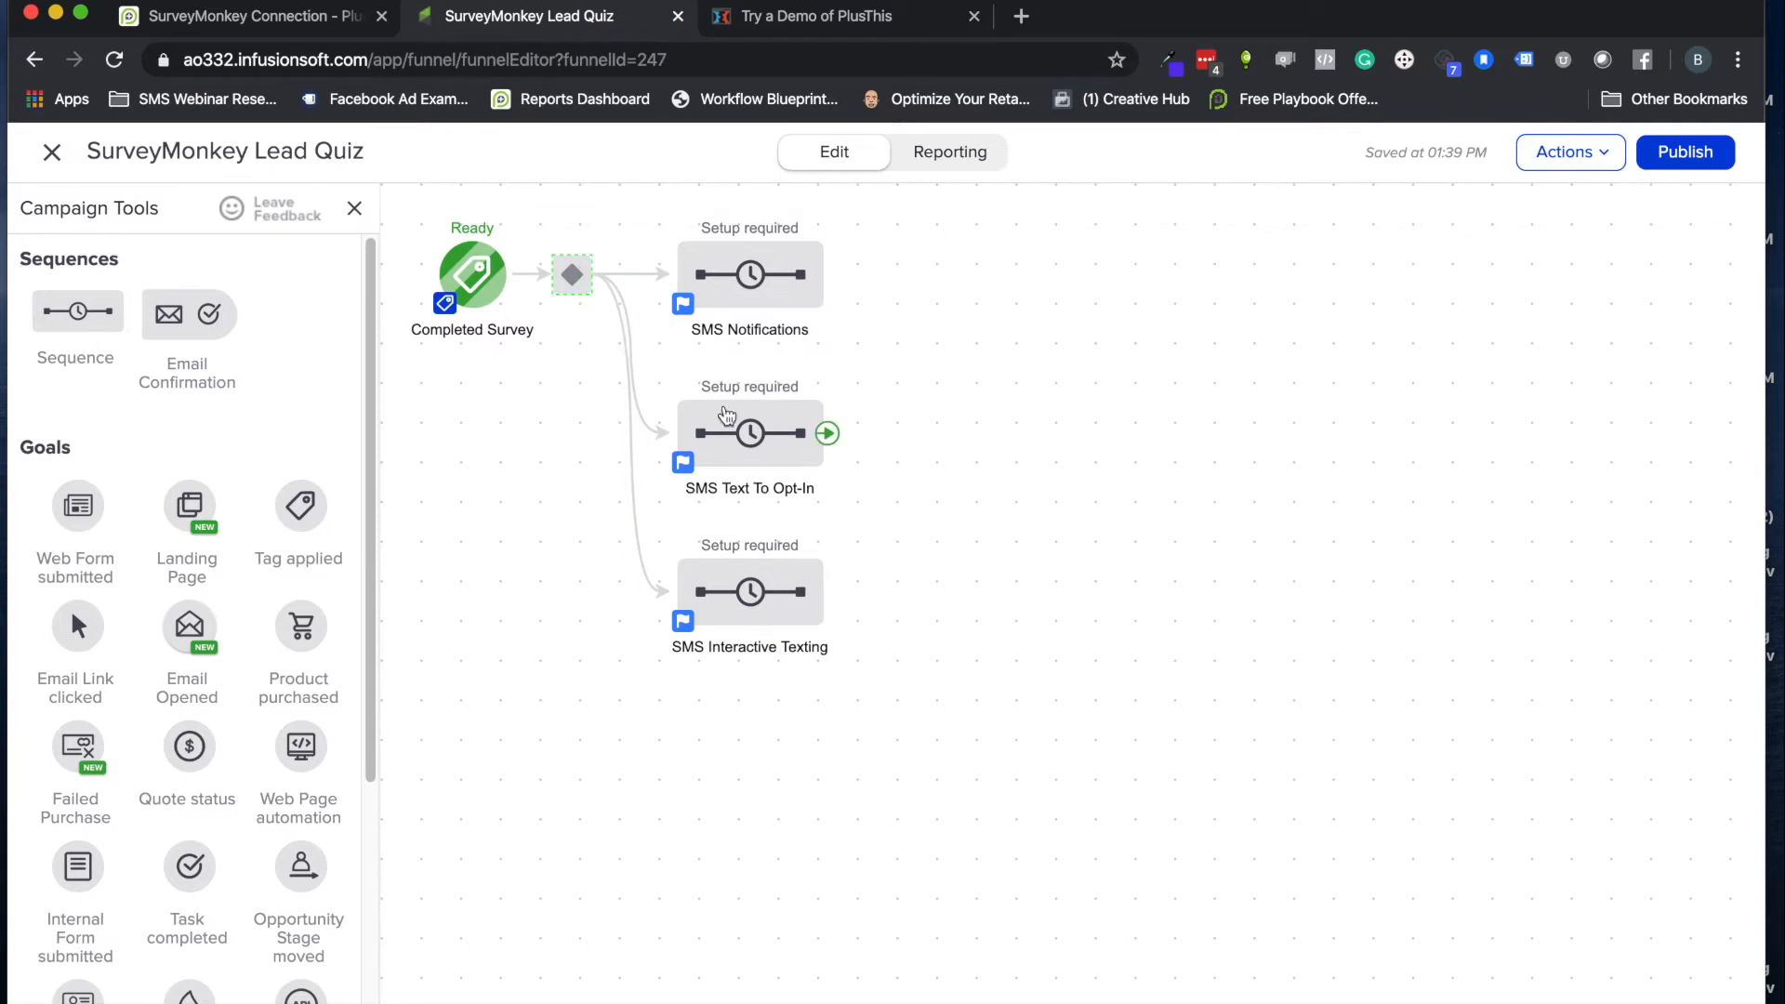
pyautogui.moveTo(377, 304)
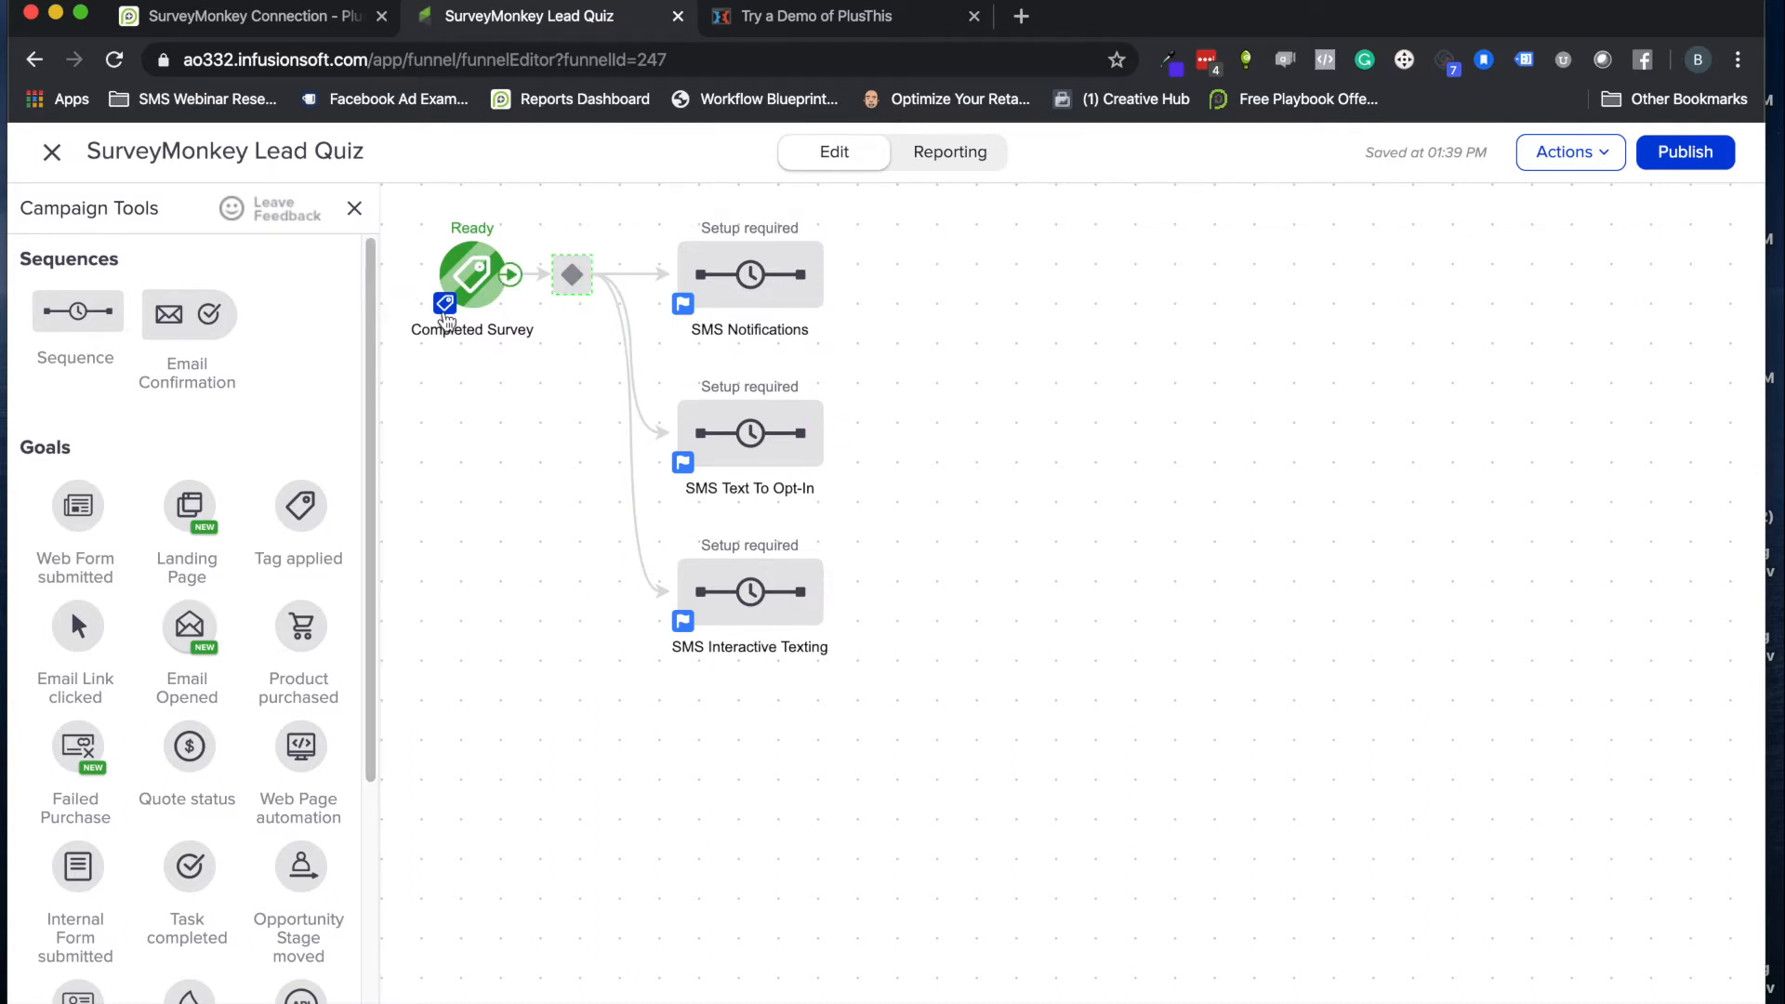
pyautogui.moveTo(495, 336)
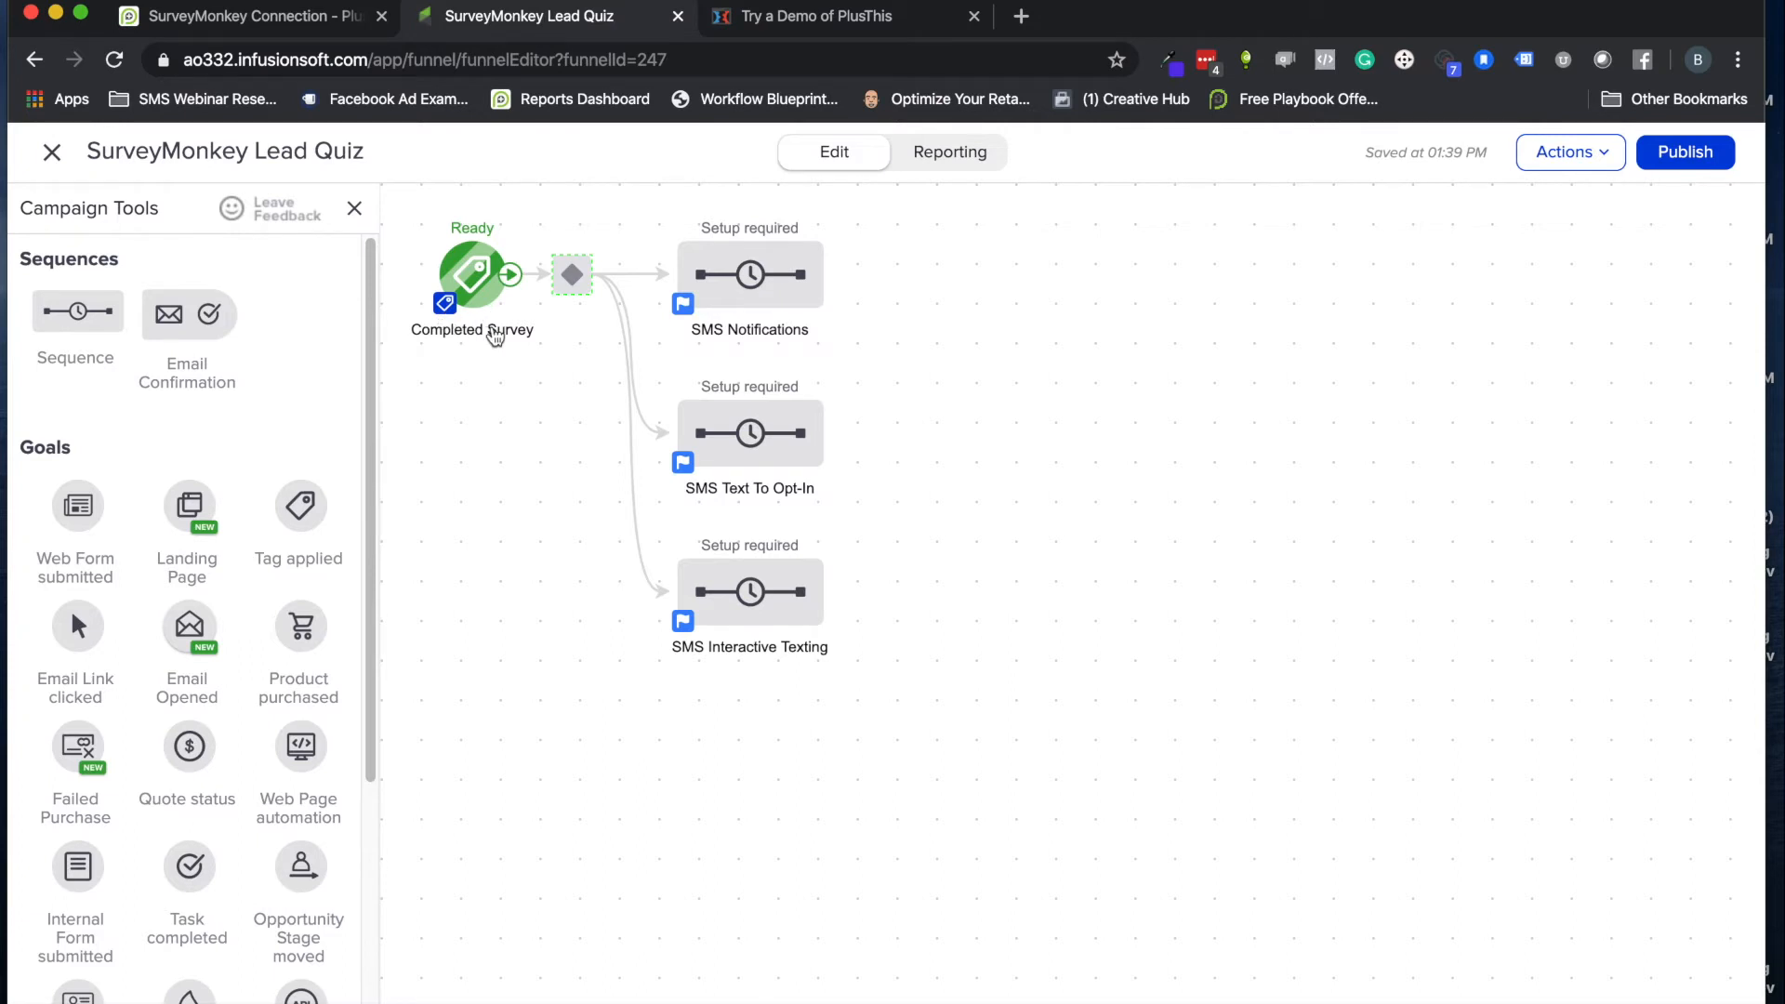
pyautogui.moveTo(500, 346)
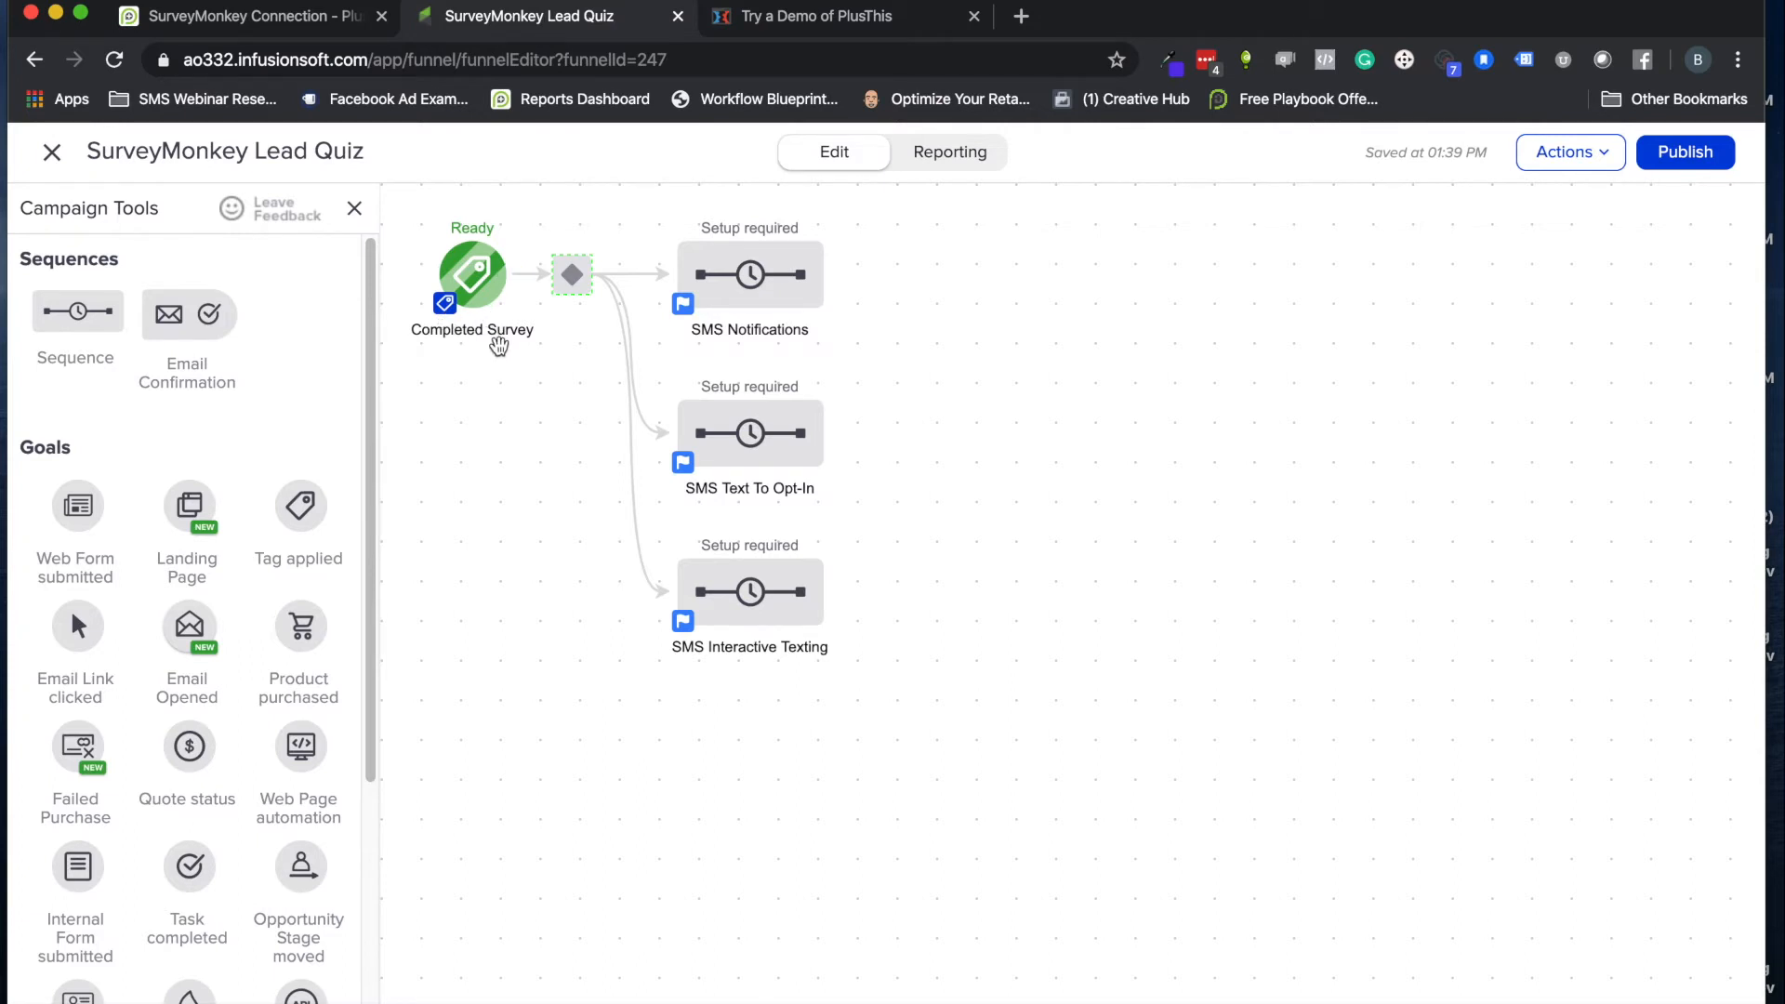
pyautogui.moveTo(574, 351)
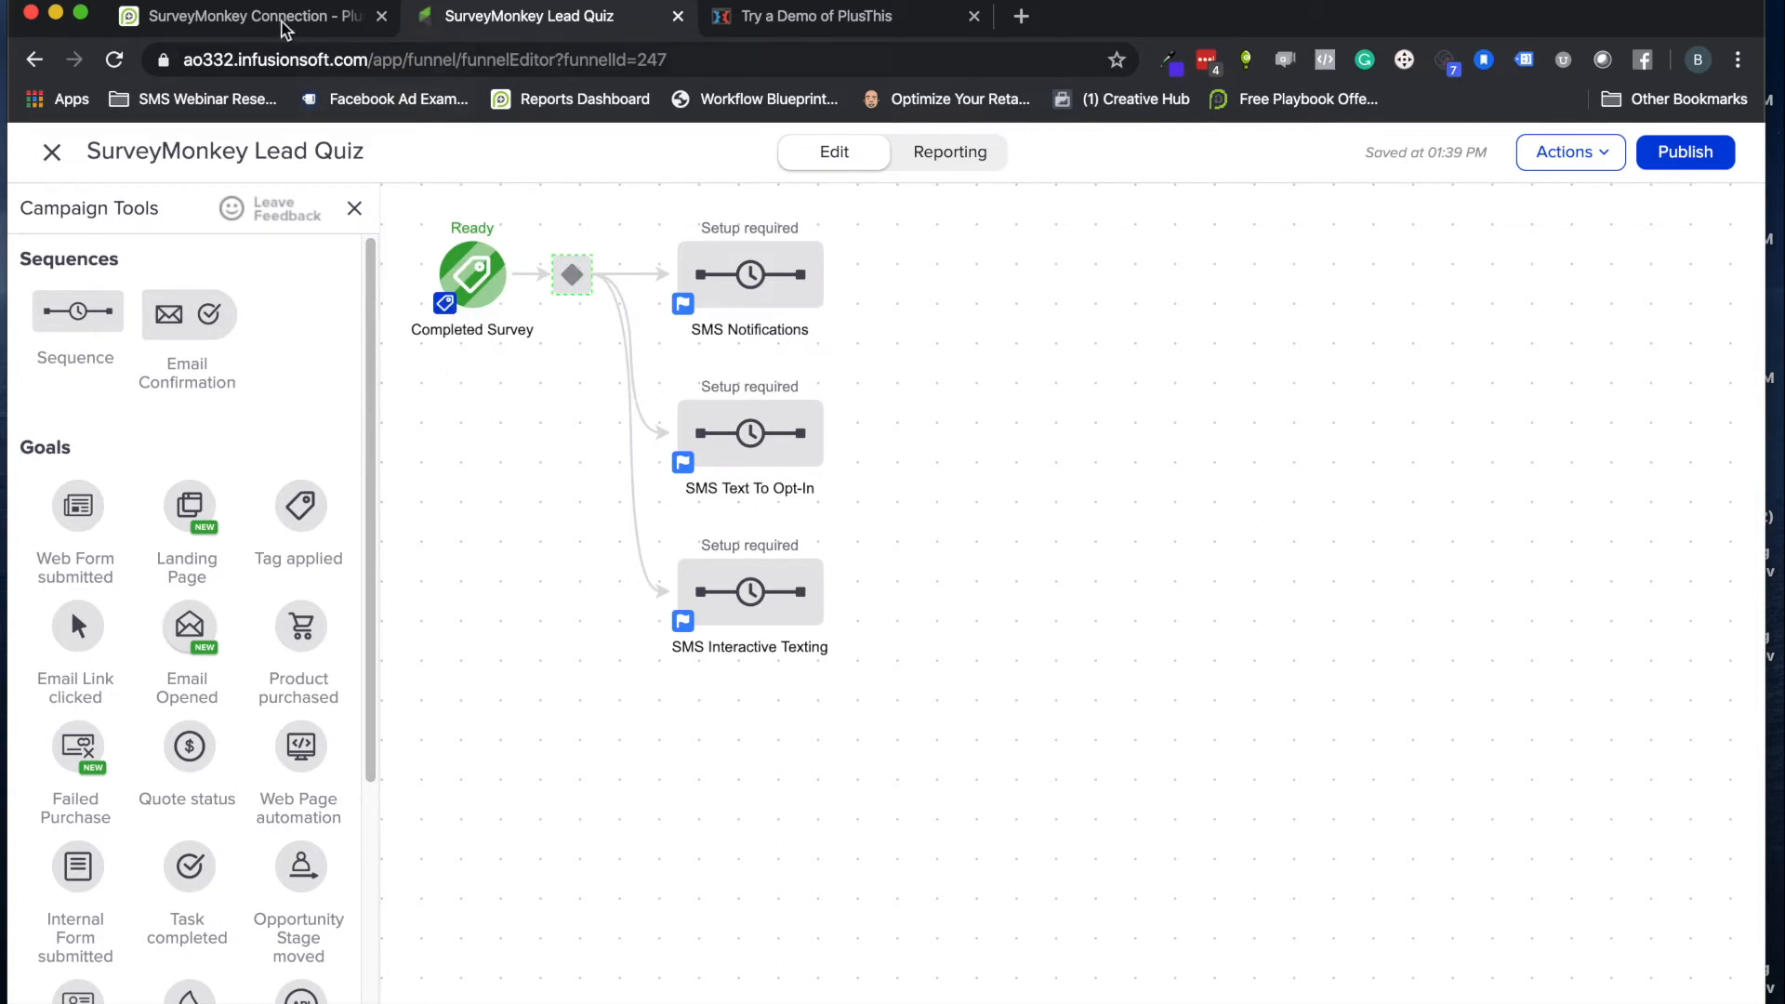
pyautogui.click(251, 17)
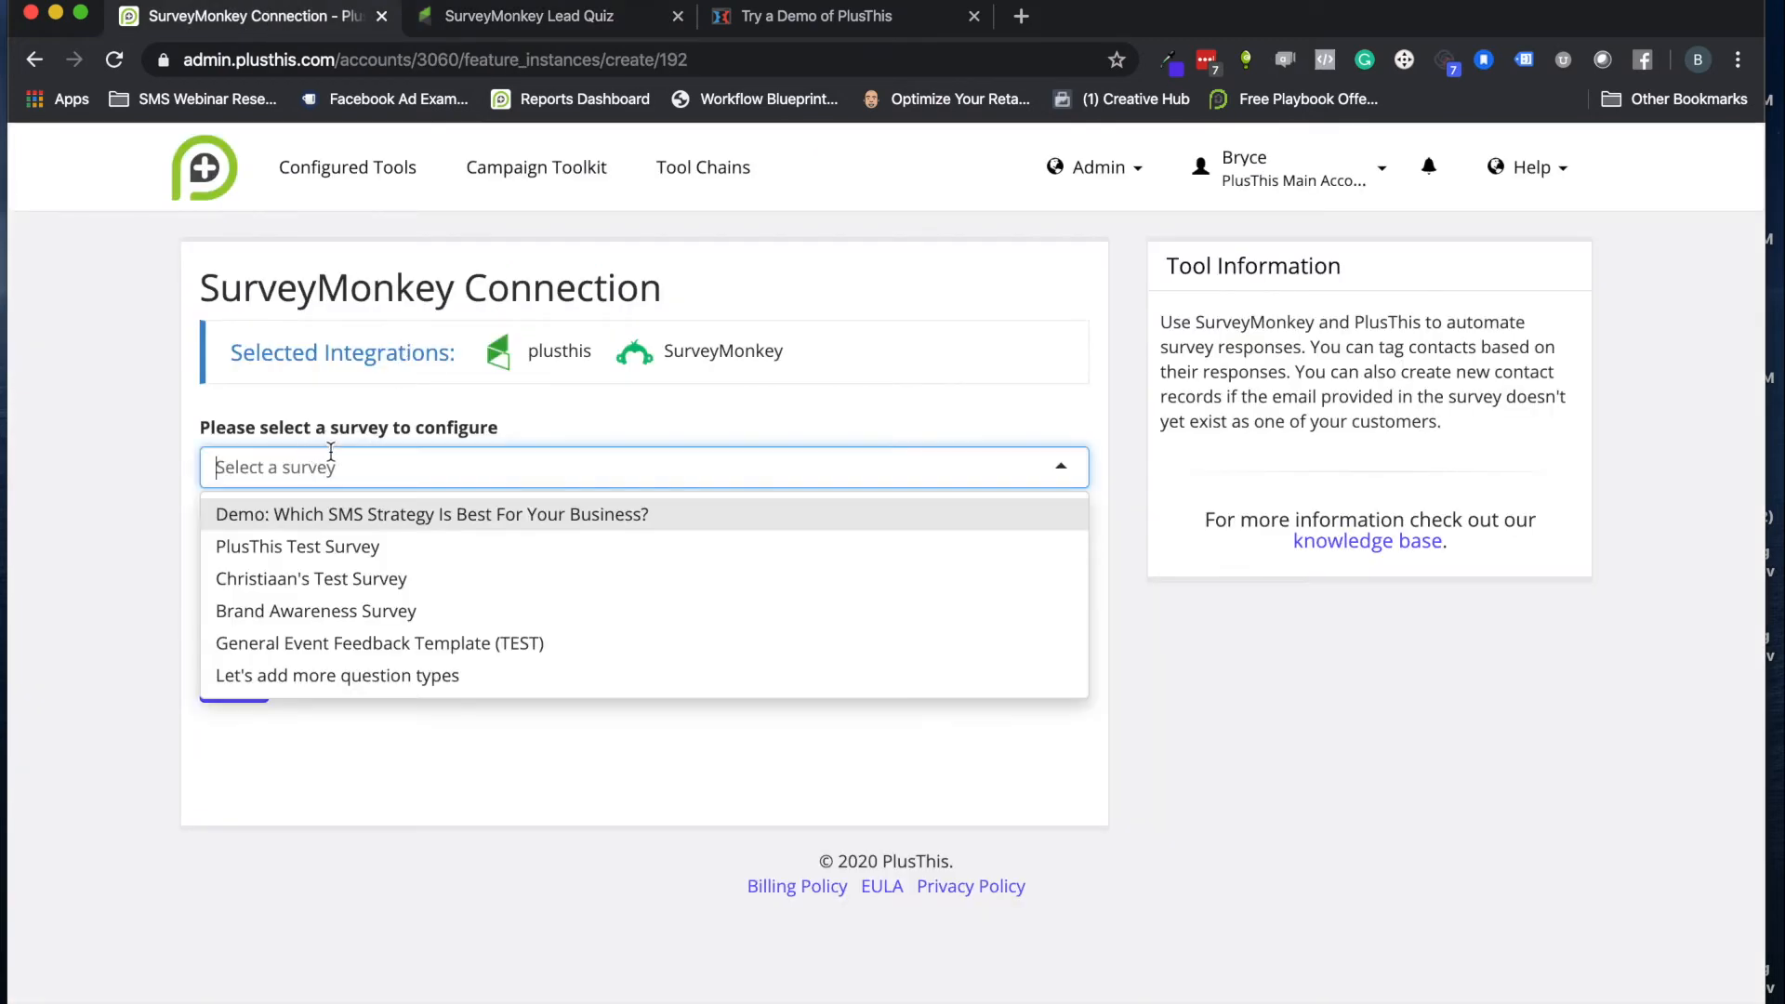
# Choose the 'Demo: Which SMS Strategy Is Best For Your Business?' survey and its email question
pyautogui.click(430, 514)
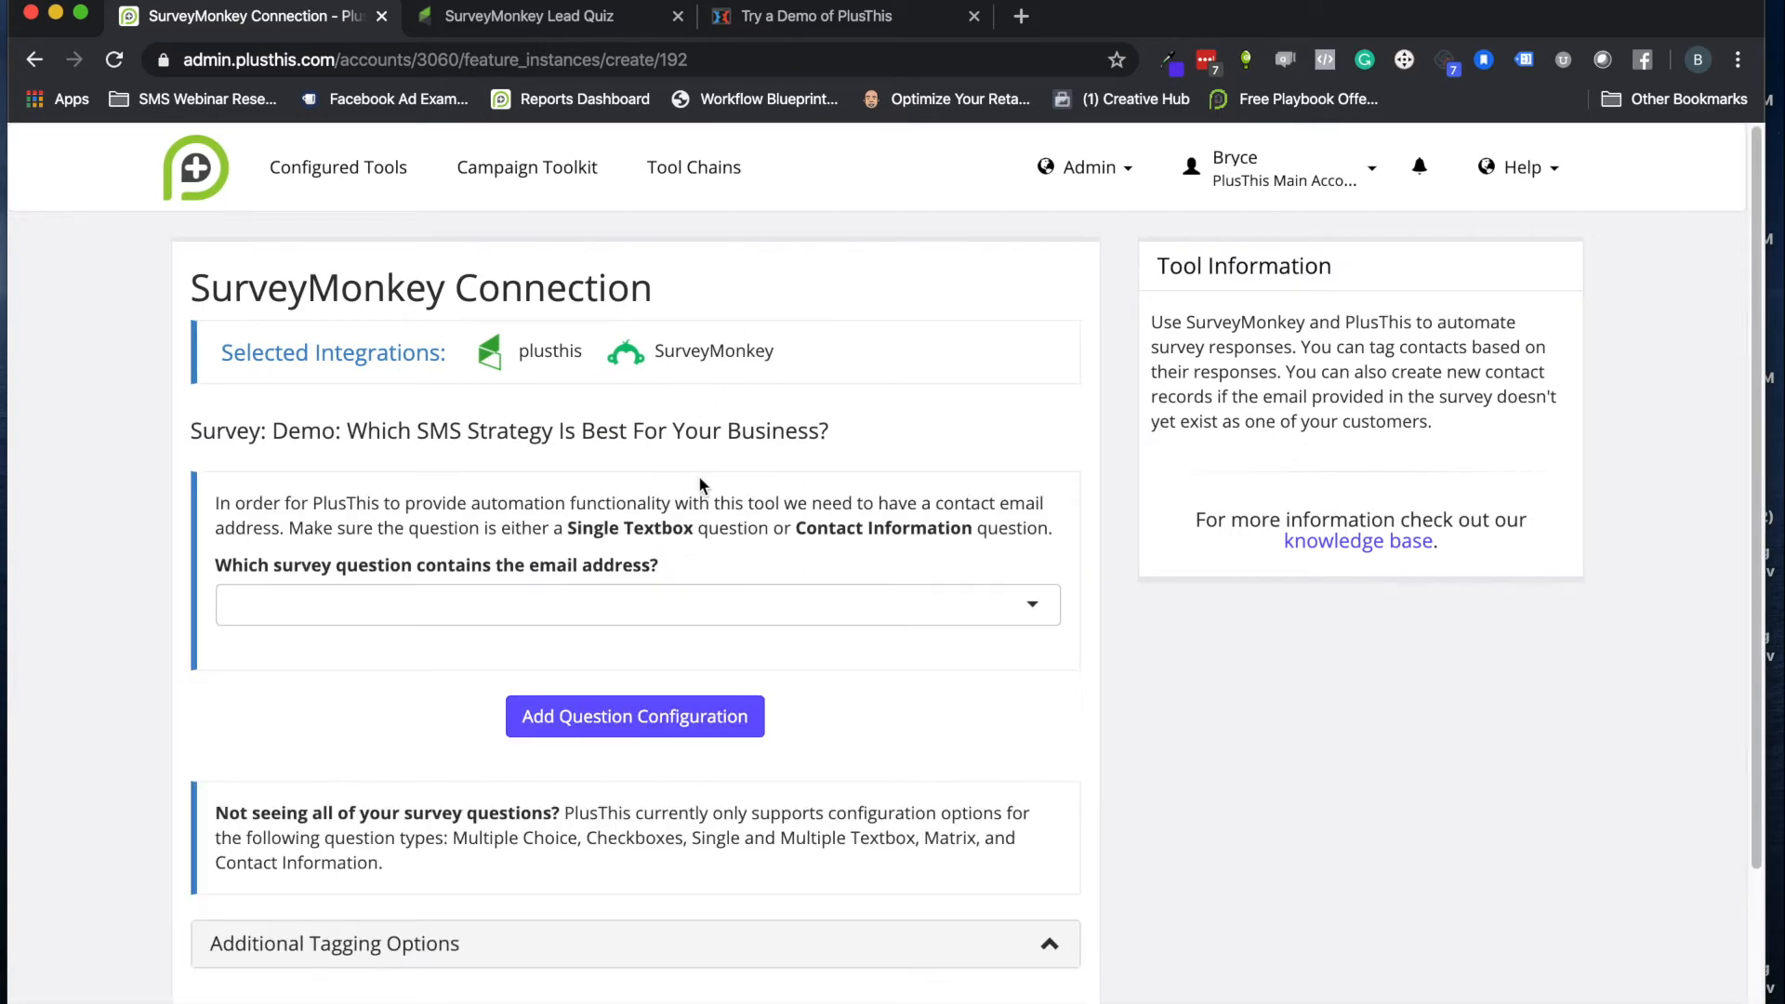
pyautogui.click(635, 609)
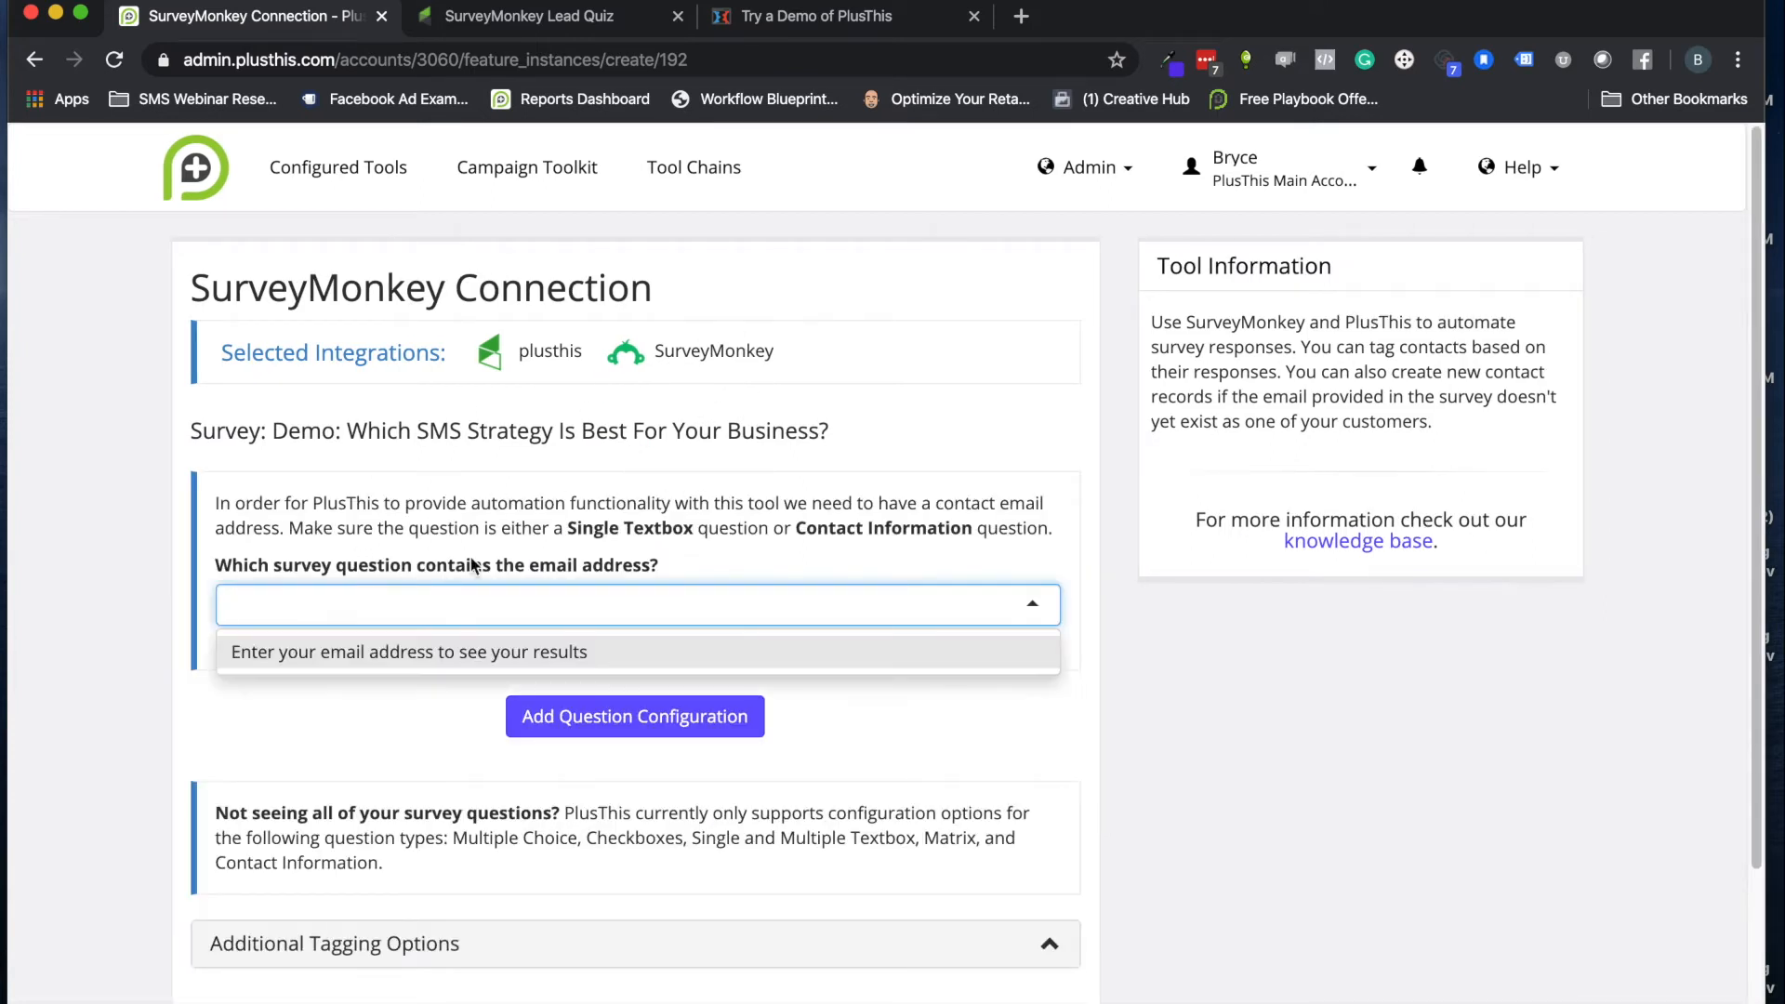
pyautogui.moveTo(477, 662)
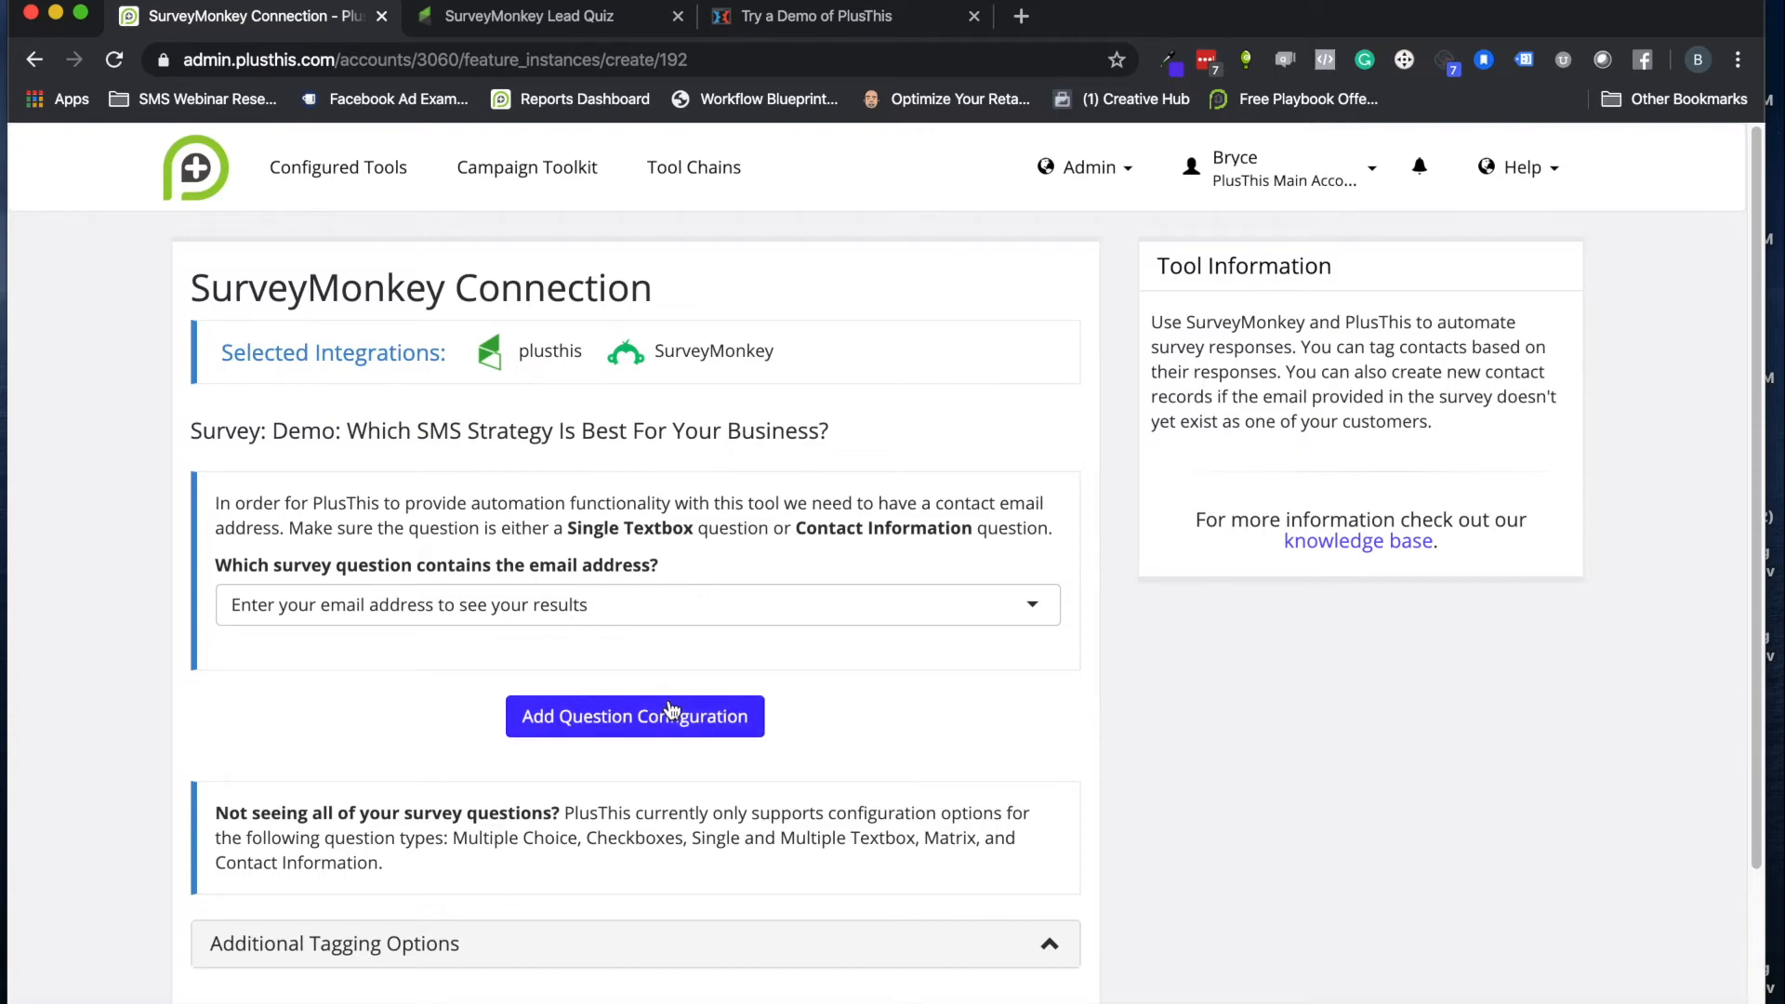
pyautogui.click(634, 715)
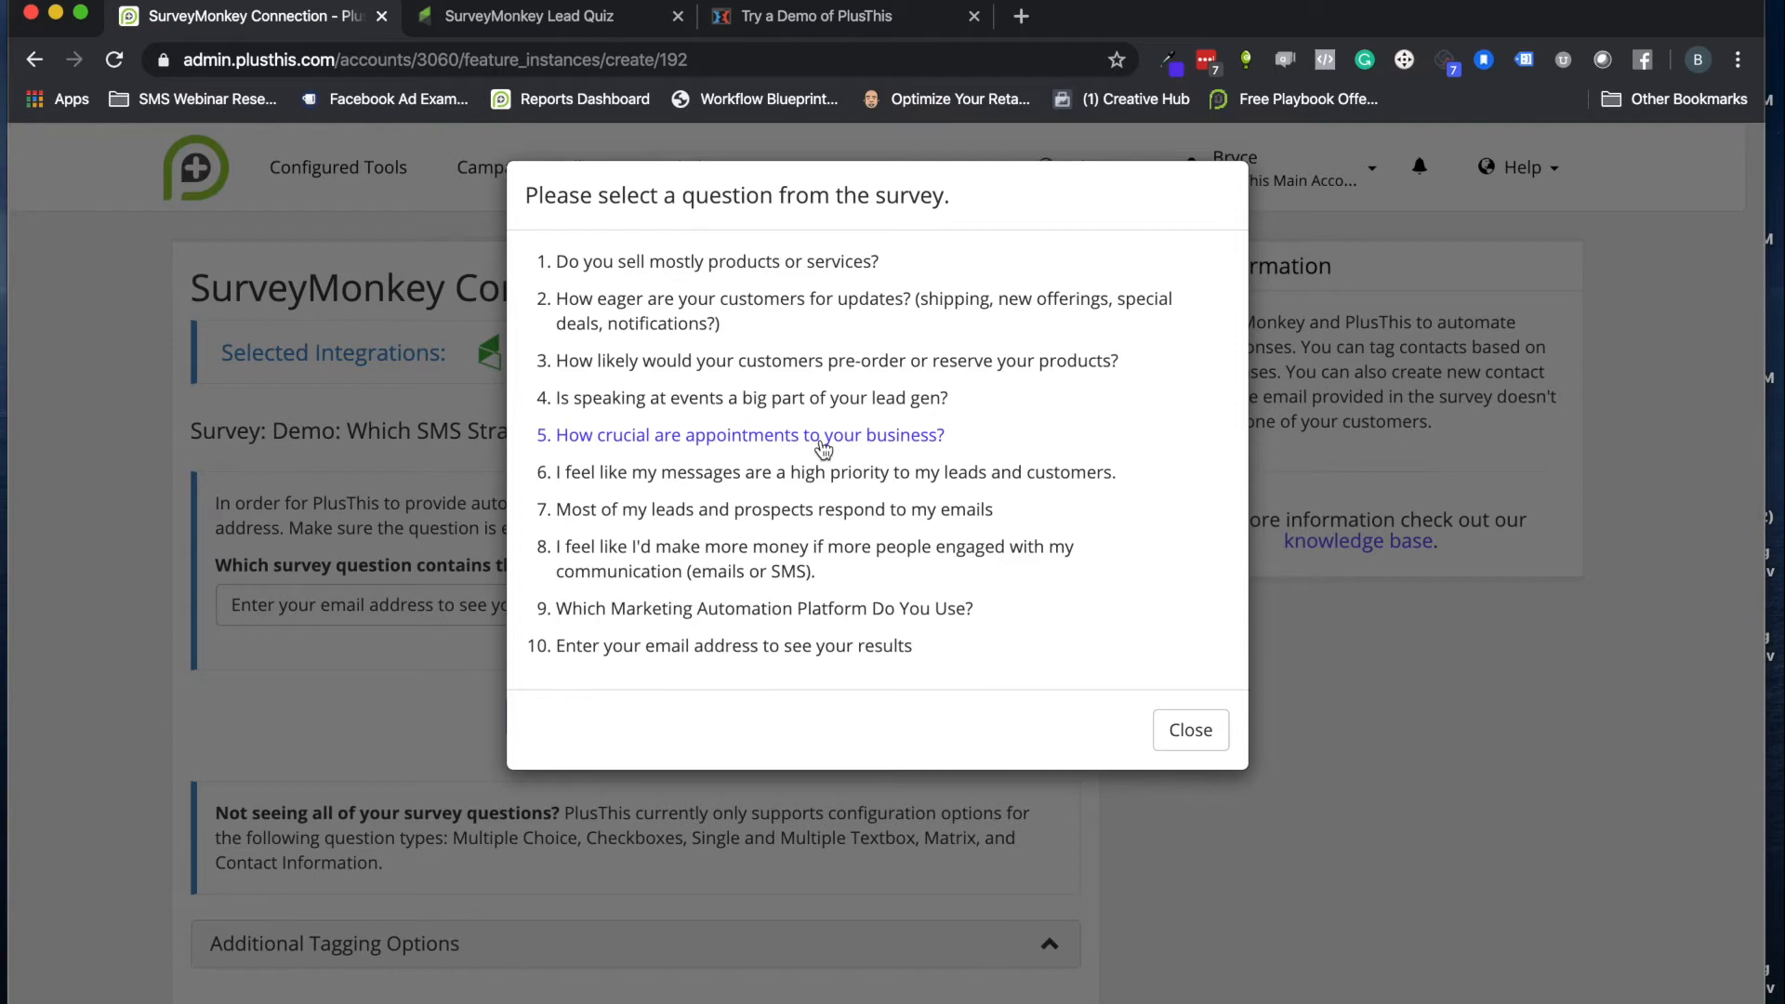
pyautogui.moveTo(815, 271)
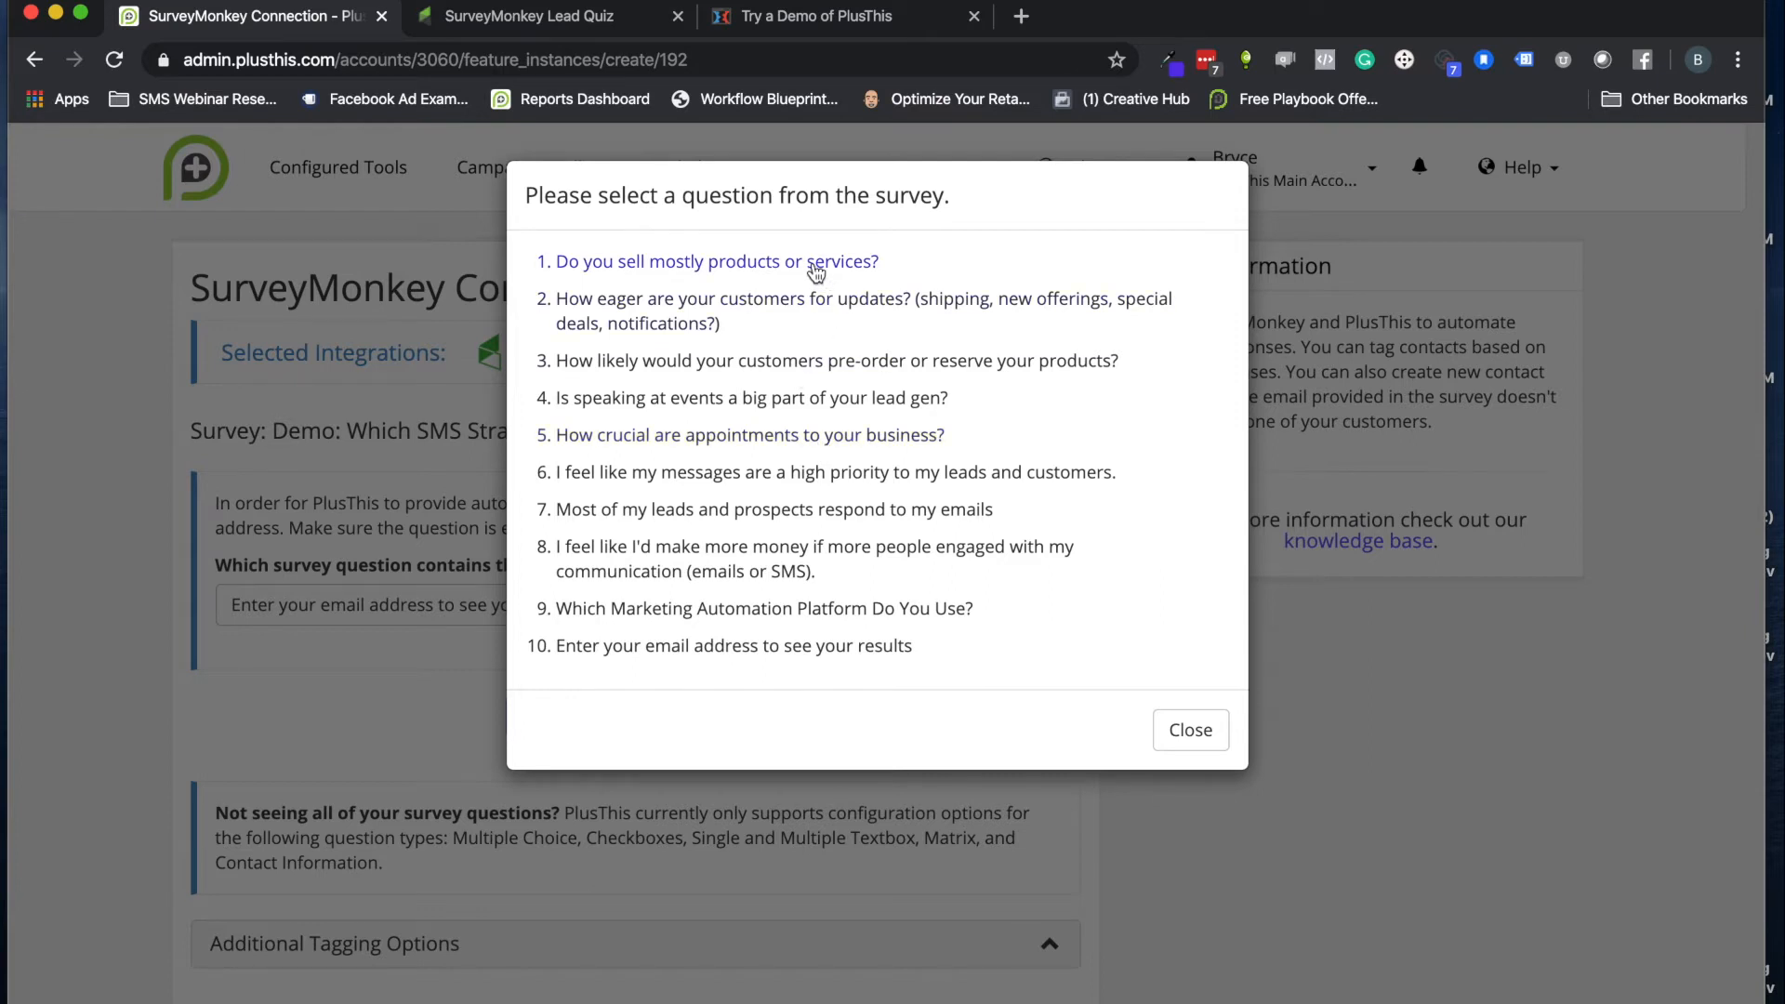
pyautogui.moveTo(642, 378)
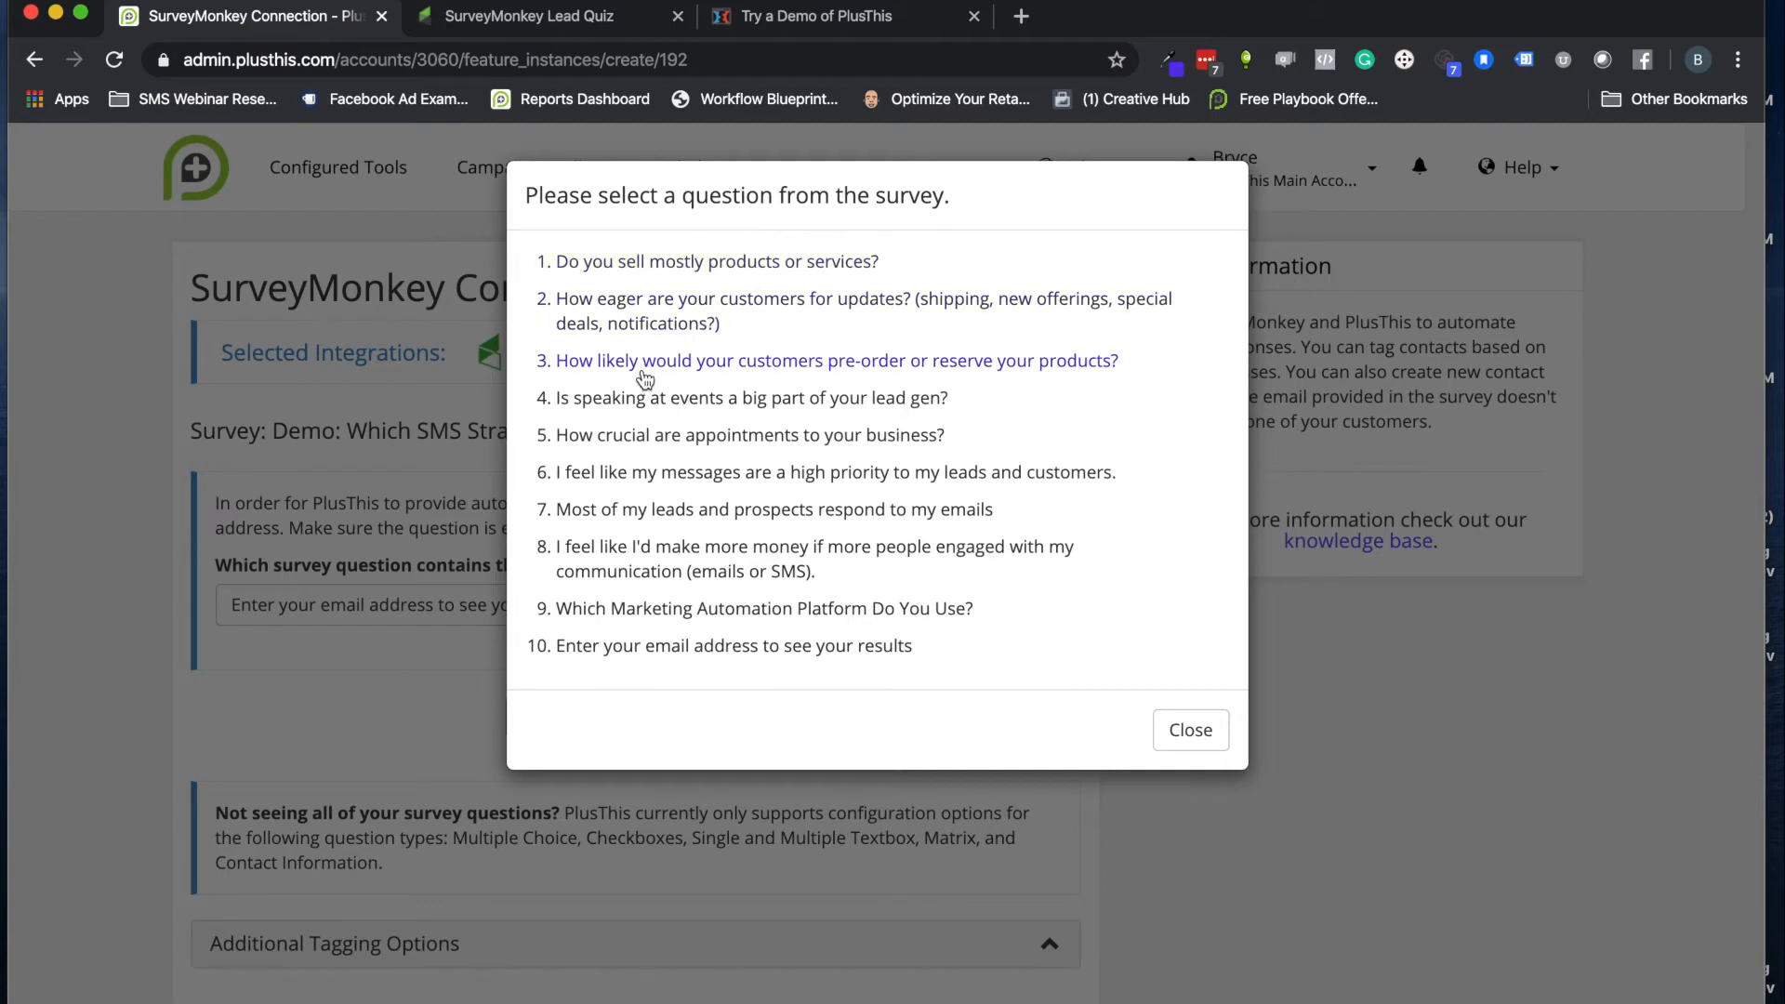
pyautogui.moveTo(729, 491)
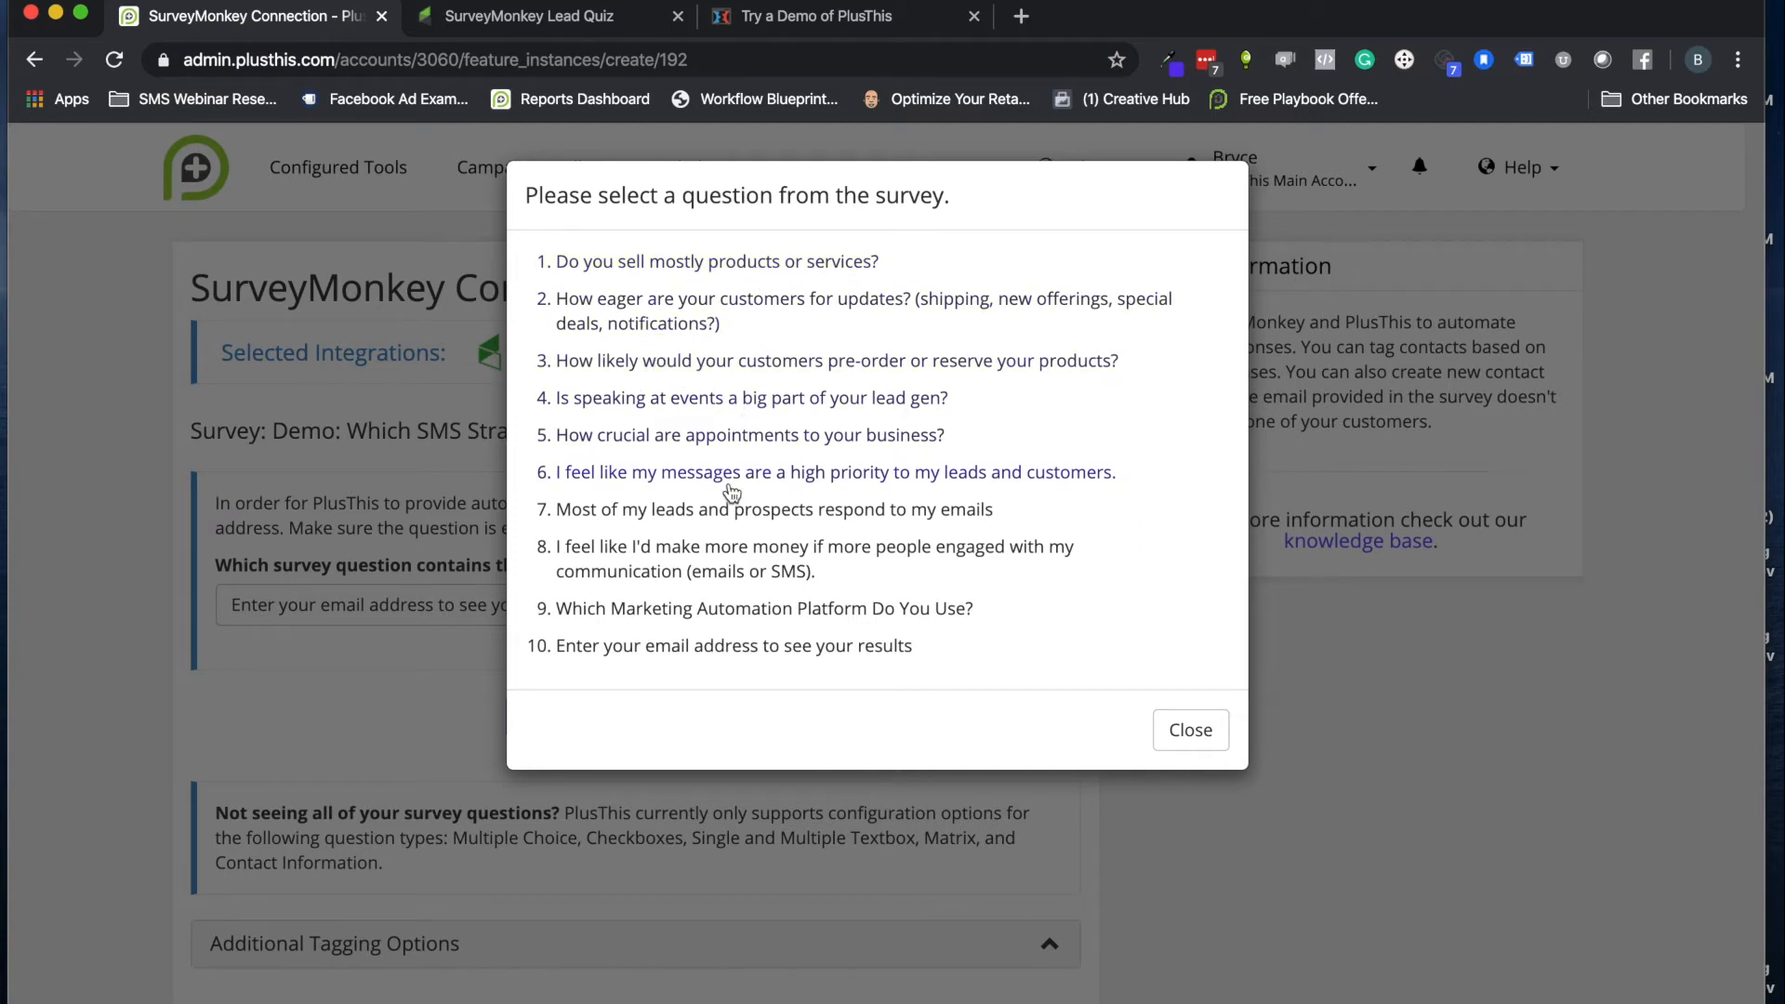
pyautogui.moveTo(699, 447)
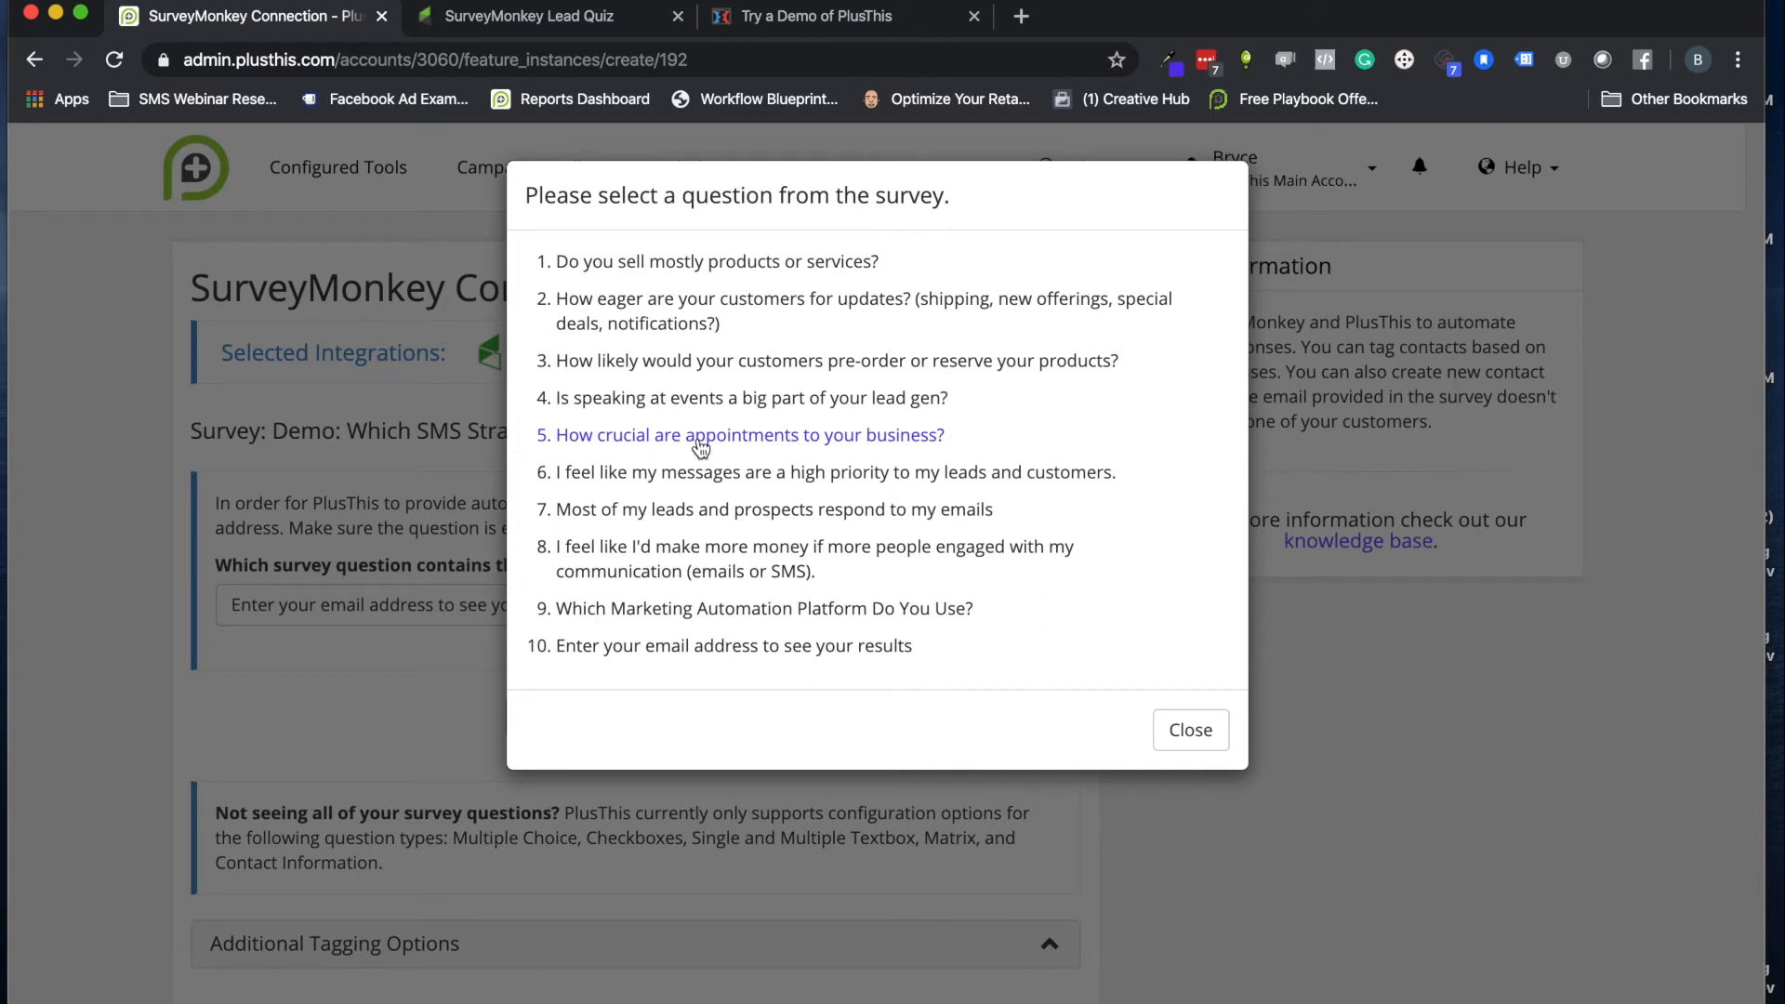
pyautogui.moveTo(695, 316)
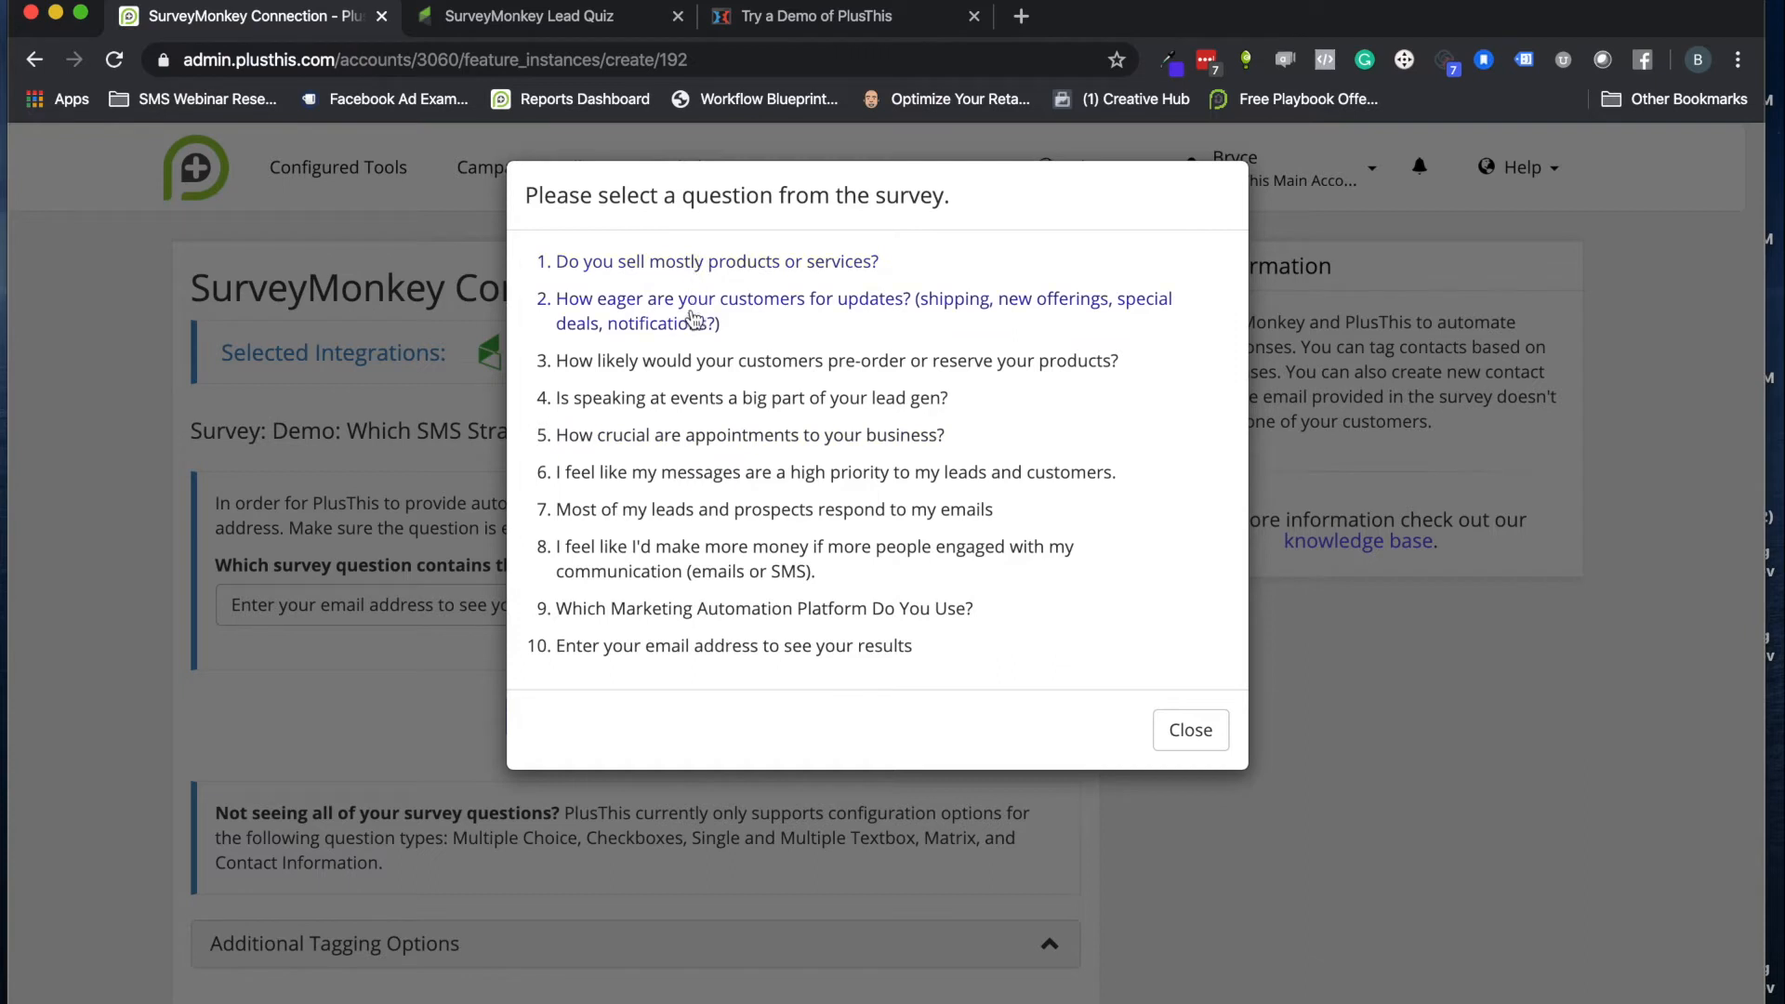
pyautogui.moveTo(651, 402)
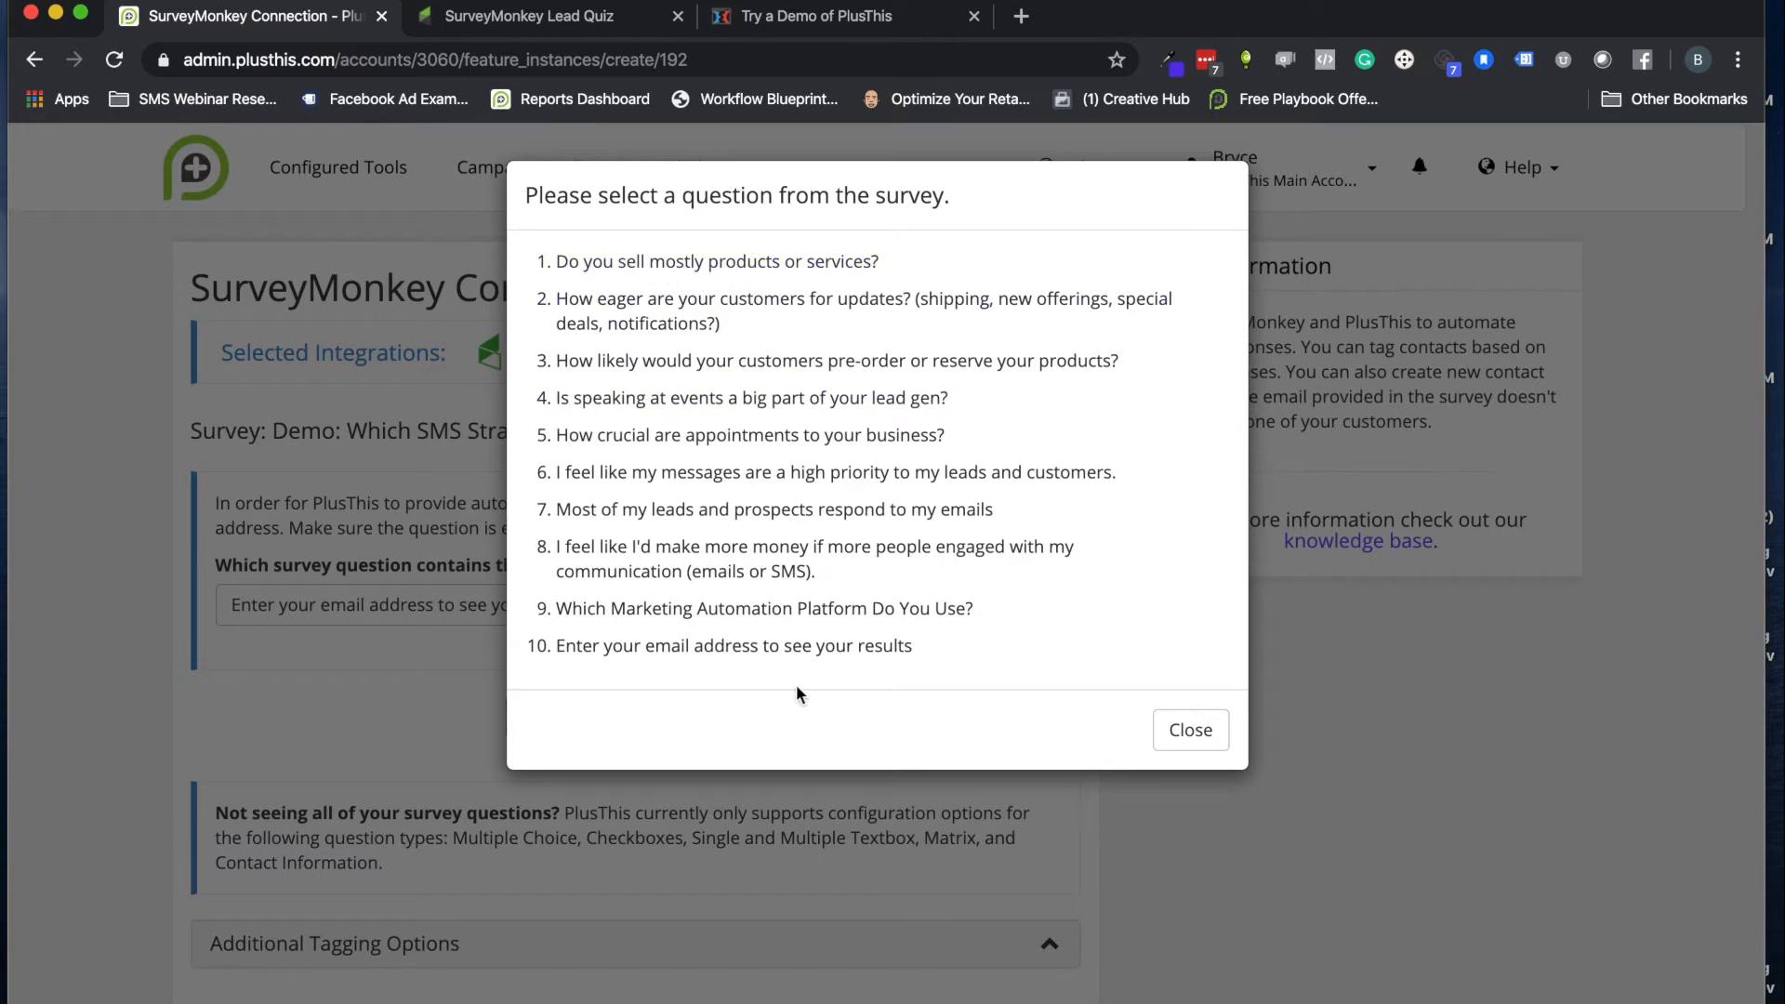
pyautogui.moveTo(806, 476)
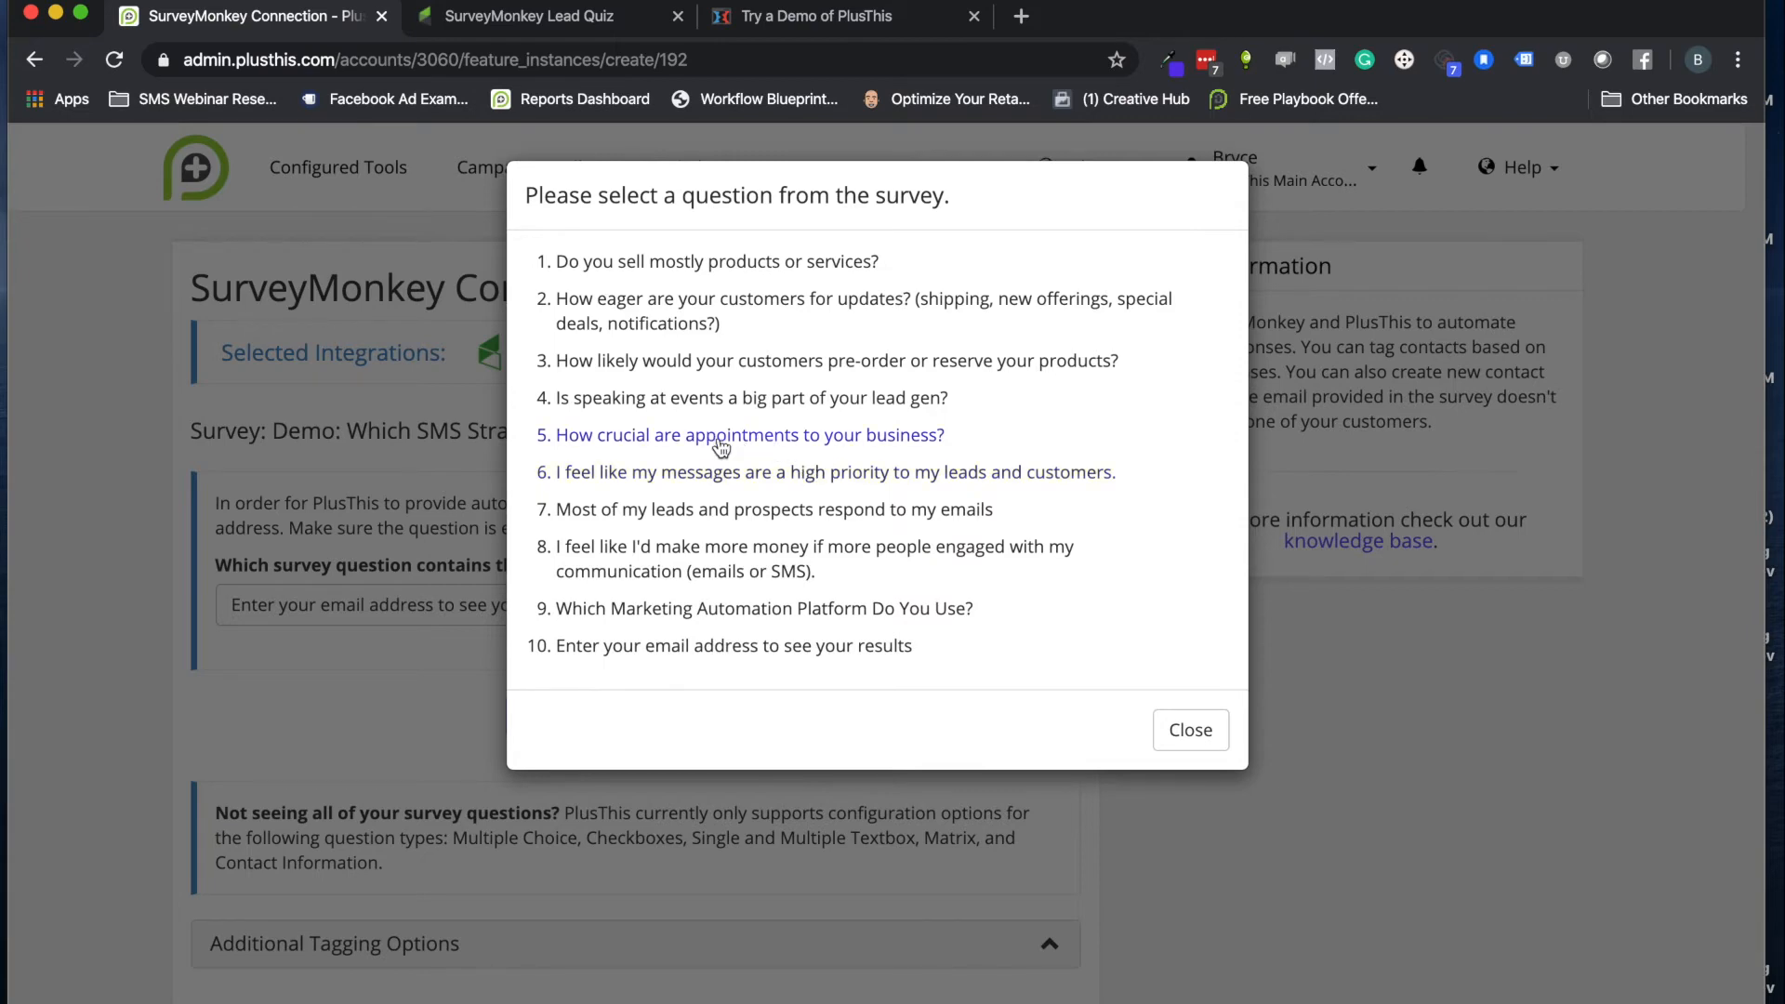
# Add question 5, 'How crucial are appointments to your business?', as a configuration
pyautogui.click(723, 435)
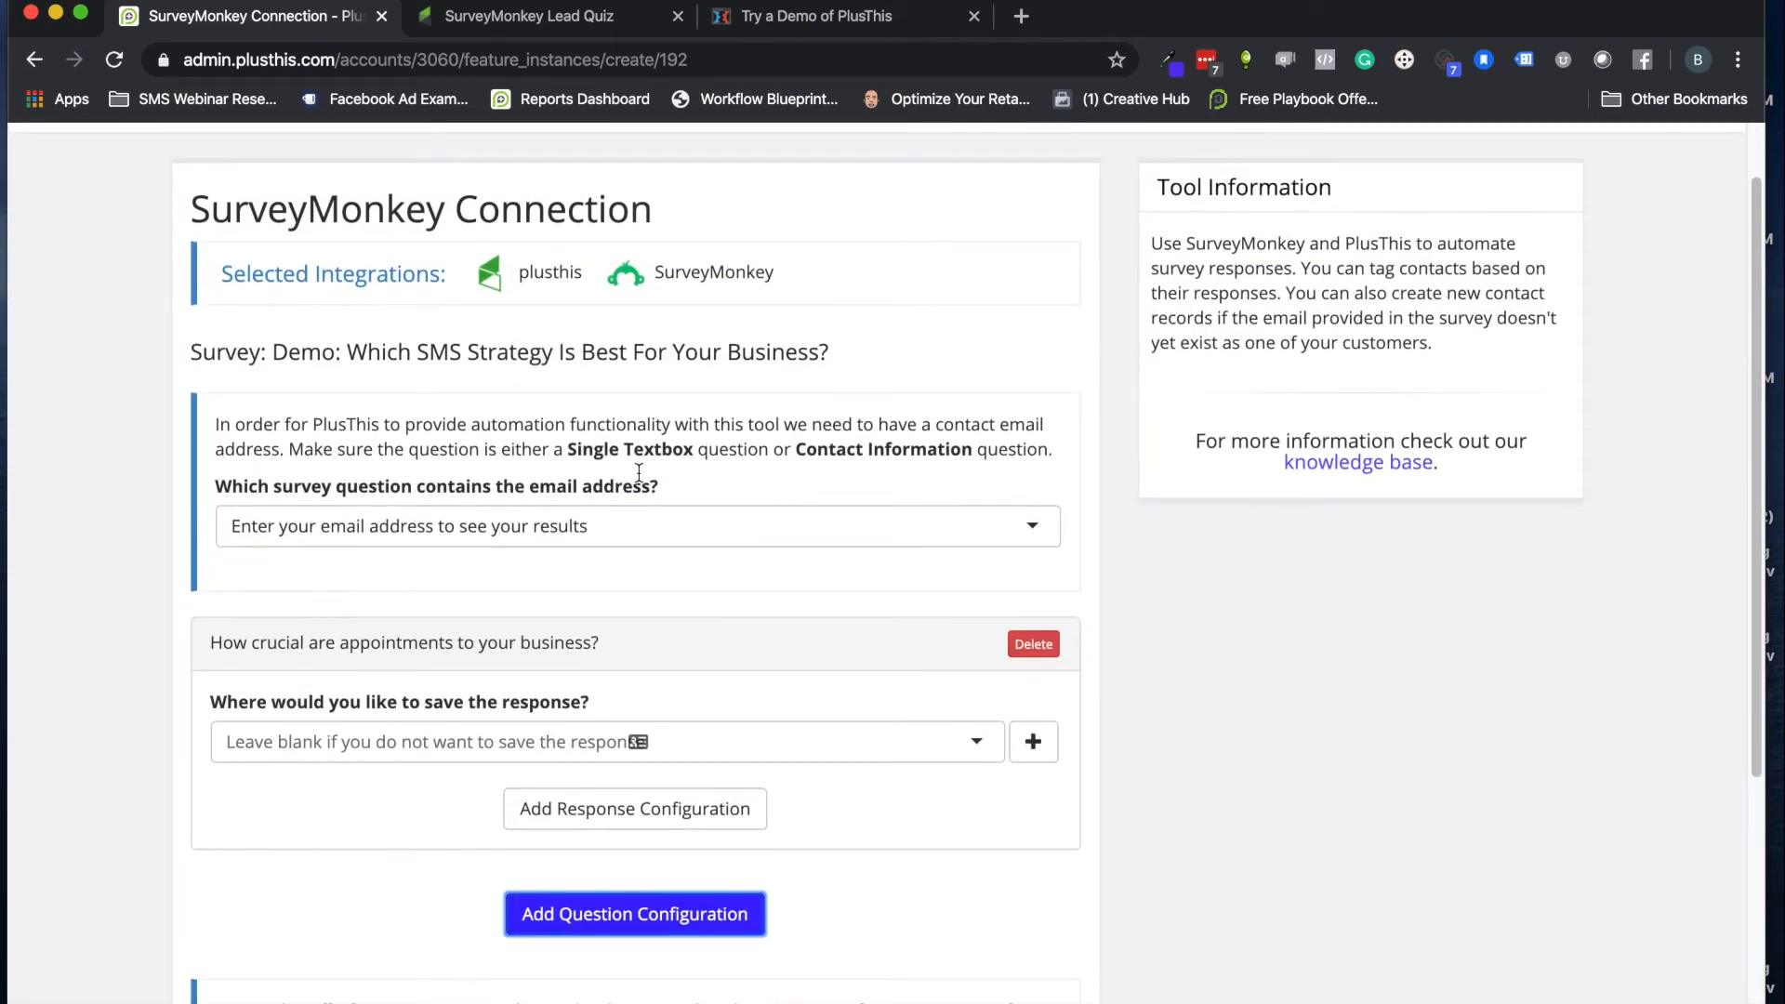
# Tag 'Appointments are super crucial' answers with the Send SMS Appointment Confirmation Results tag
pyautogui.scroll(-3)
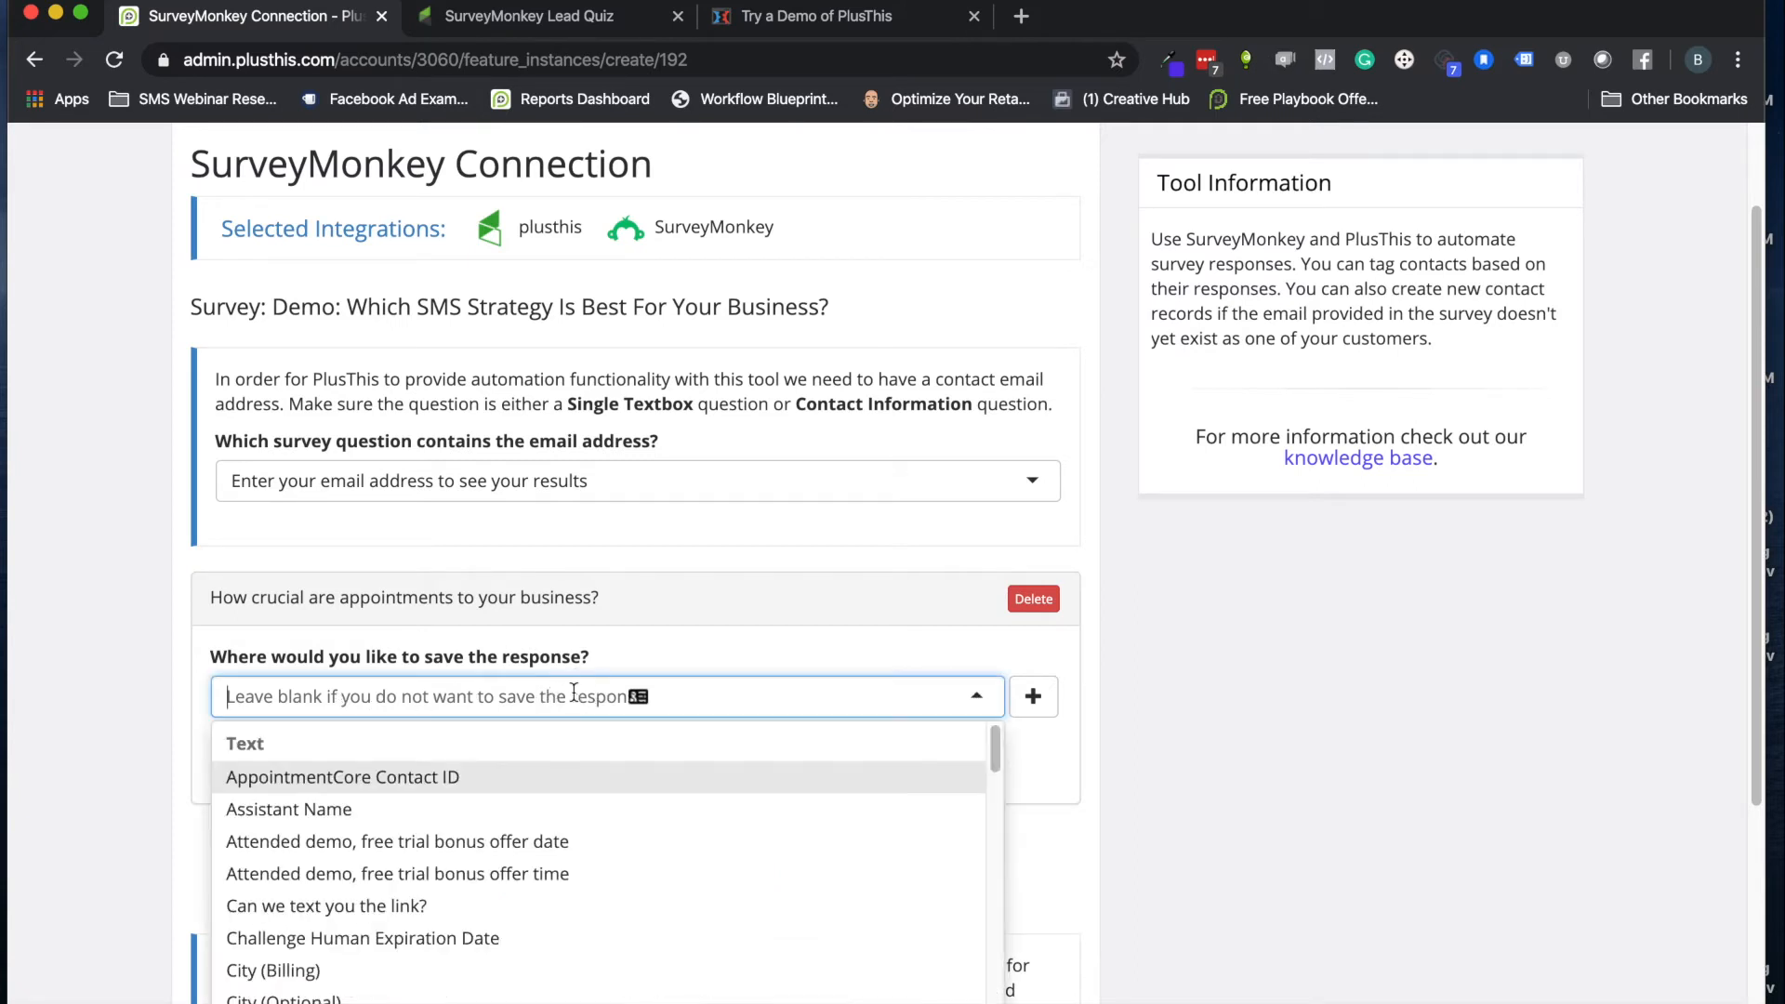
pyautogui.moveTo(343, 697)
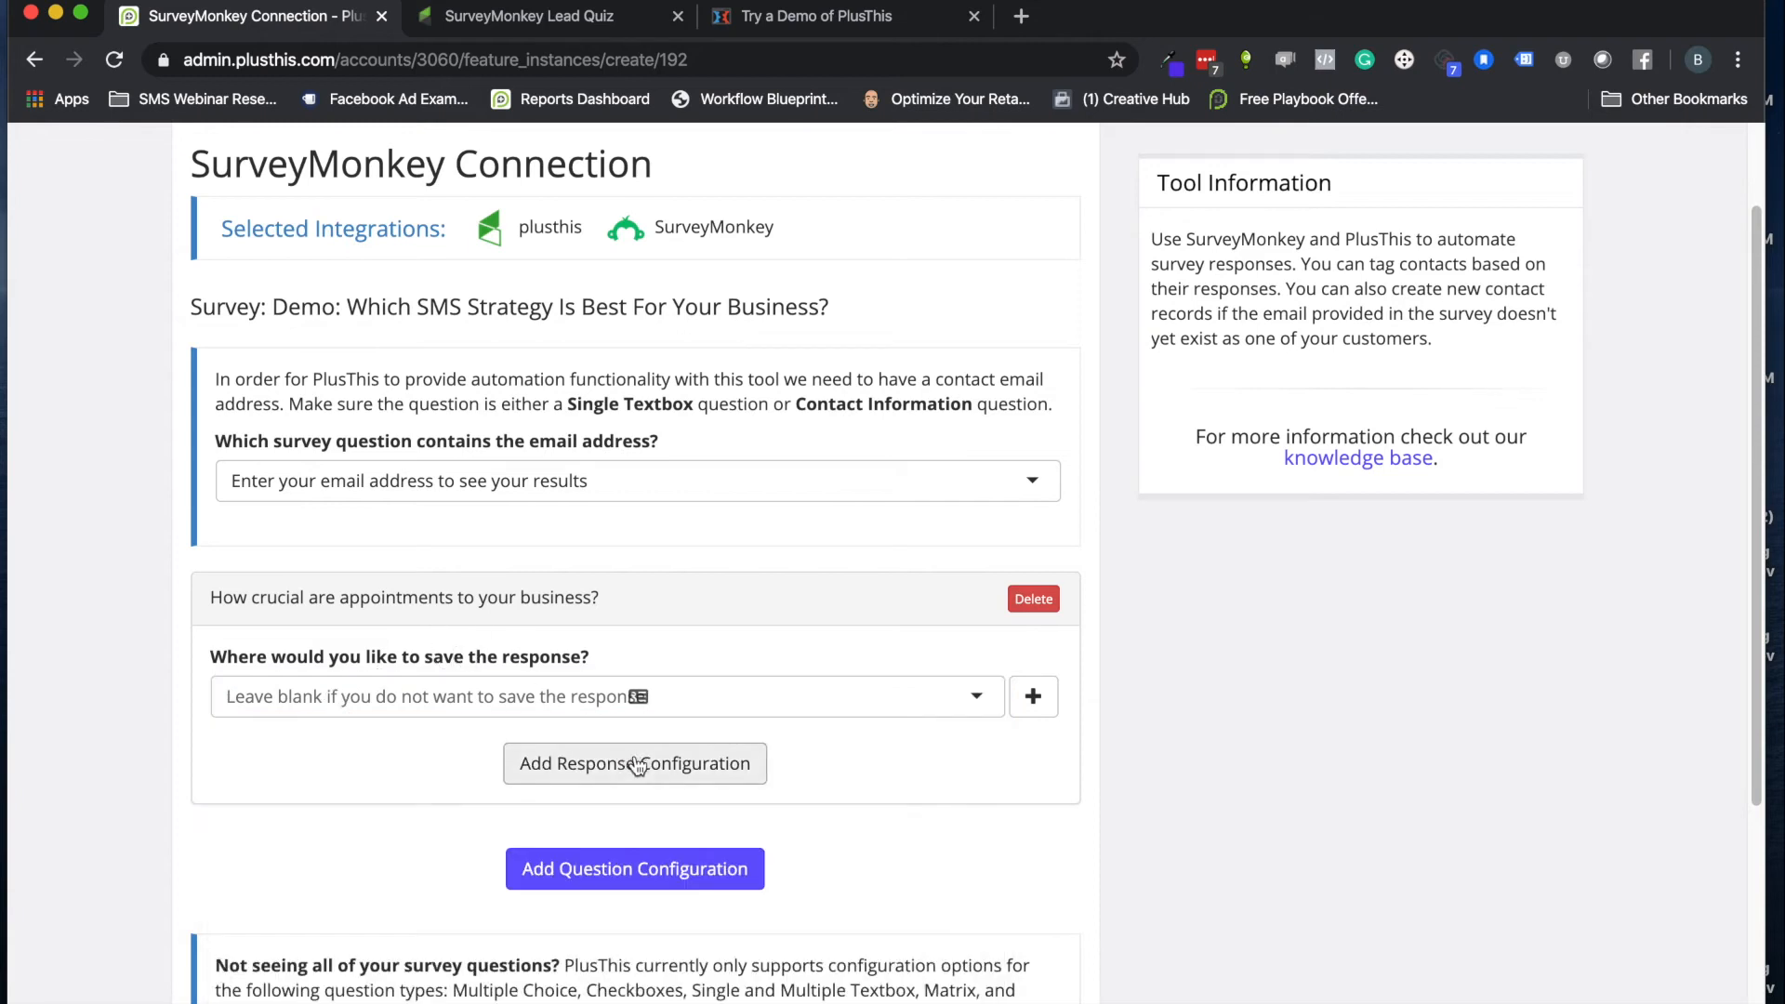
pyautogui.click(635, 763)
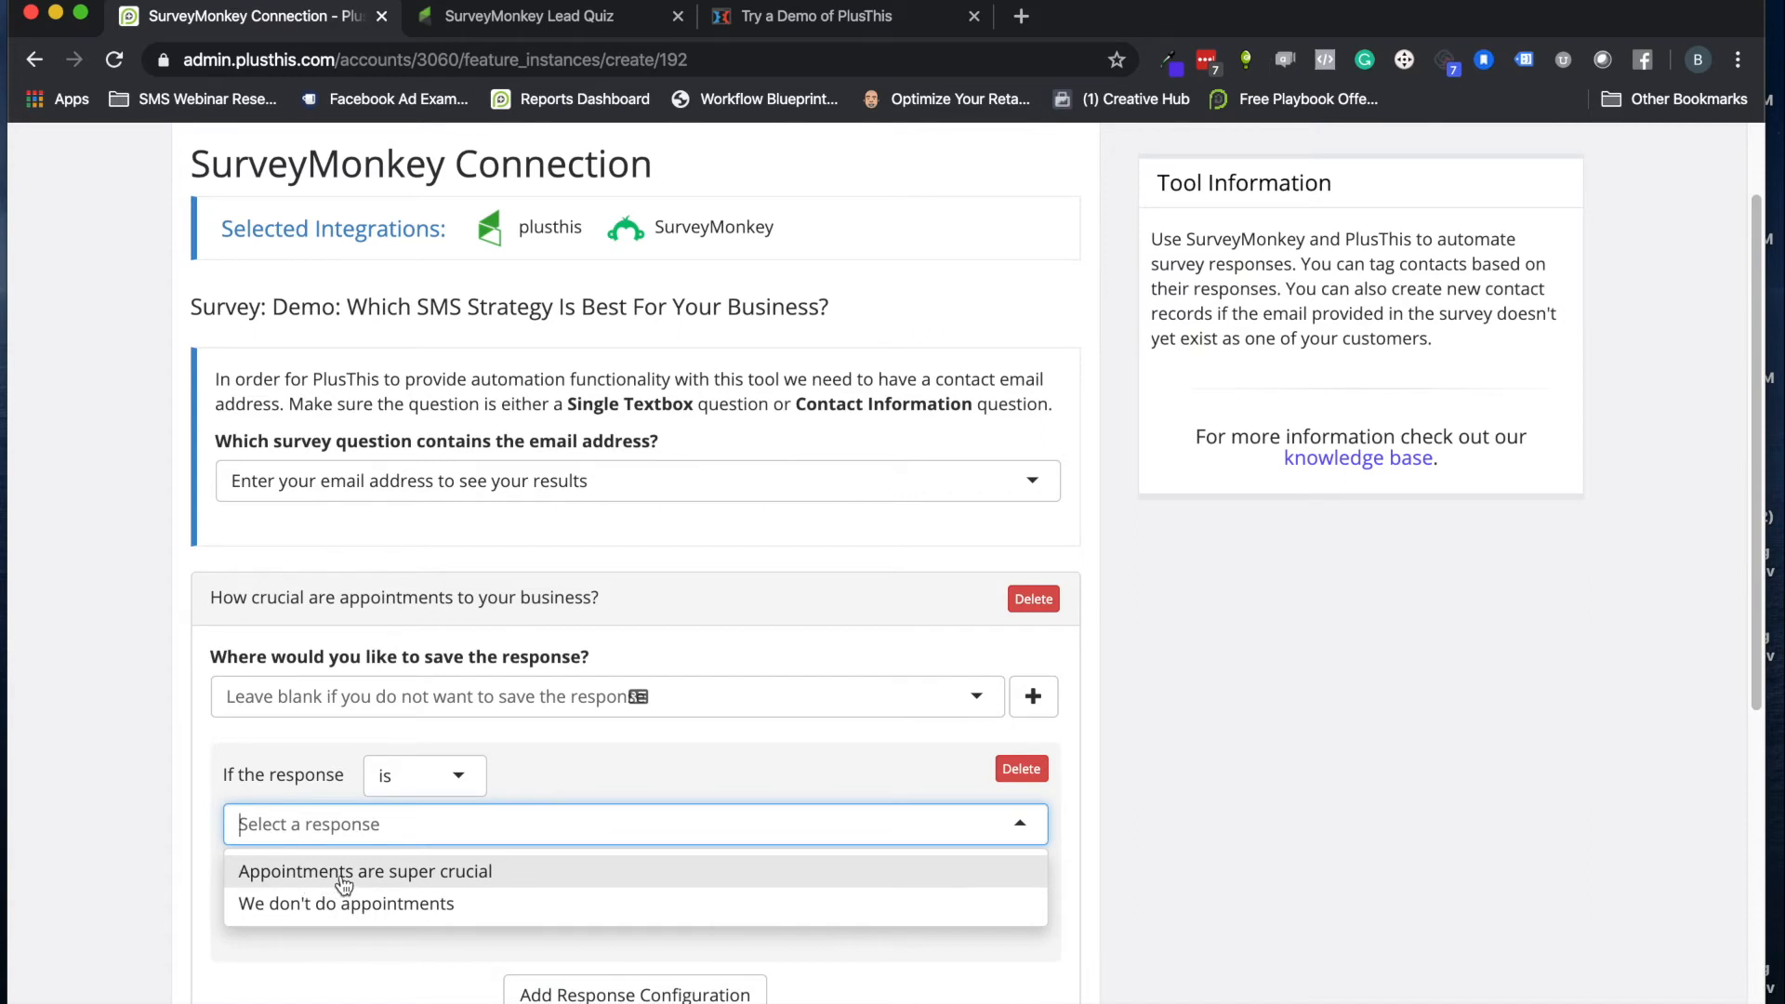
pyautogui.click(363, 871)
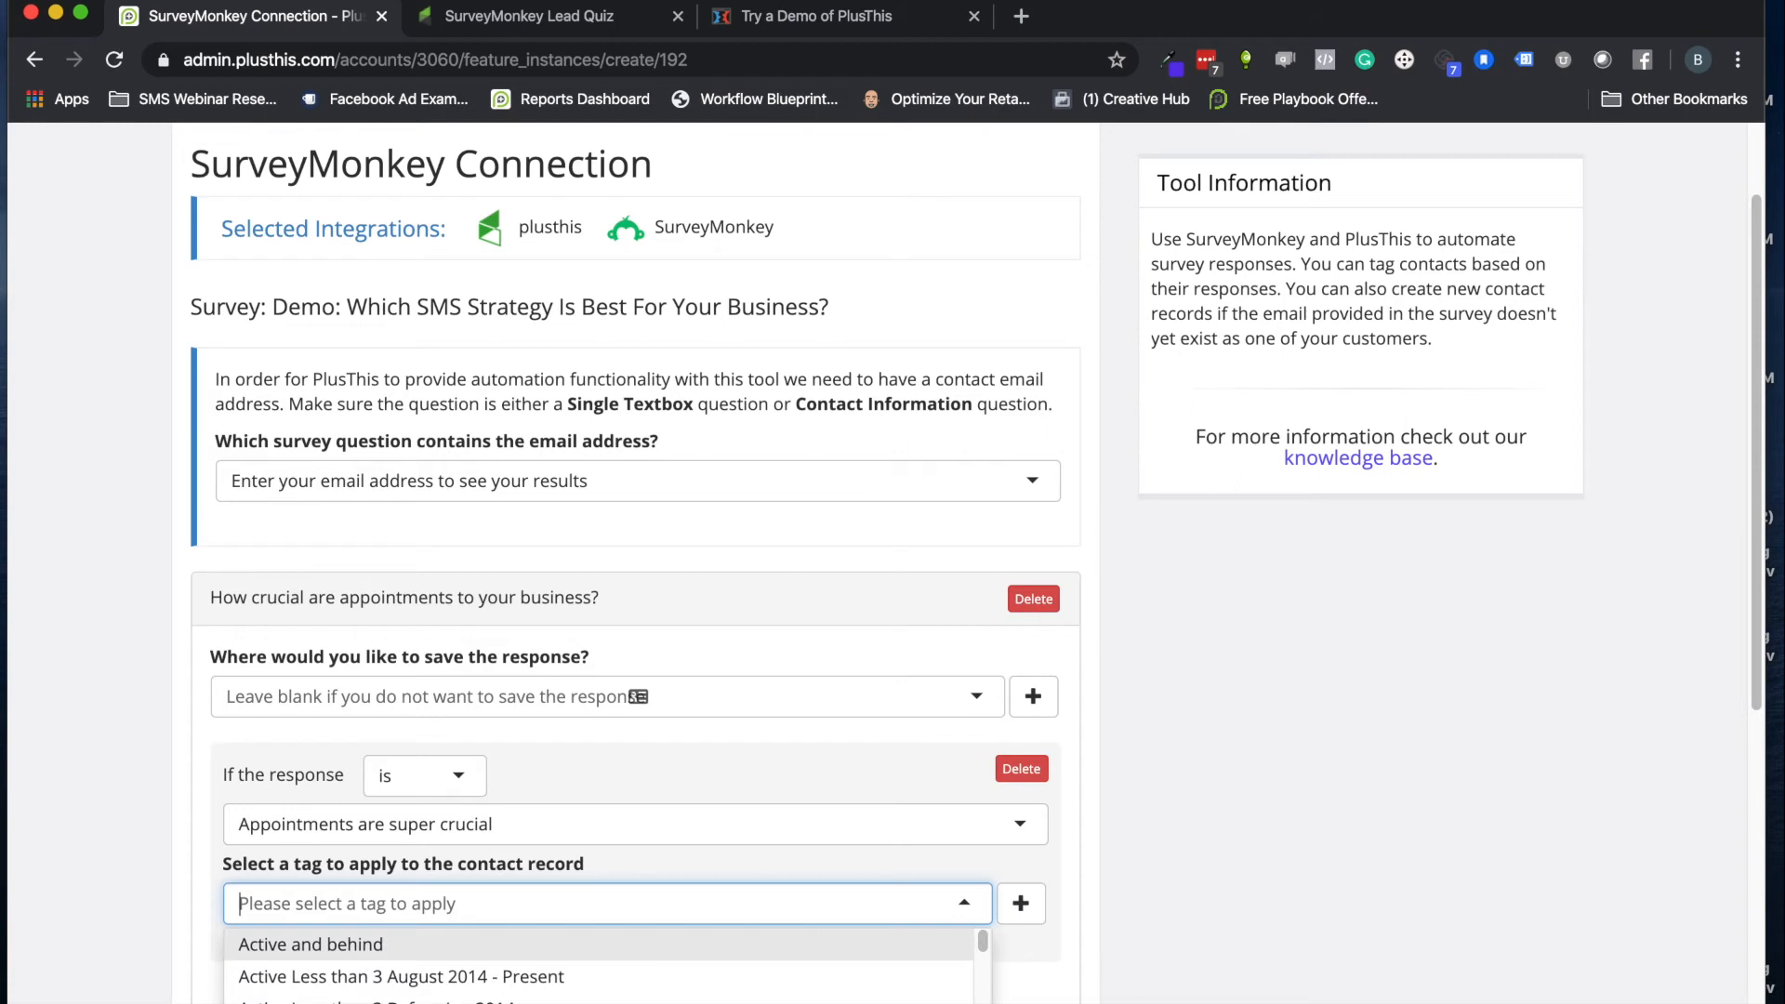
pyautogui.write('lead')
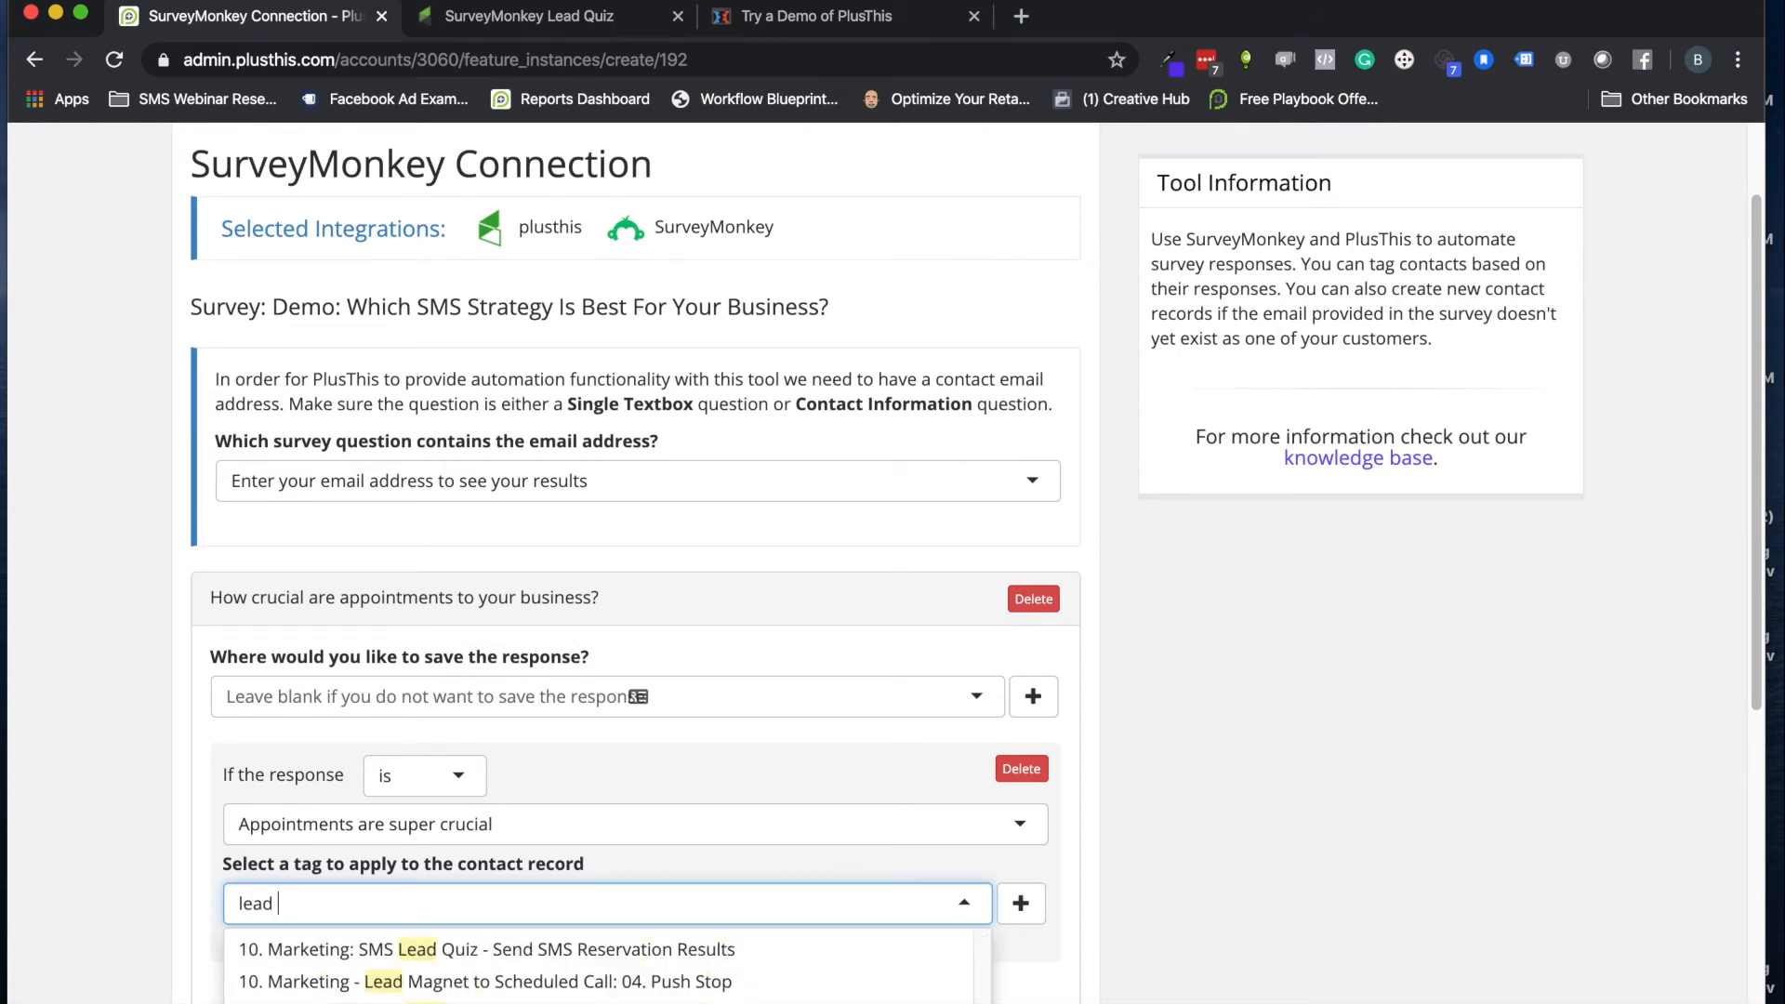
pyautogui.write('quiz')
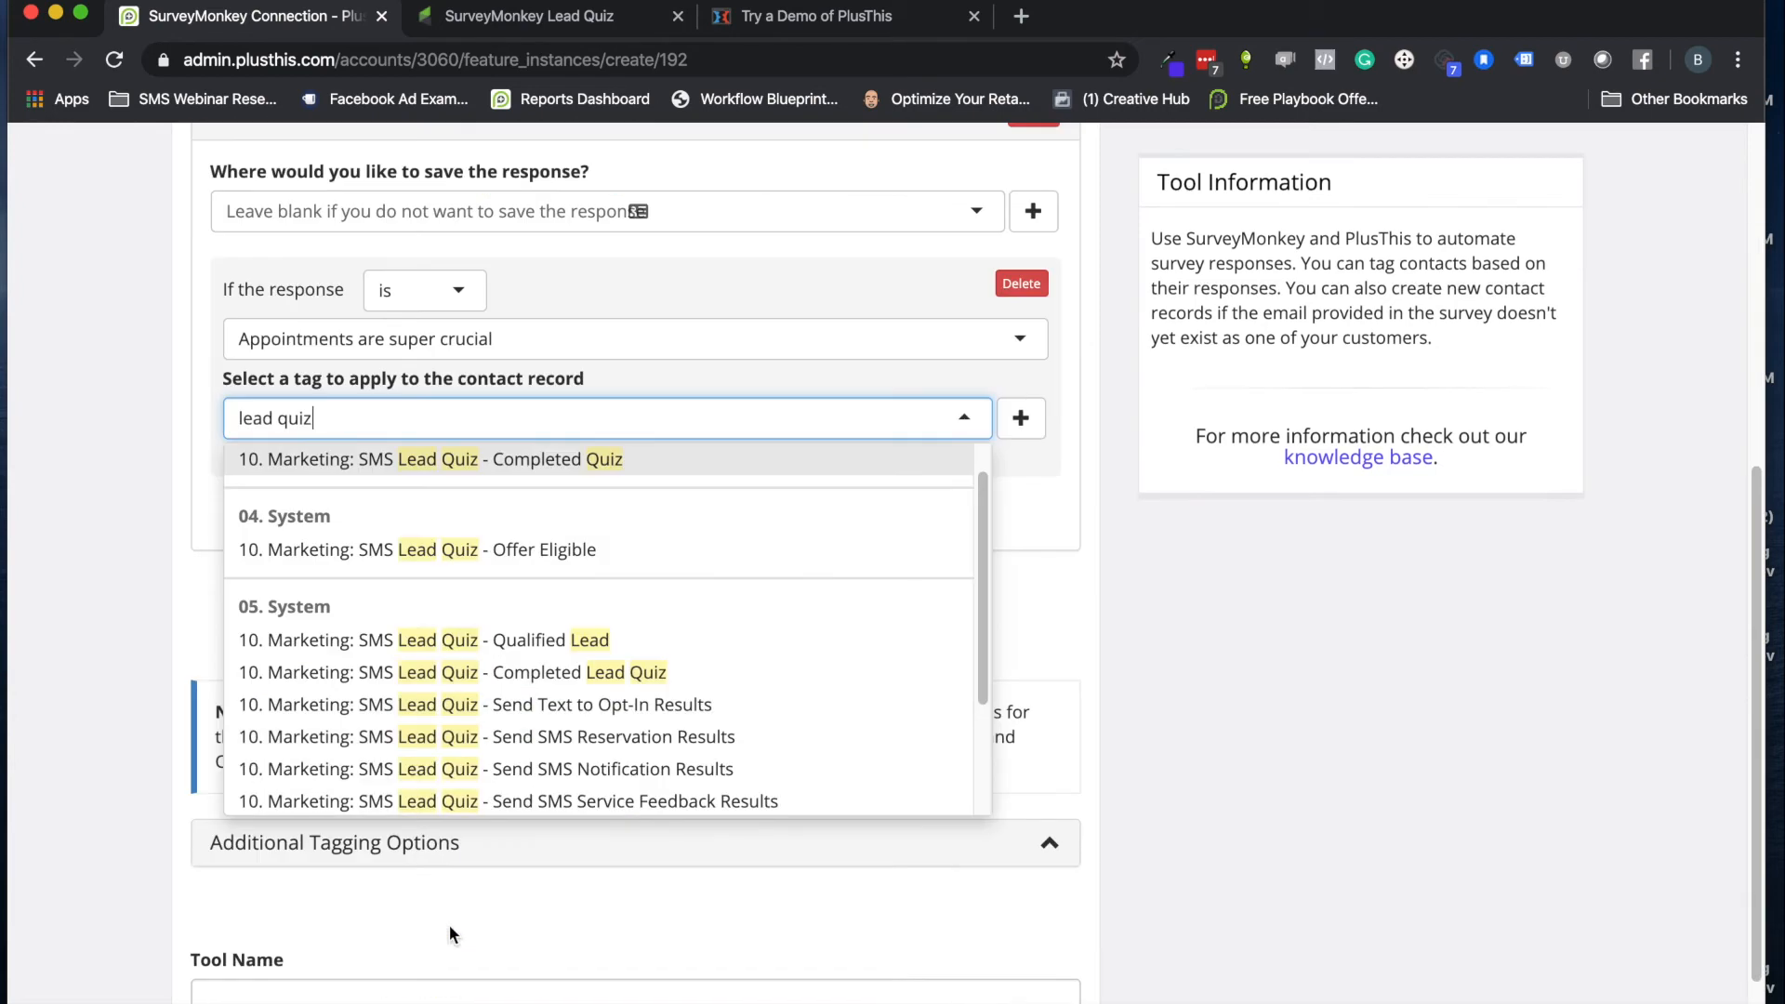
pyautogui.scroll(-3)
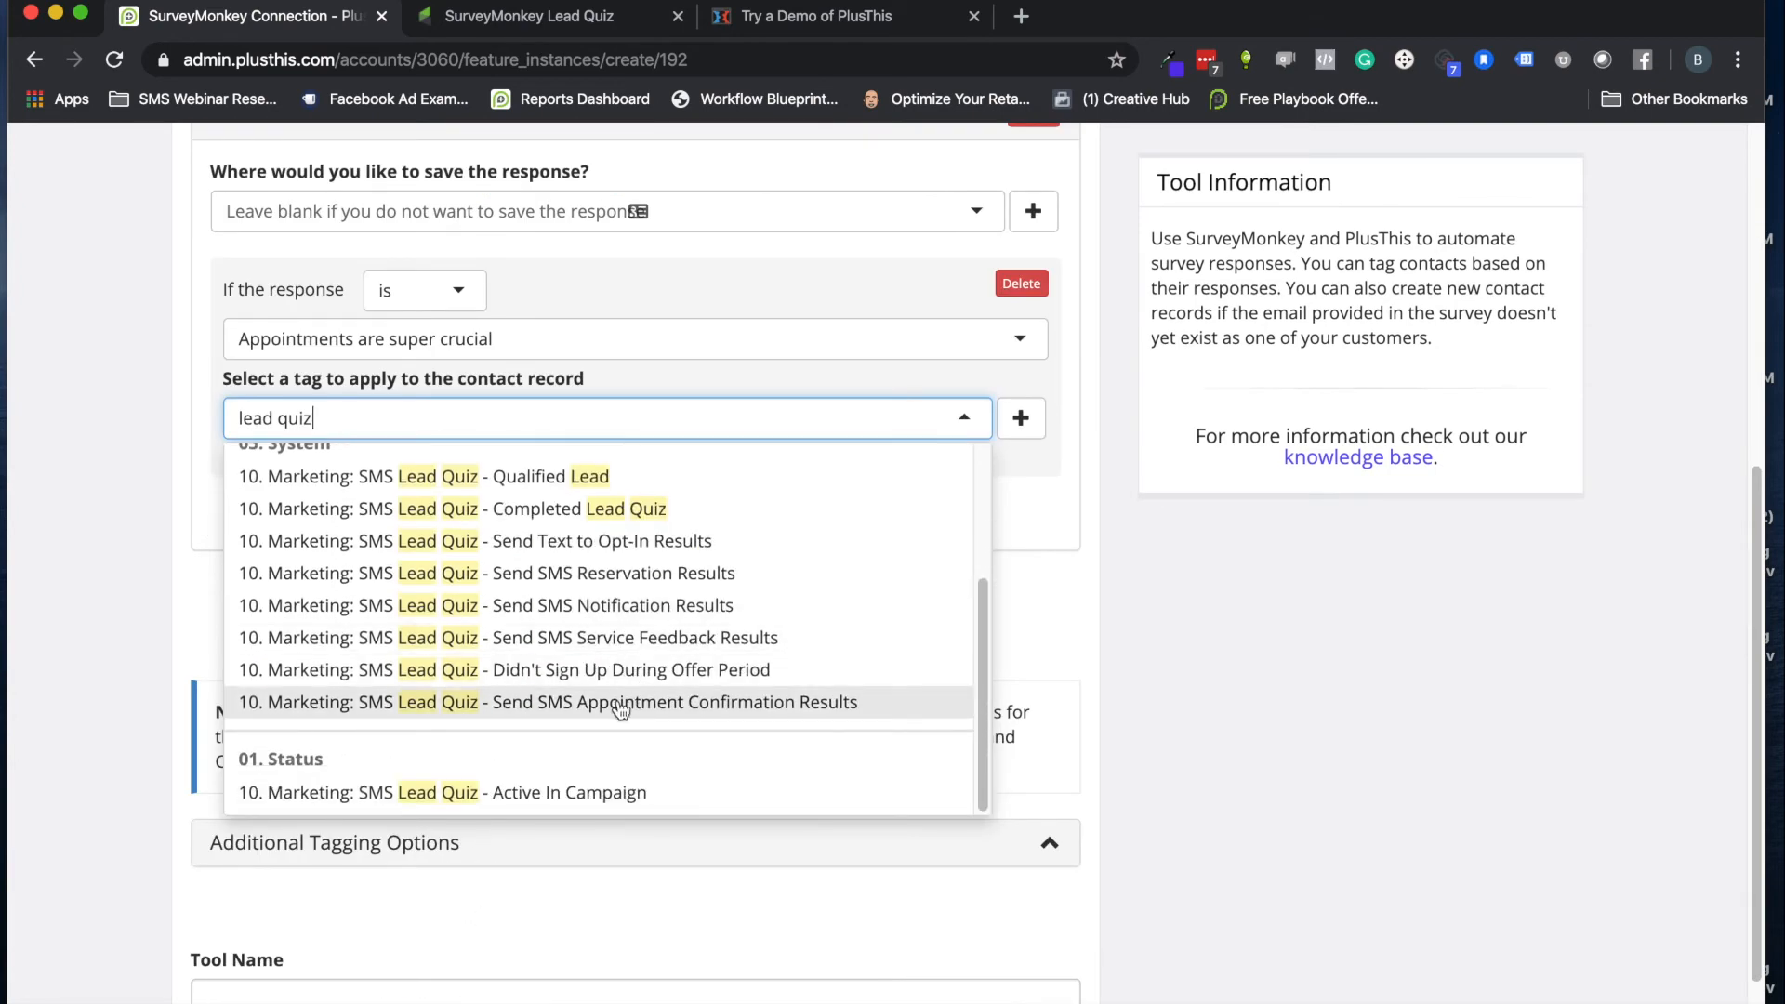
pyautogui.click(618, 702)
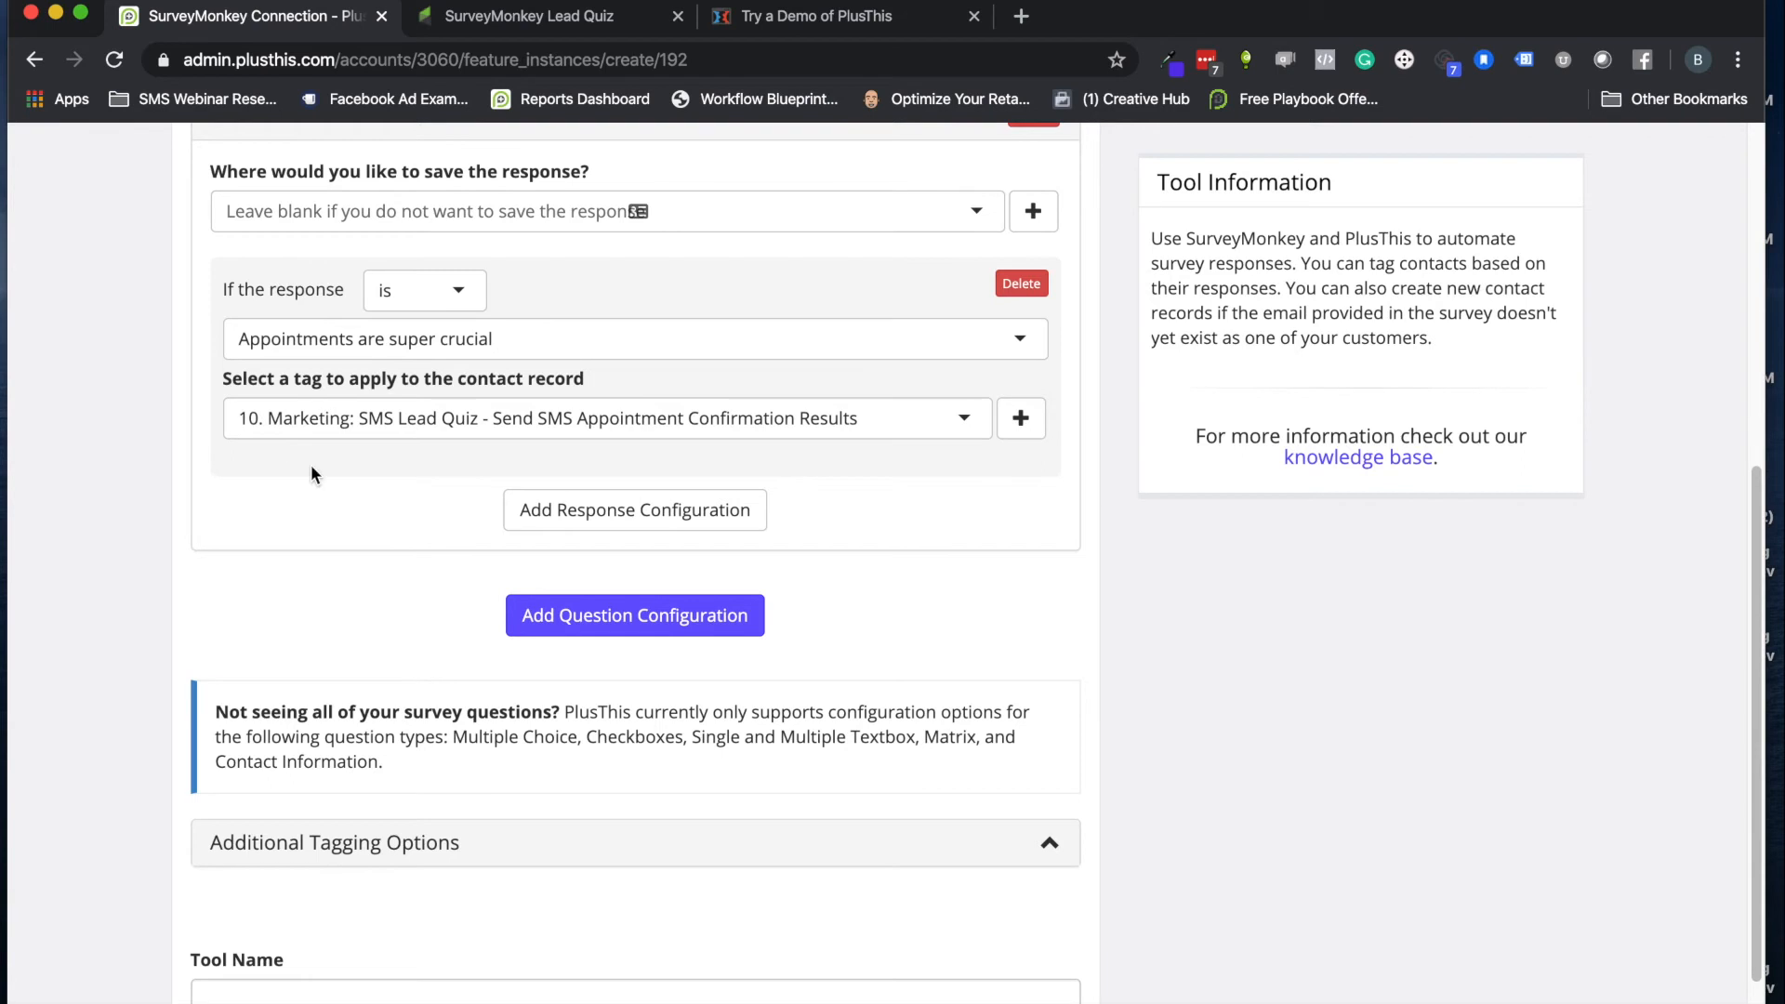
pyautogui.click(528, 15)
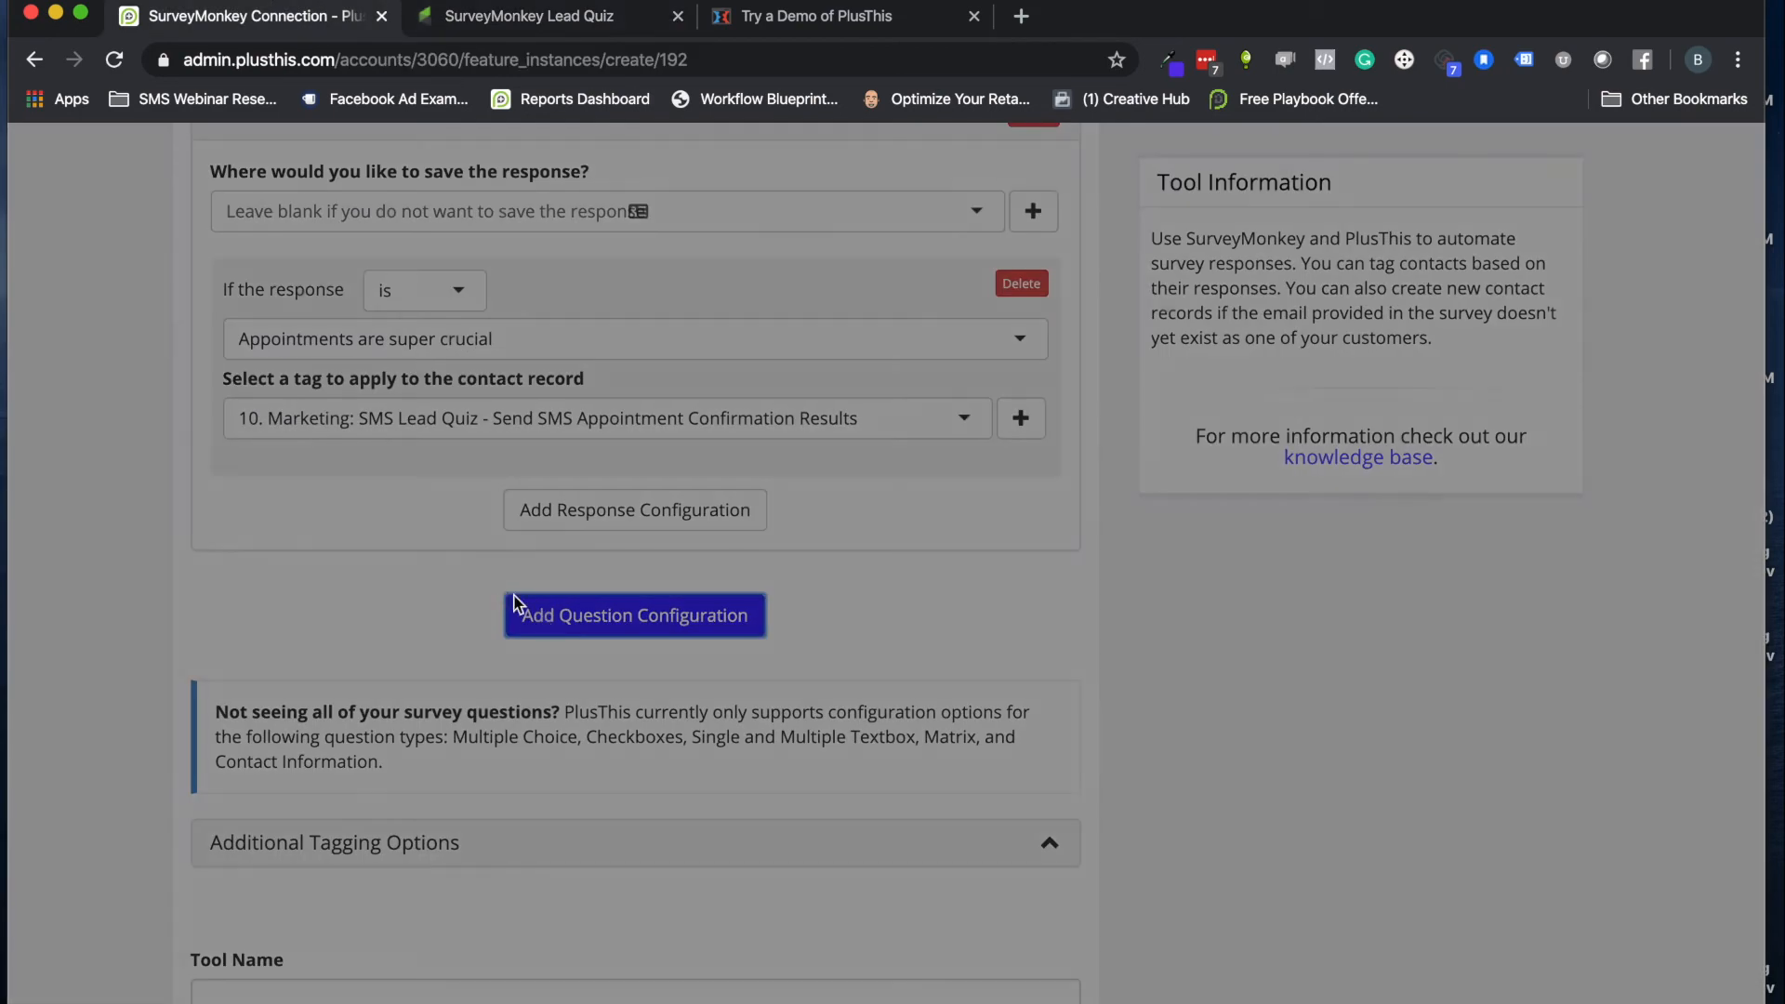
# Add the speaking question, tagging 'Yes, speaking pays the bills' with Send Text to Opt-In Results
pyautogui.click(634, 616)
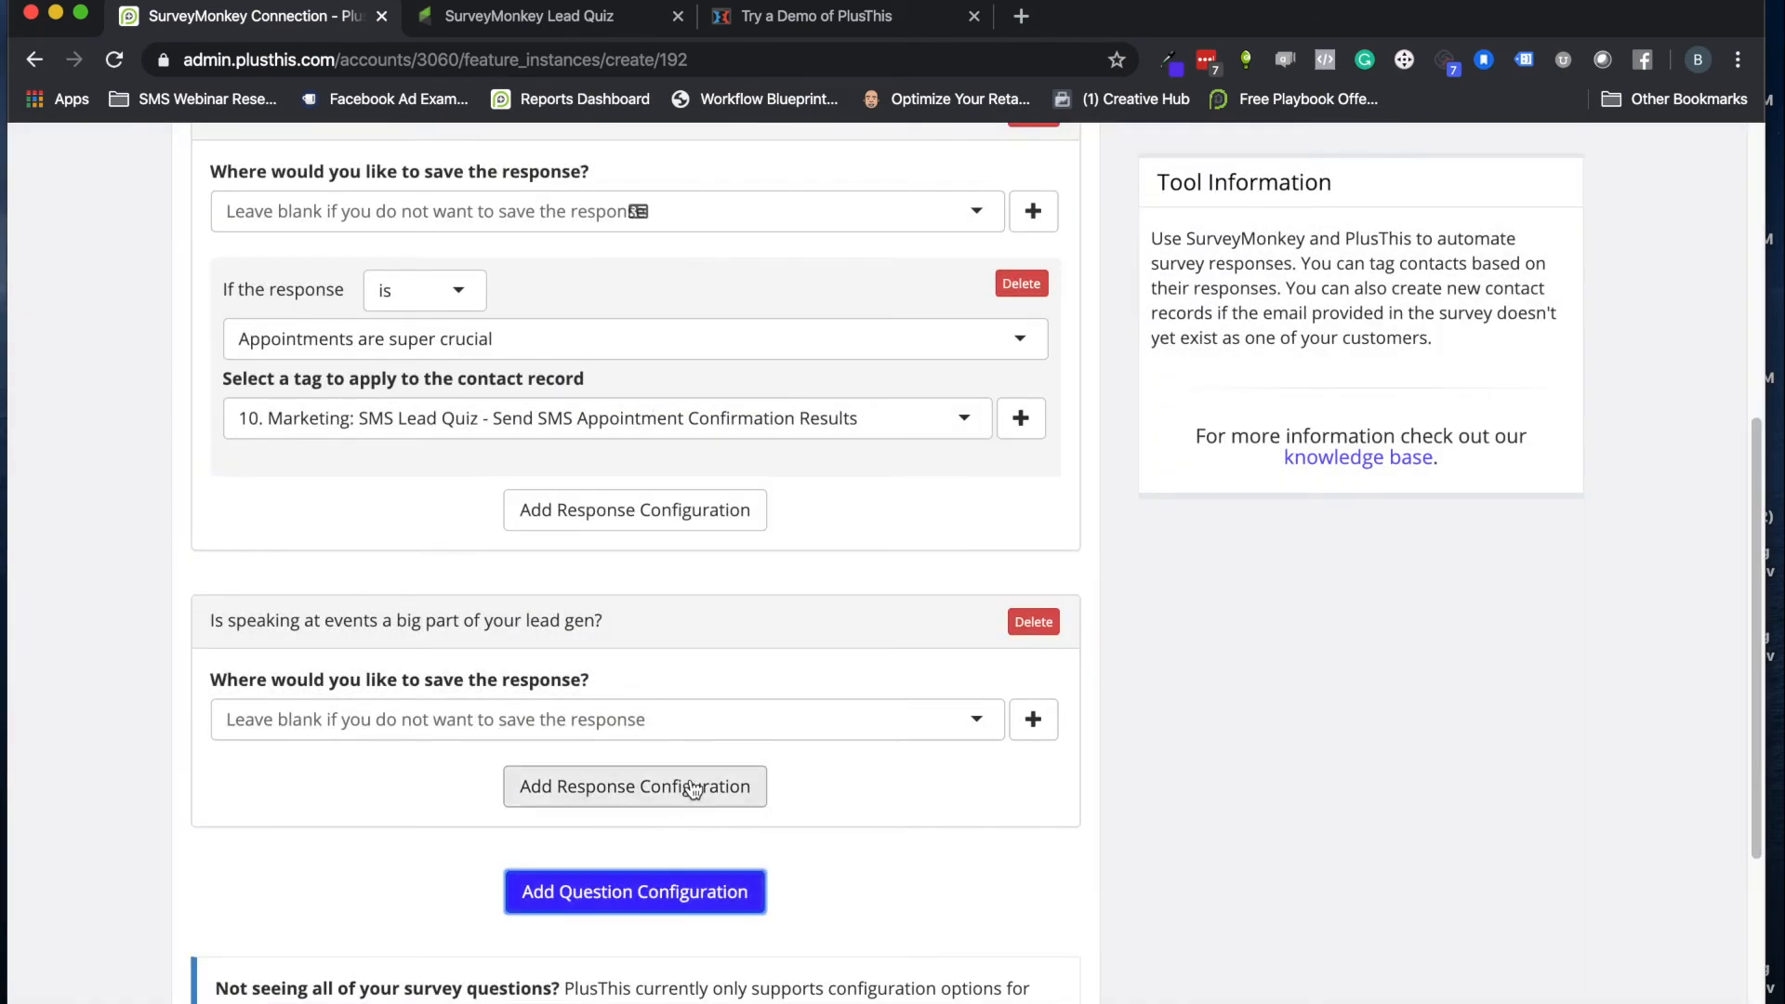
pyautogui.click(634, 787)
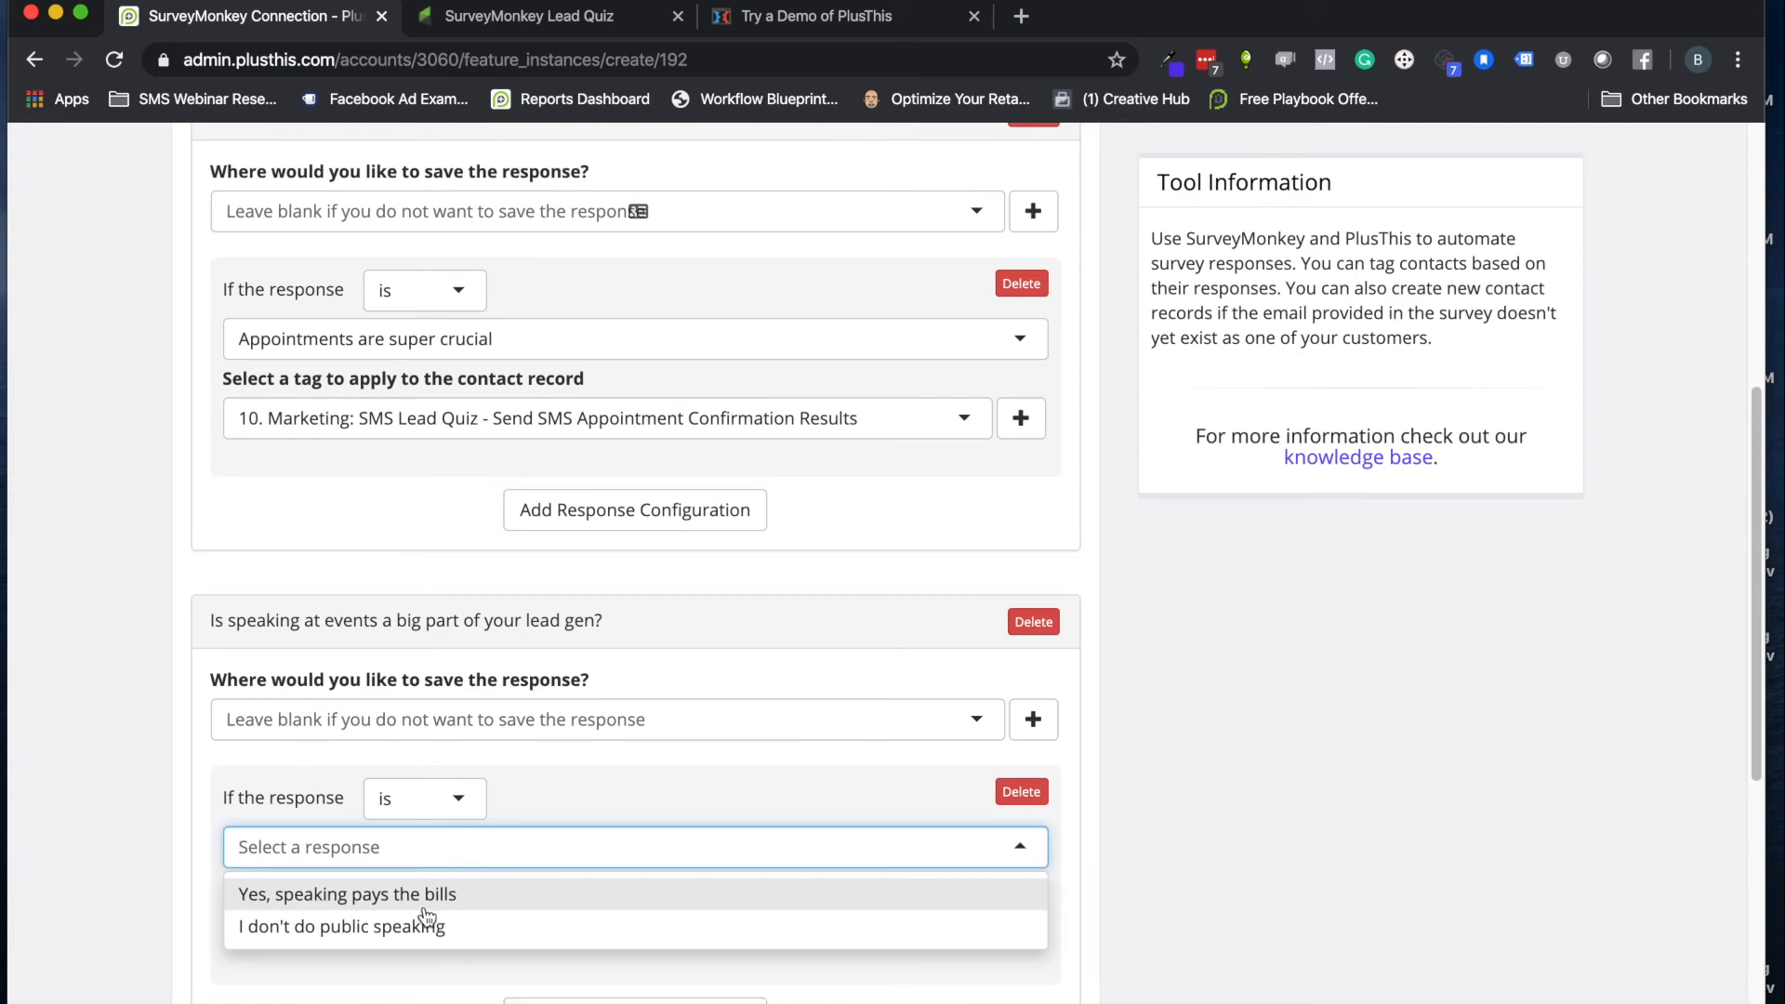
pyautogui.click(331, 895)
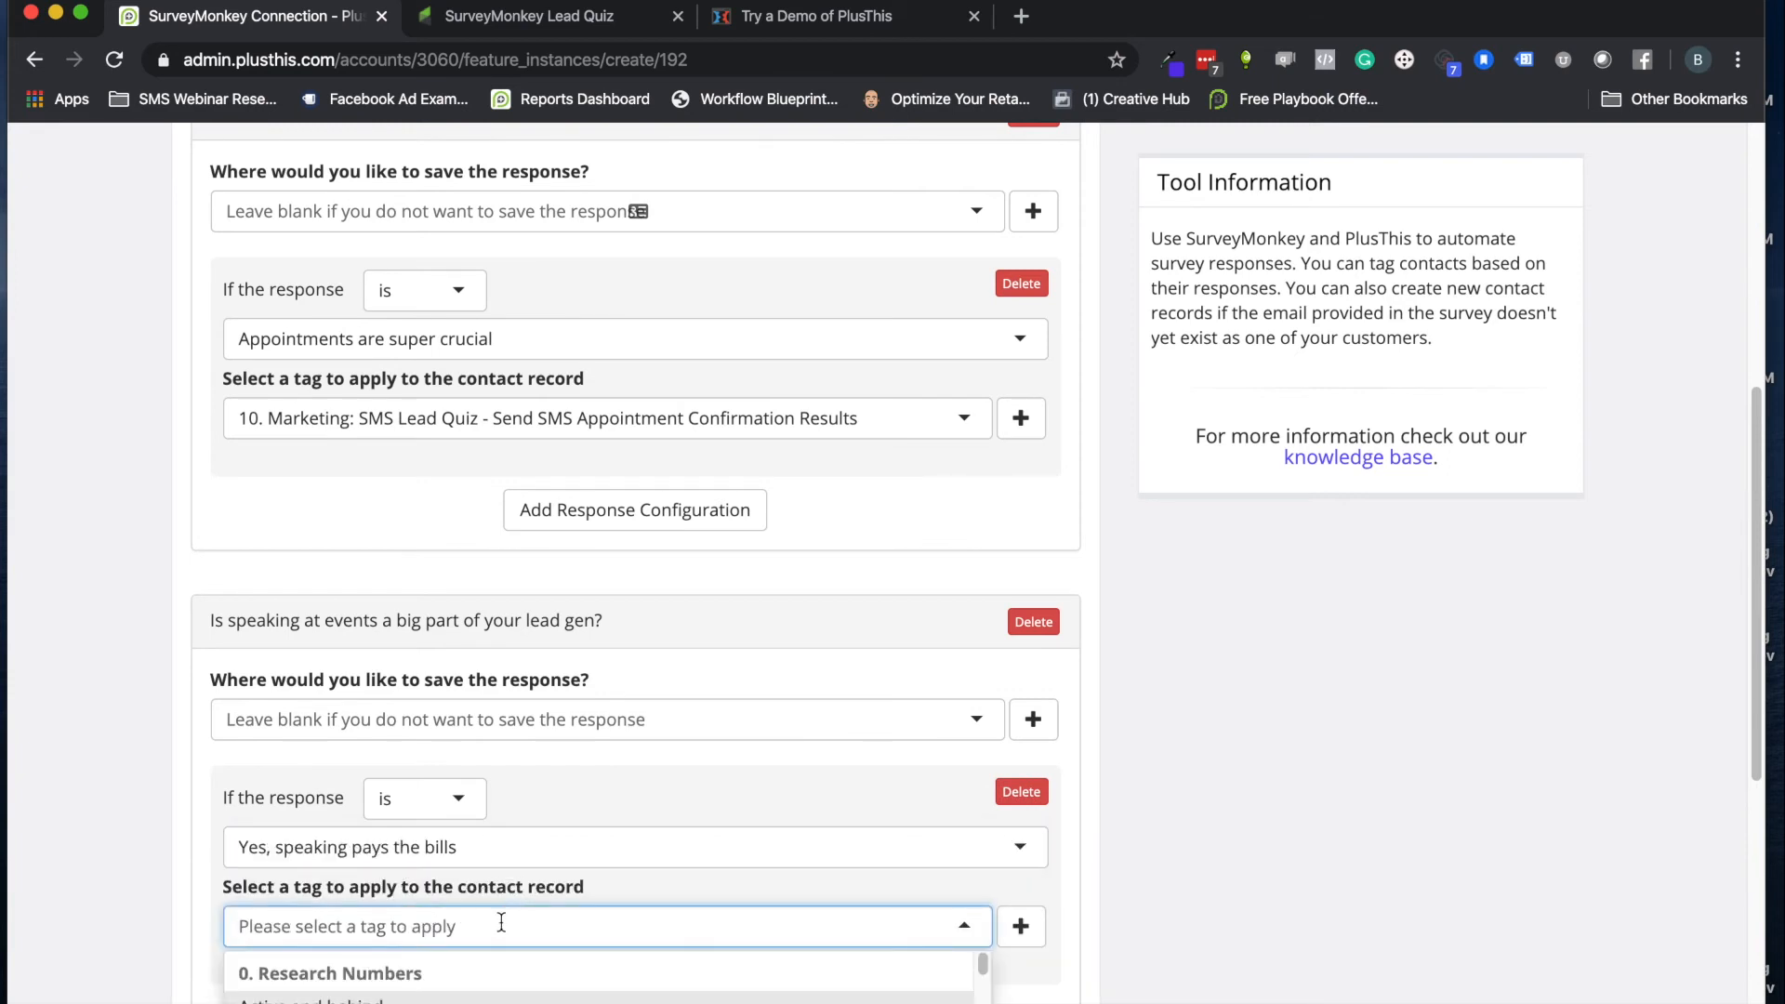
pyautogui.write('l')
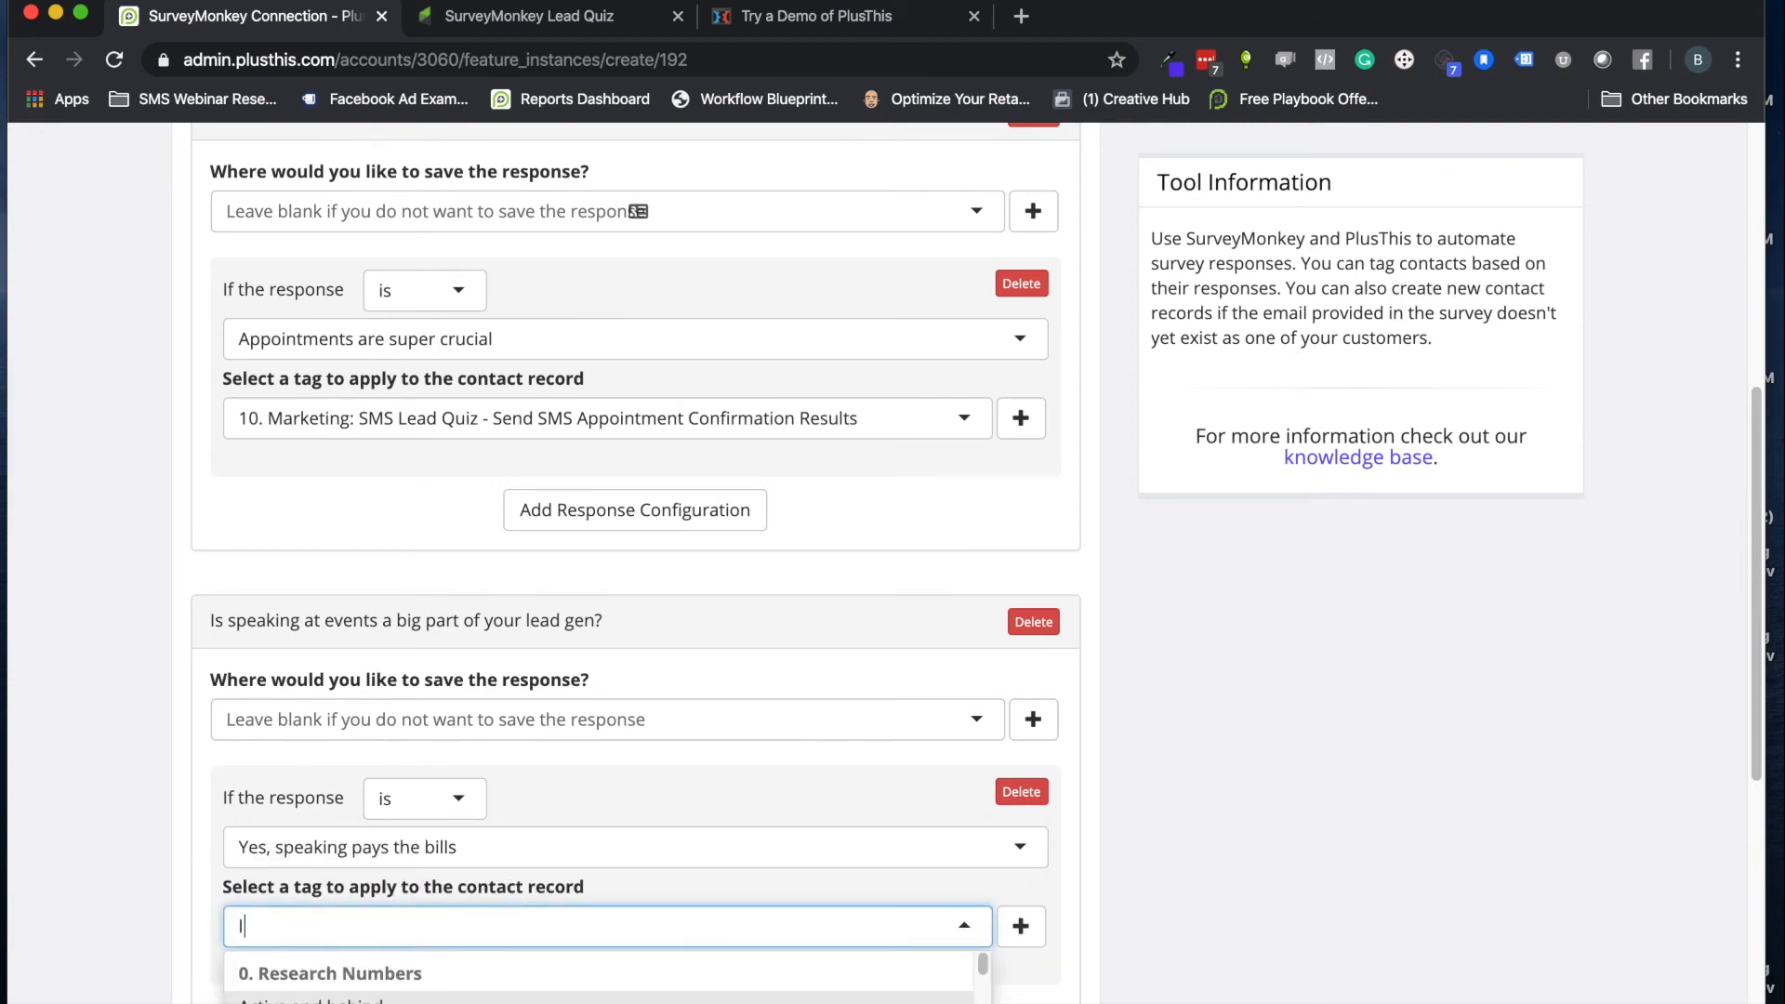
pyautogui.write('lead q')
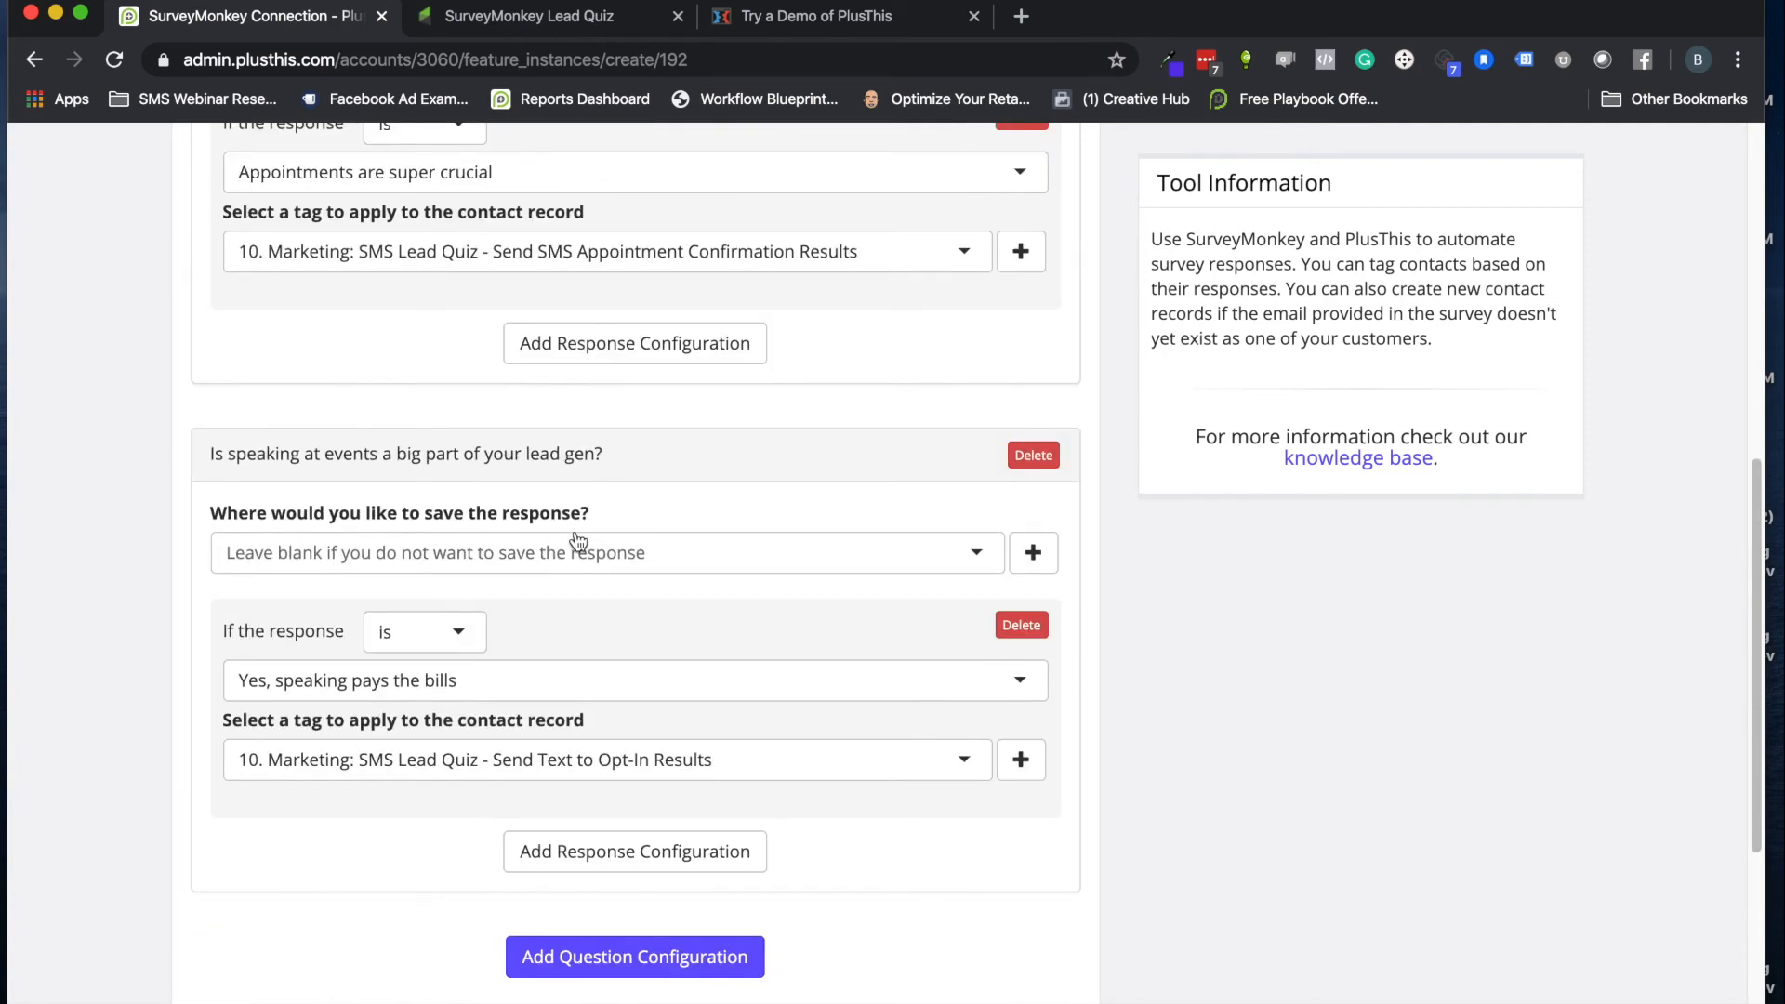
pyautogui.scroll(-3)
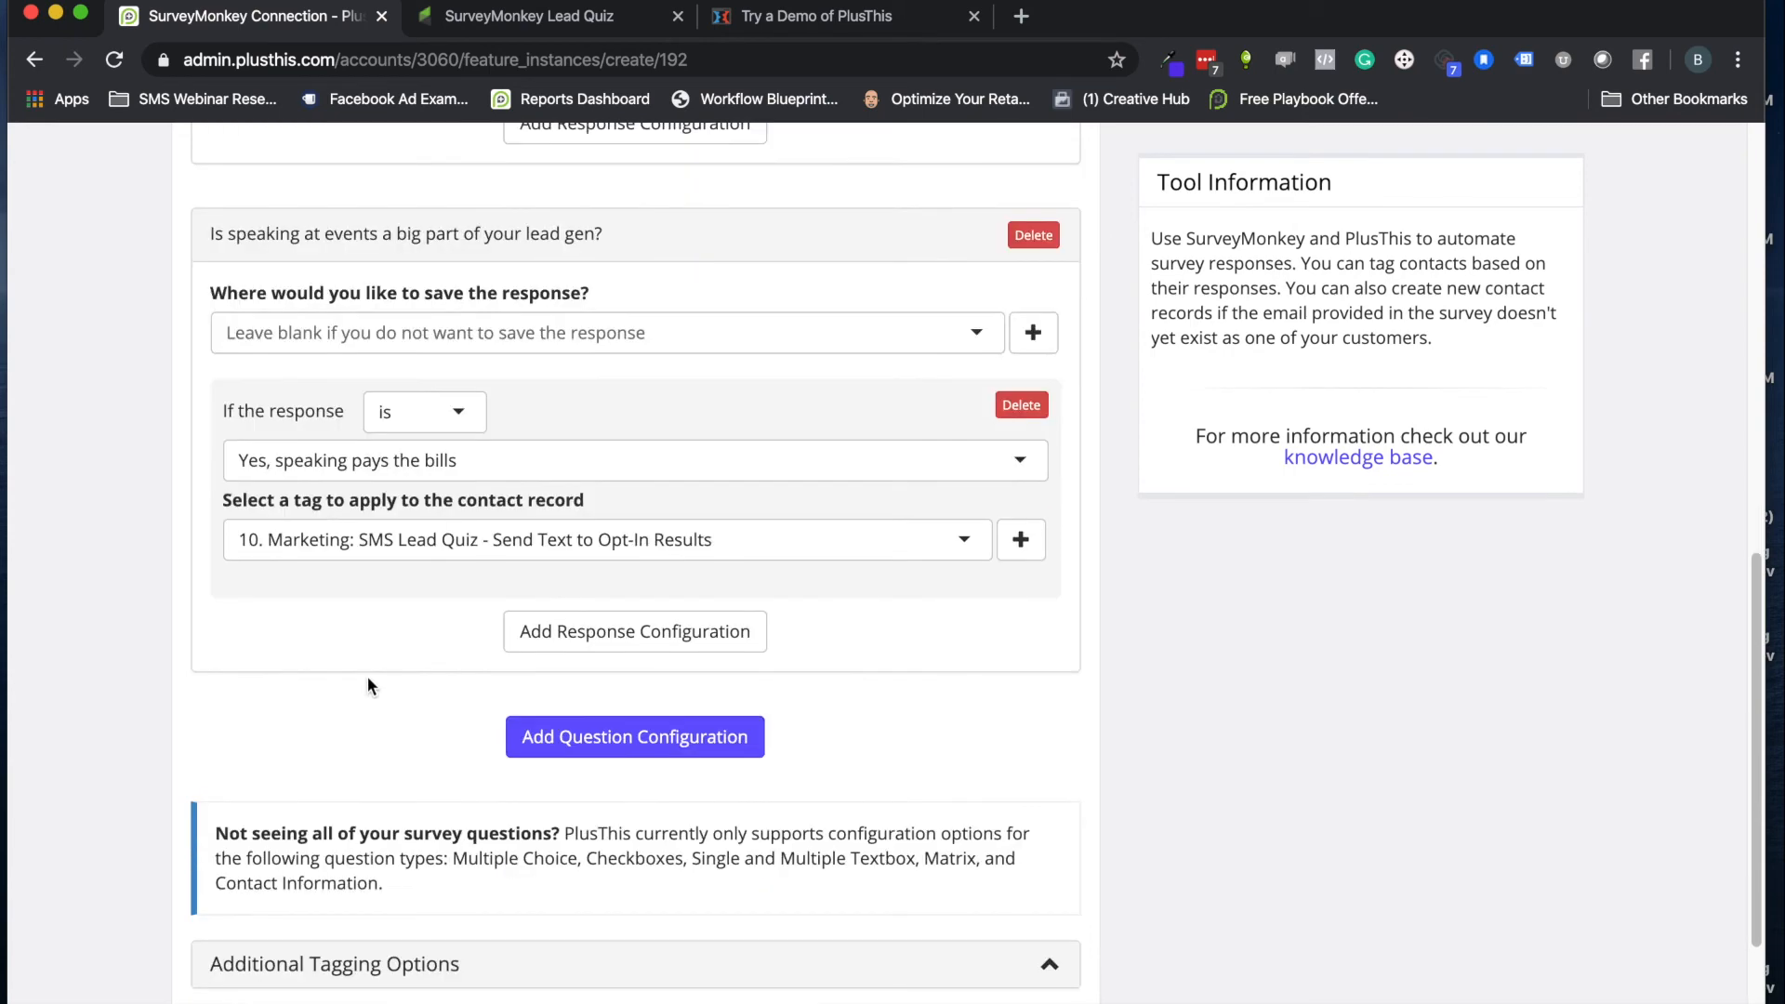
pyautogui.scroll(-3)
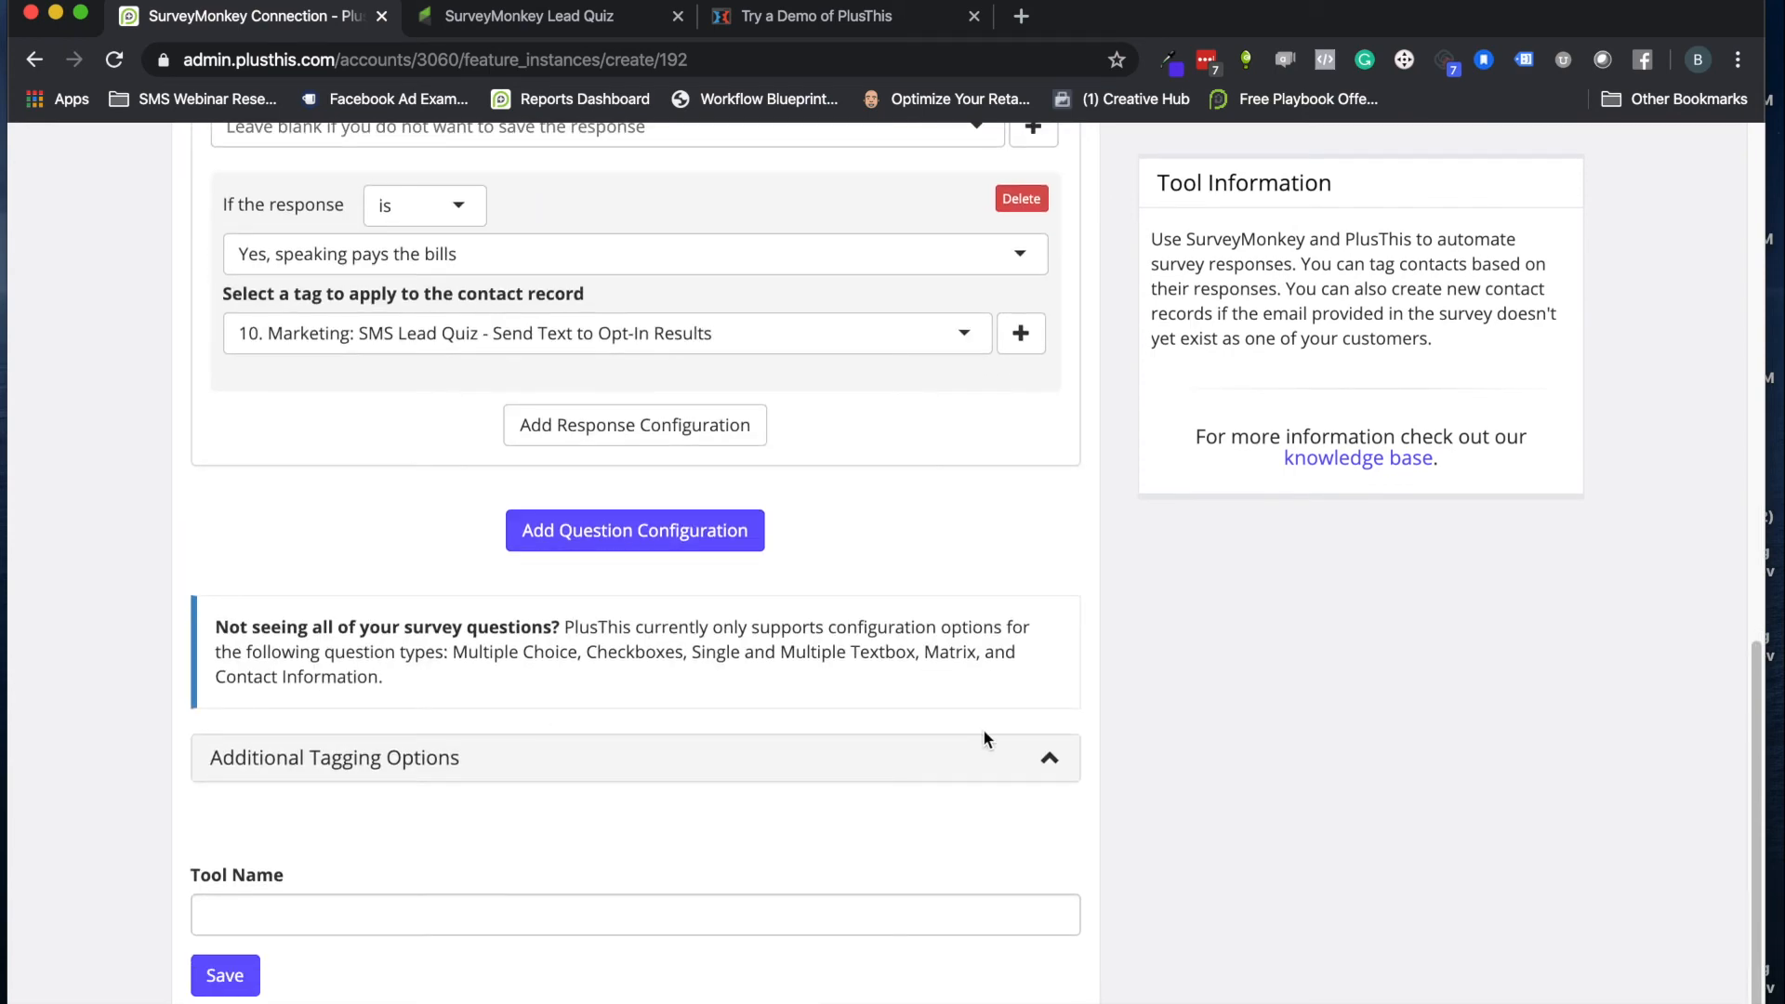
pyautogui.moveTo(1037, 761)
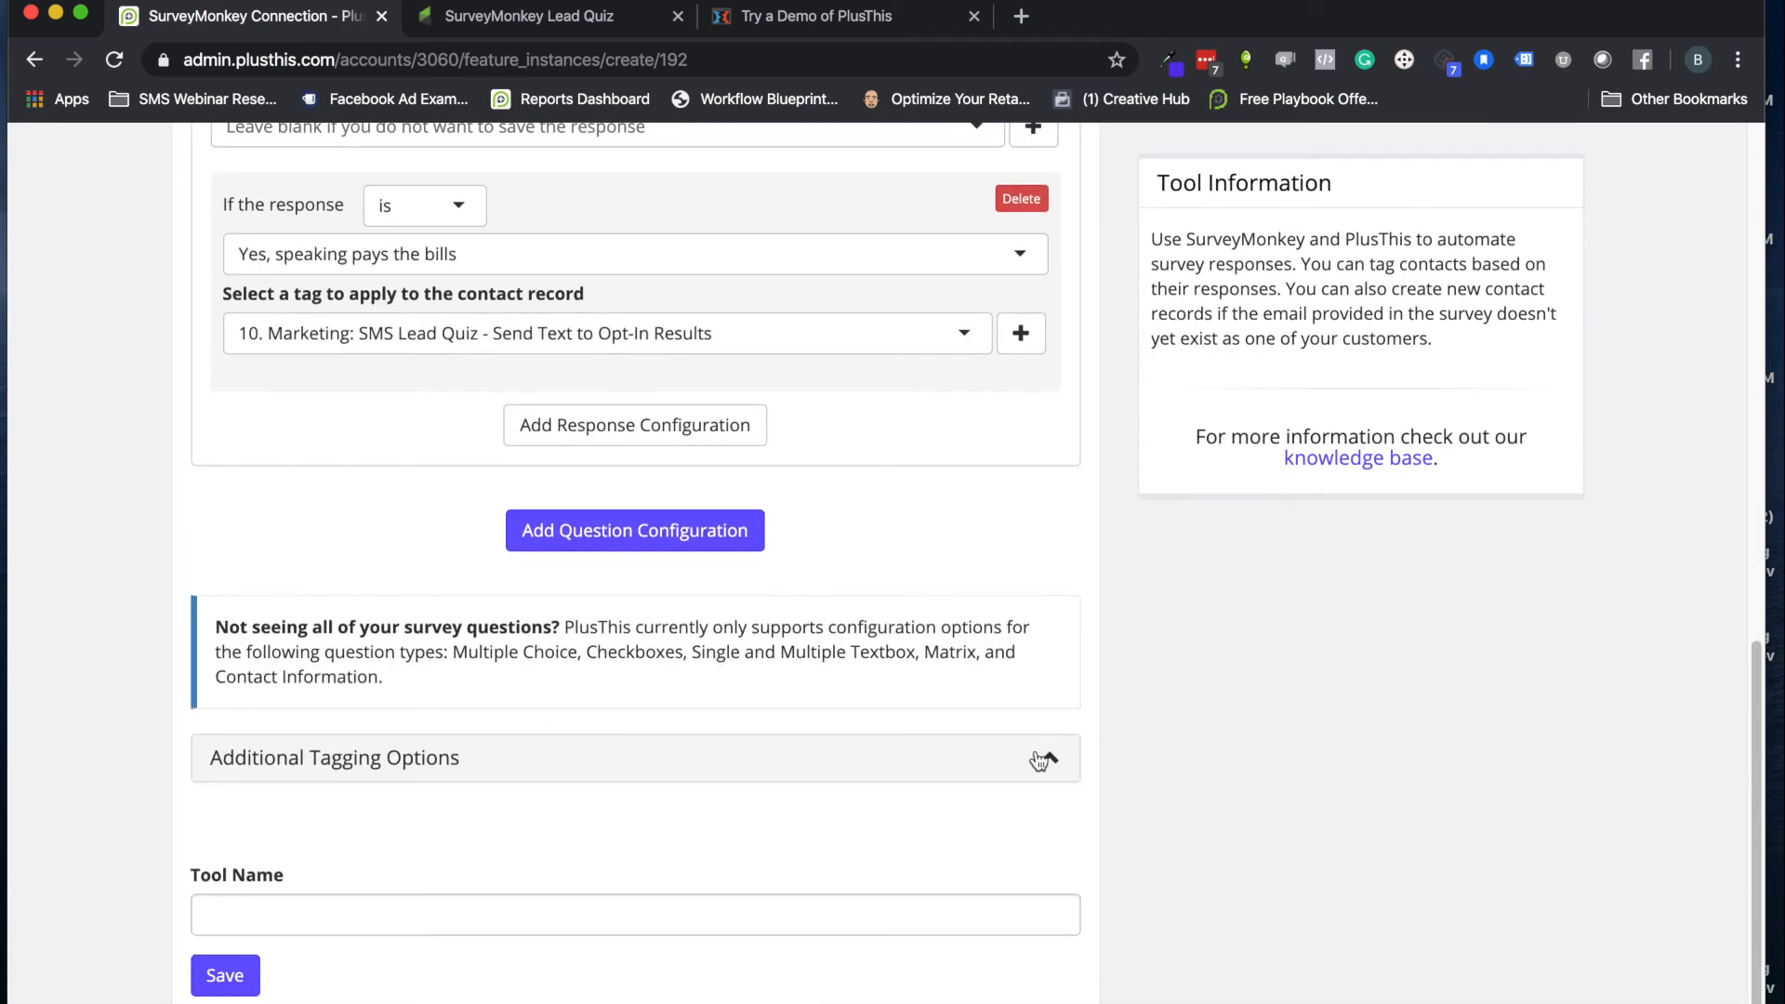
# Give survey completers the '10. Marketing - Pricing Feedback: Completed Survey' tag
pyautogui.click(634, 758)
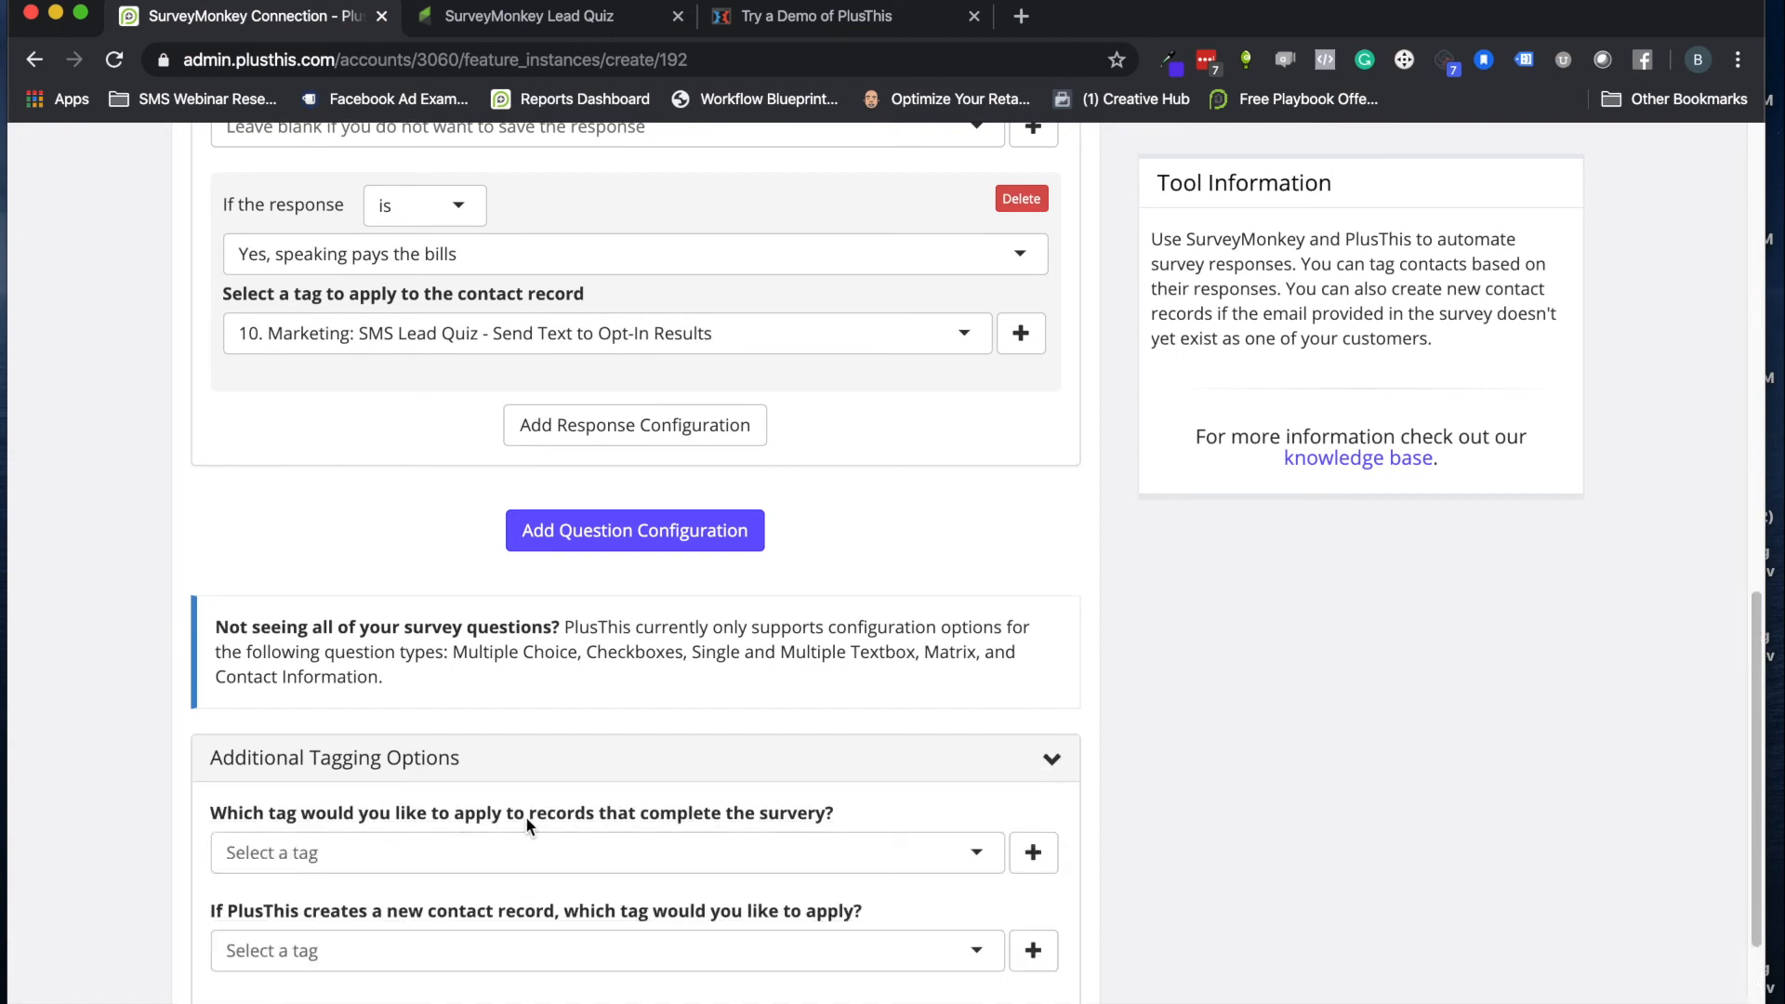
pyautogui.moveTo(522, 36)
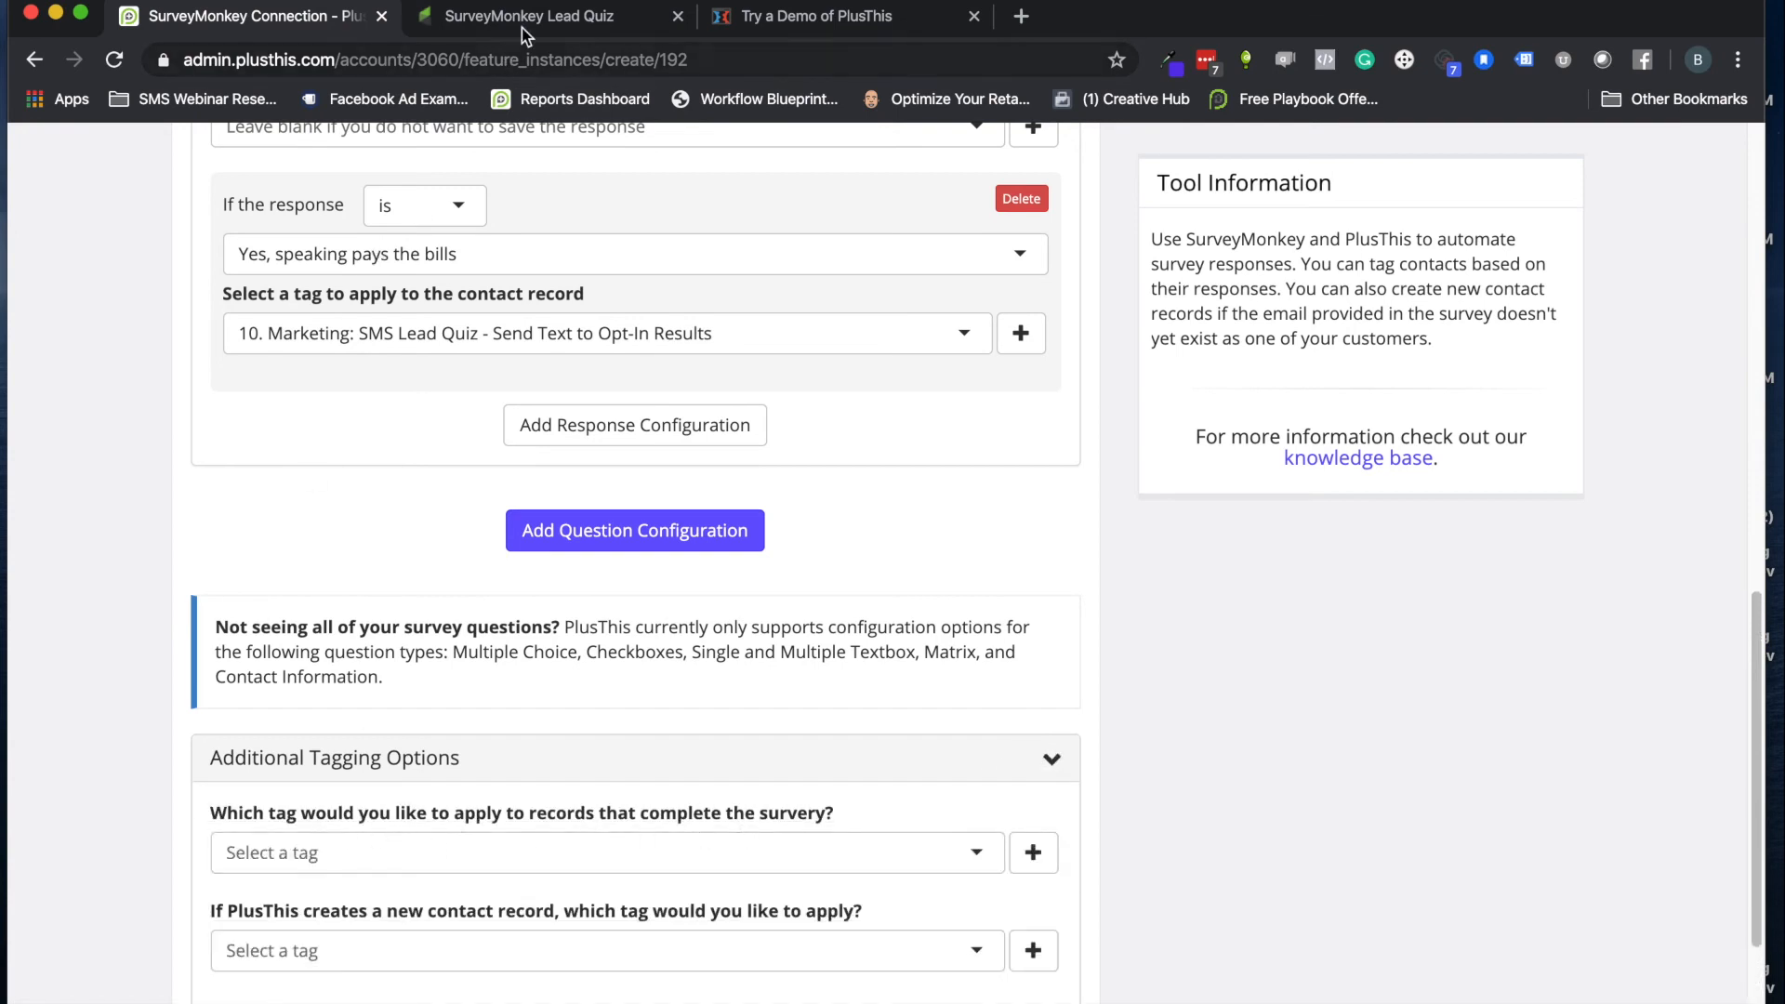
pyautogui.click(539, 16)
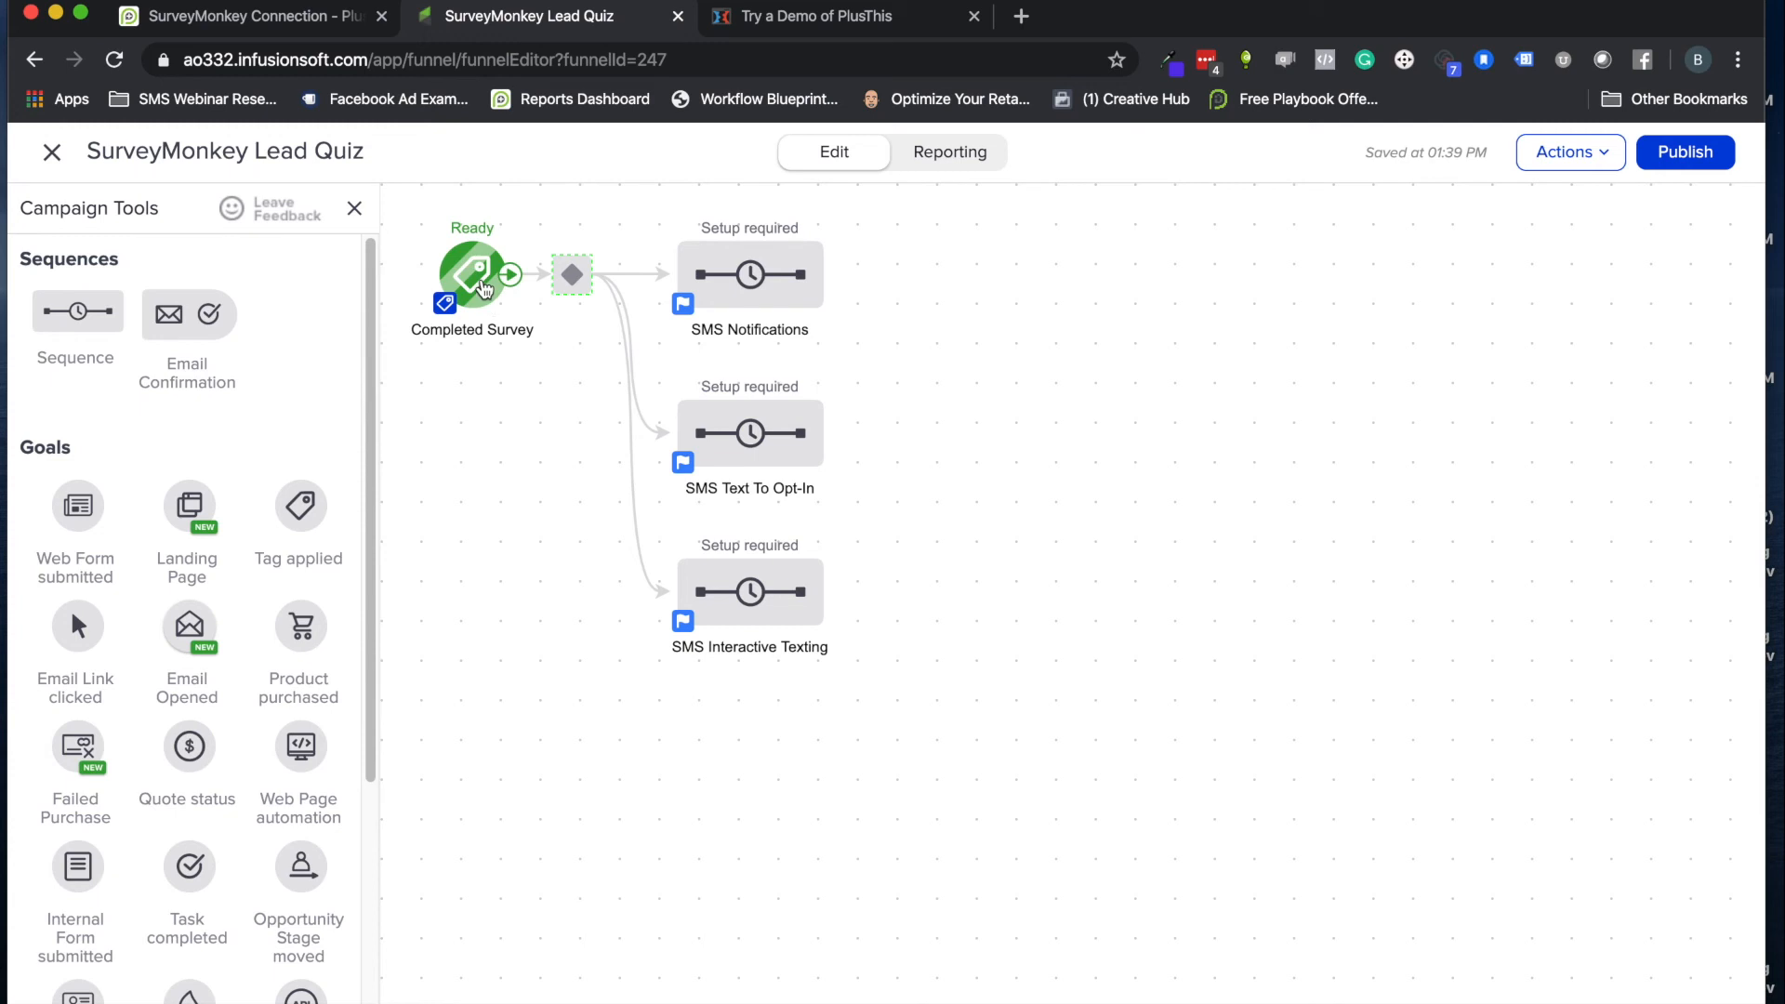
pyautogui.moveTo(266, 34)
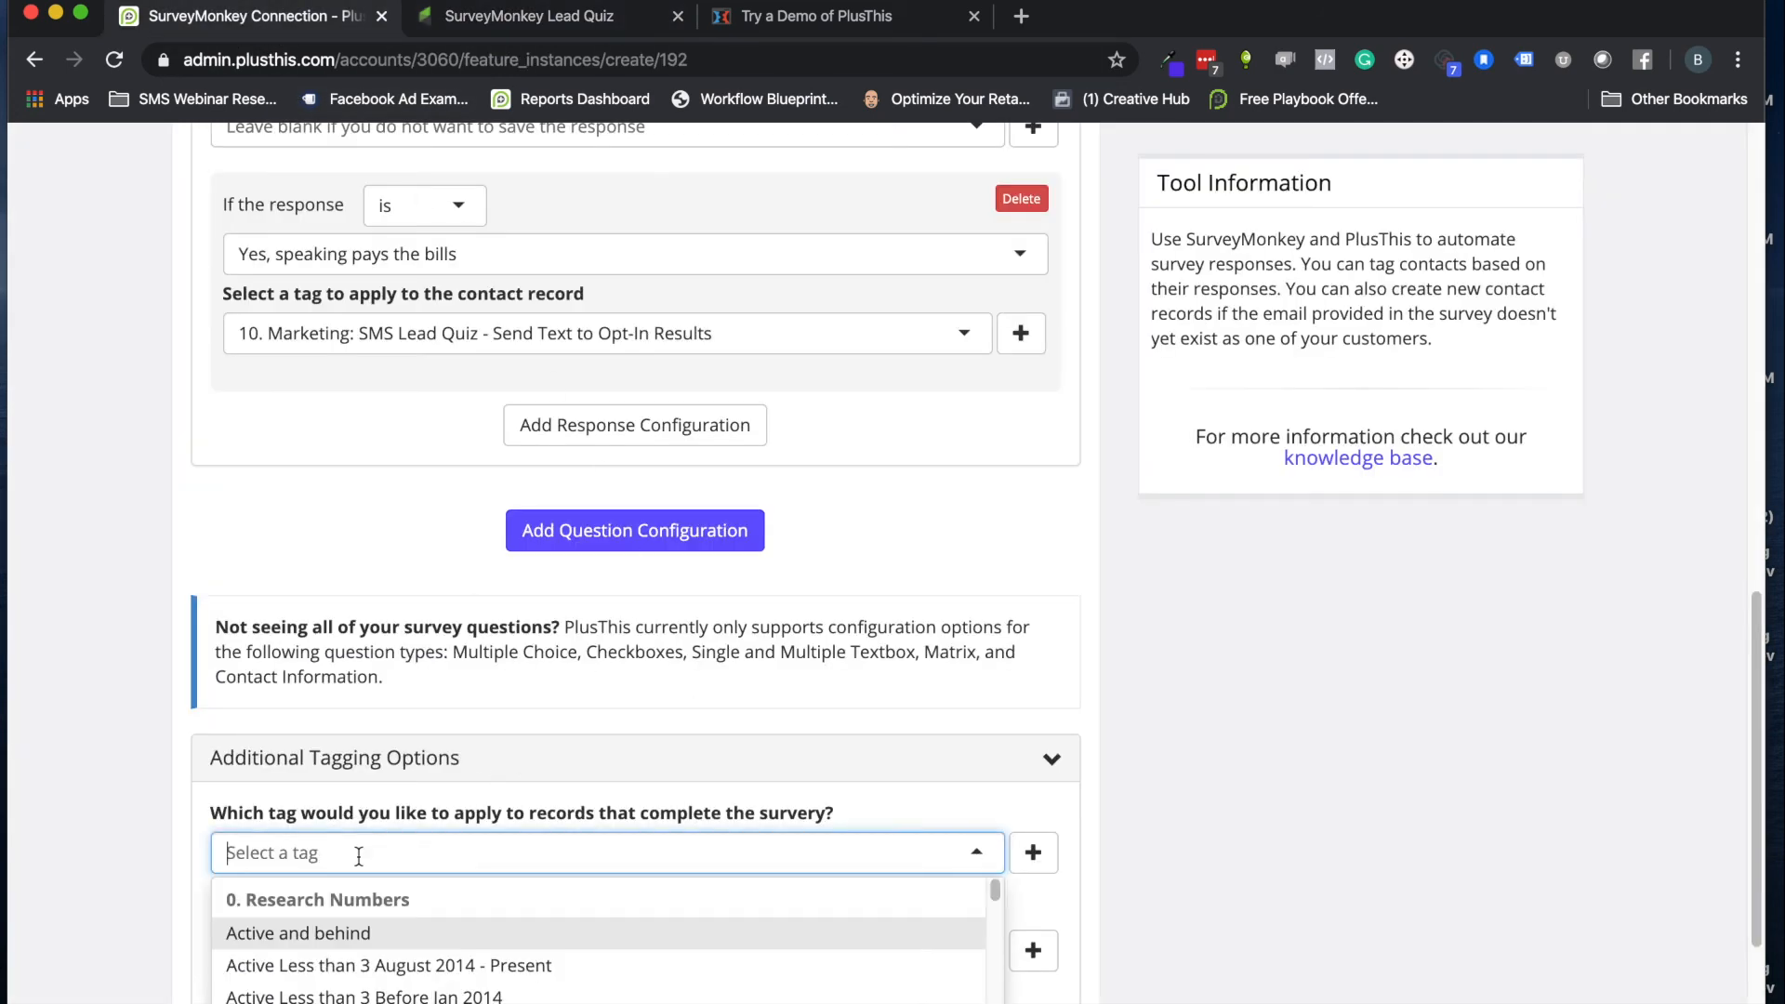
pyautogui.write('completed survey')
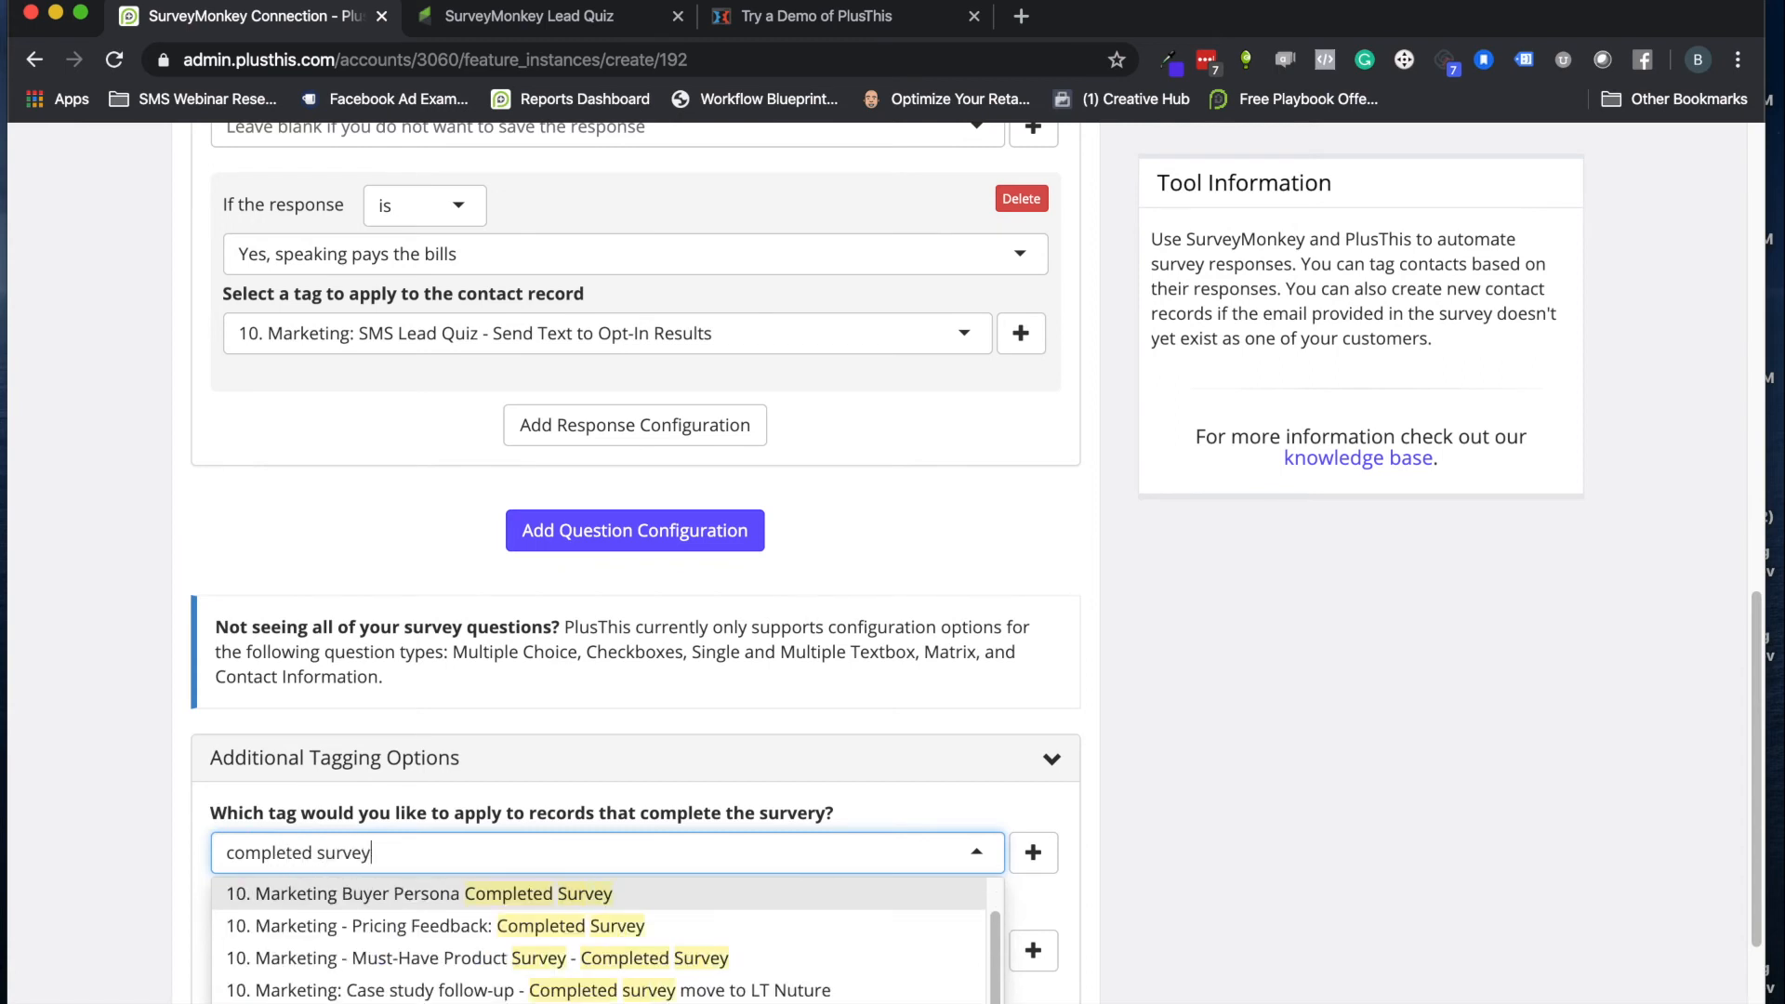
pyautogui.scroll(-3)
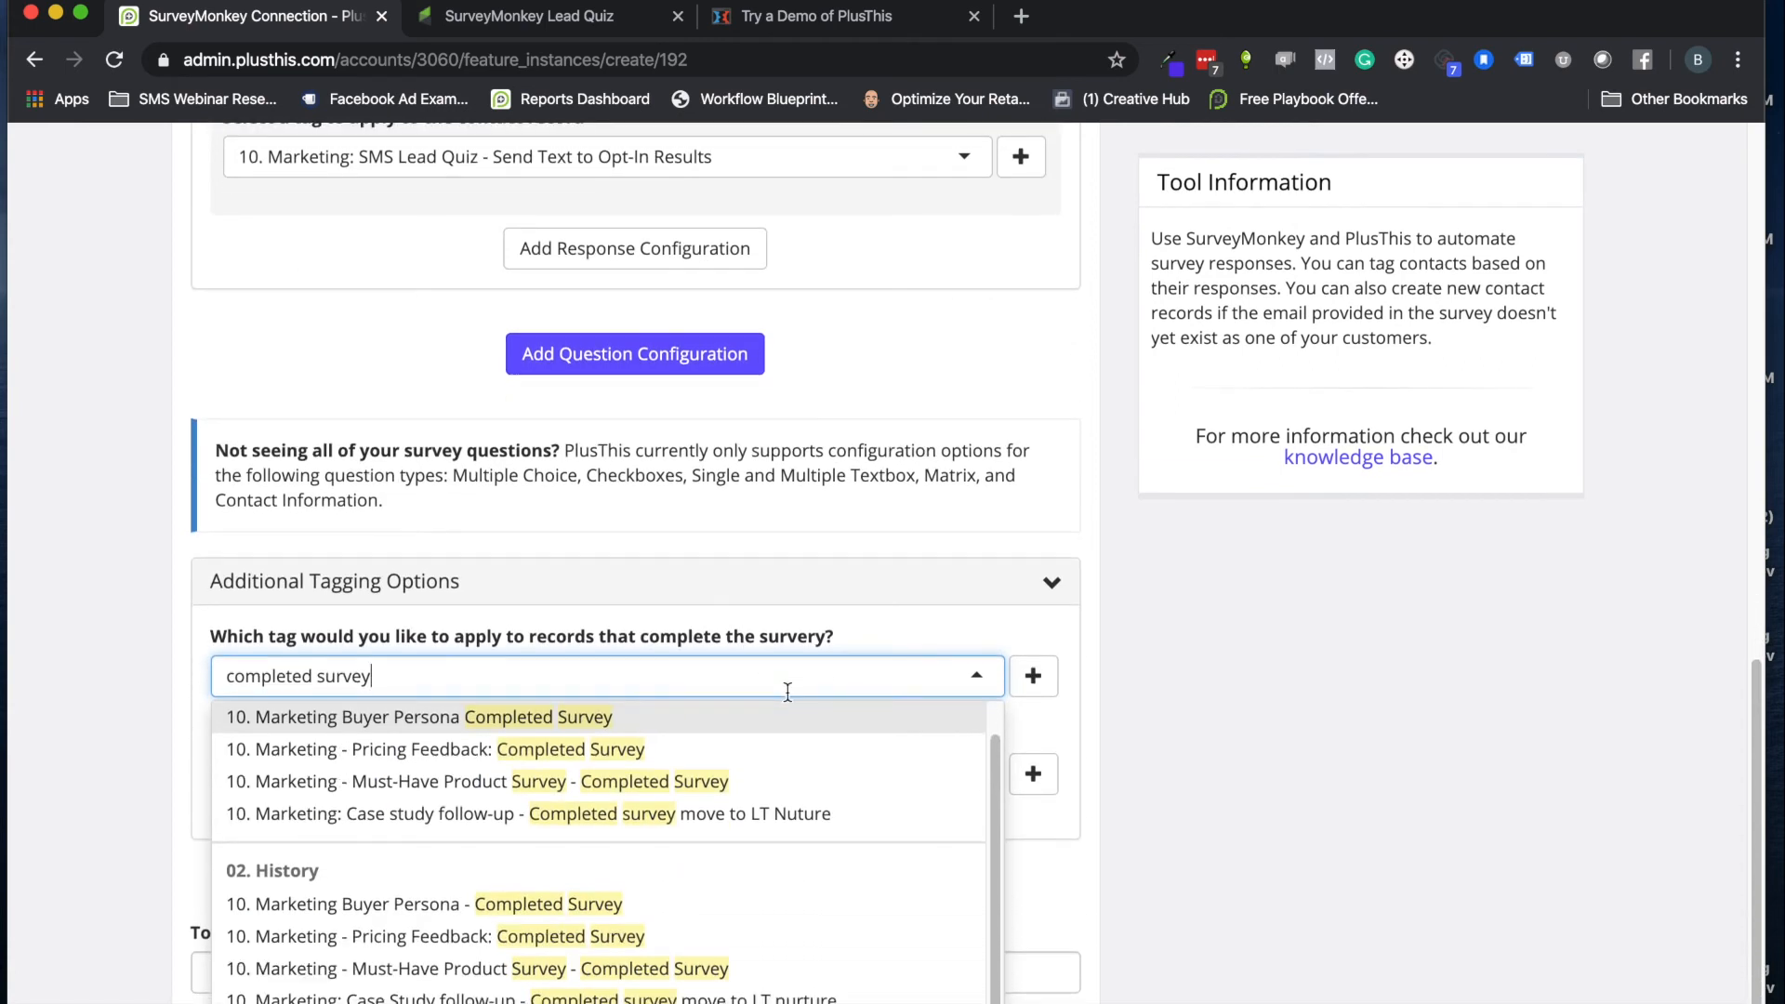
pyautogui.scroll(-3)
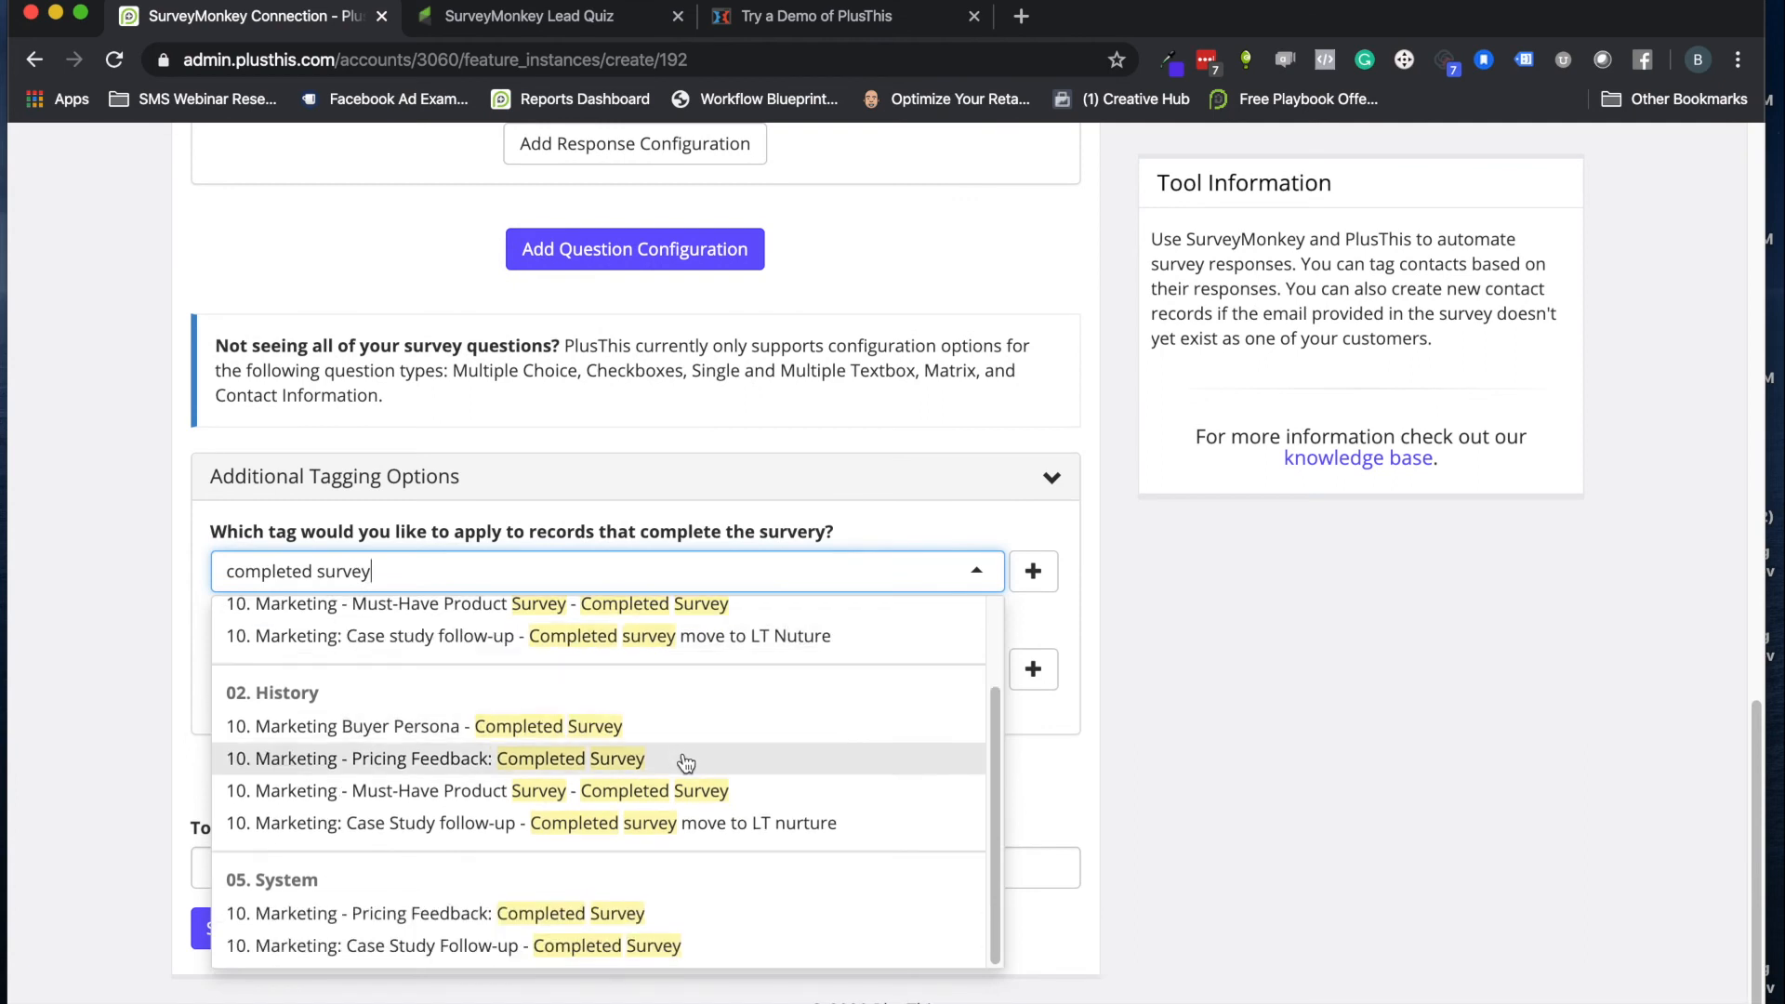
pyautogui.moveTo(510, 913)
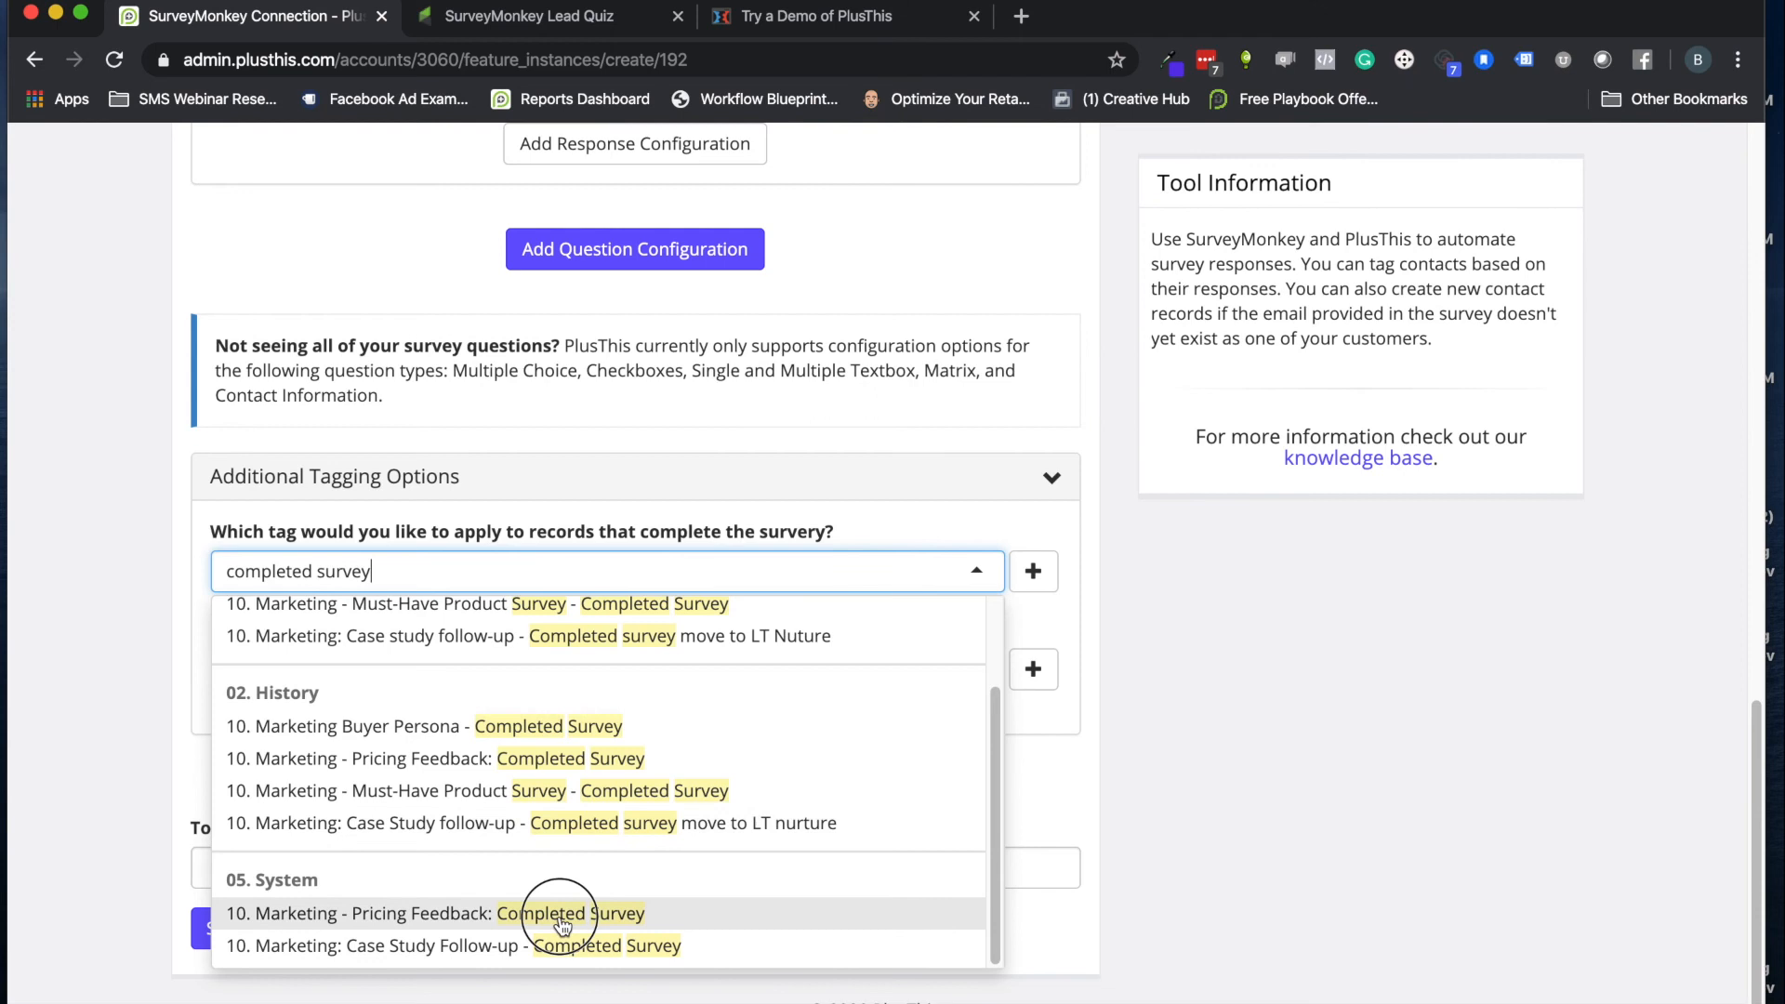
pyautogui.click(561, 913)
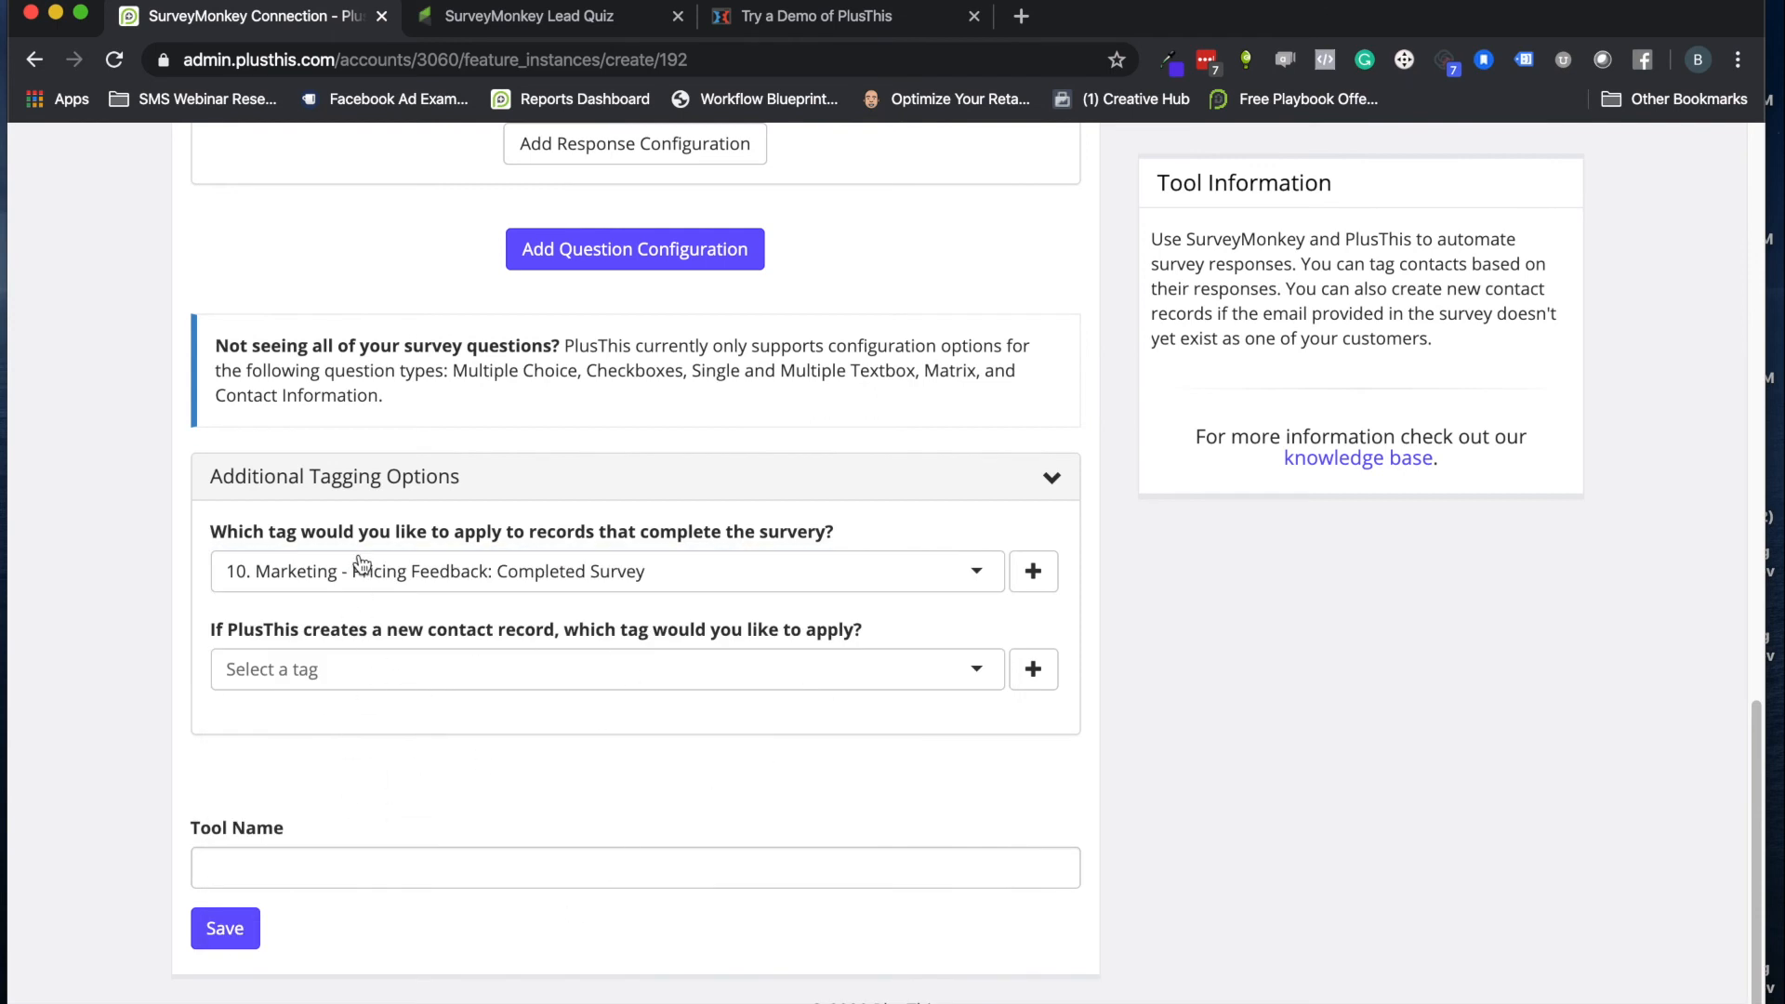
pyautogui.click(526, 17)
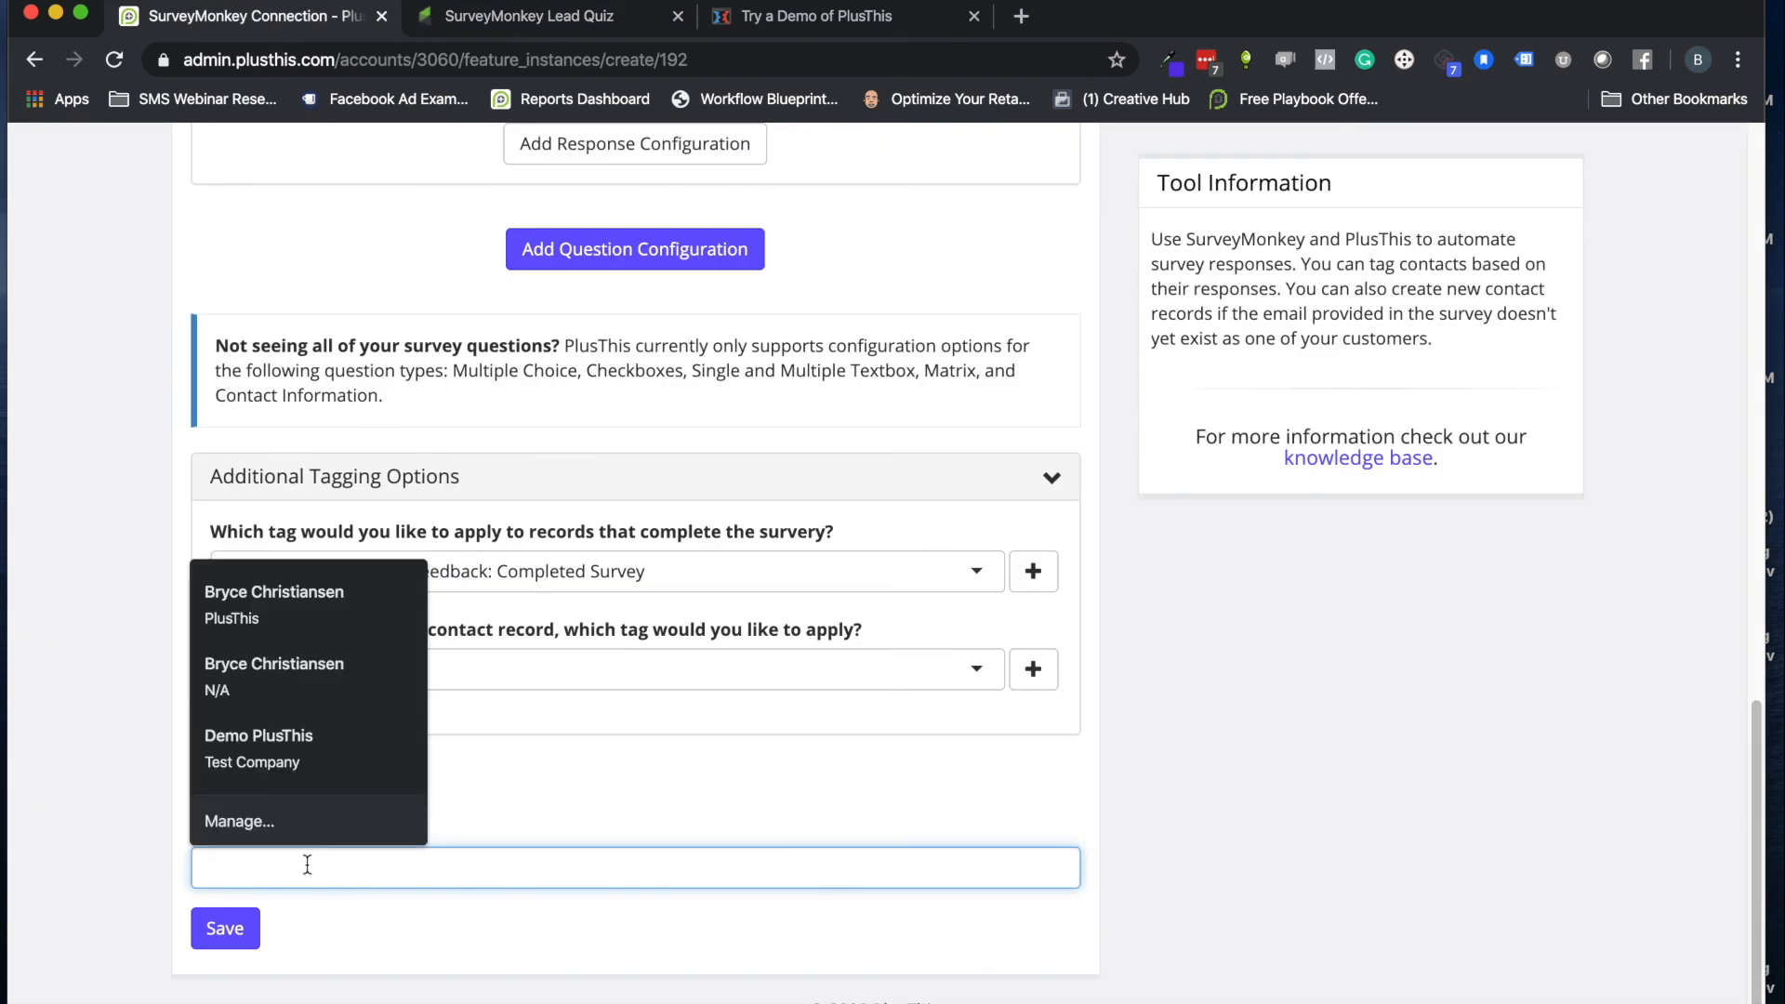
# Name the tool 'SurveyMonkey Demo', save it, and return to the Lead Quiz campaign
pyautogui.write('SurveyMonk')
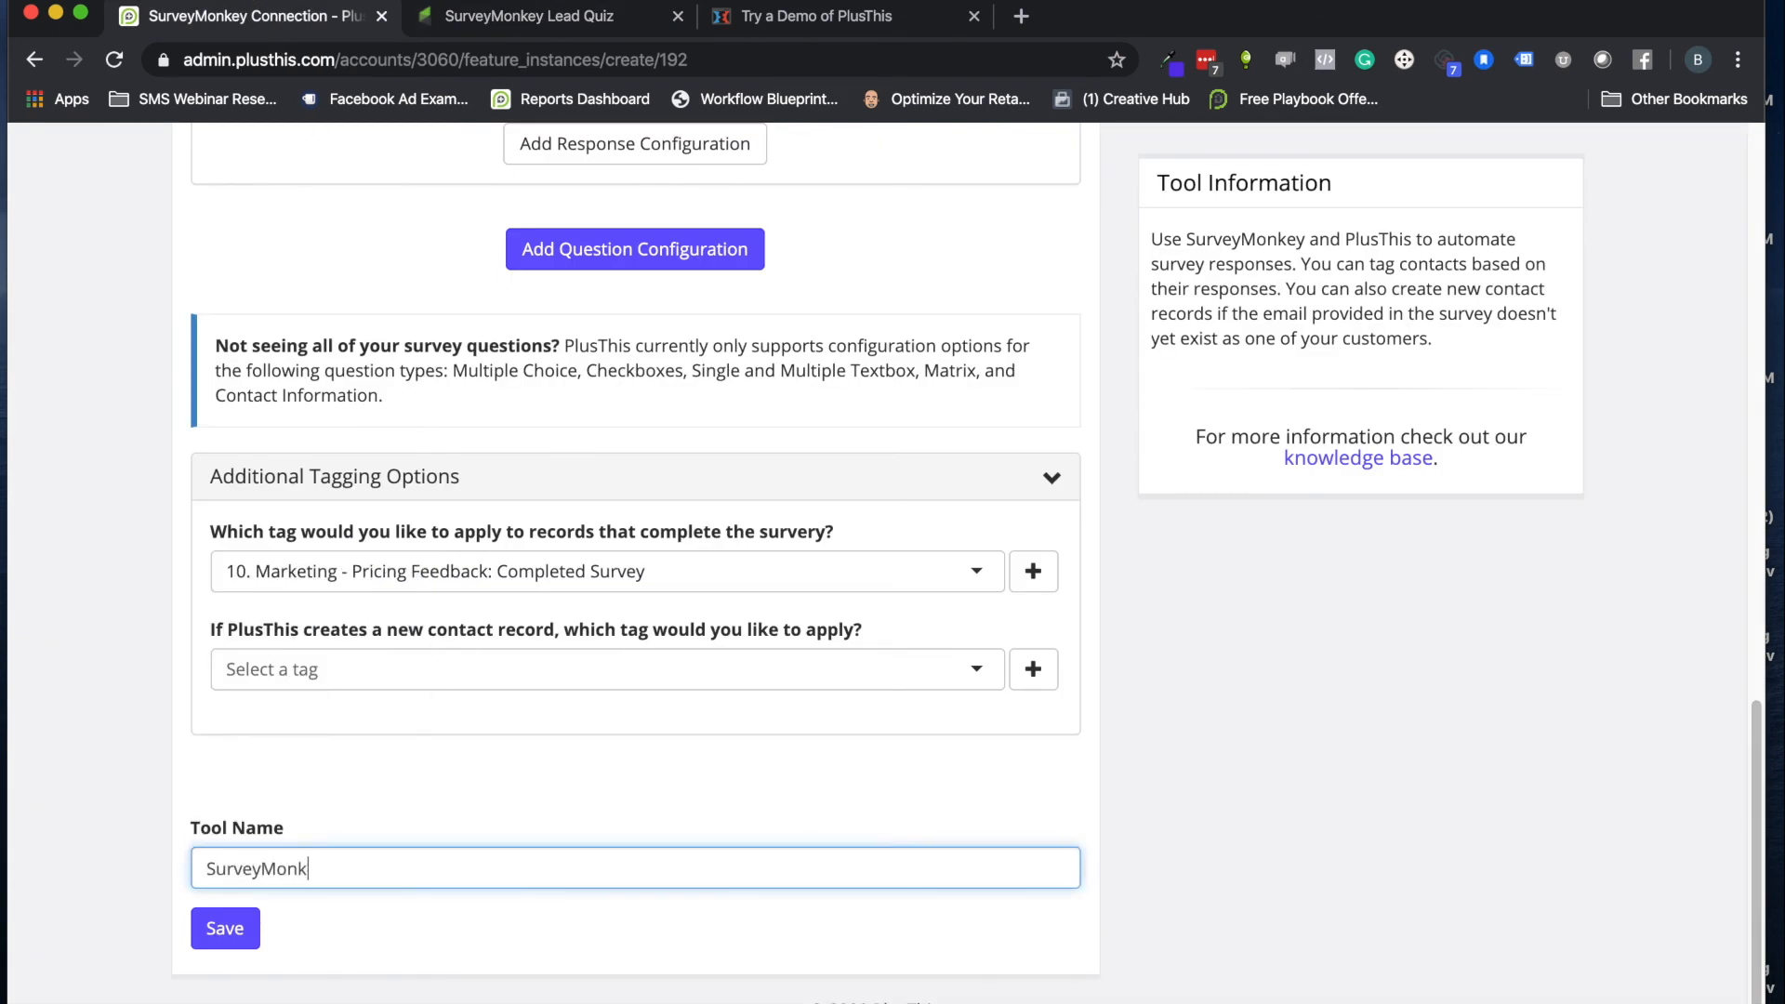
pyautogui.write('ey')
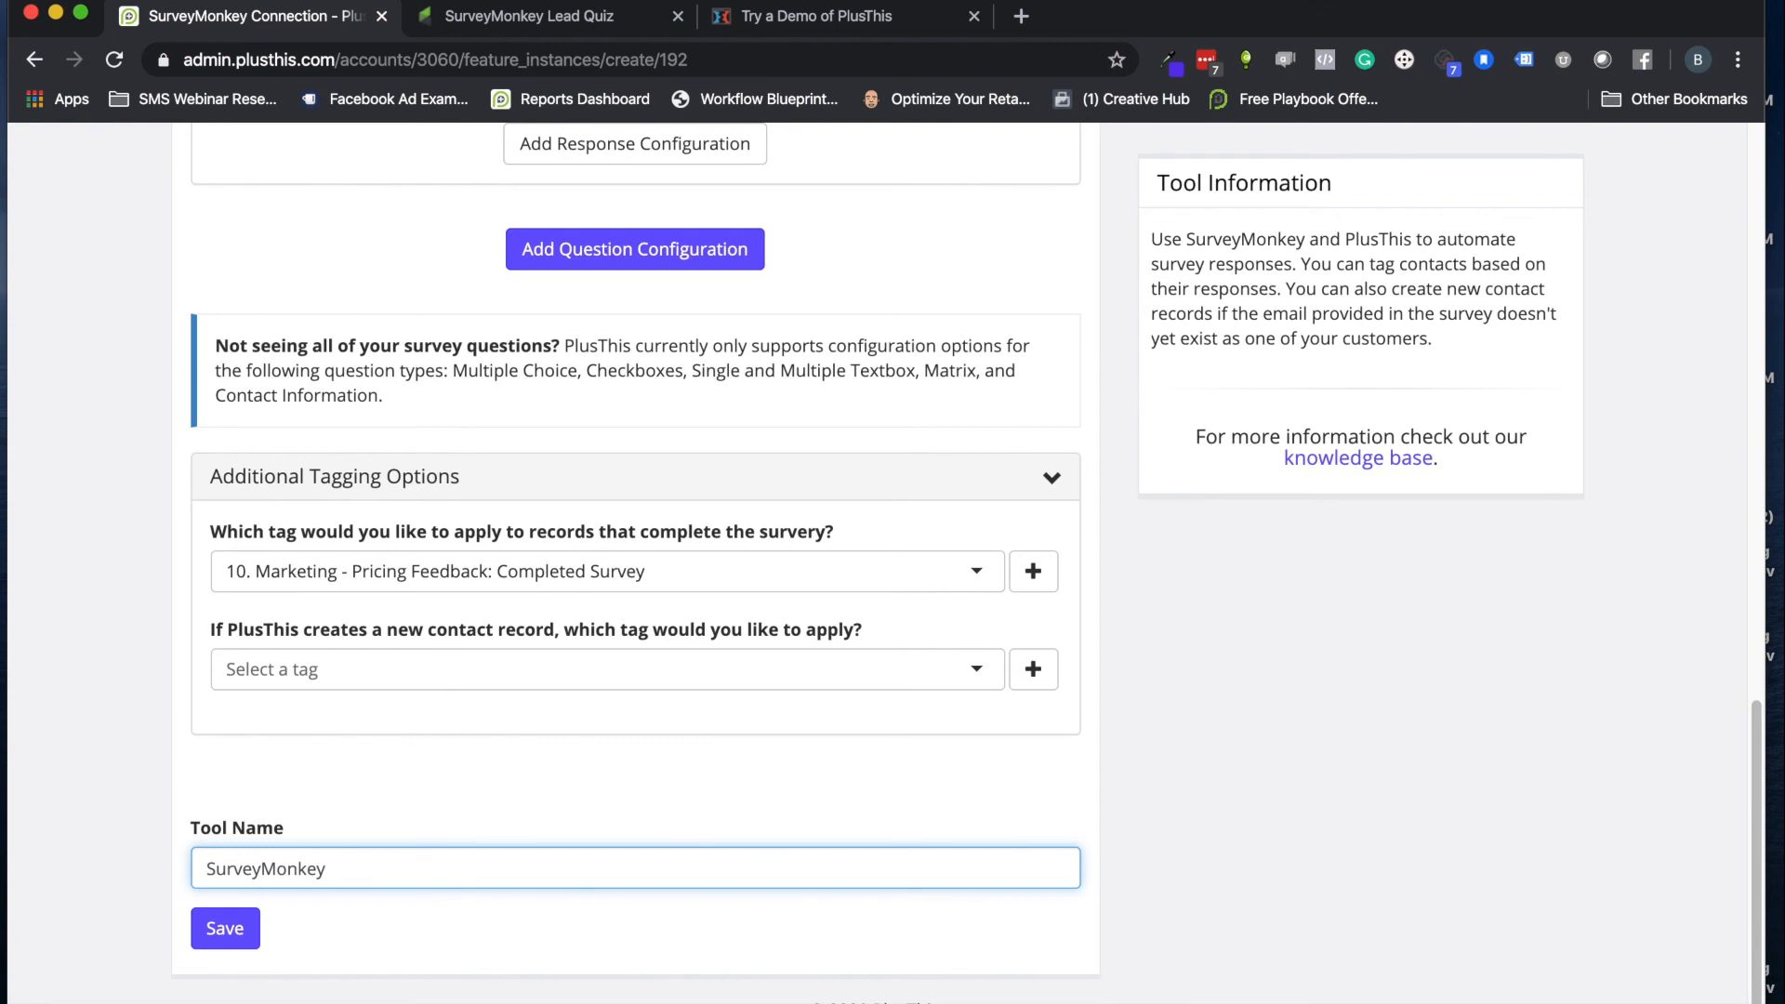
pyautogui.click(225, 928)
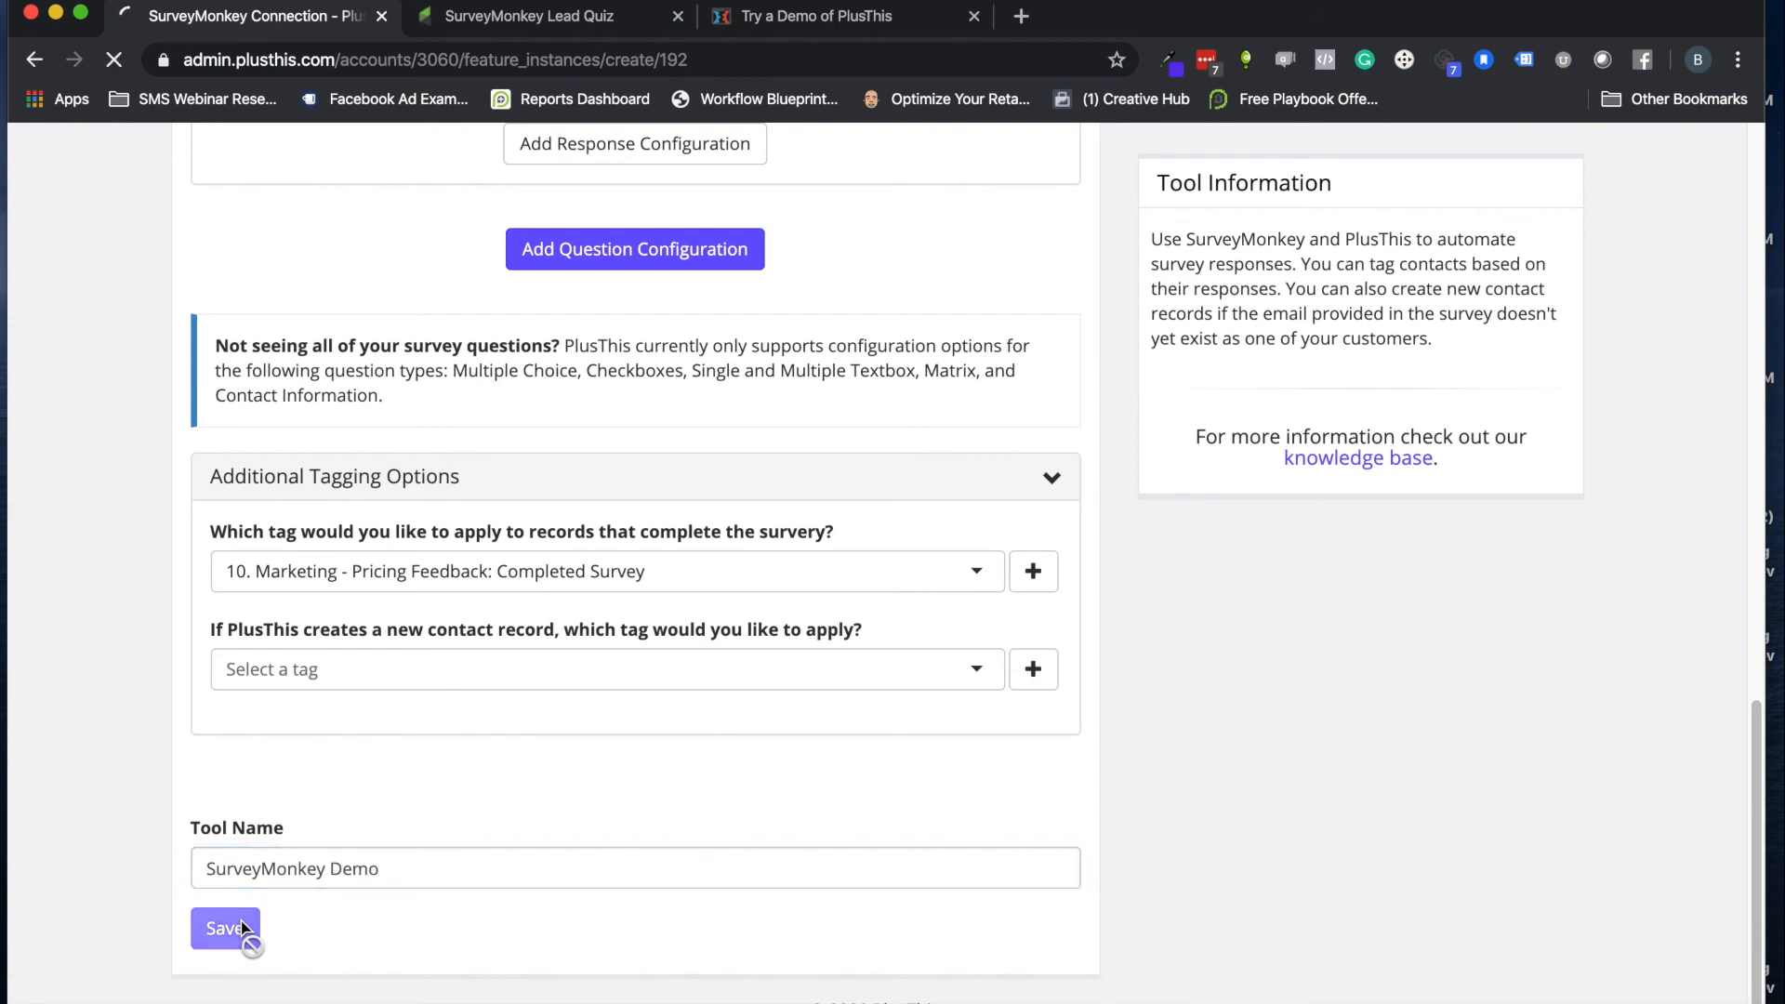
pyautogui.click(223, 930)
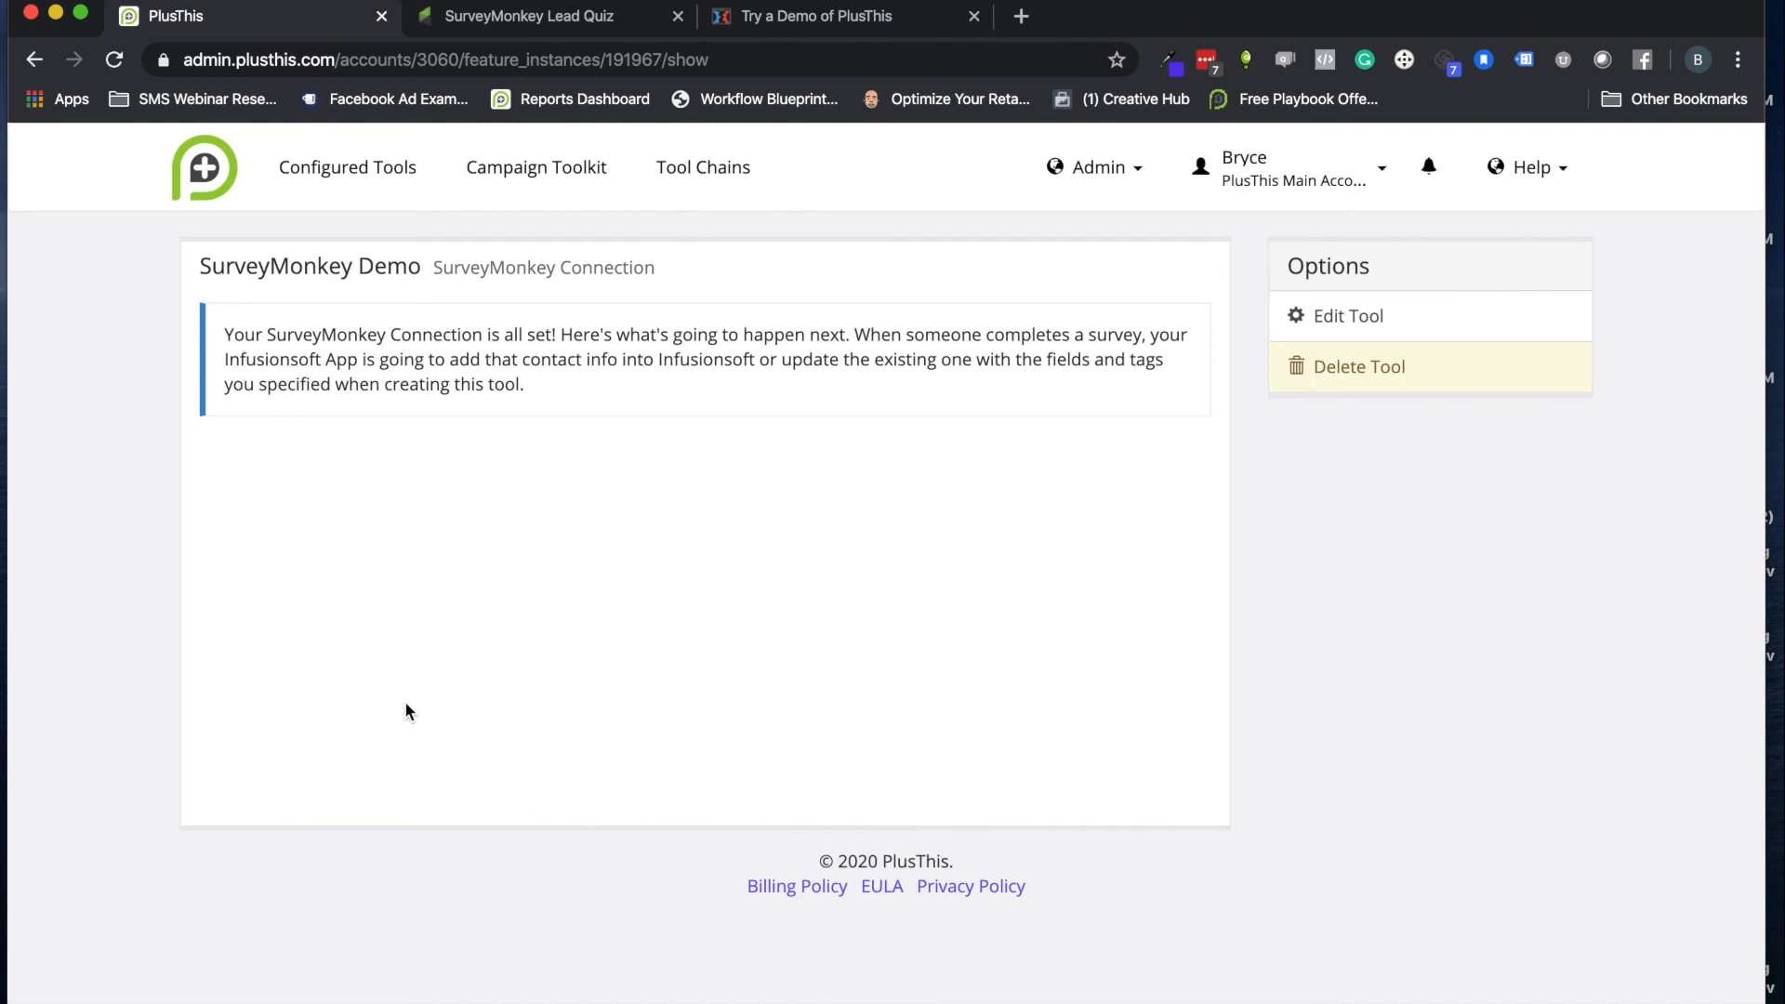
pyautogui.moveTo(574, 294)
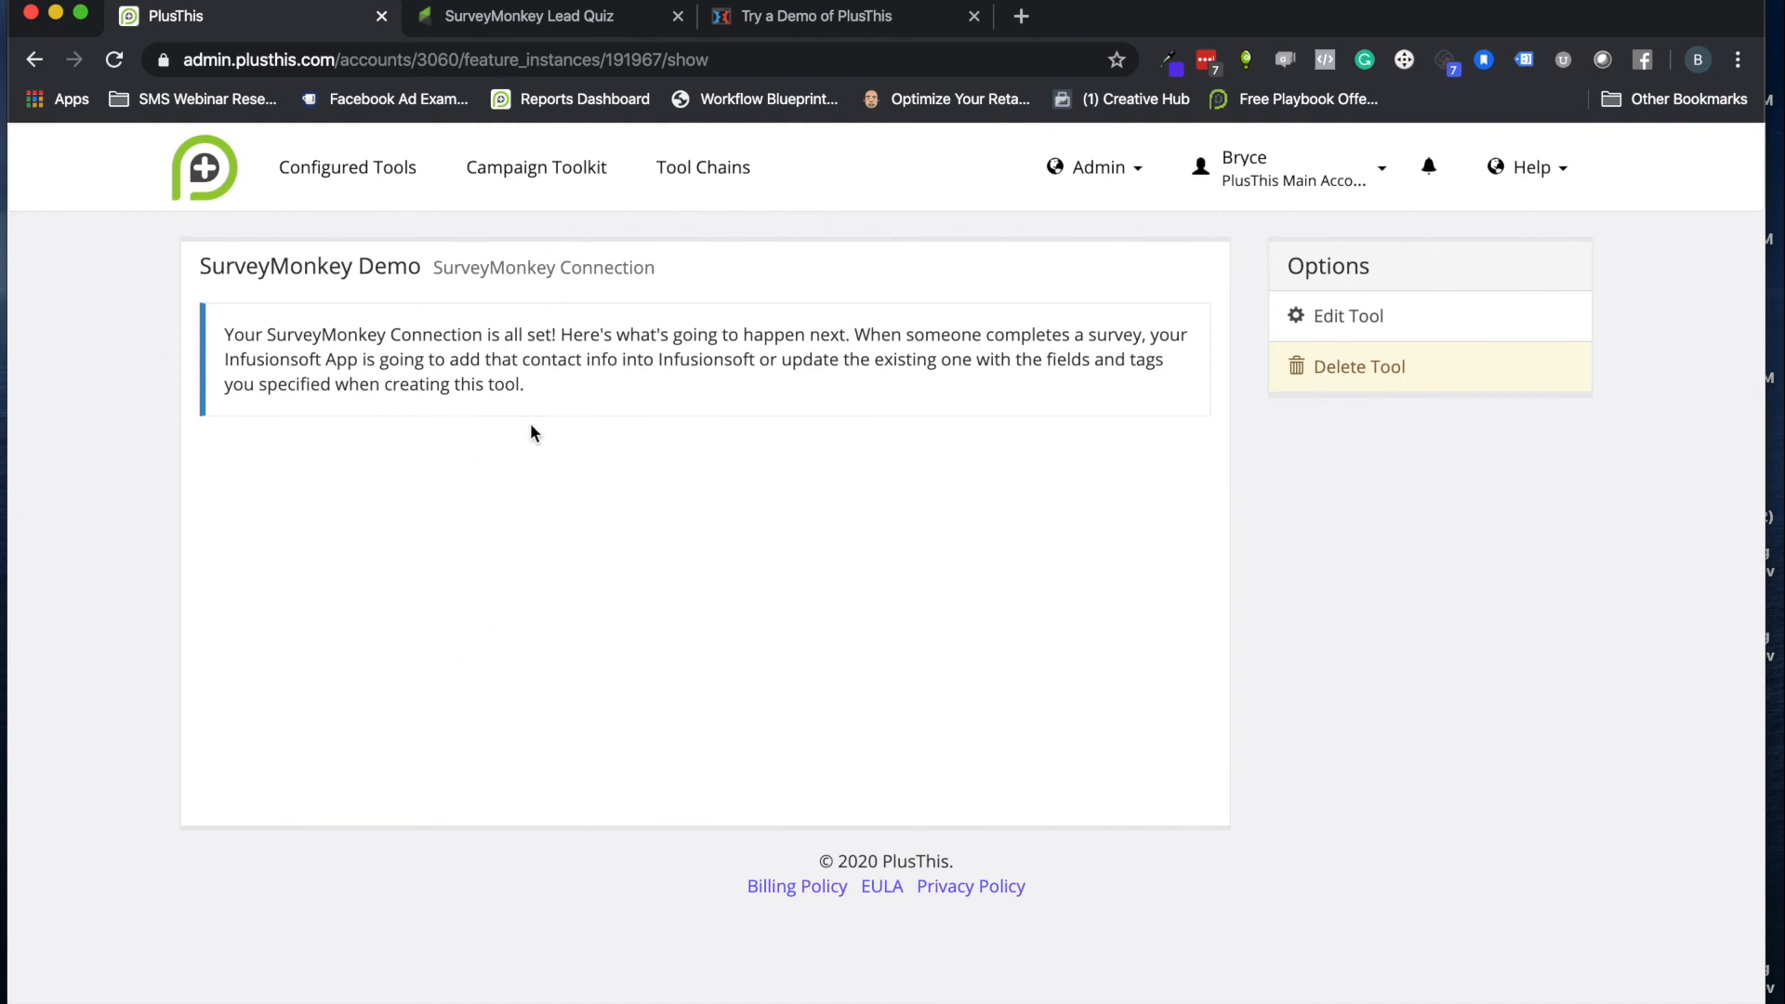
pyautogui.click(529, 17)
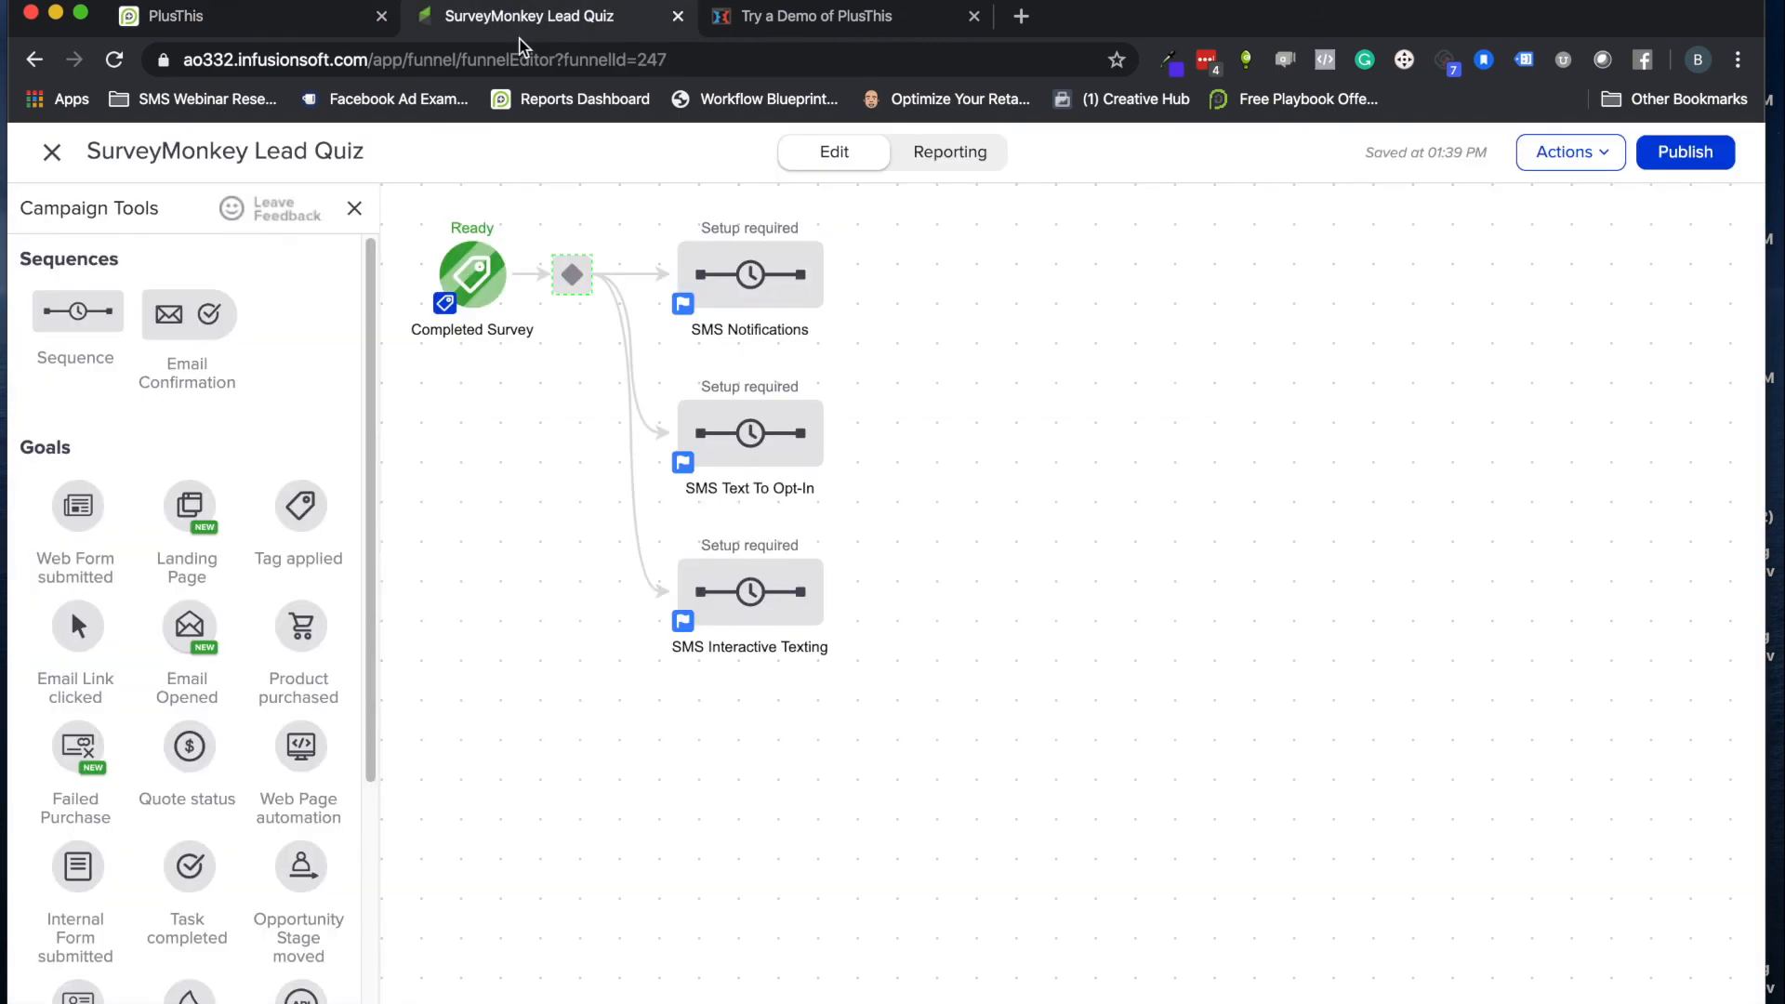
pyautogui.moveTo(511, 339)
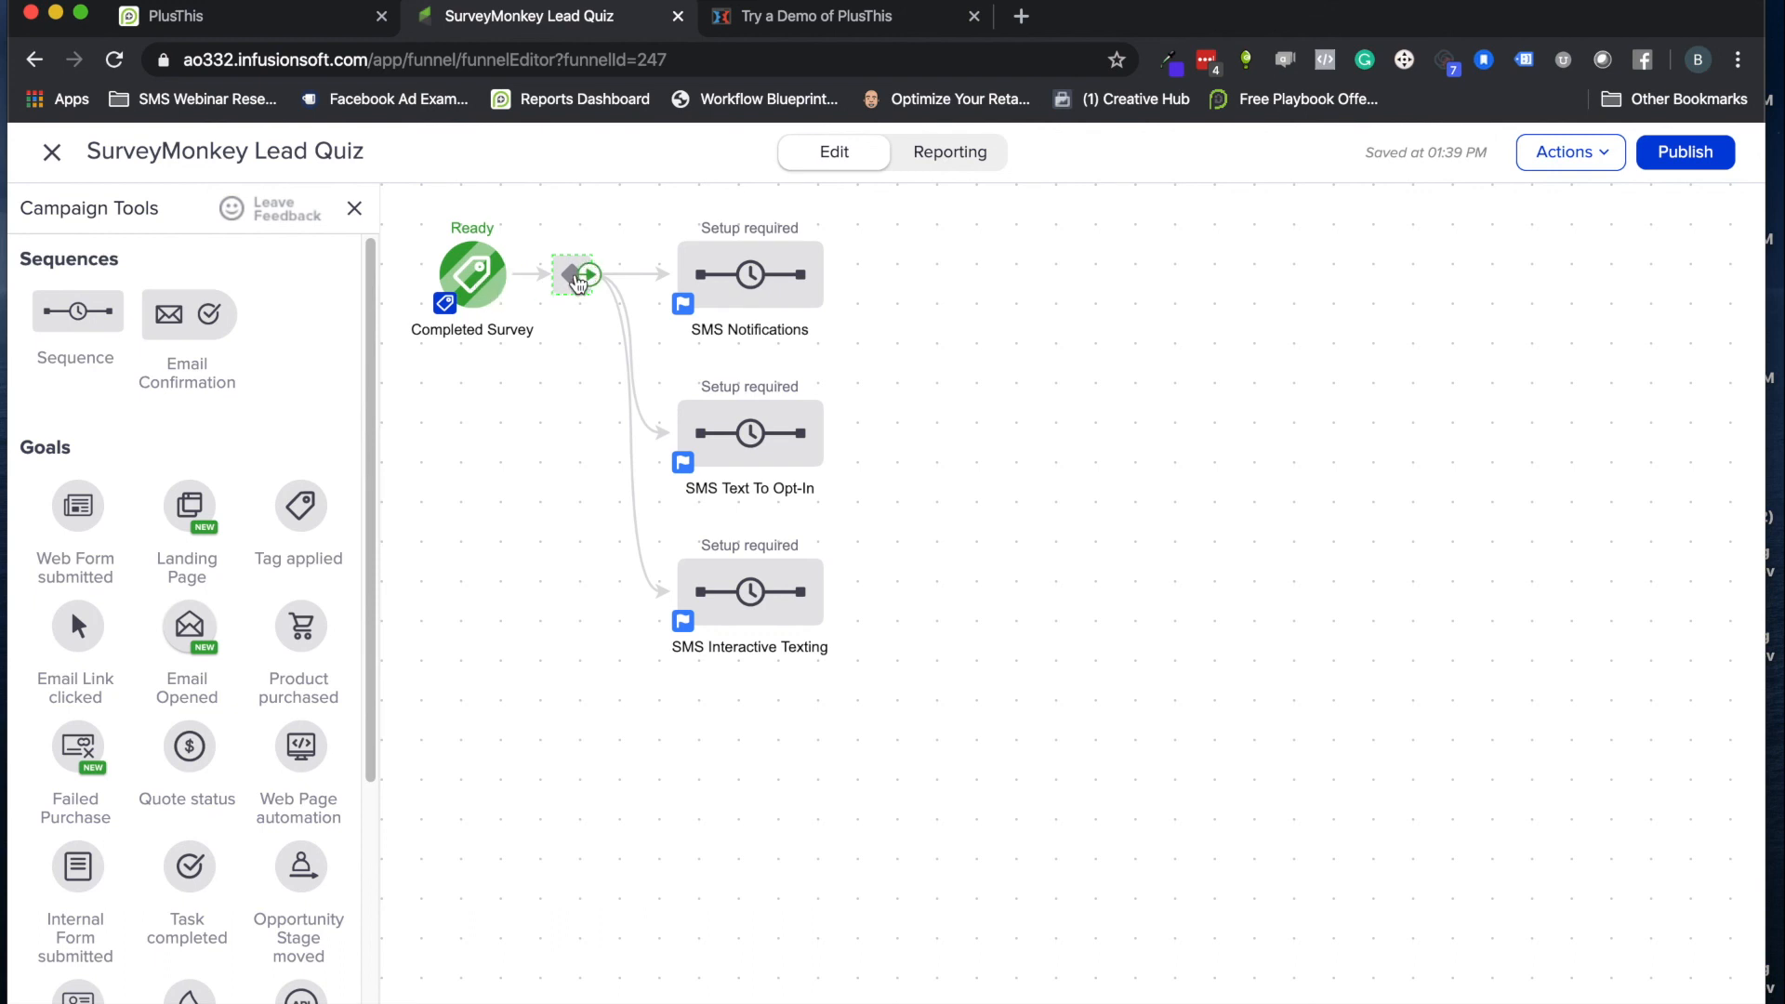
pyautogui.moveTo(554, 314)
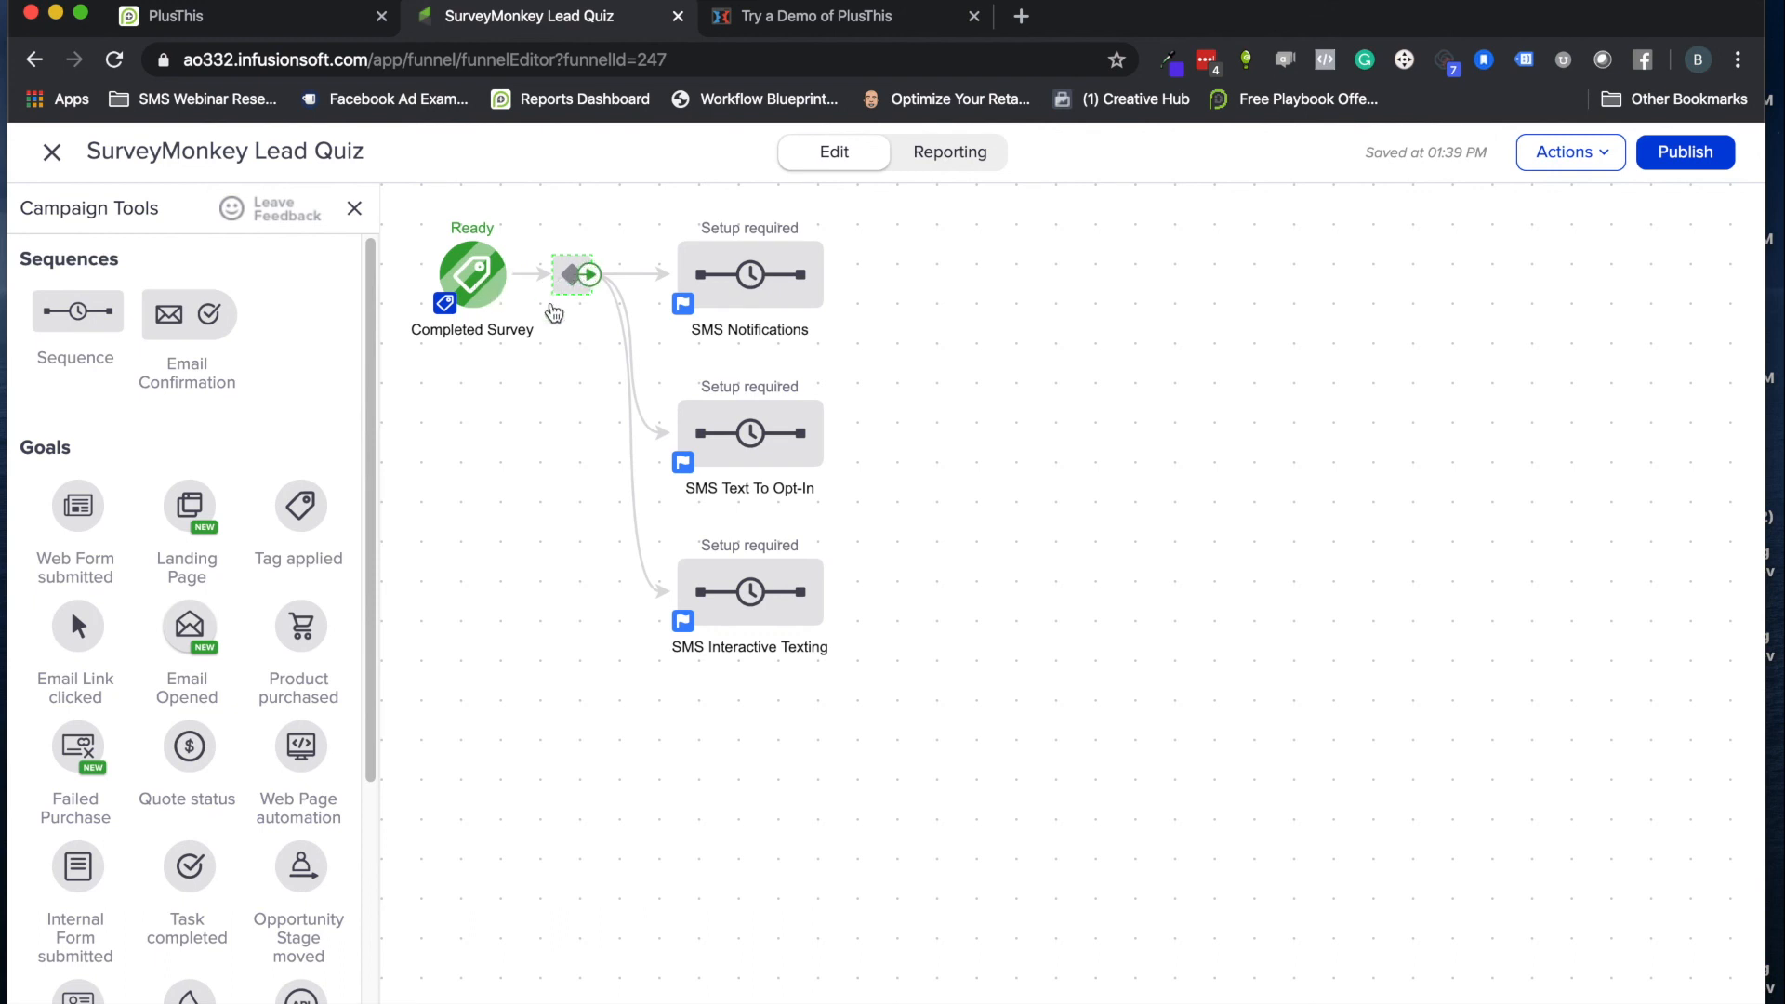
pyautogui.click(573, 274)
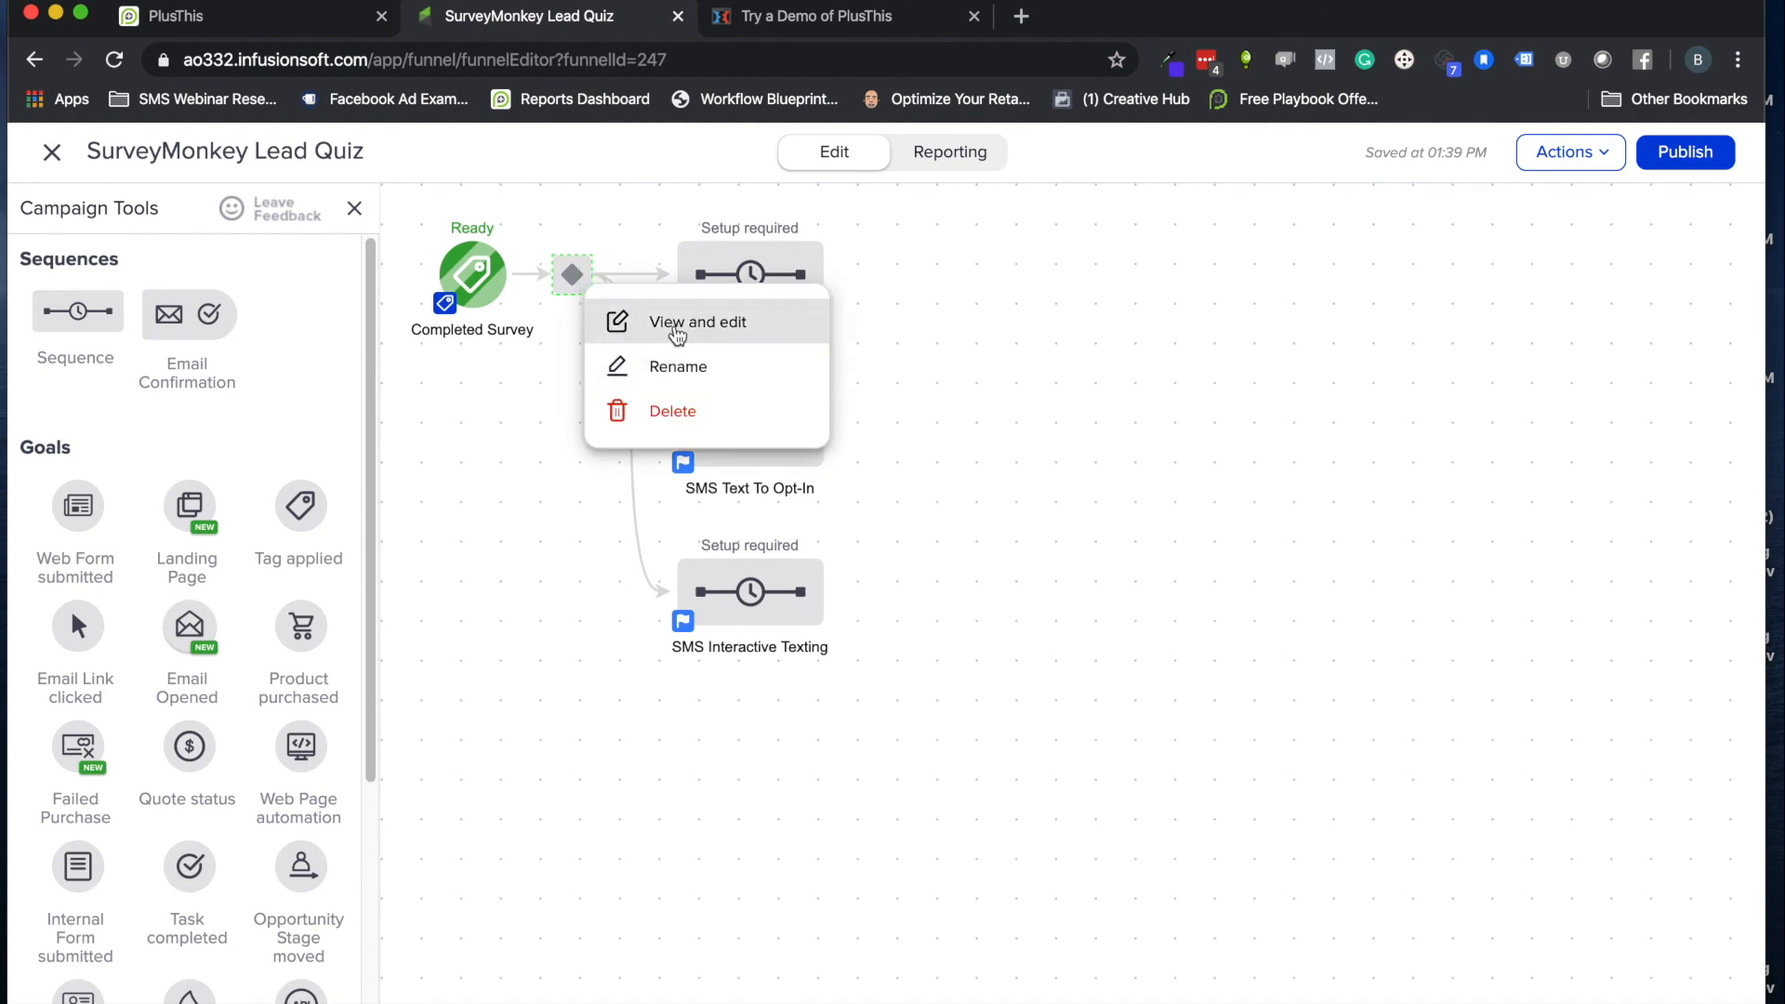
pyautogui.click(696, 322)
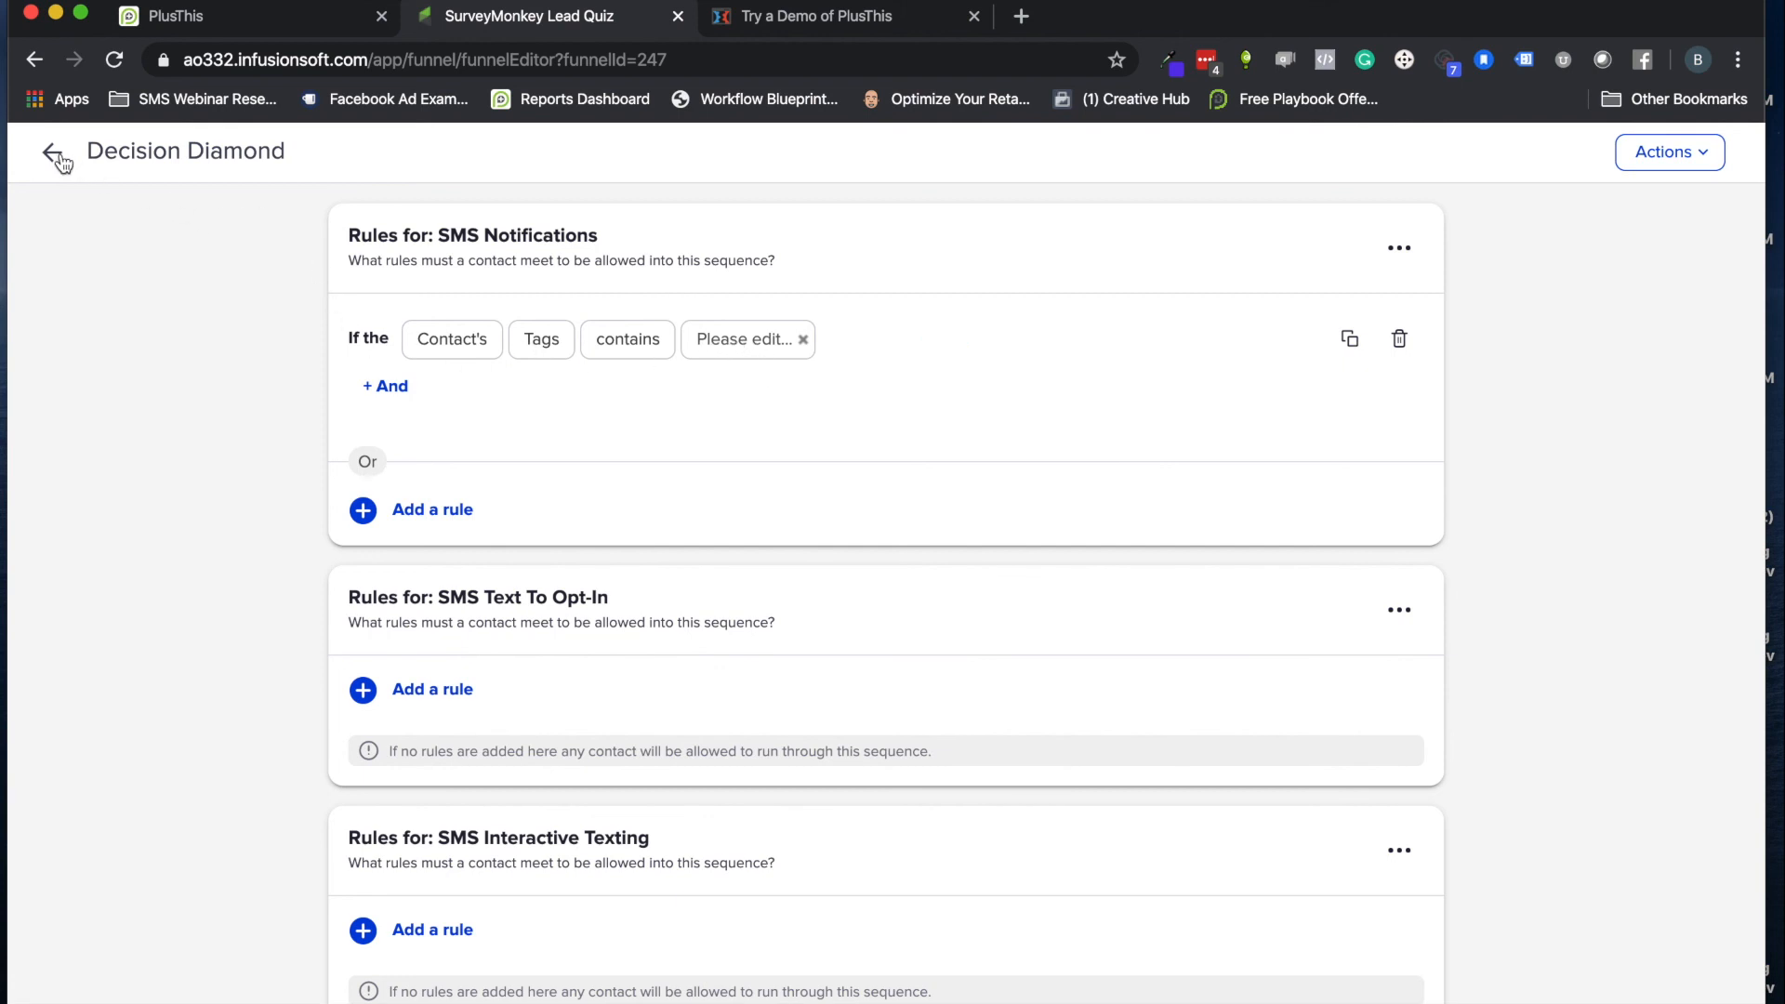
pyautogui.click(49, 153)
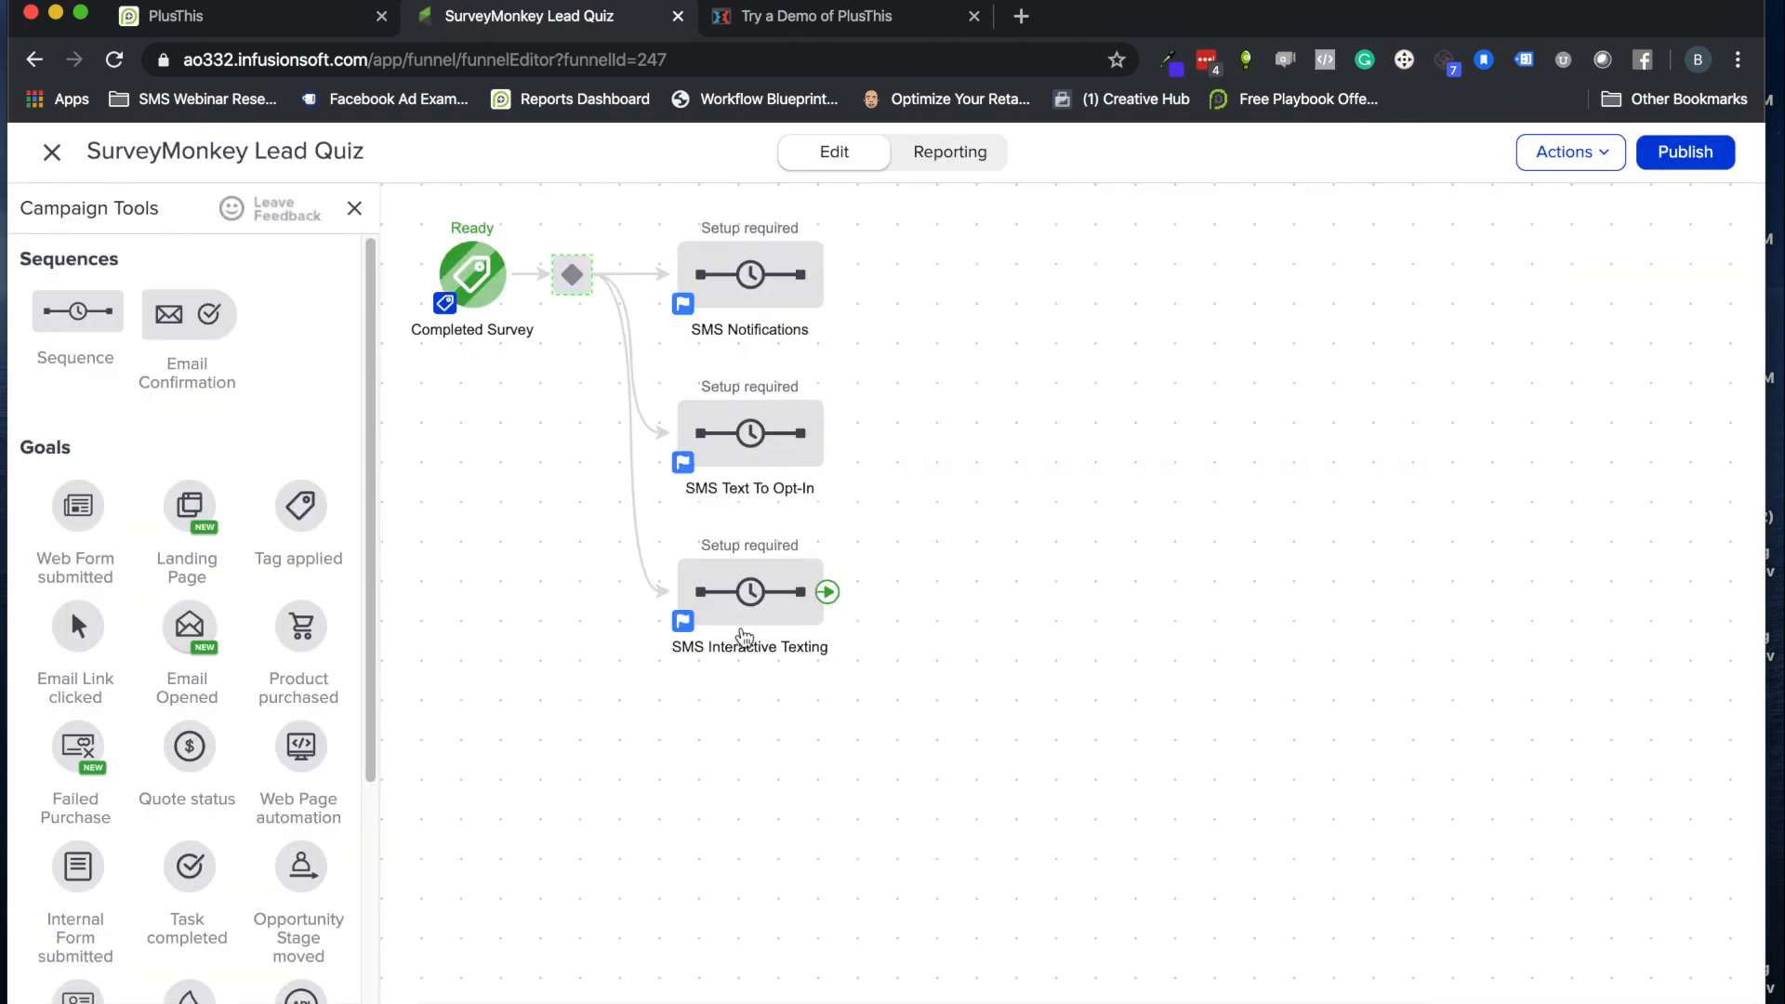
pyautogui.moveTo(1111, 503)
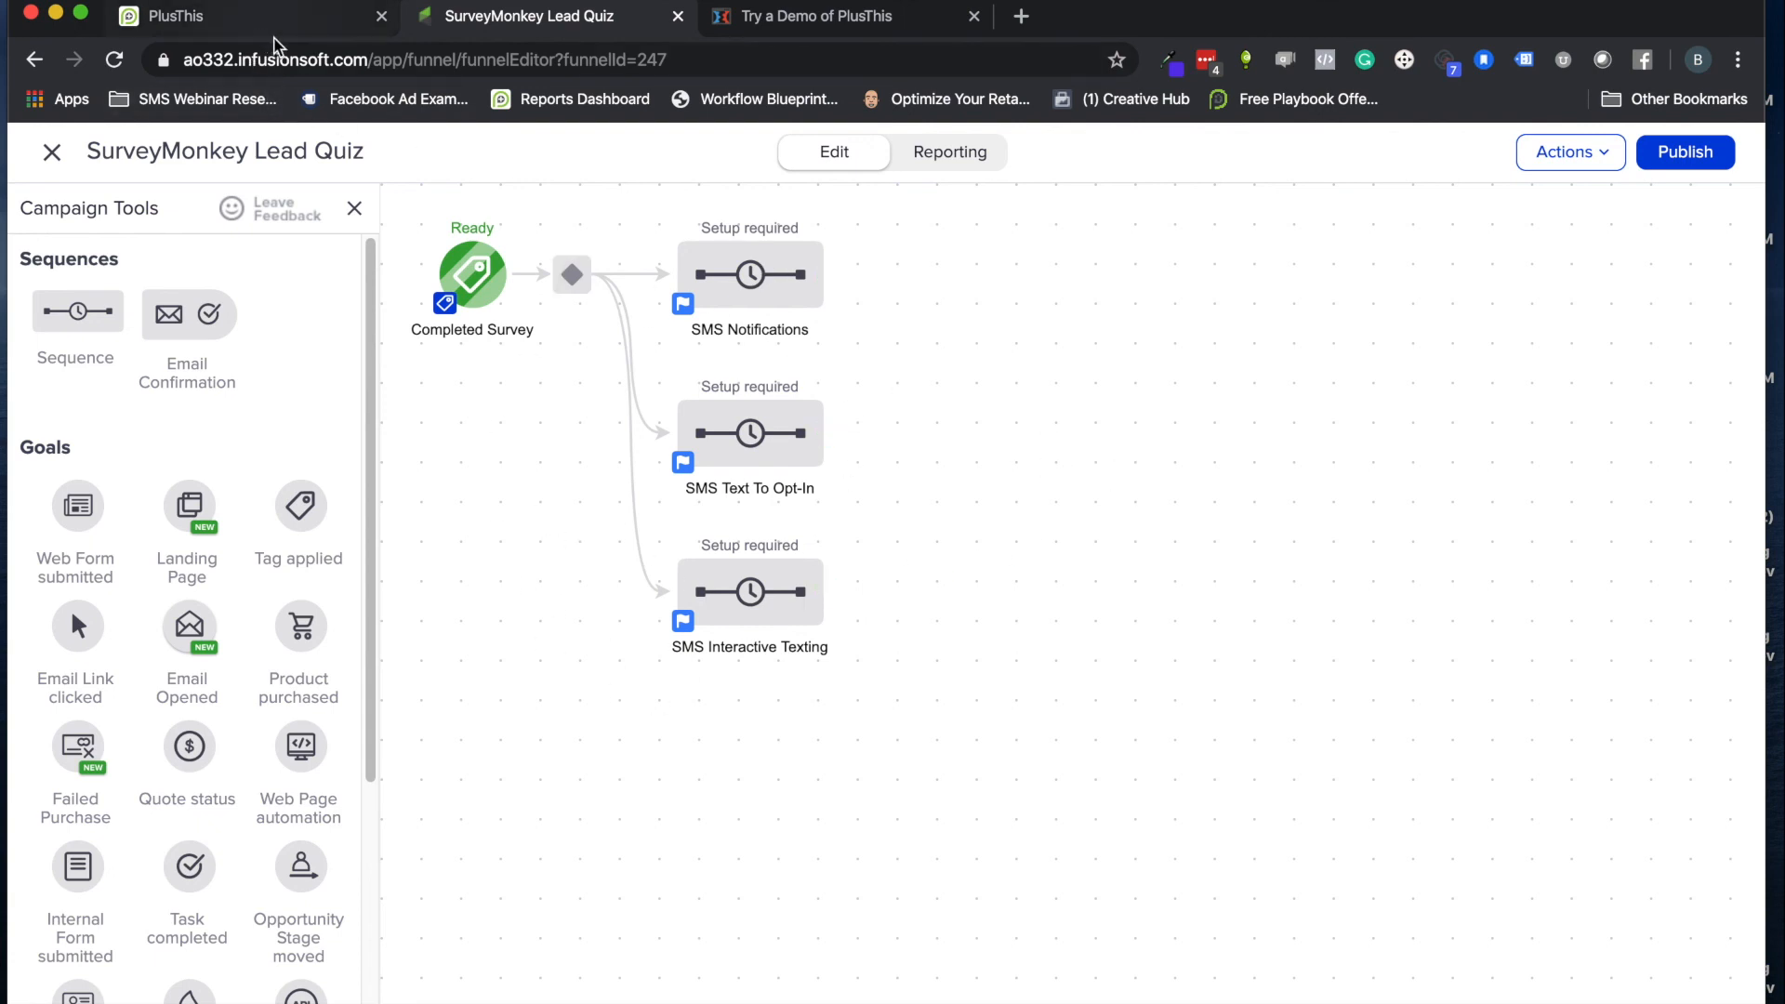
pyautogui.moveTo(1009, 424)
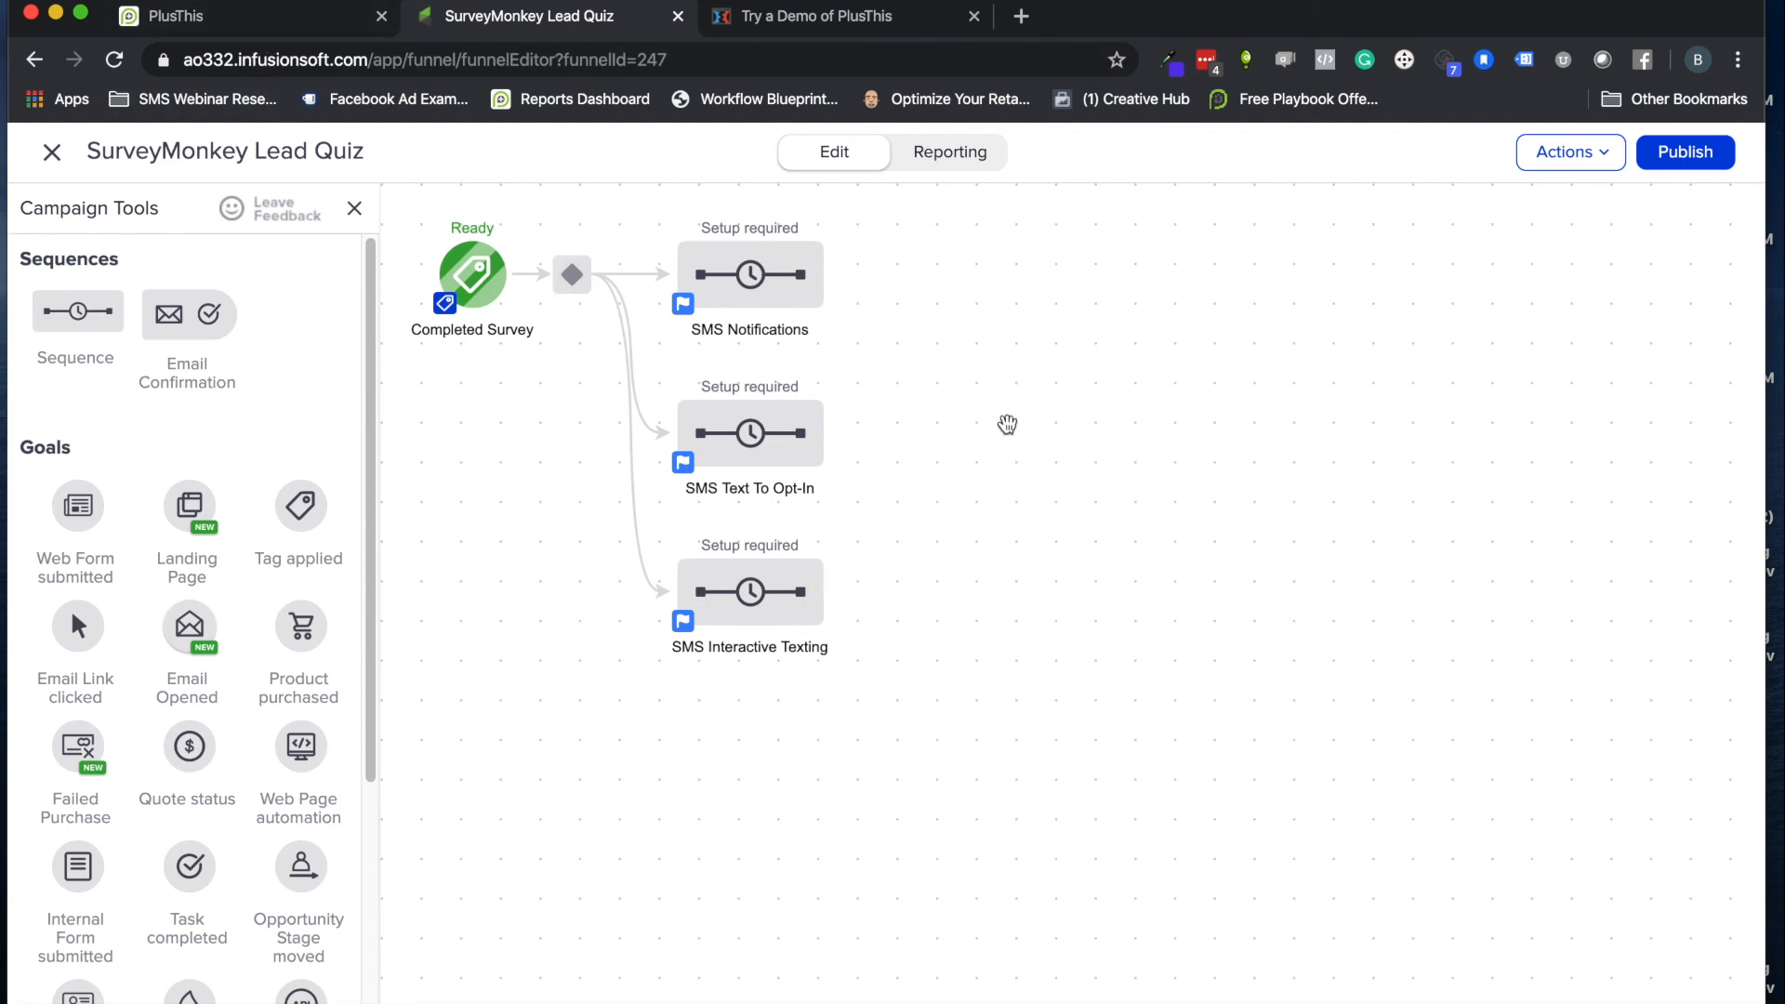